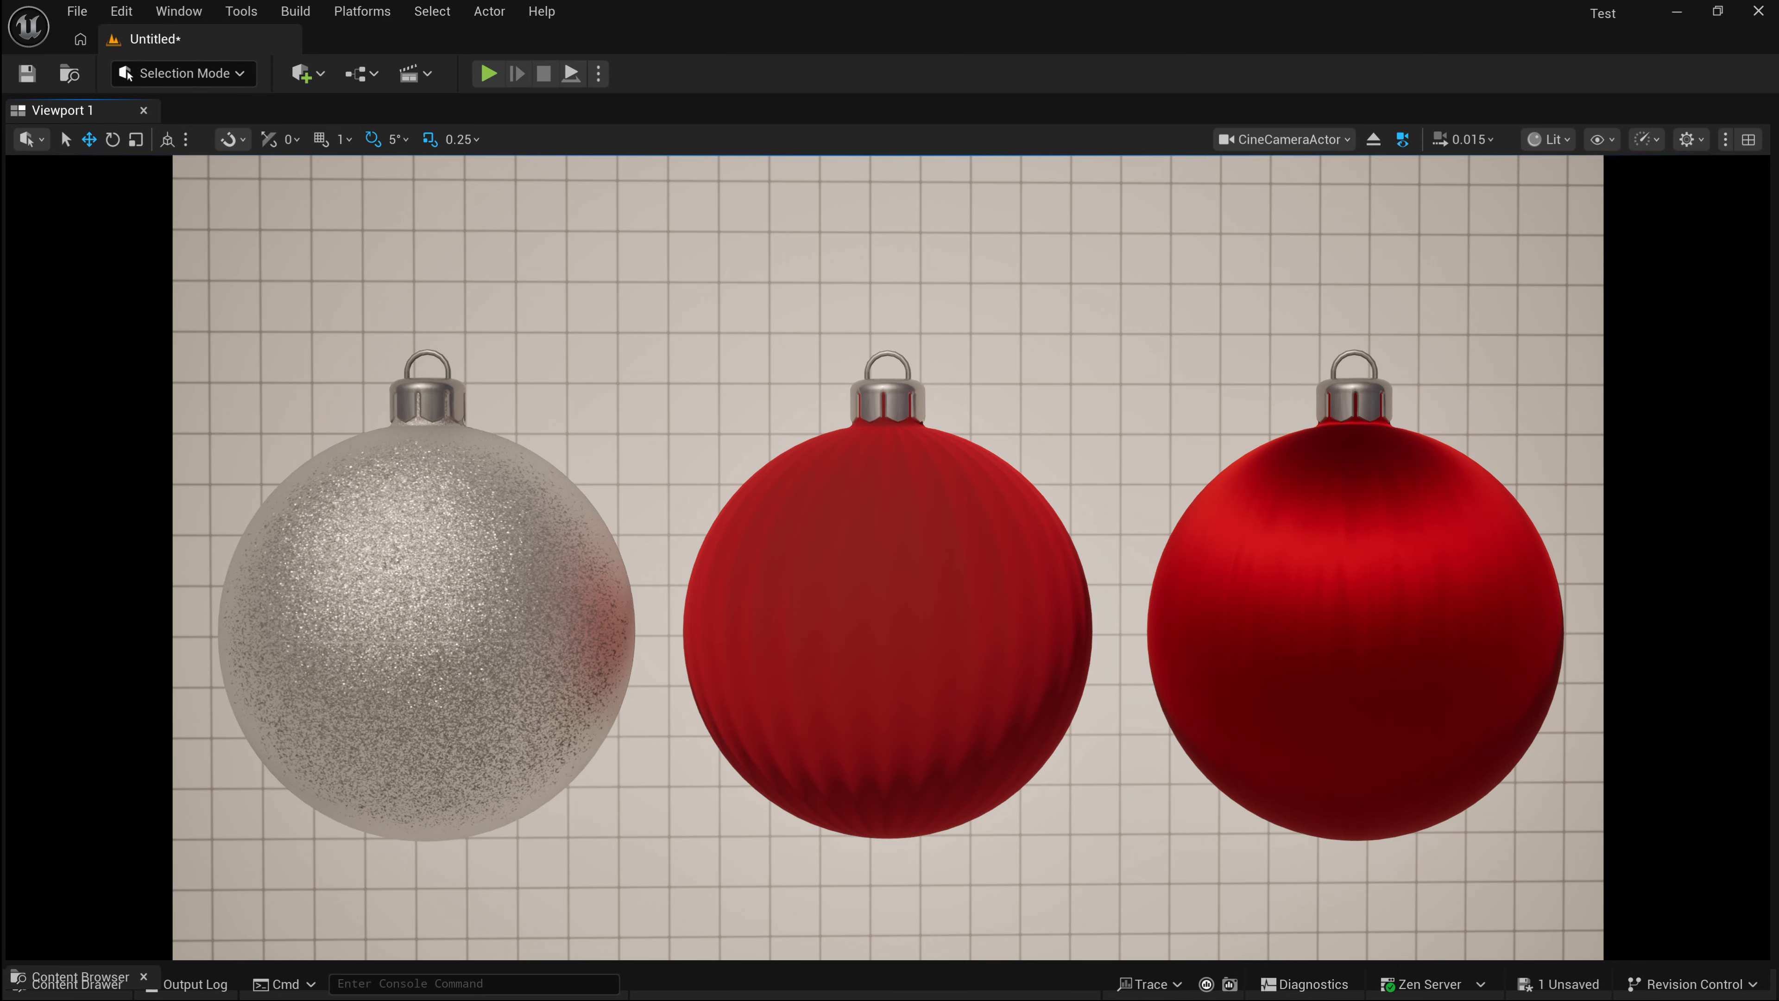
{"action": "mouse_move", "coordinate": [334, 807]}
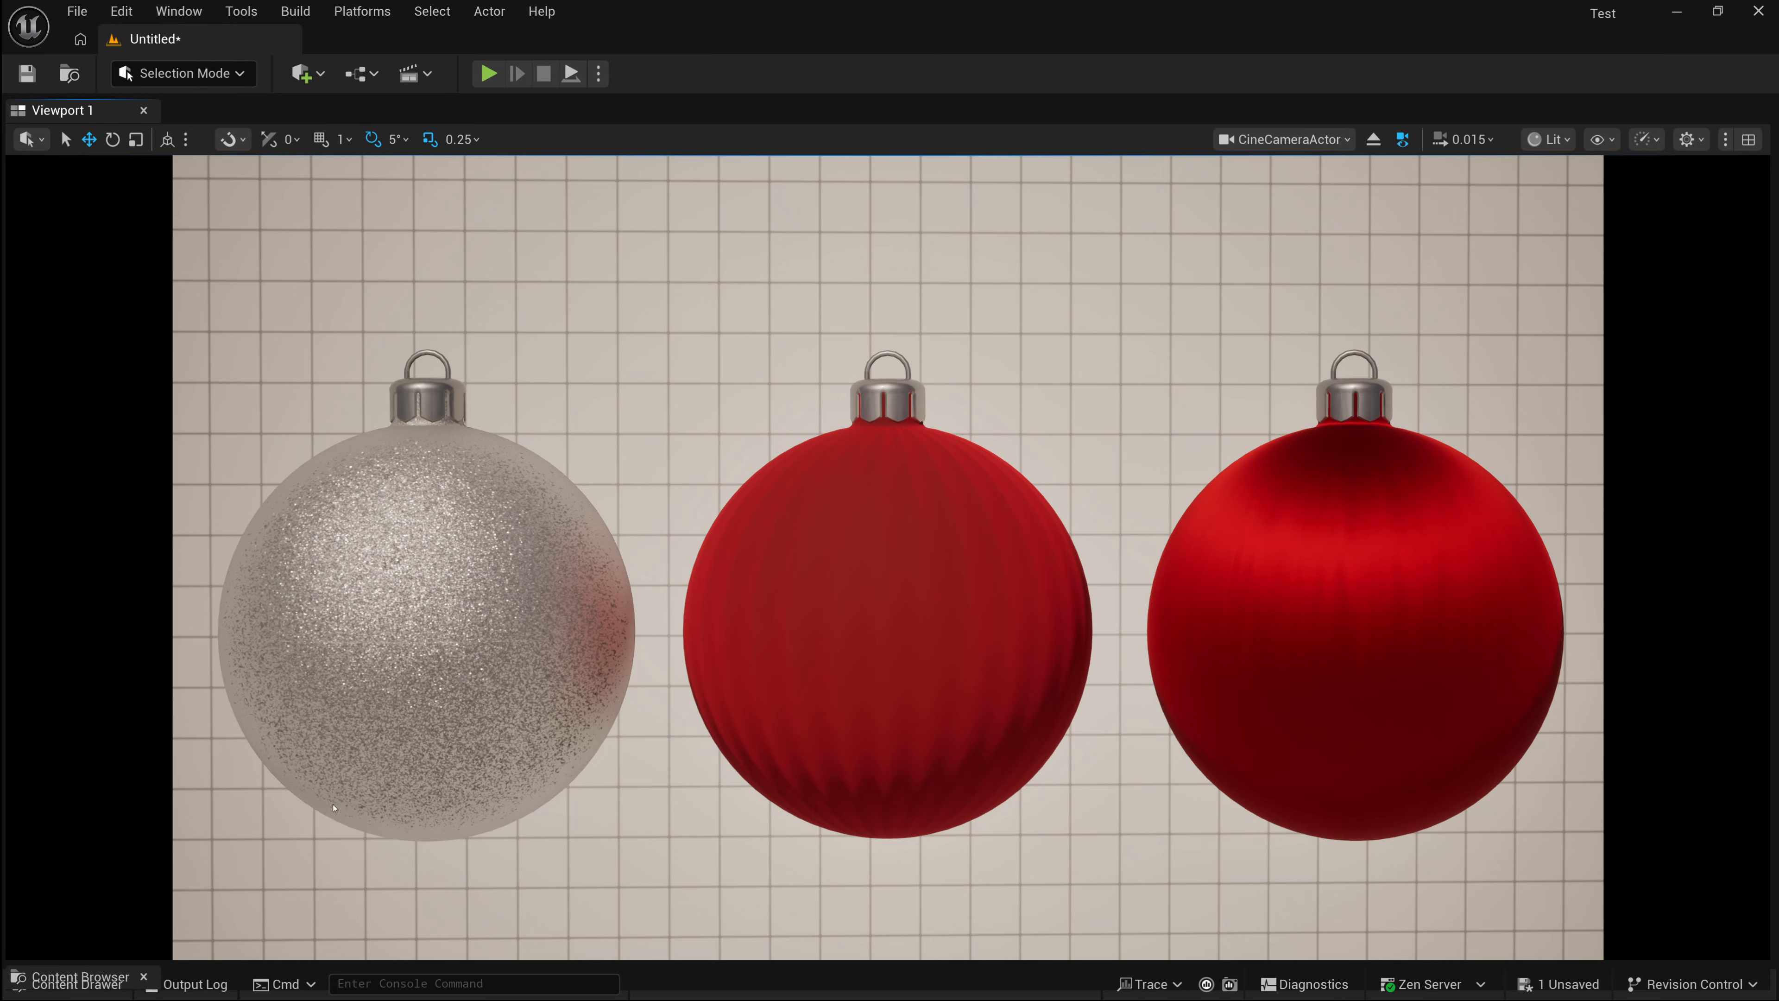
- Bring up Project Settings from the Edit menu to reach the Substrate options
{"action": "left_click", "coordinate": [121, 11]}
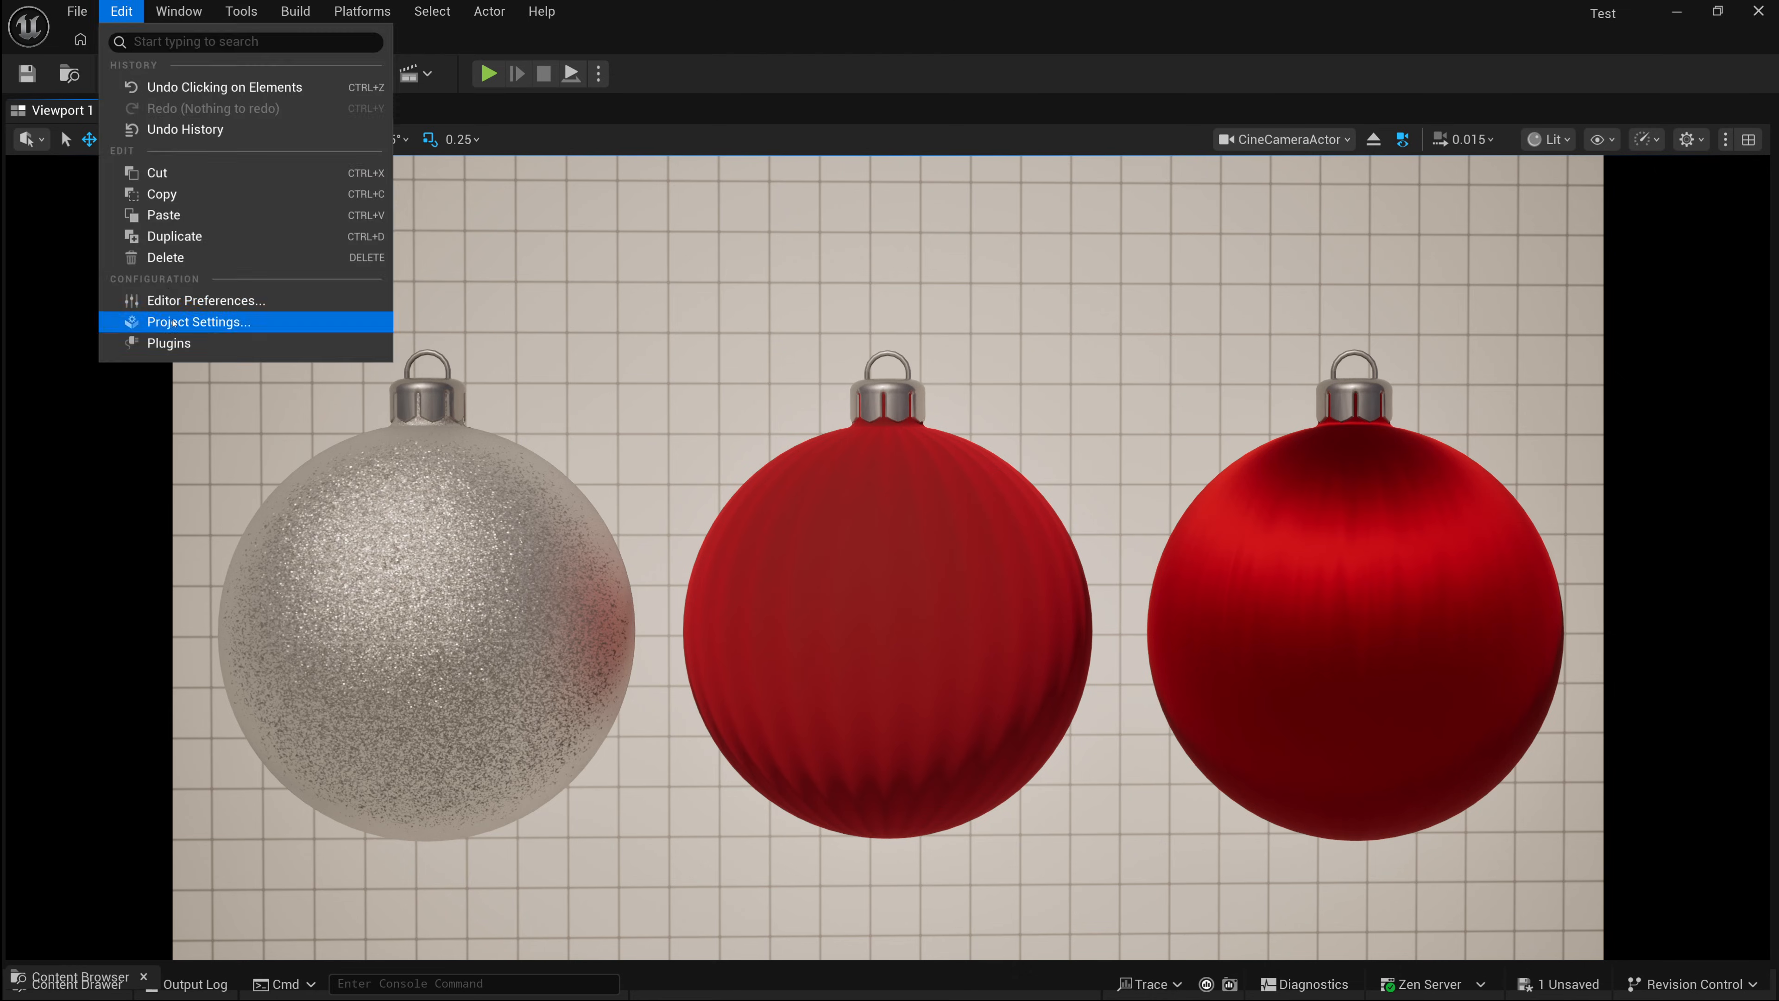
{"action": "left_click", "coordinate": [197, 321]}
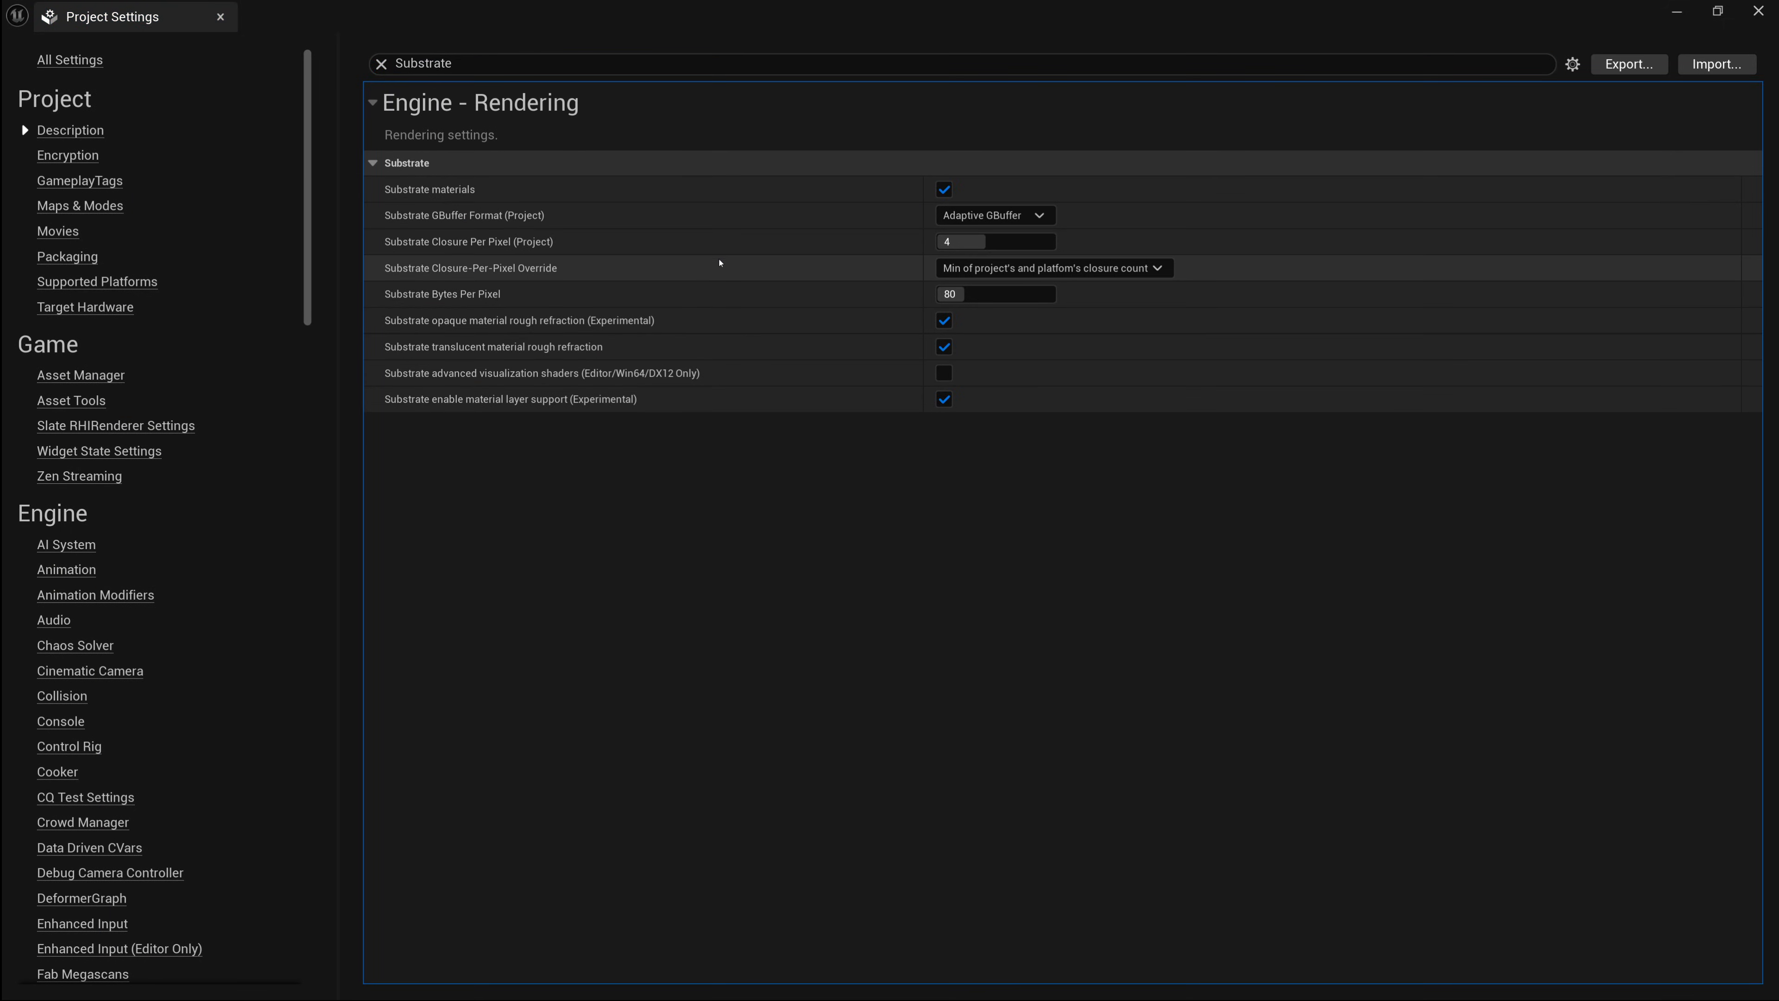
{"action": "mouse_move", "coordinate": [506, 189]}
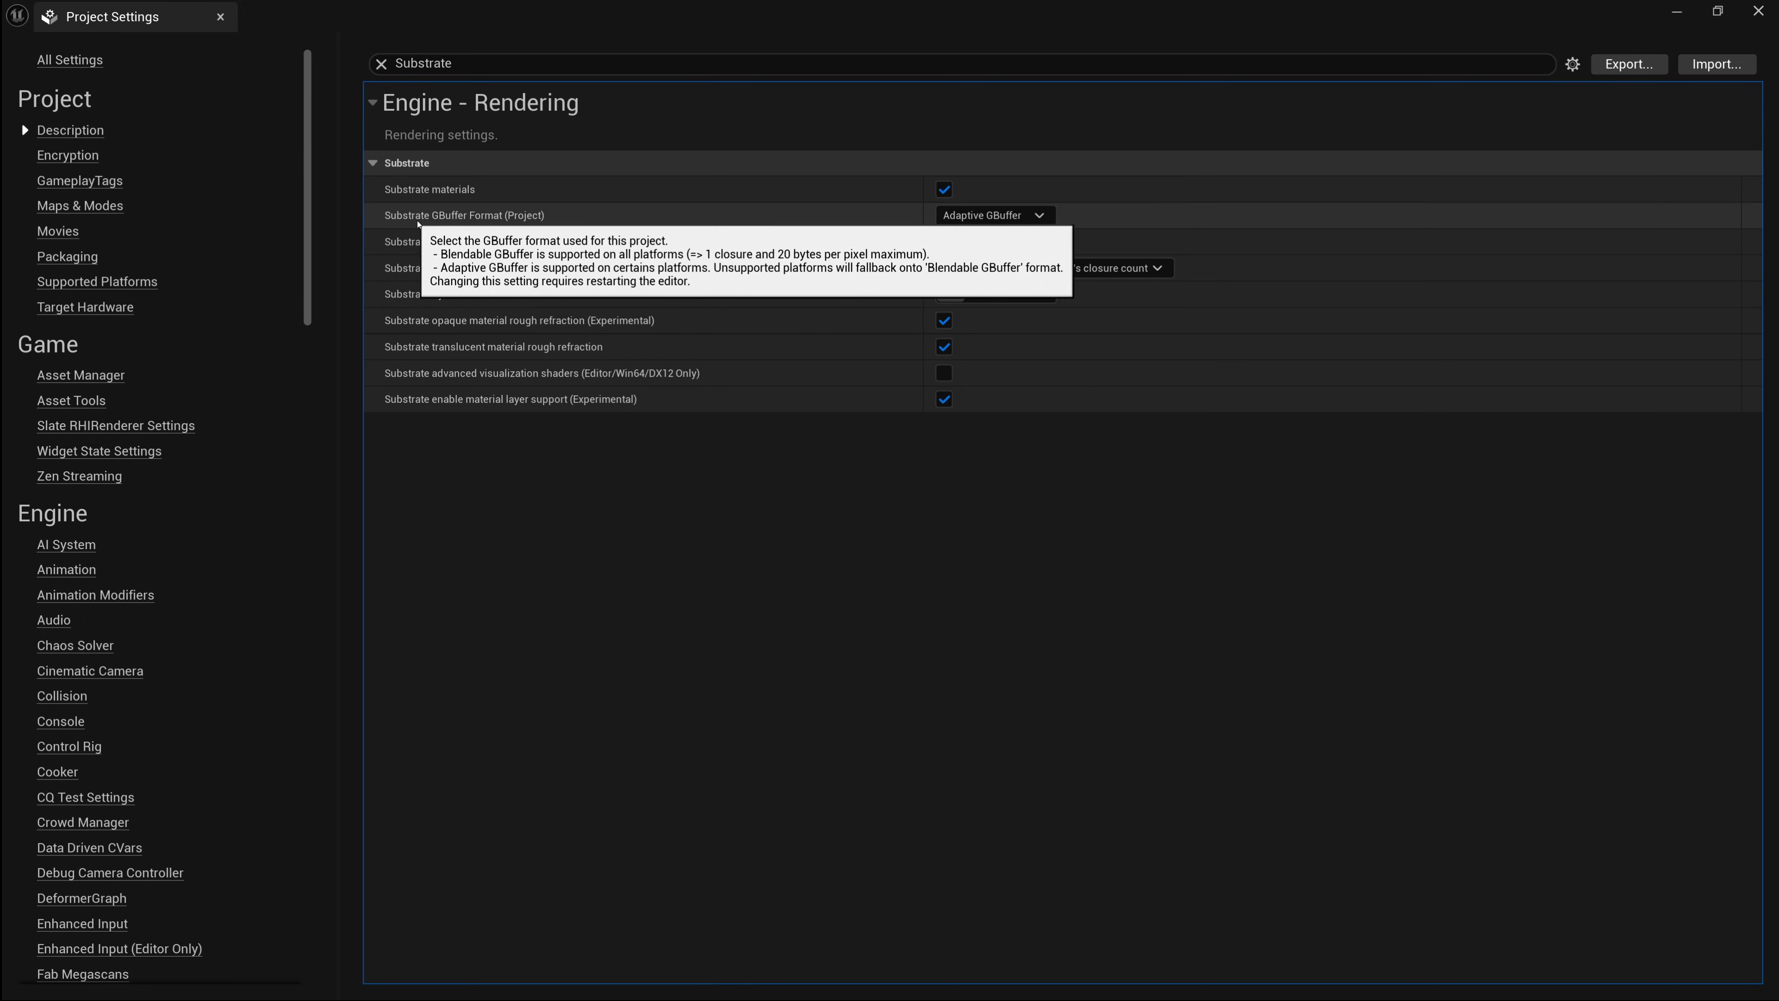
{"action": "mouse_move", "coordinate": [565, 216]}
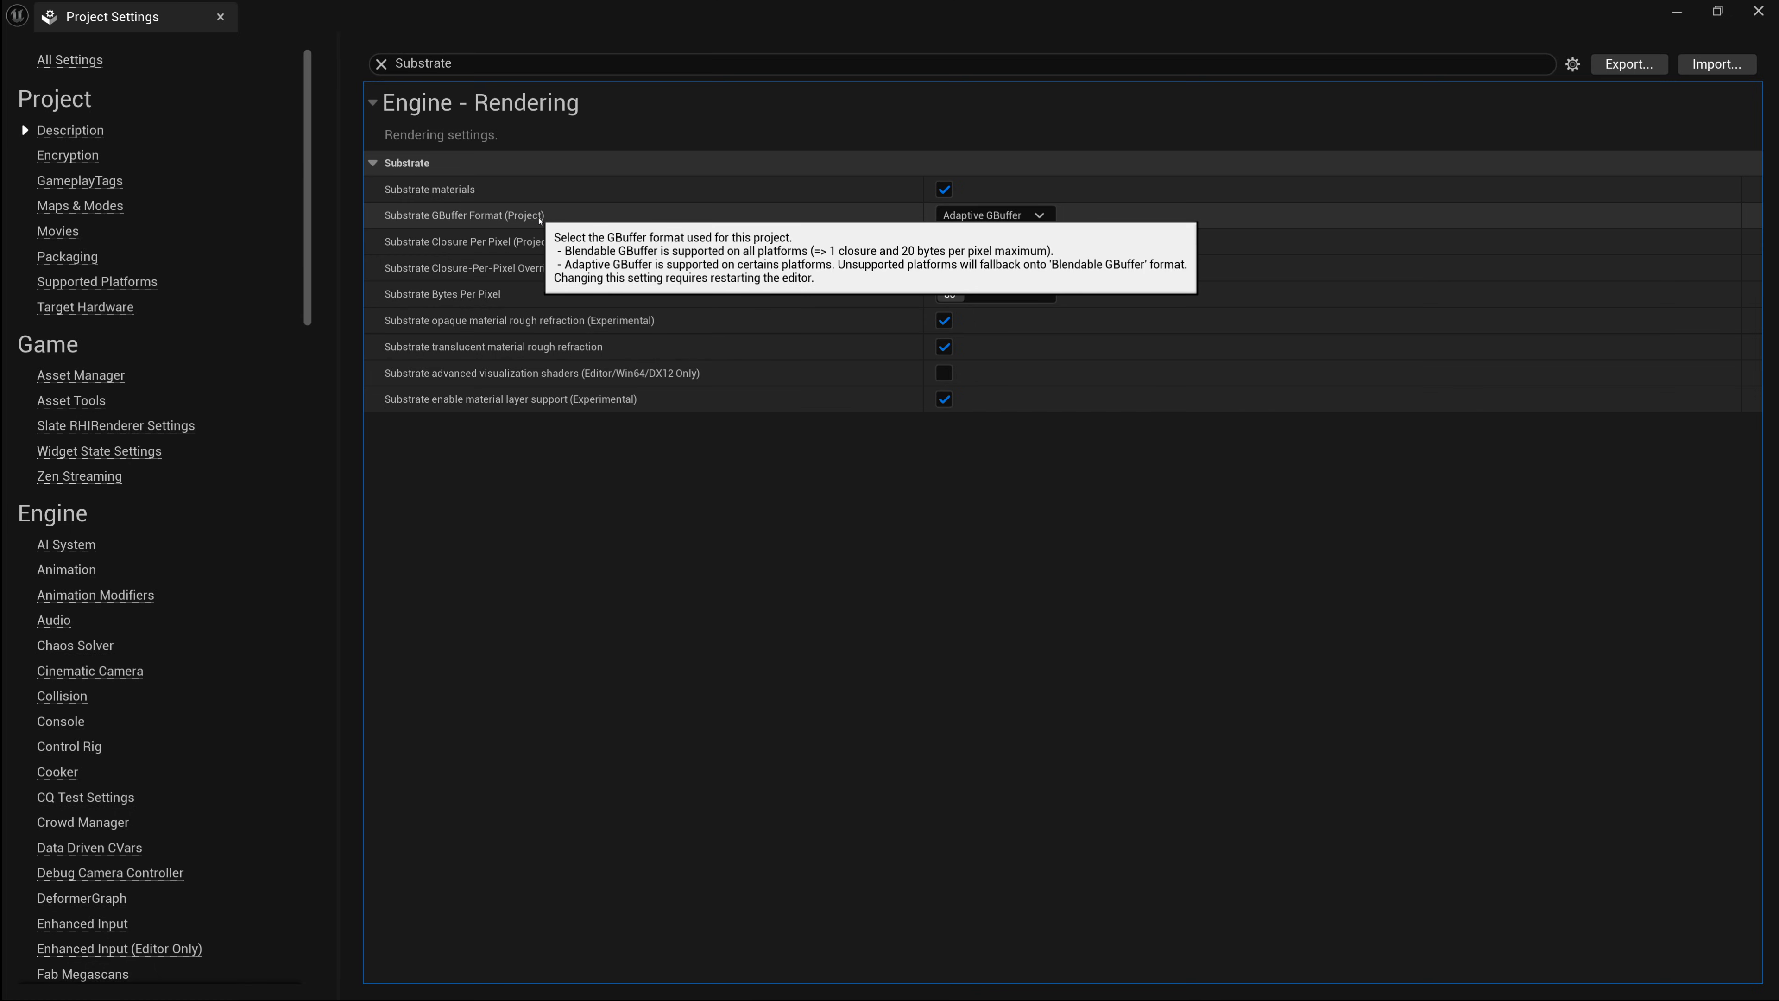
- Set Substrate GBuffer Format (Project) to Blendable GBuffer, prompting a restart notice
{"action": "left_click", "coordinate": [992, 215]}
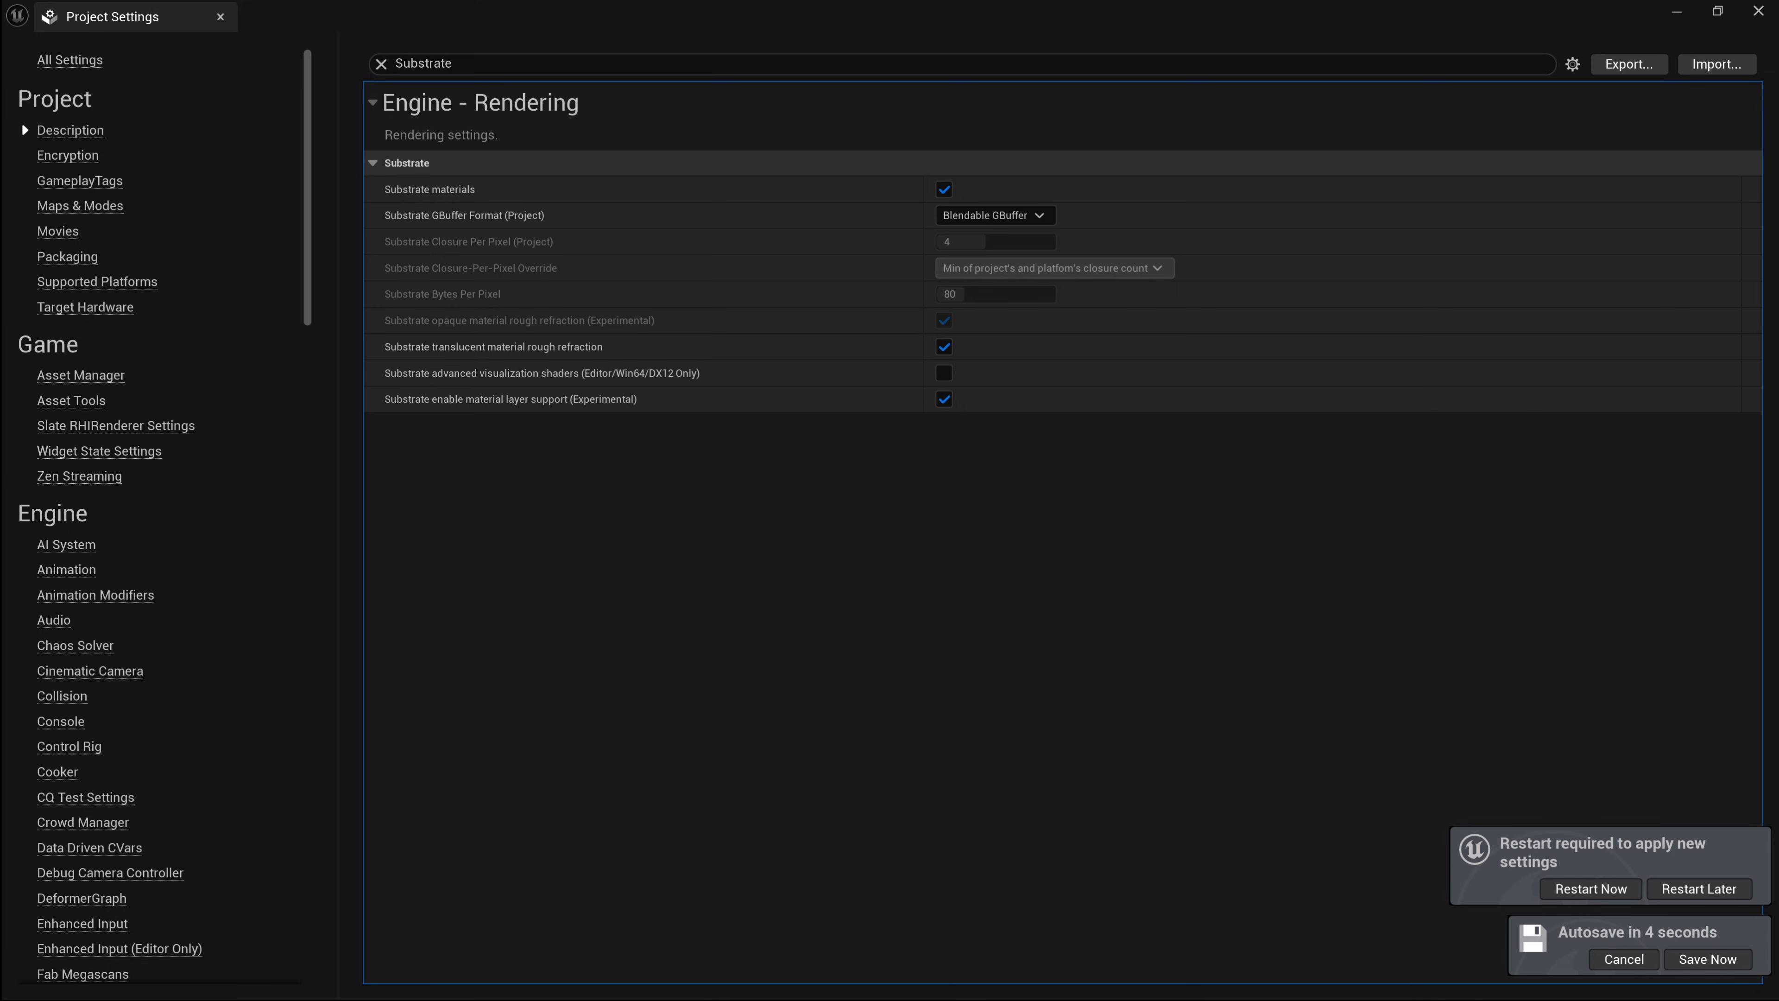
{"action": "left_click", "coordinate": [1707, 960]}
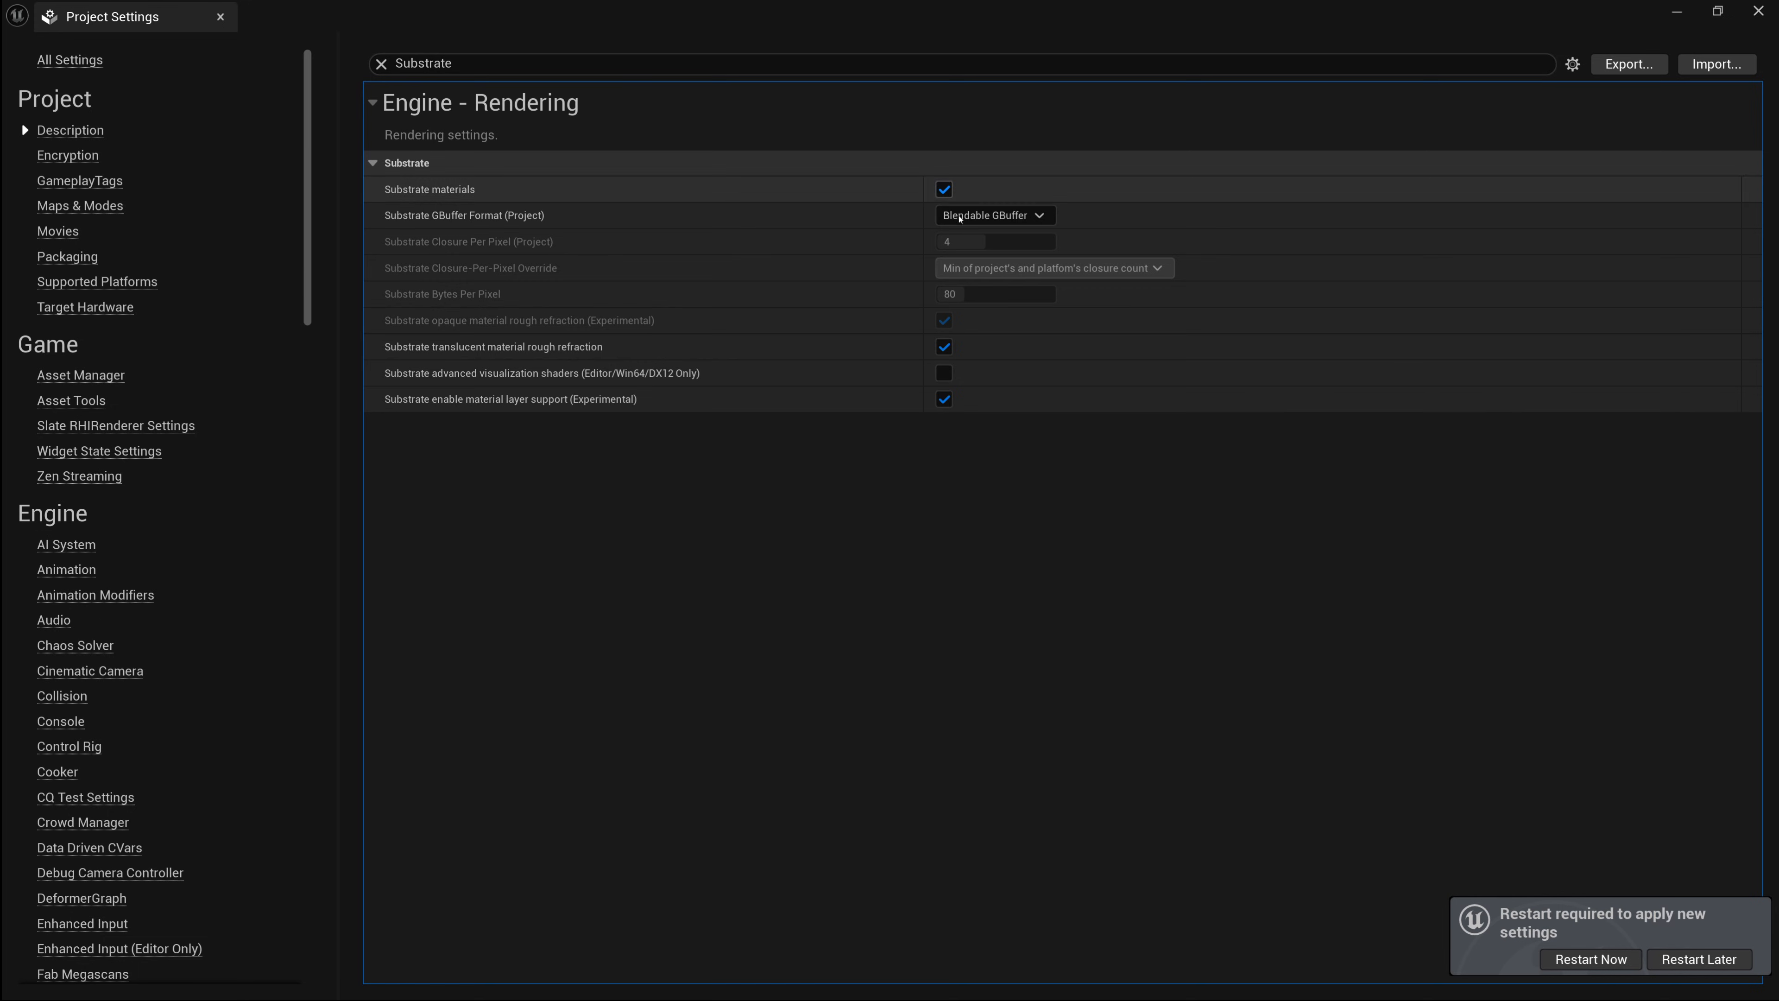
- Set the Substrate GBuffer Format back to Adaptive GBuffer
{"action": "left_click", "coordinate": [993, 214]}
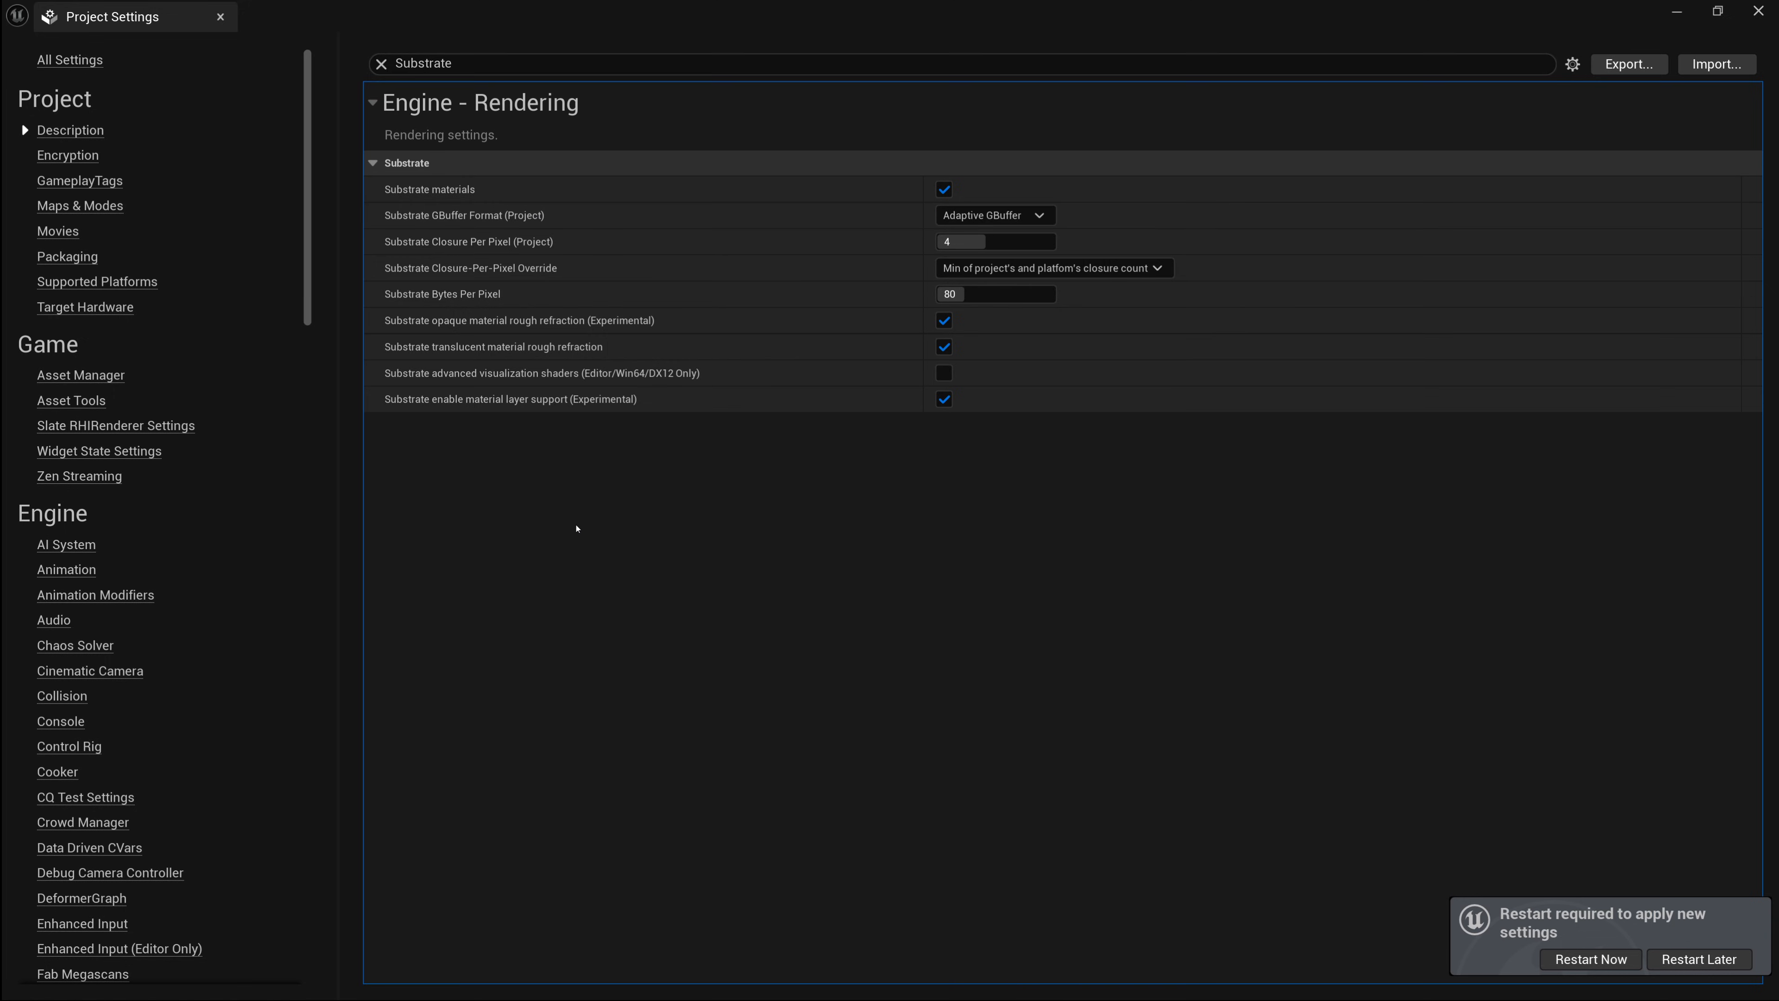
{"action": "mouse_move", "coordinate": [590, 241]}
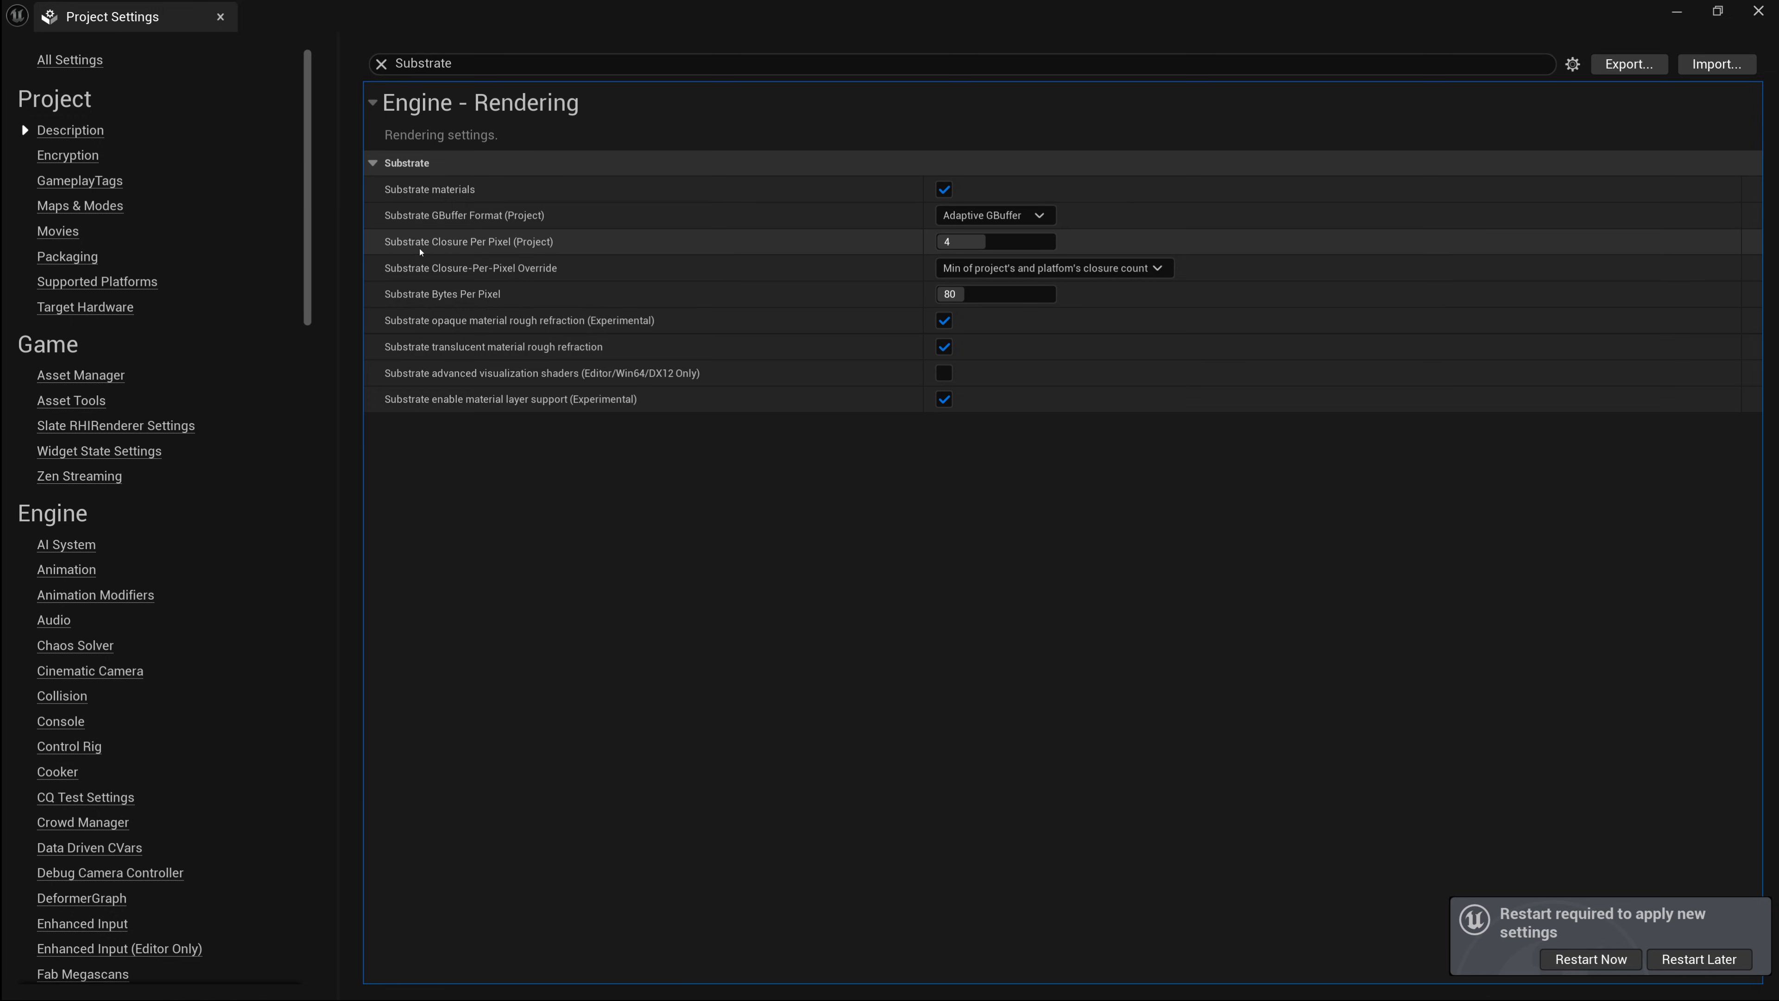
{"action": "mouse_move", "coordinate": [531, 257]}
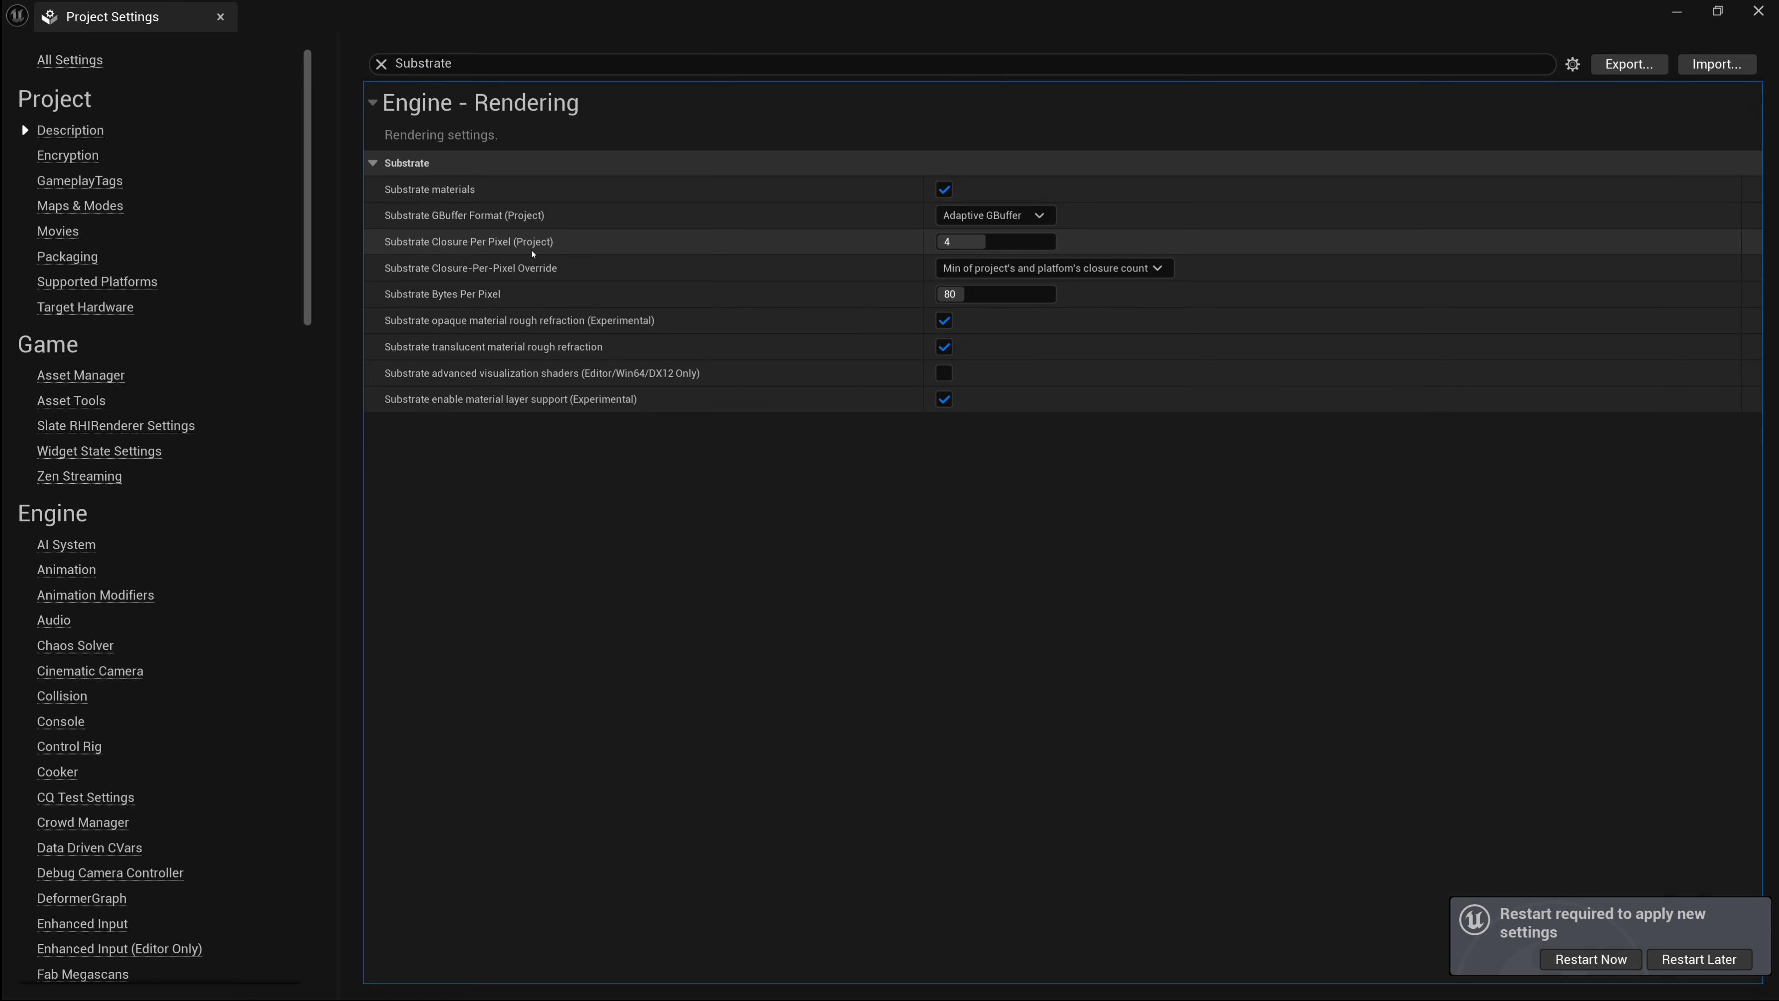
{"action": "left_click", "coordinate": [992, 214]}
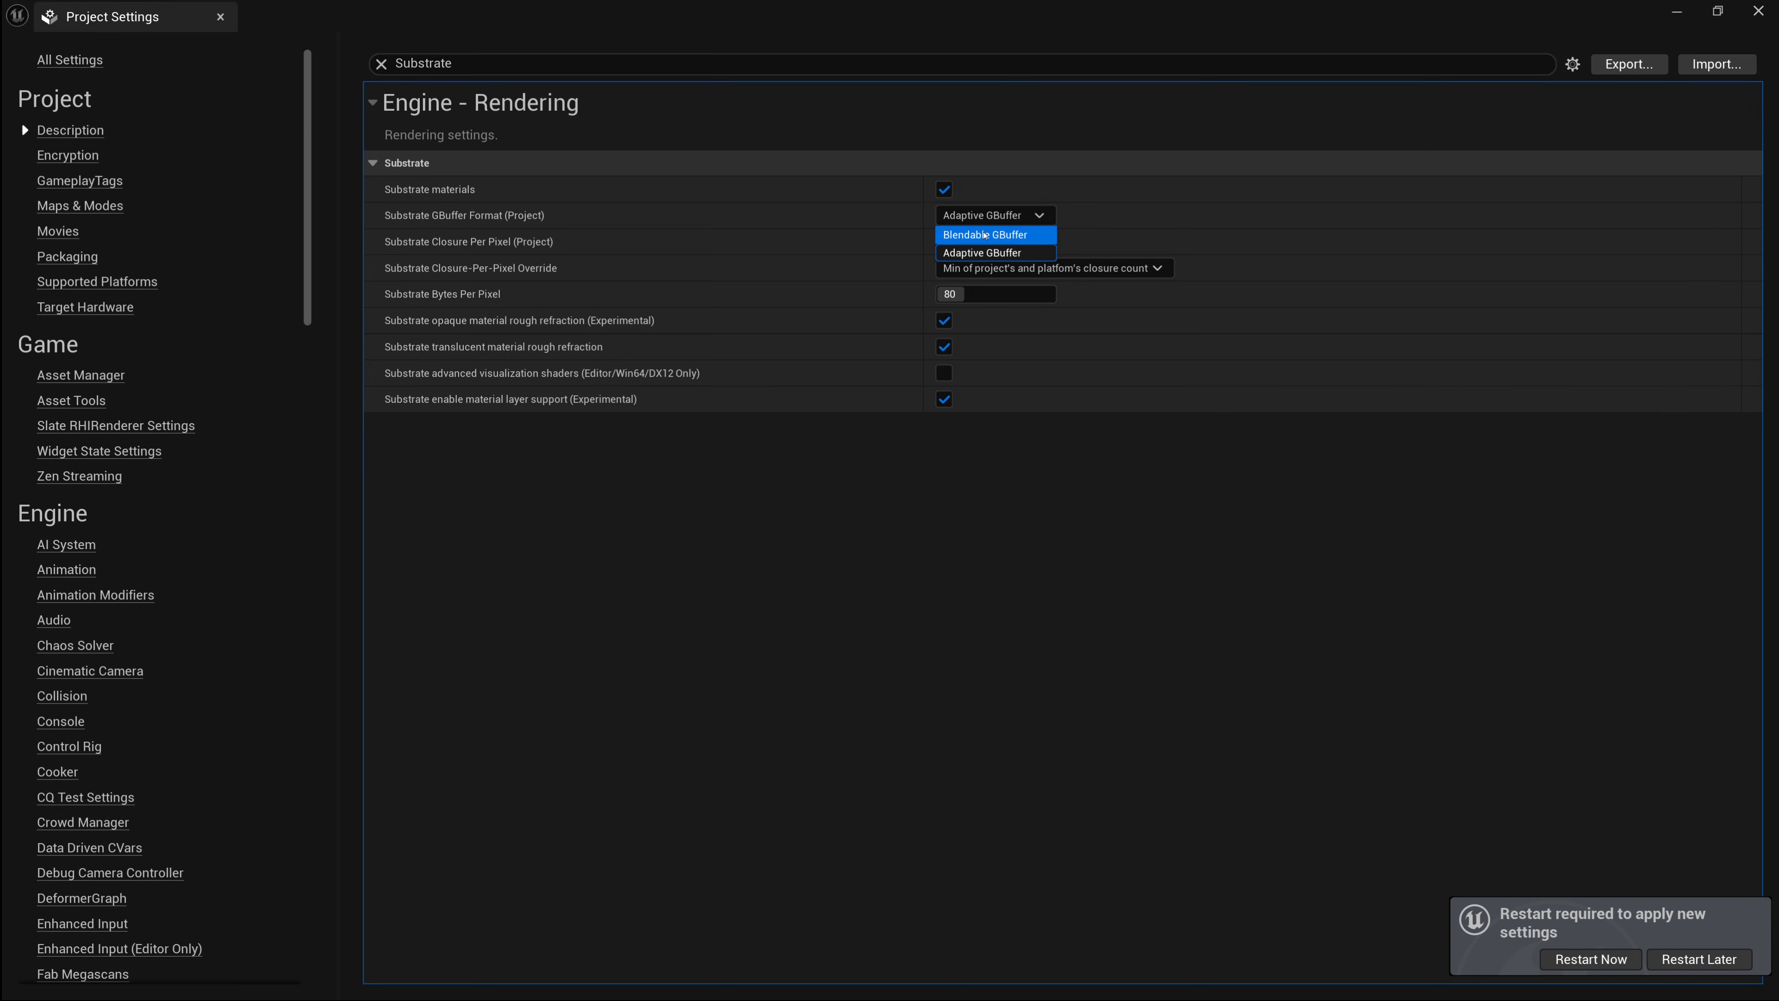
{"action": "left_click", "coordinate": [985, 234]}
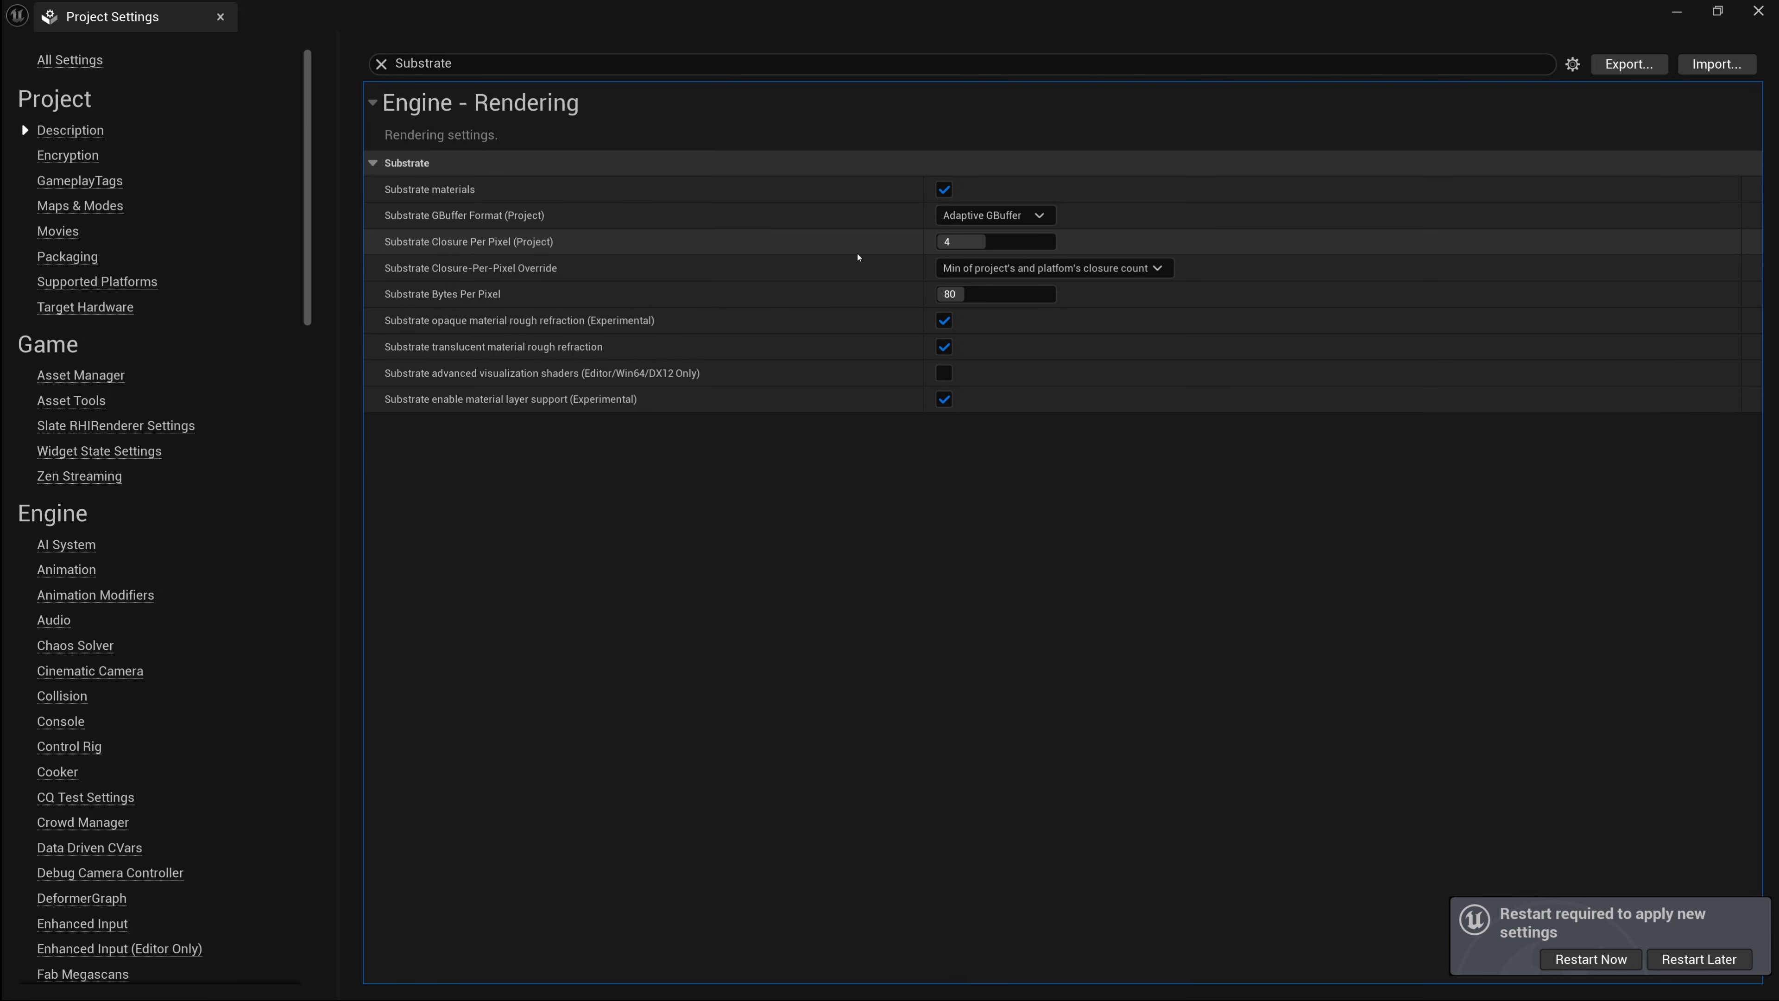
{"action": "mouse_move", "coordinate": [552, 243]}
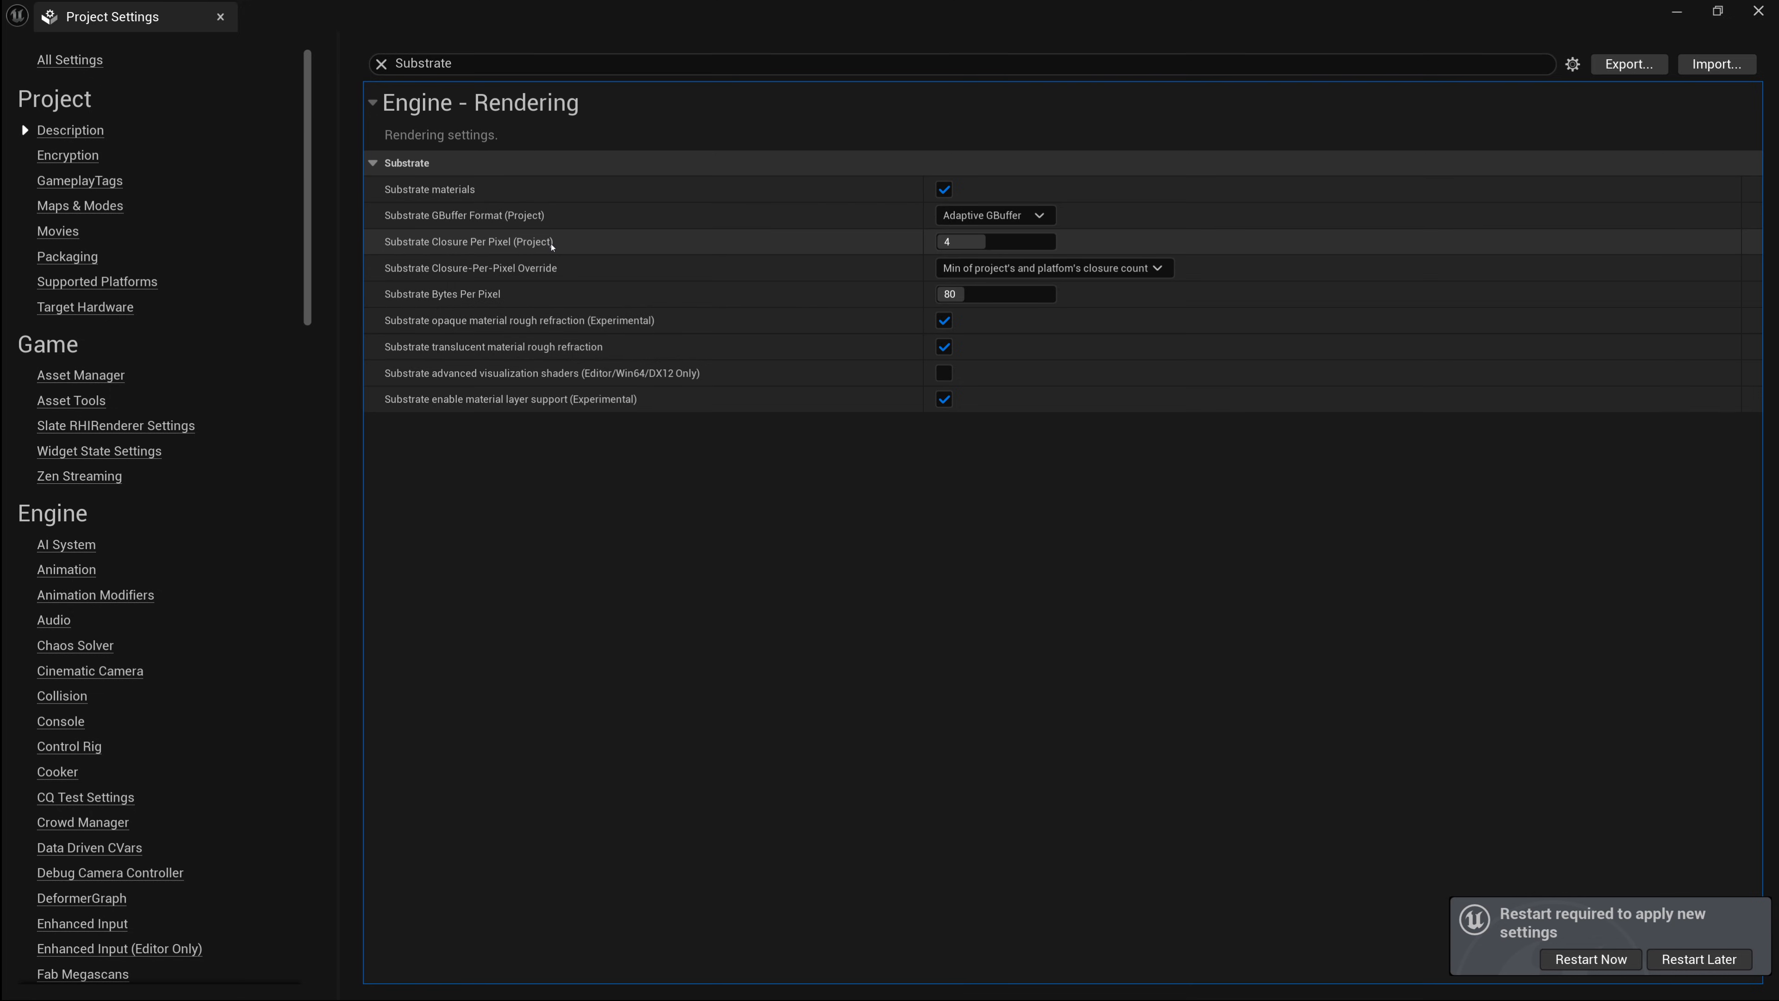
{"action": "mouse_move", "coordinate": [586, 247]}
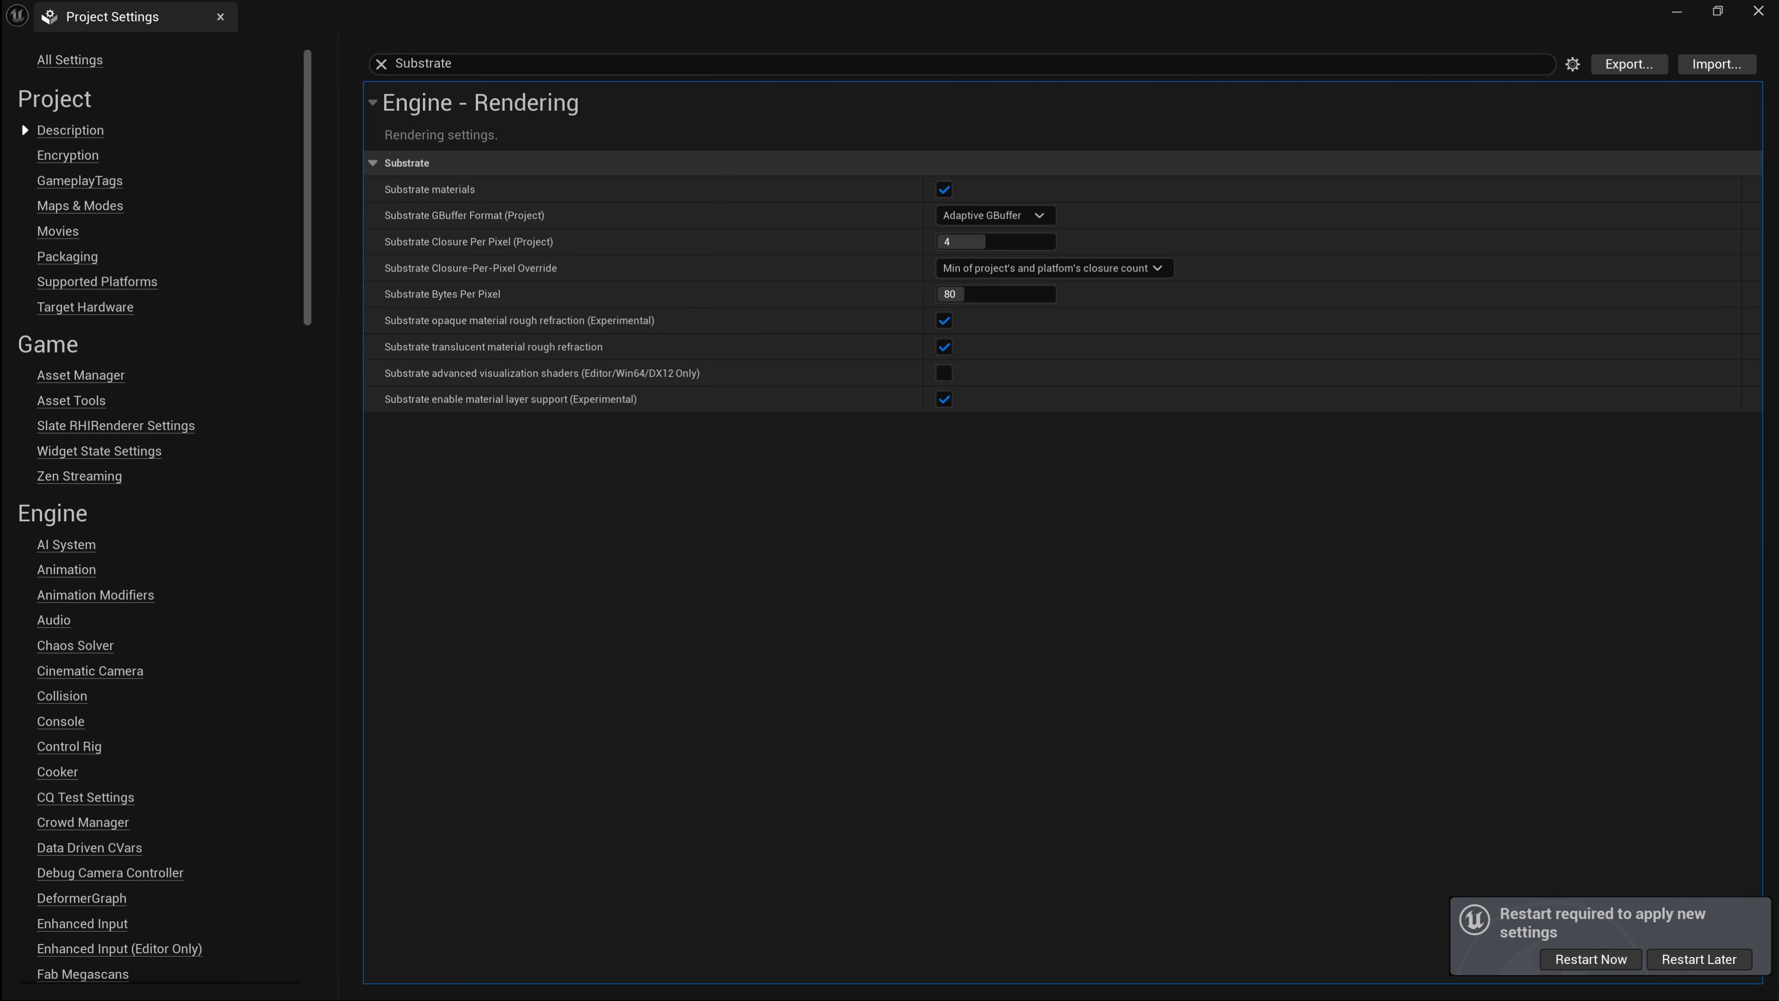
{"action": "mouse_move", "coordinate": [981, 634]}
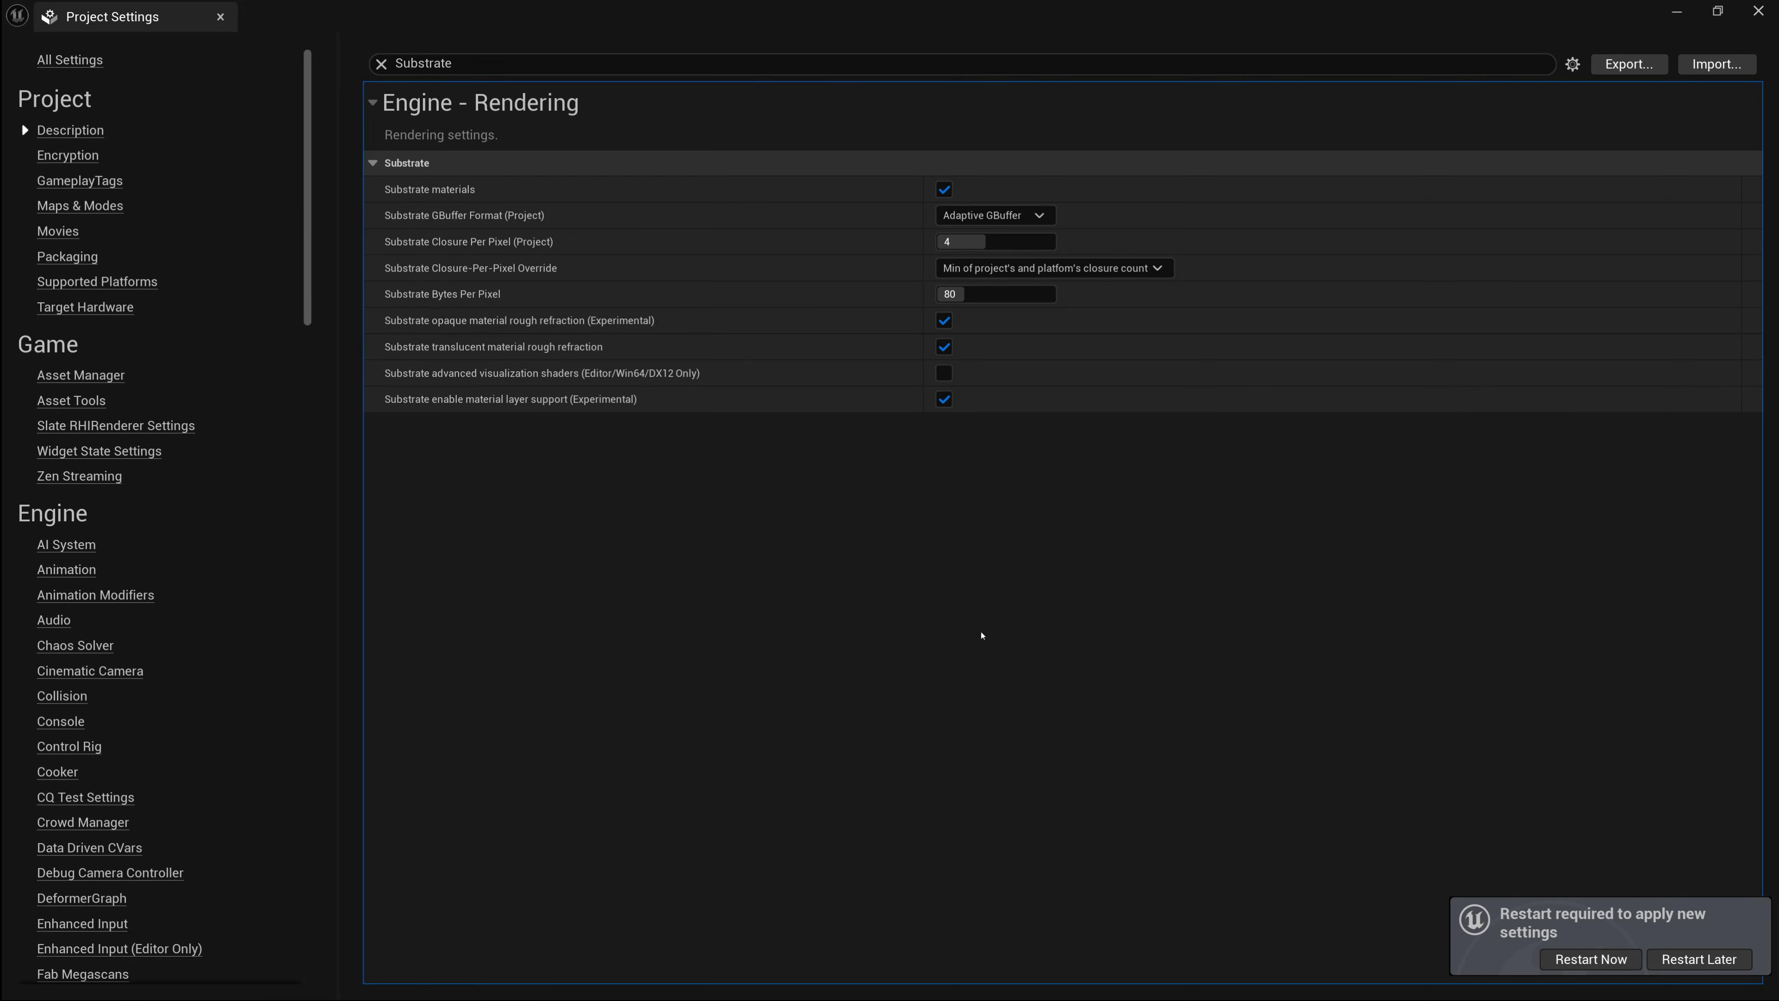
{"action": "mouse_move", "coordinate": [499, 293]}
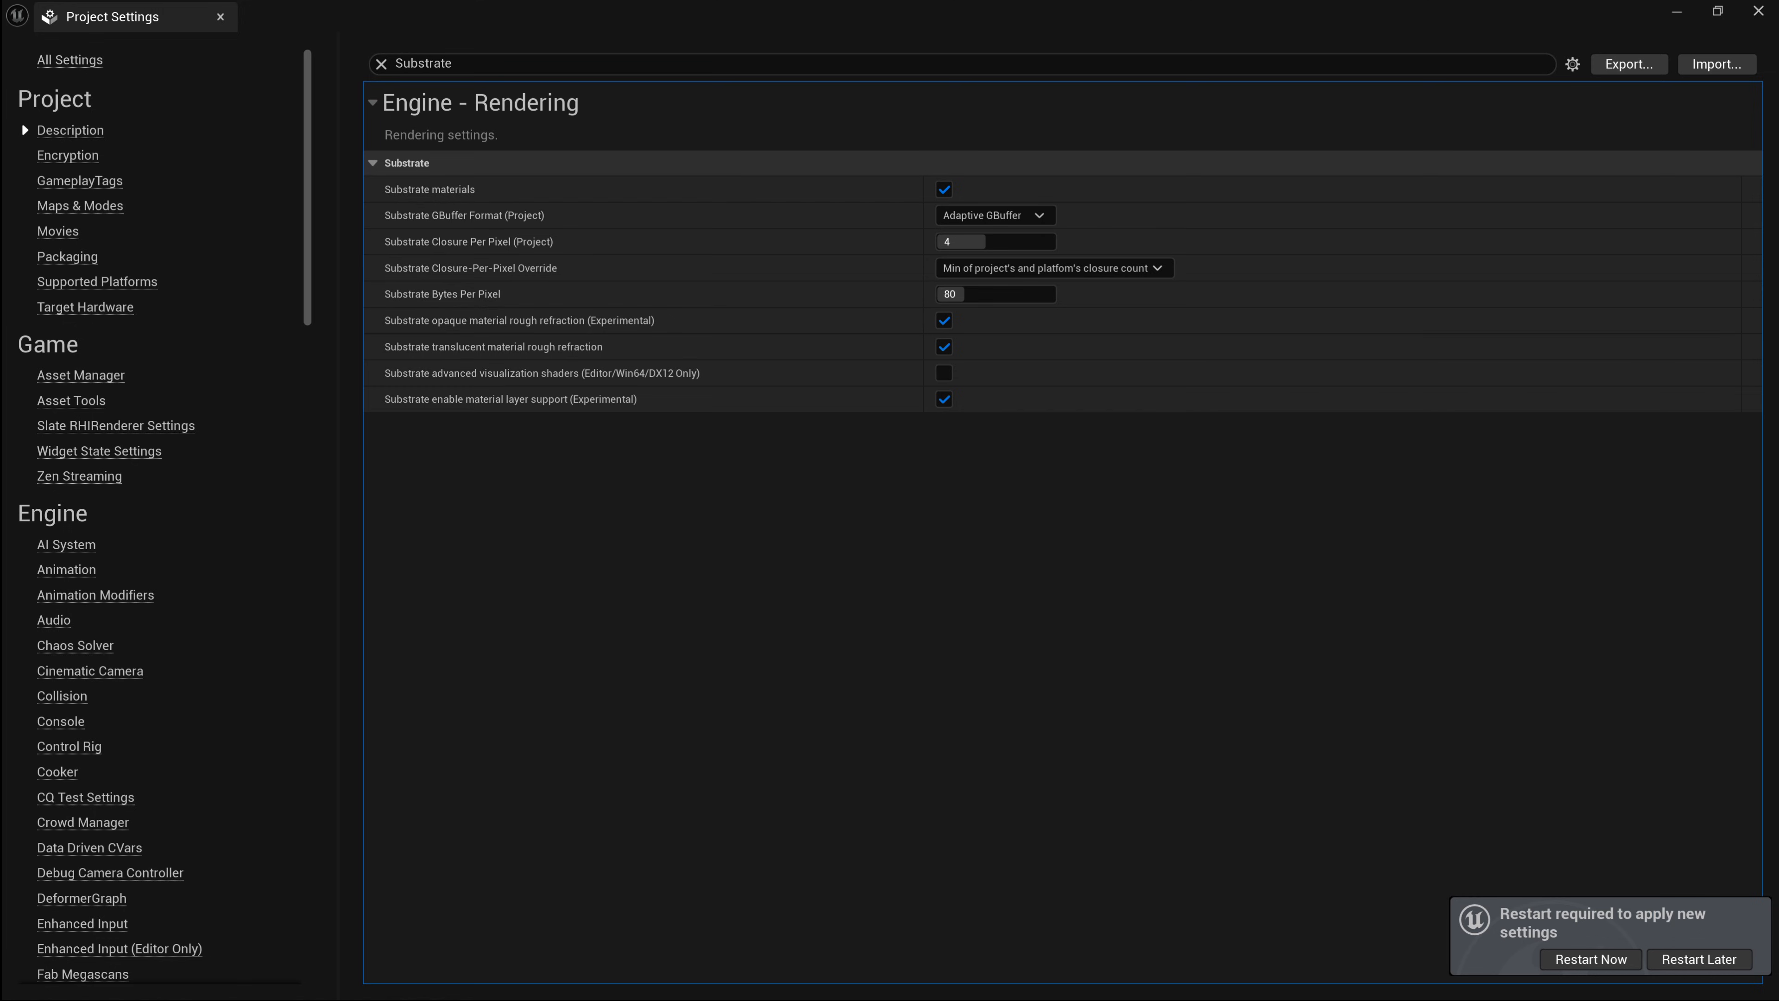
{"action": "mouse_move", "coordinate": [957, 307]}
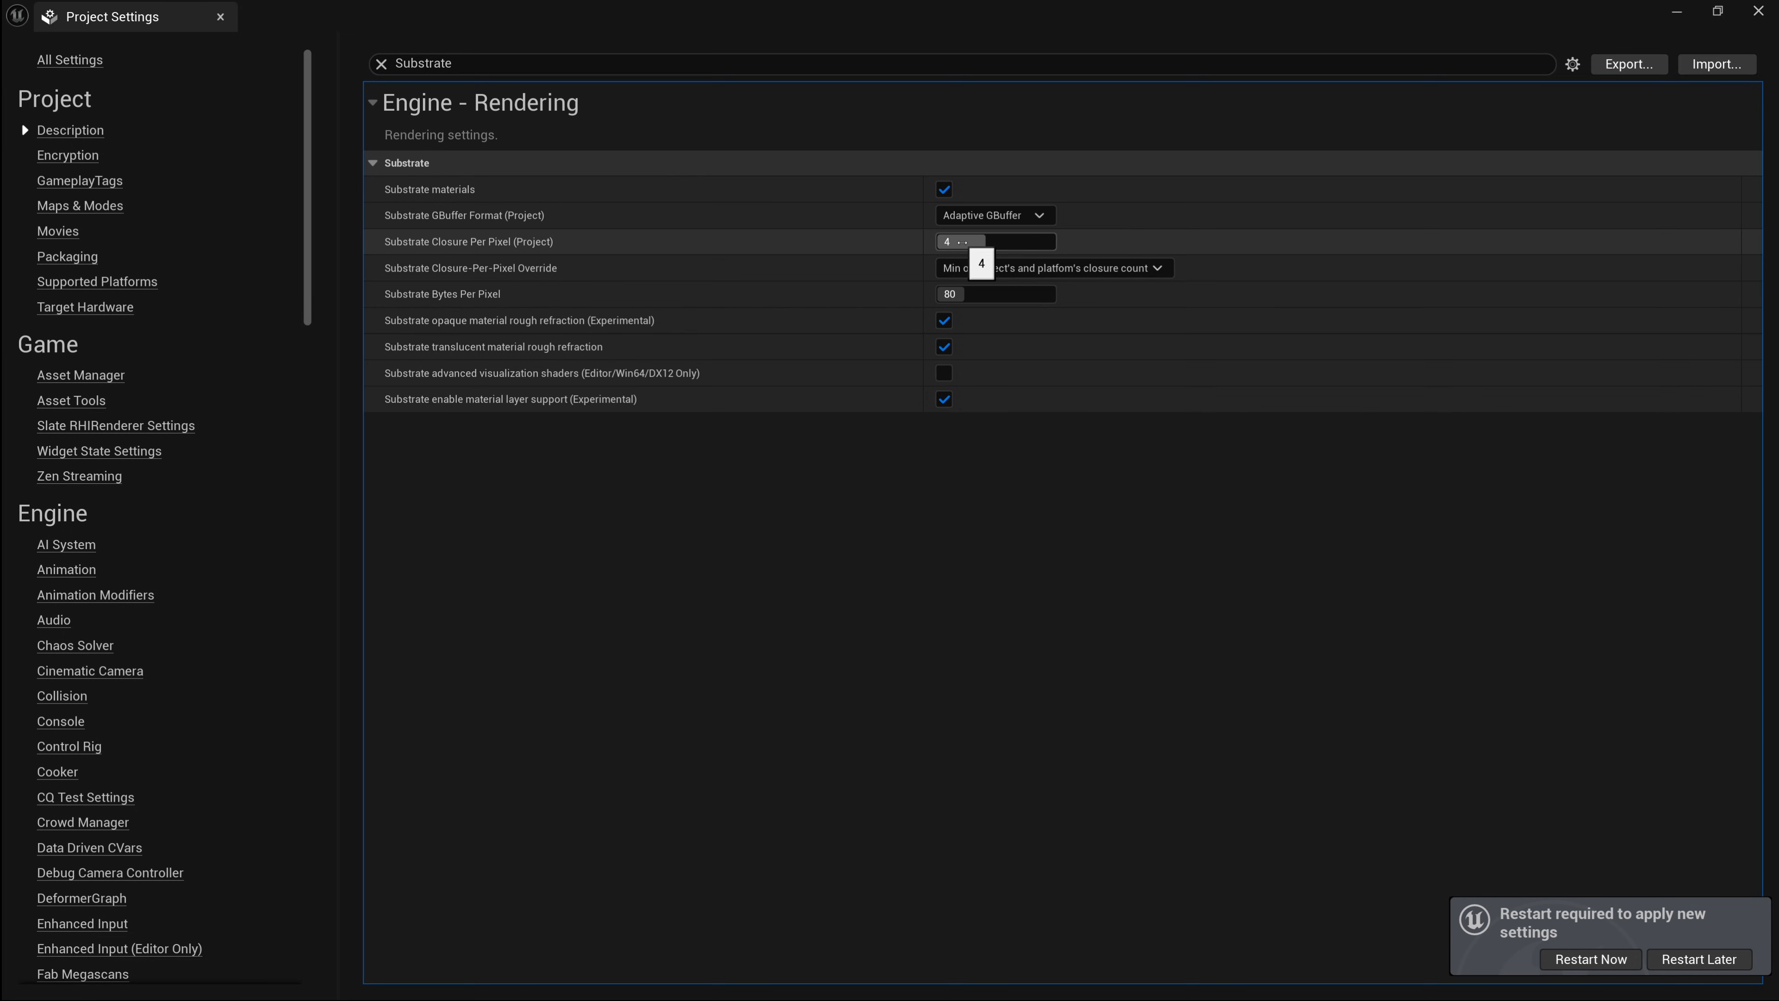
- Toggle a Substrate rendering option on and back, leaving the format on Adaptive GBuffer
{"action": "left_click", "coordinate": [996, 294]}
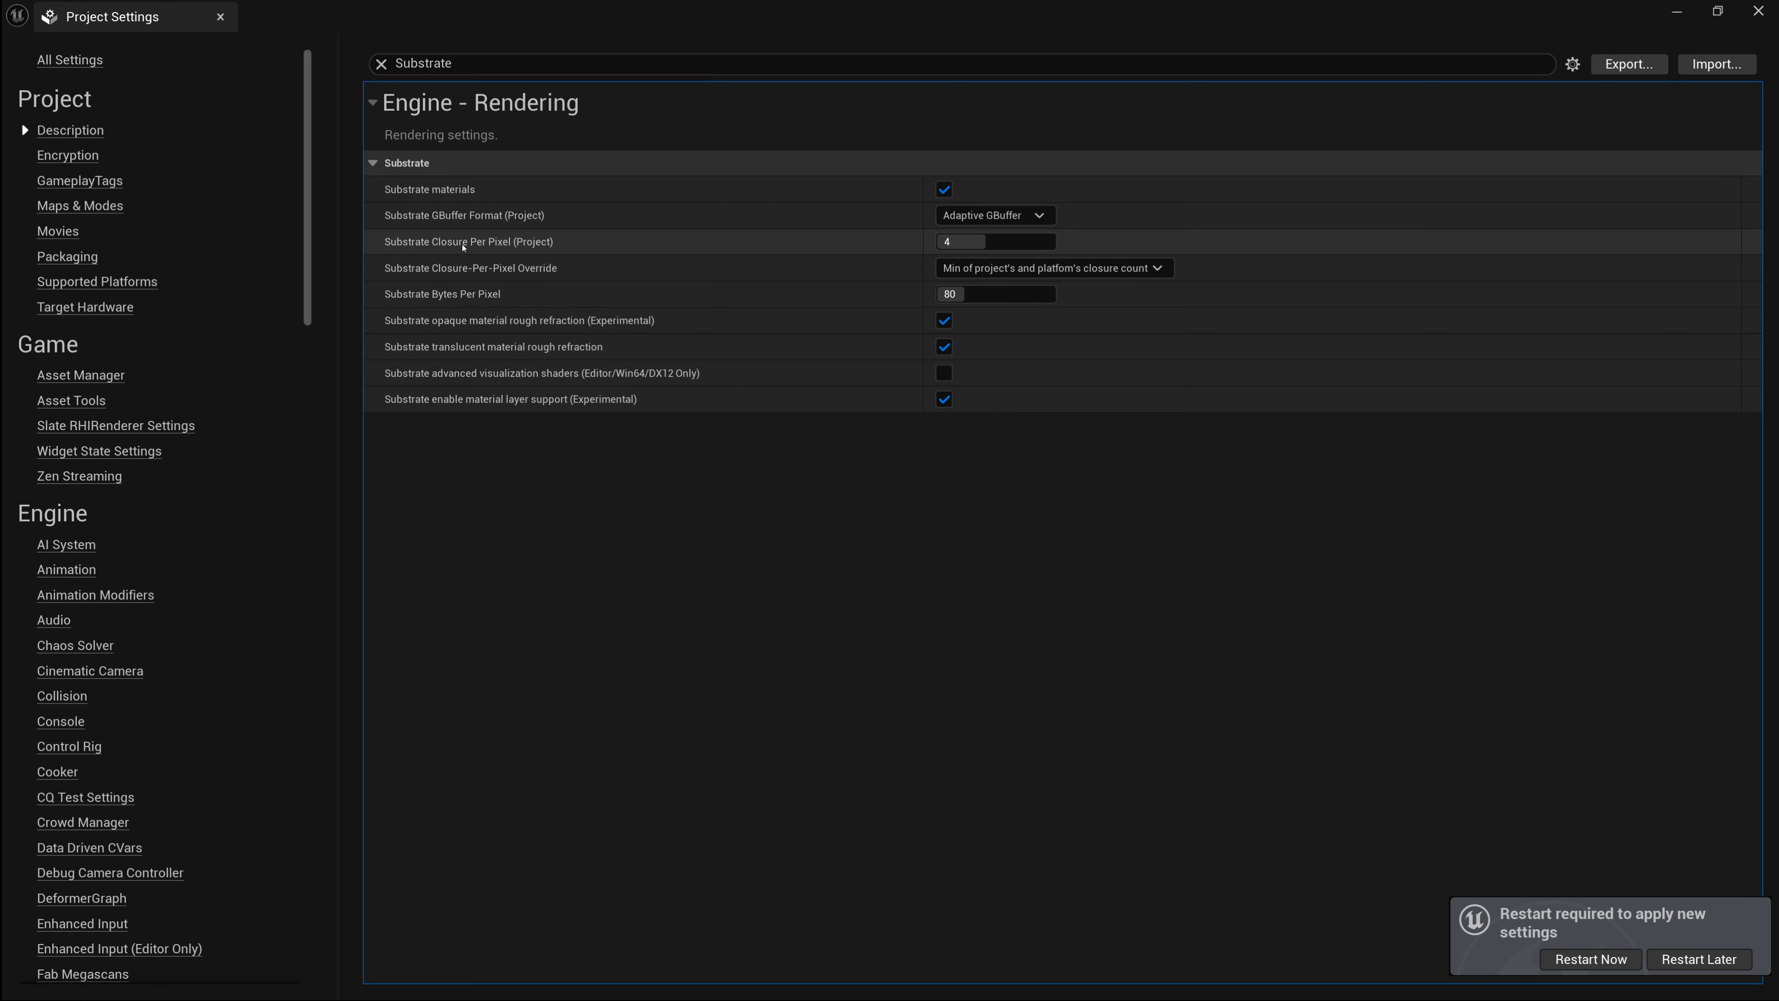
{"action": "mouse_move", "coordinate": [688, 249]}
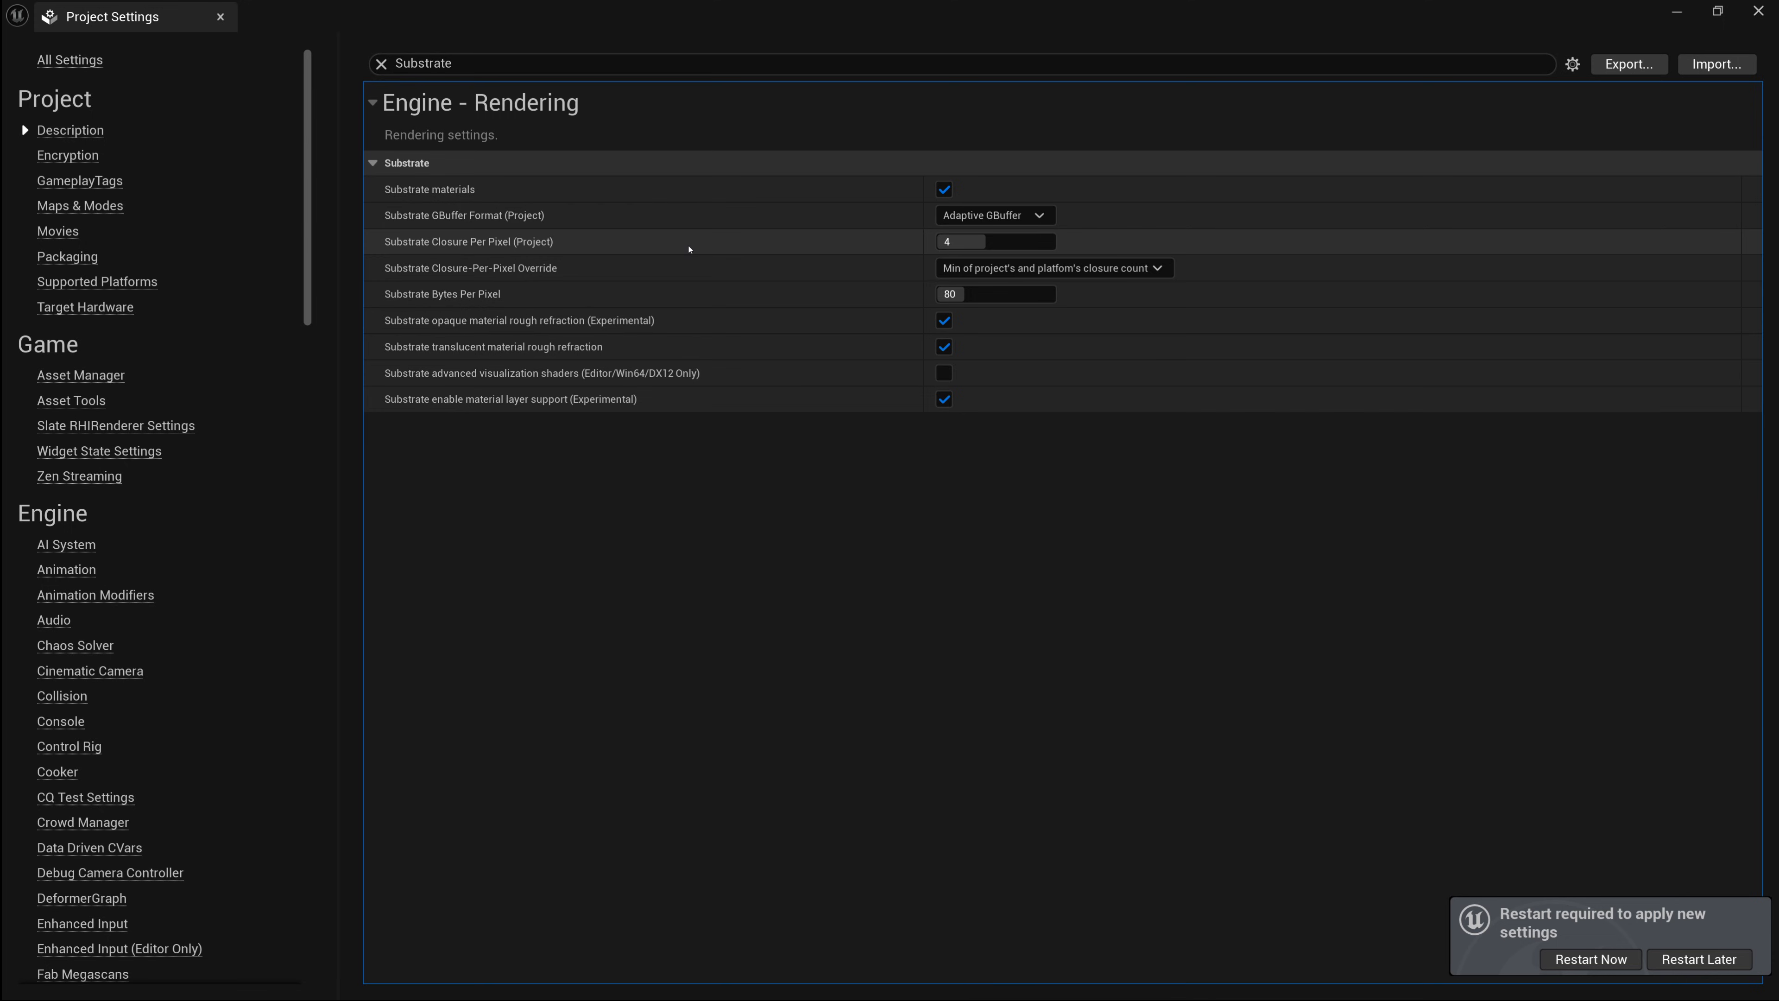
{"action": "mouse_move", "coordinate": [591, 294]}
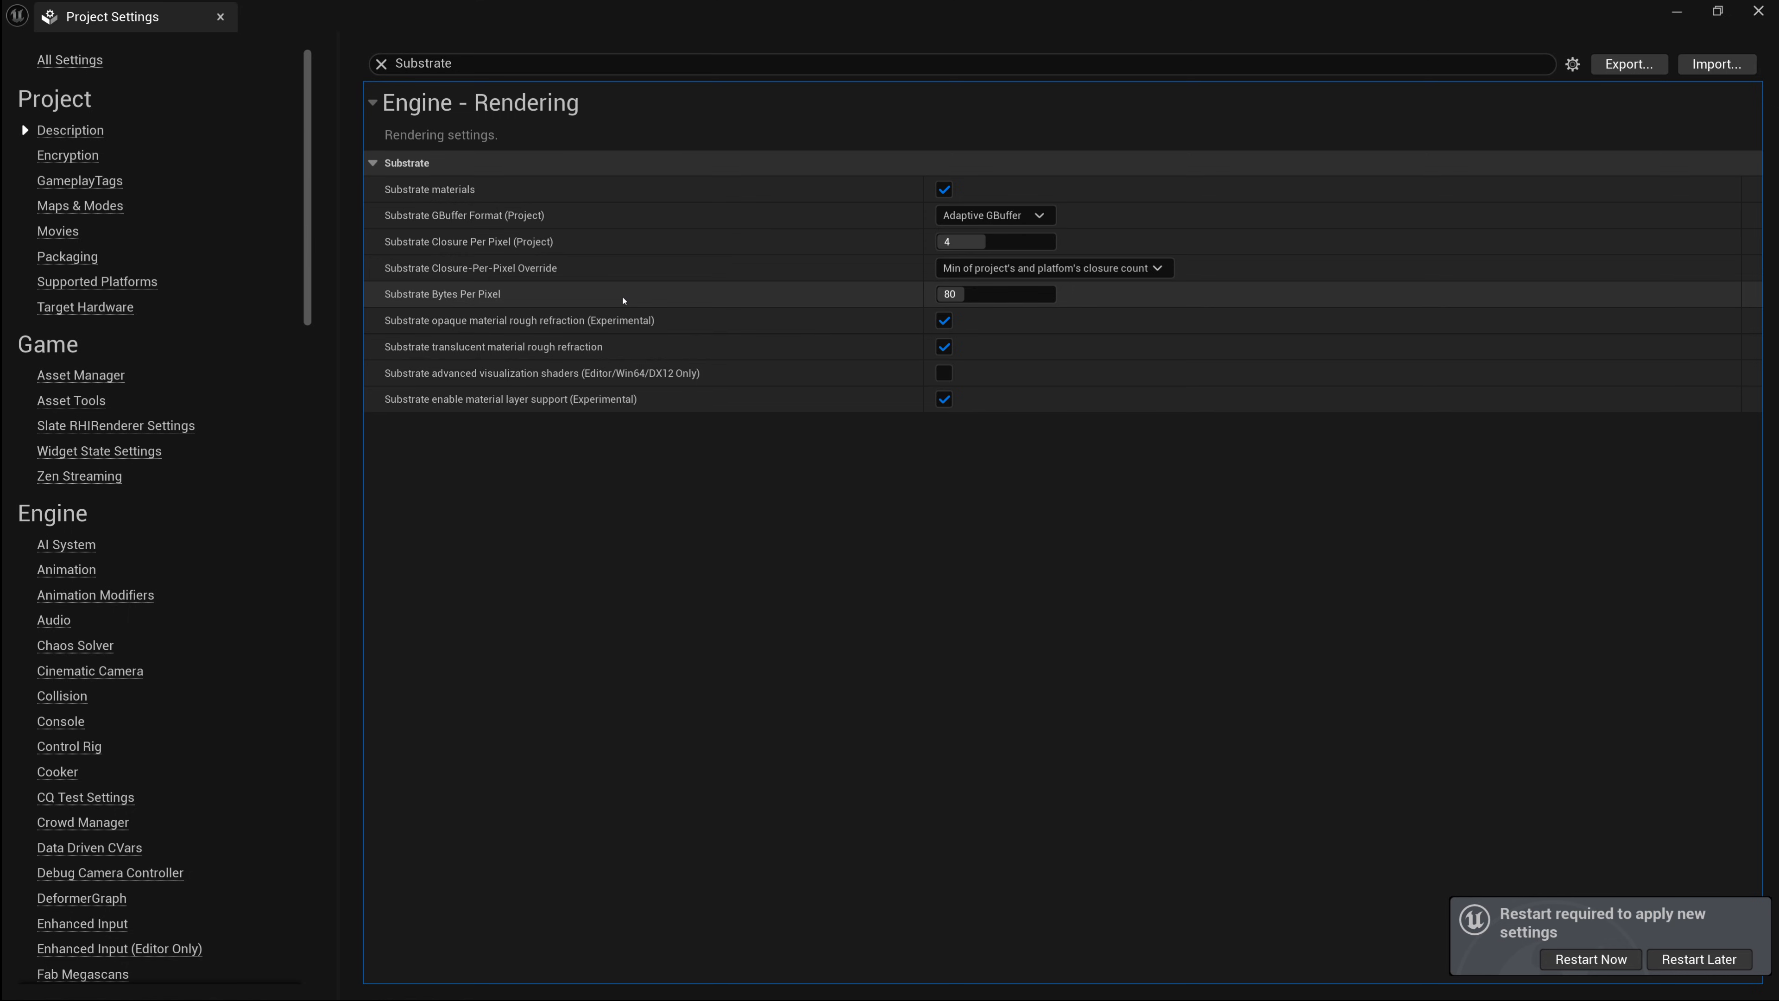
{"action": "mouse_move", "coordinate": [616, 332]}
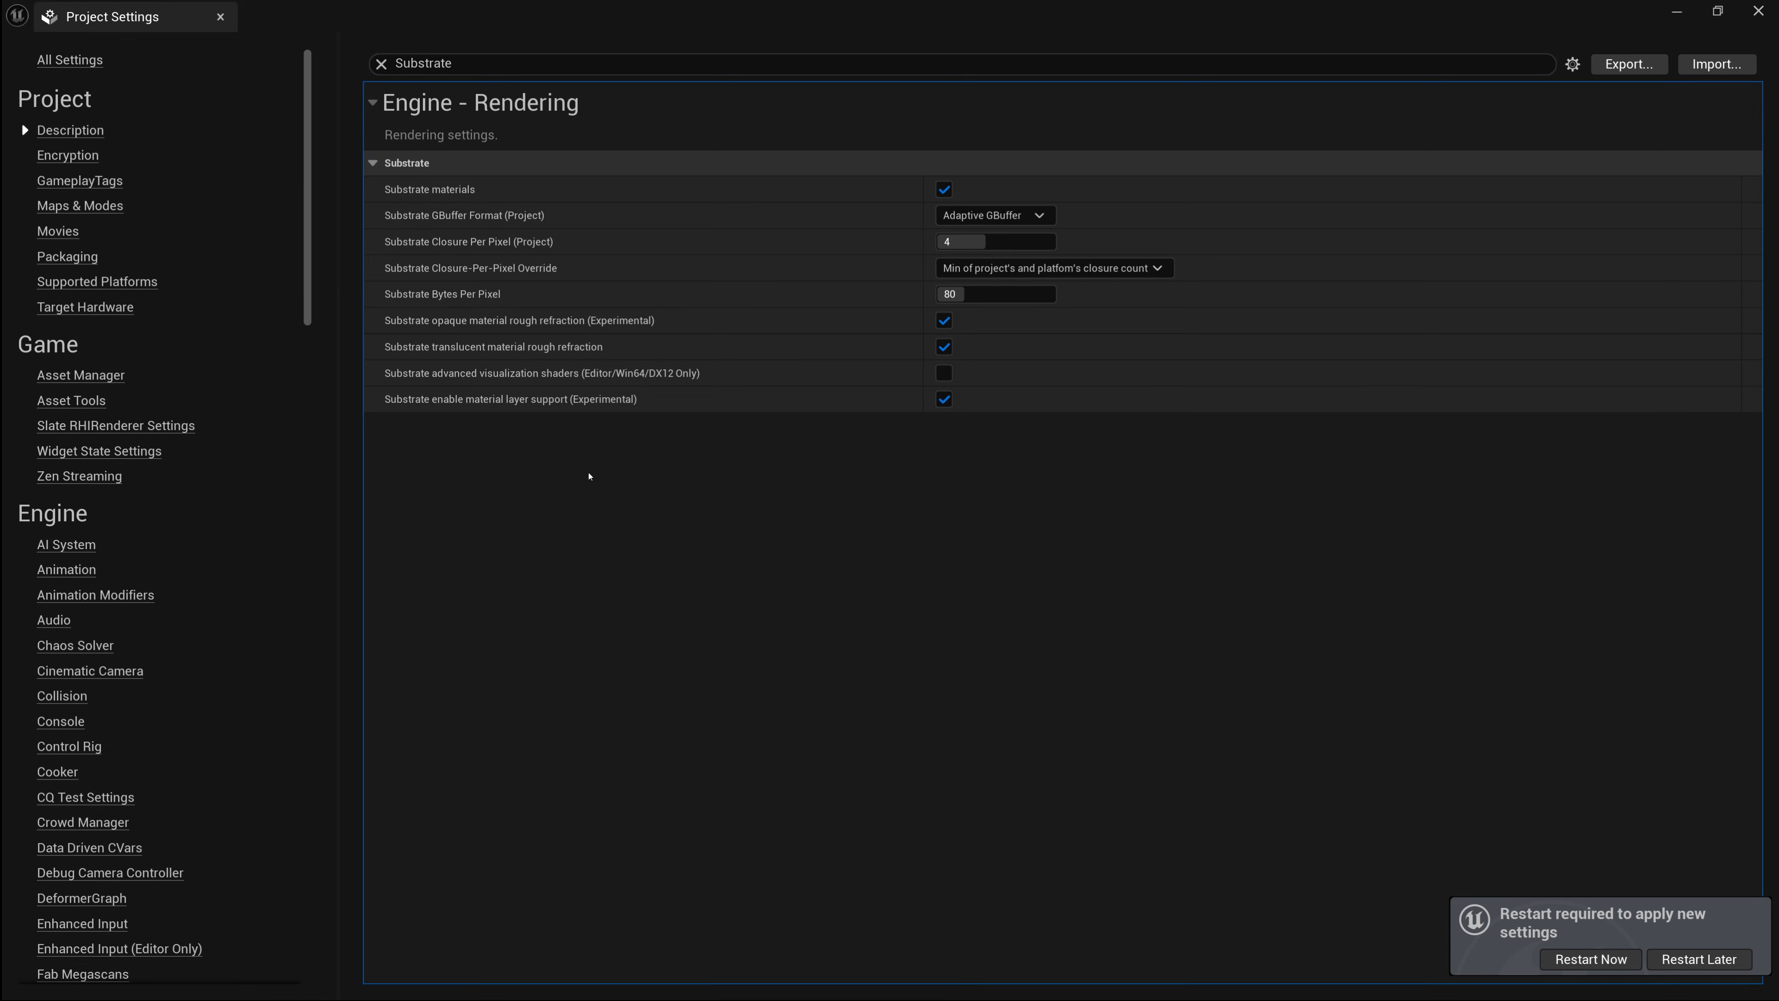
{"action": "mouse_move", "coordinate": [909, 244]}
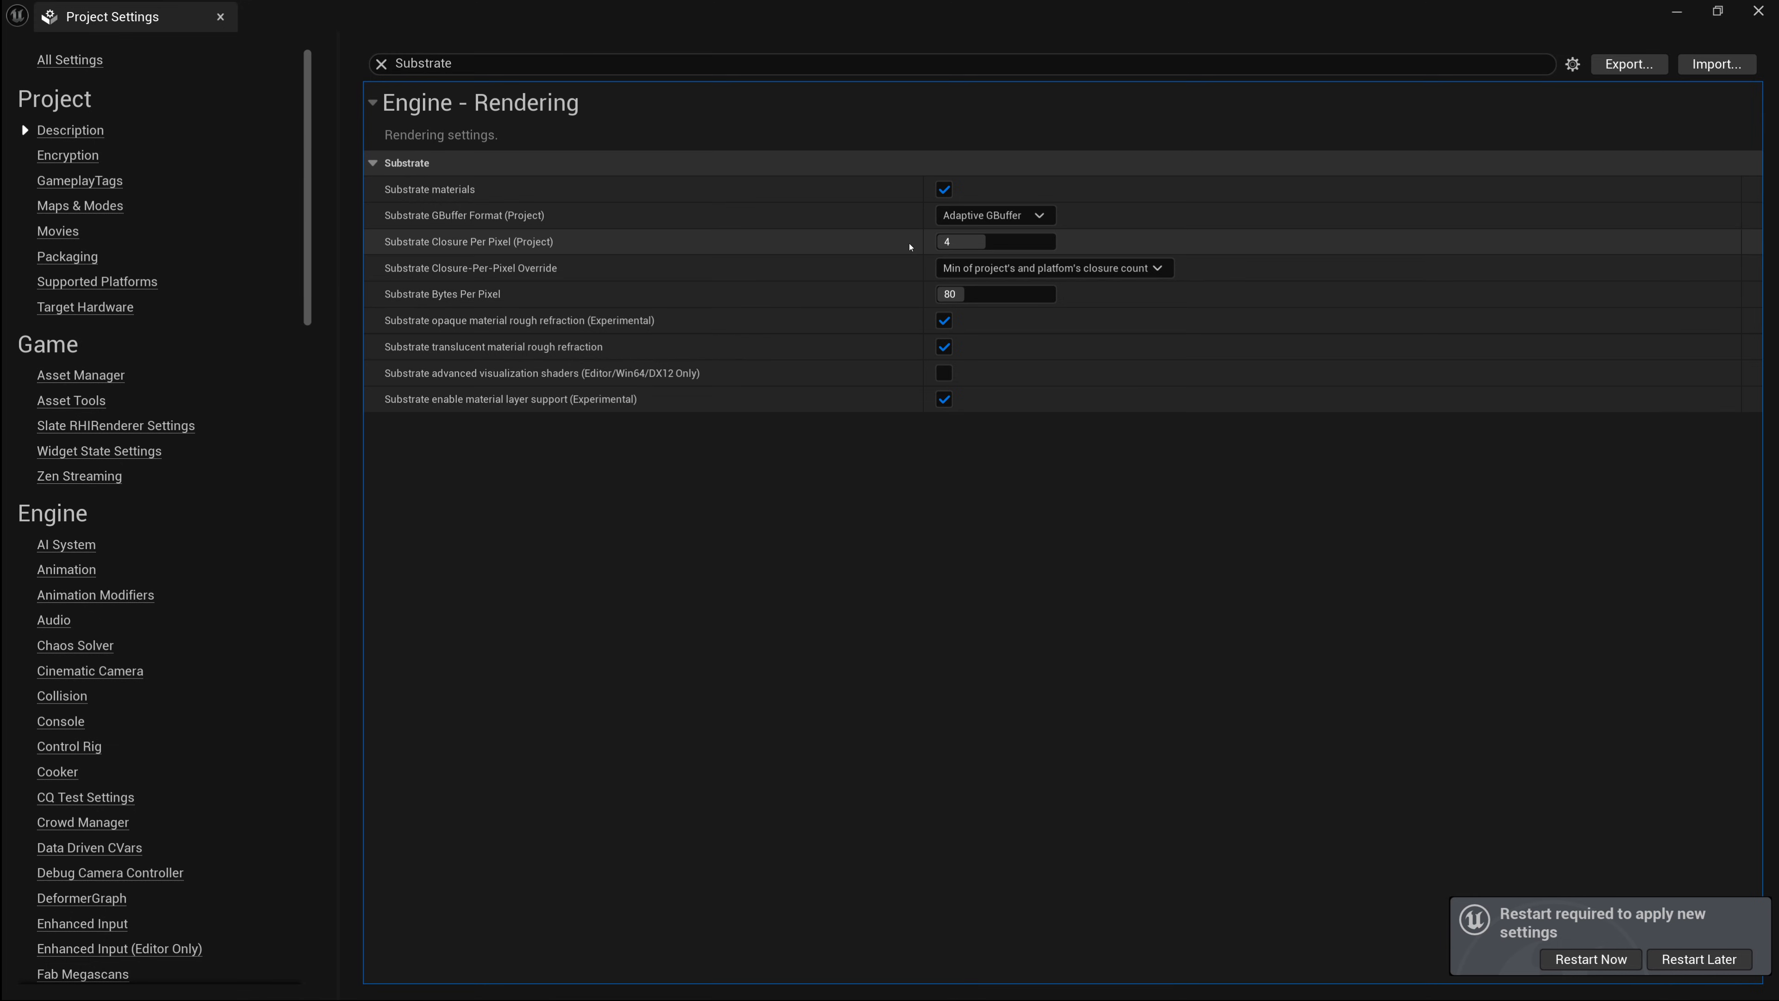
{"action": "mouse_move", "coordinate": [894, 298]}
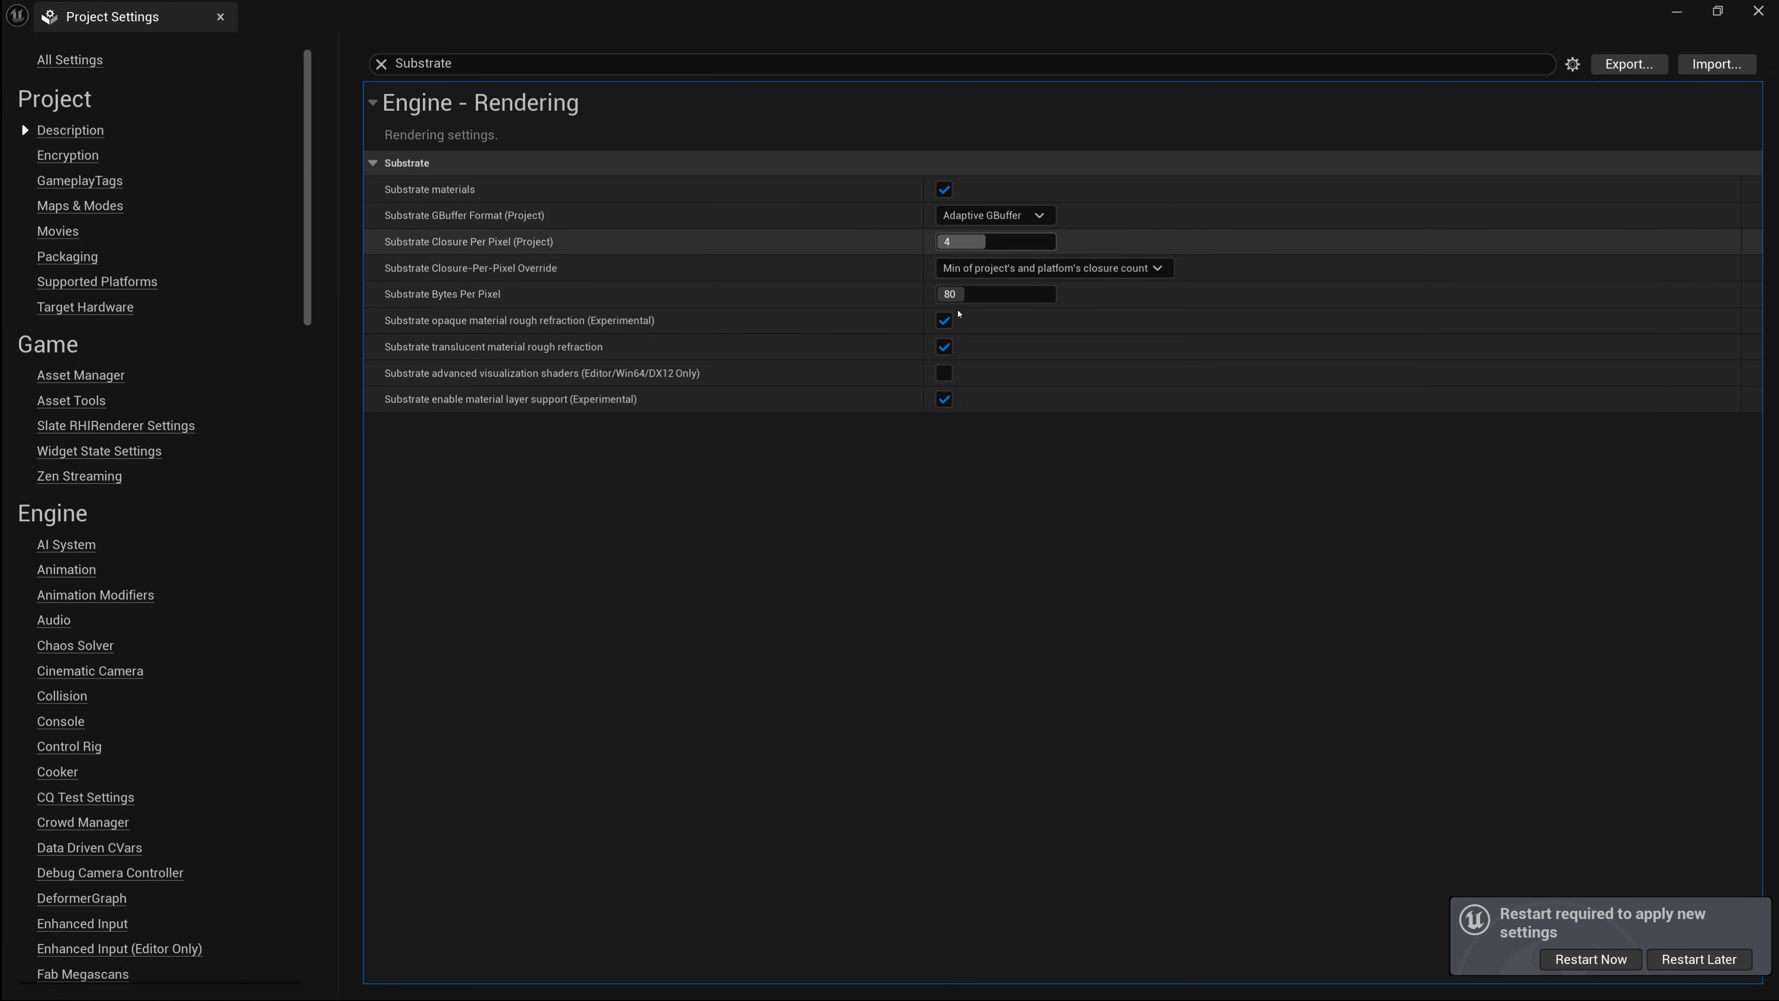
{"action": "mouse_move", "coordinate": [557, 495]}
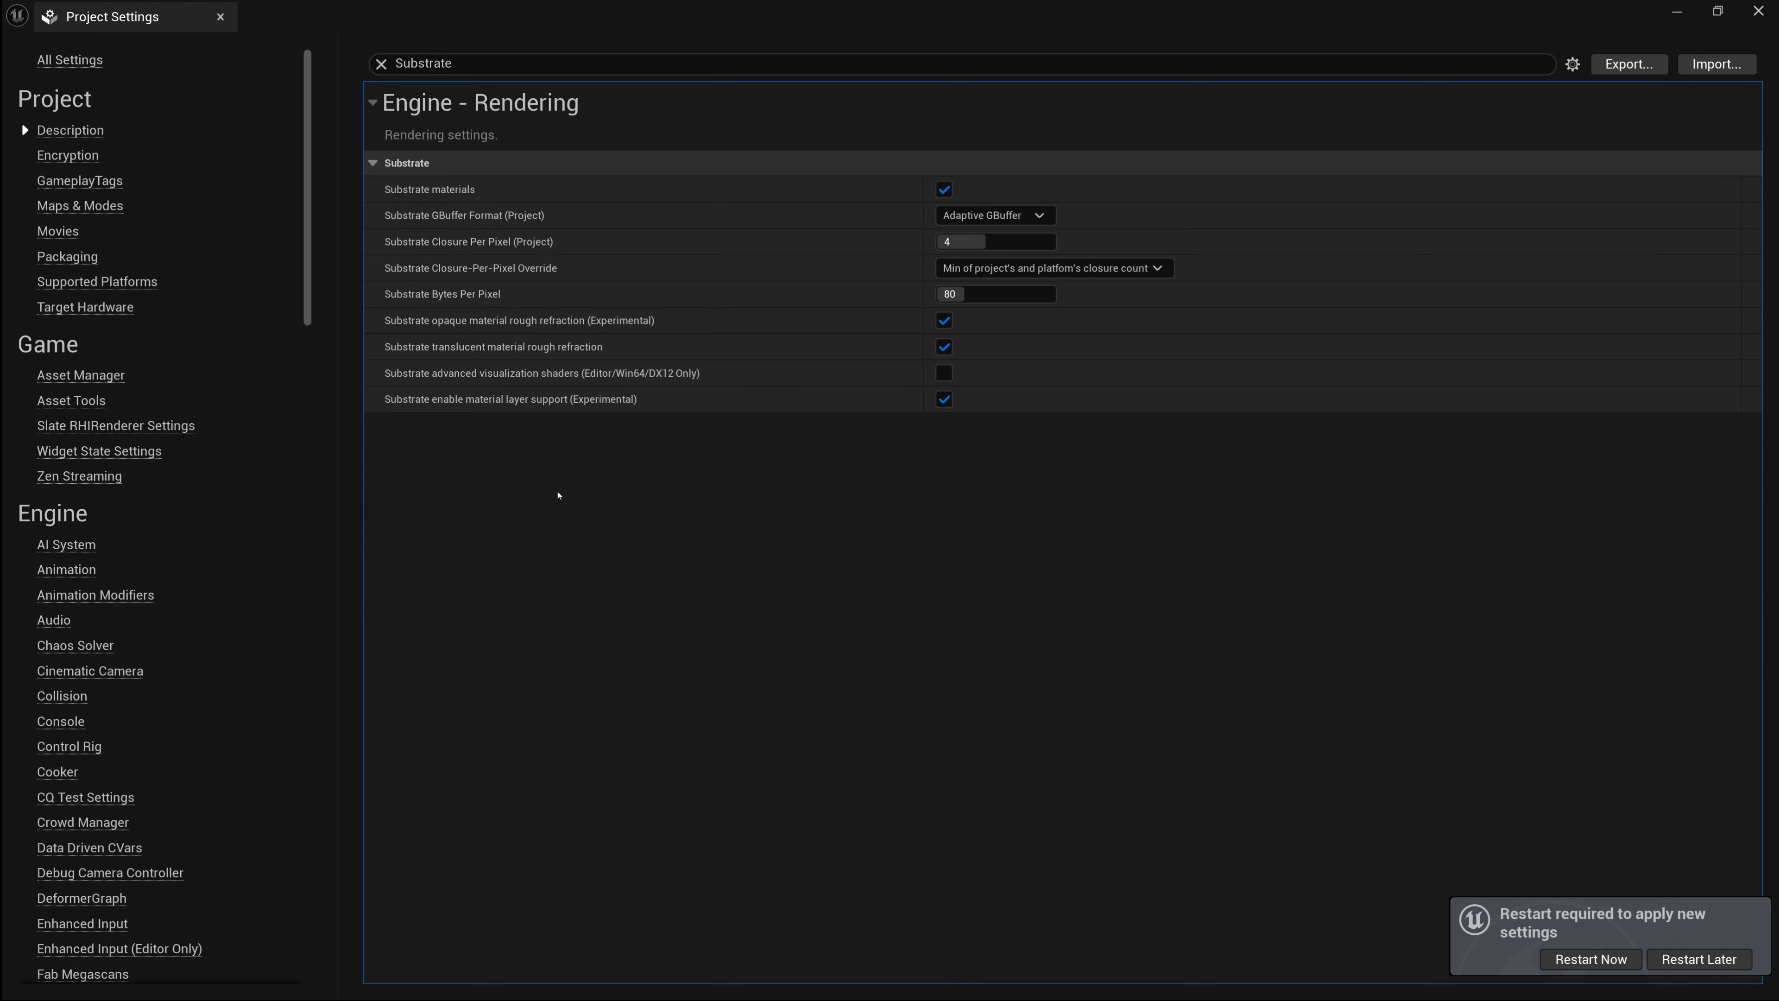
{"action": "mouse_move", "coordinate": [857, 355]}
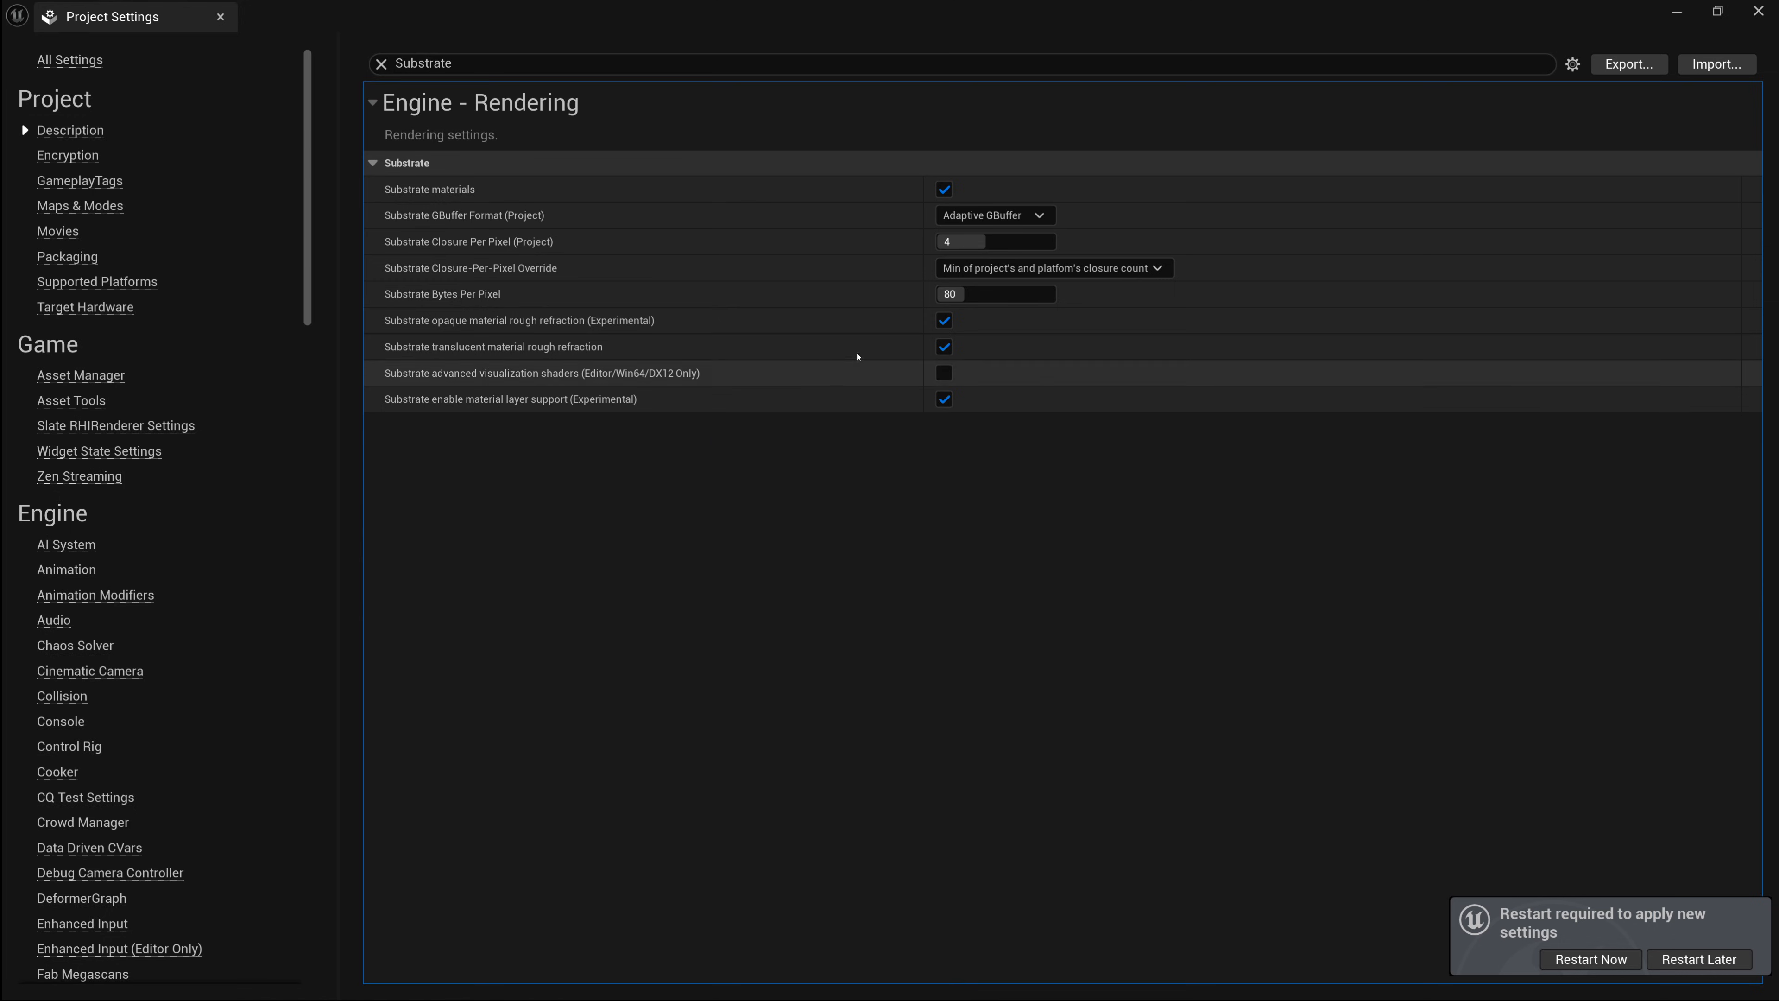
{"action": "left_click", "coordinate": [996, 294]}
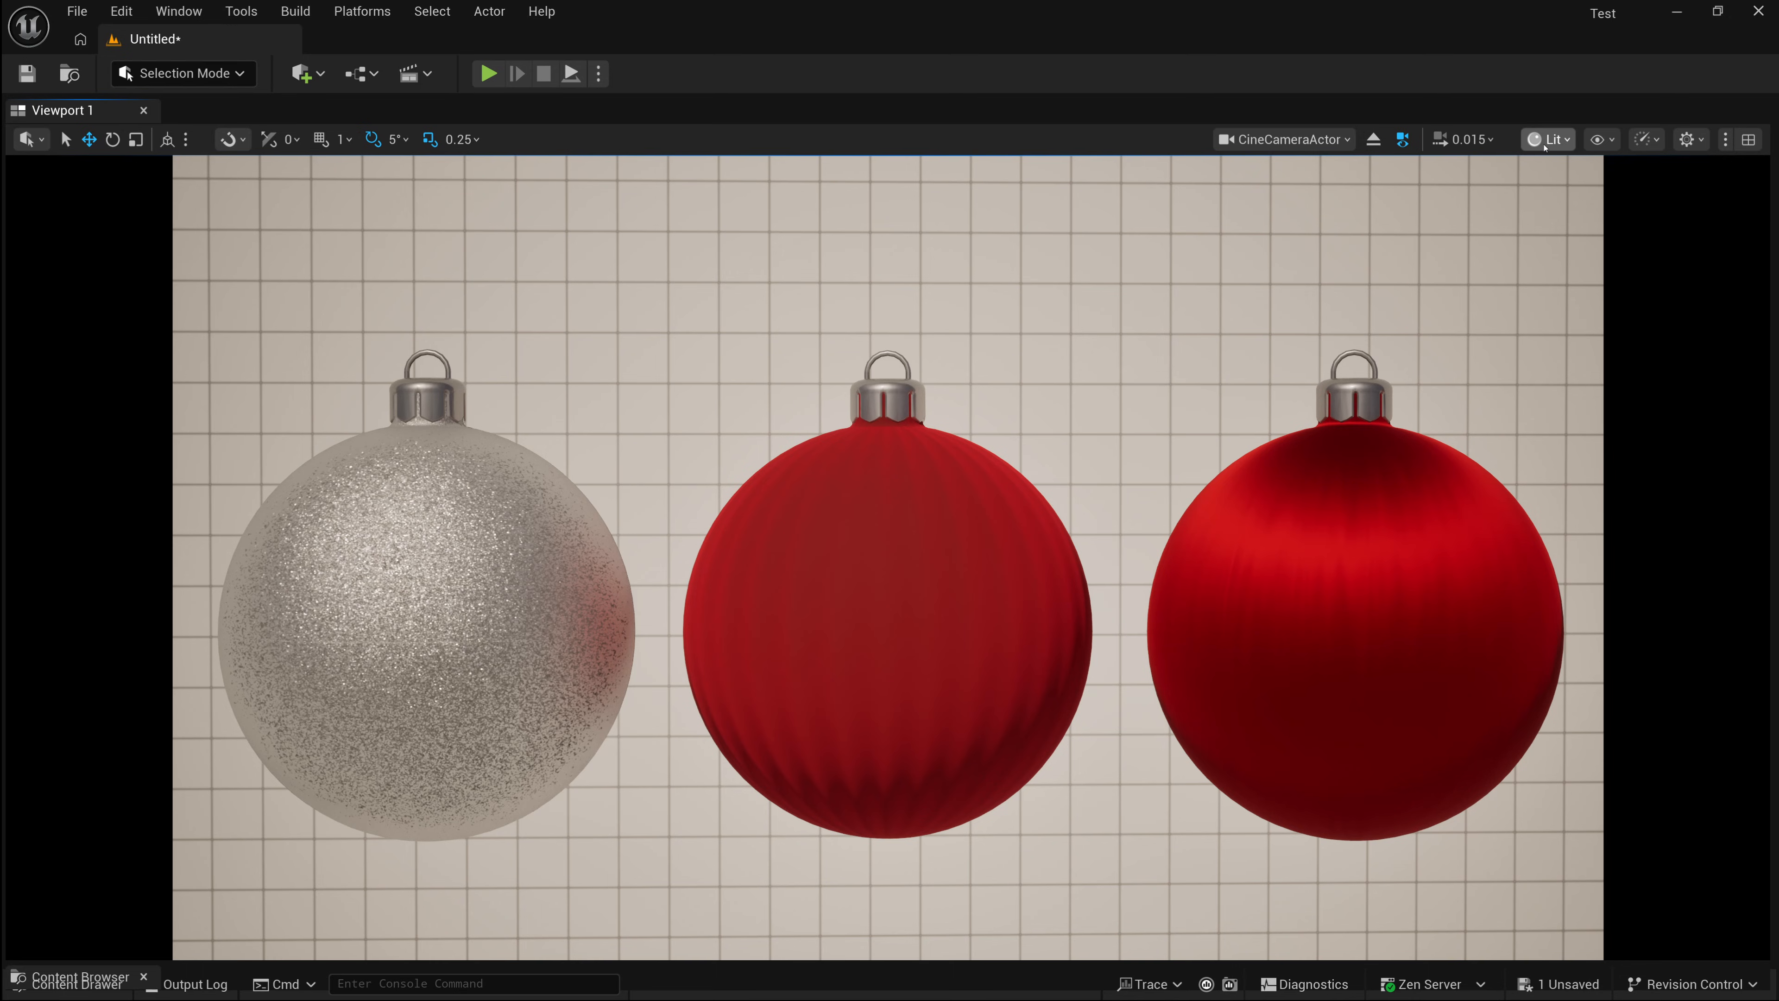
- Bring up the viewport view mode list to reach the Substrate visualization modes
{"action": "left_click", "coordinate": [1546, 138]}
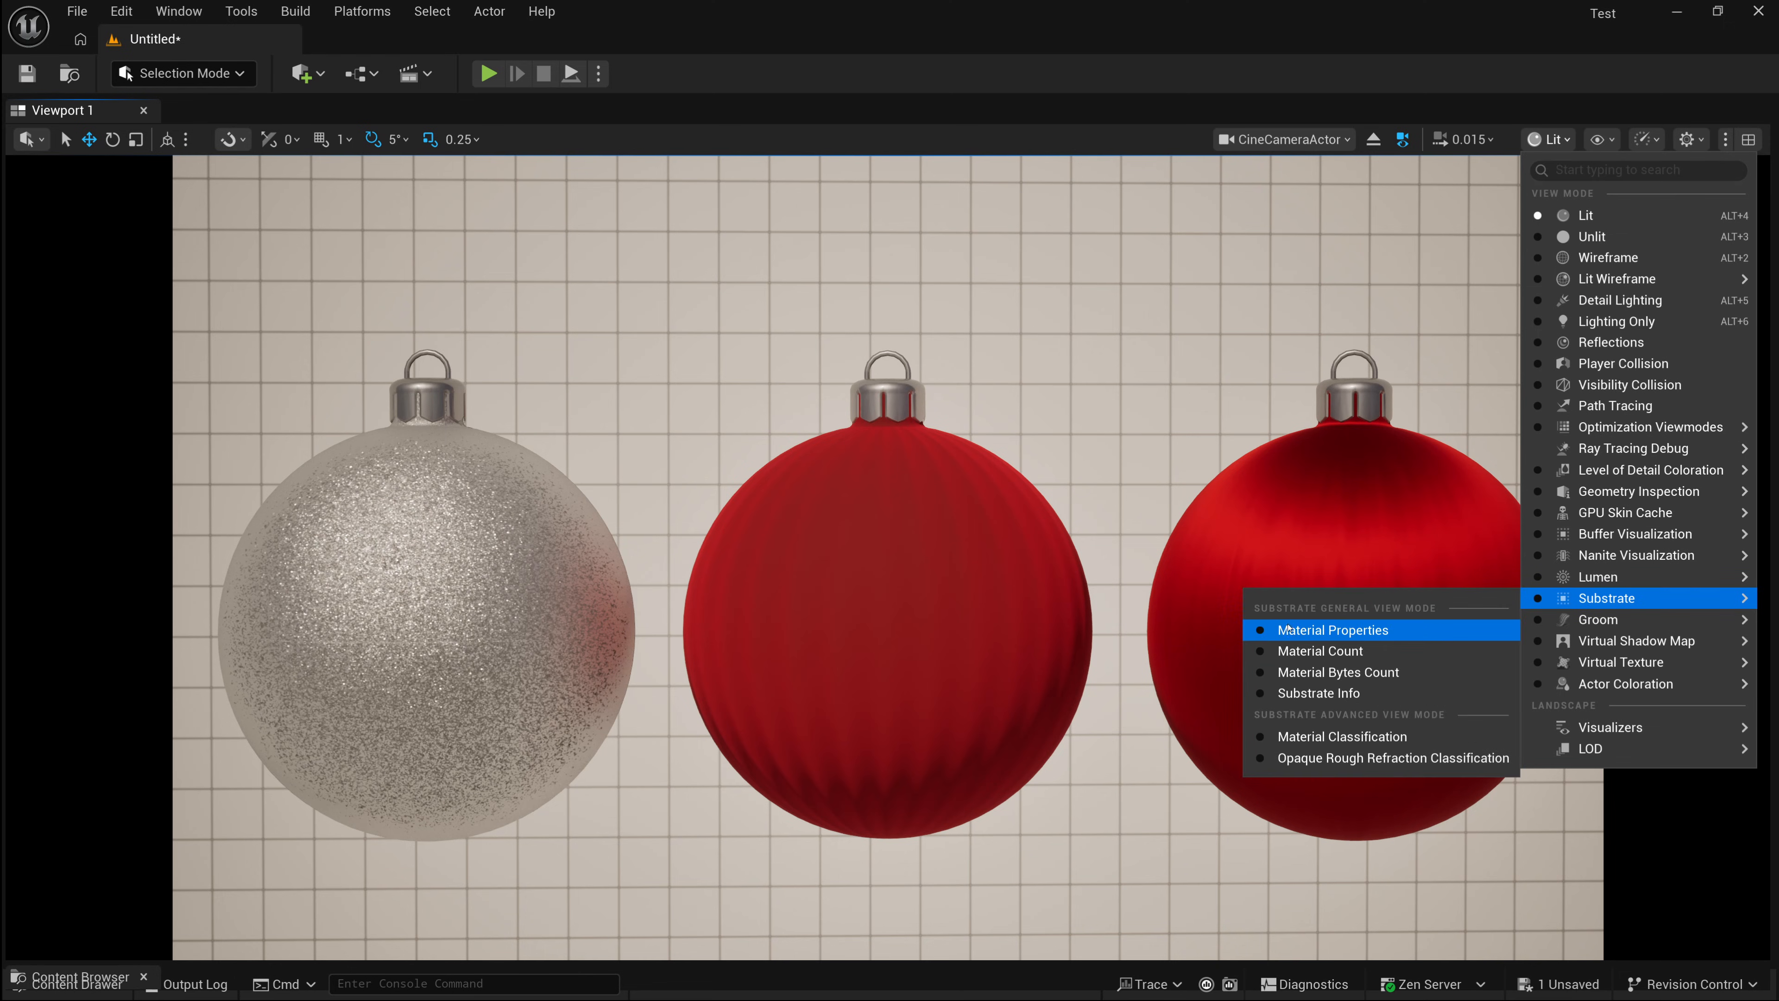
- Switch the viewport to the Substrate Material Properties visualization and reopen the view mode list
{"action": "left_click", "coordinate": [1333, 630]}
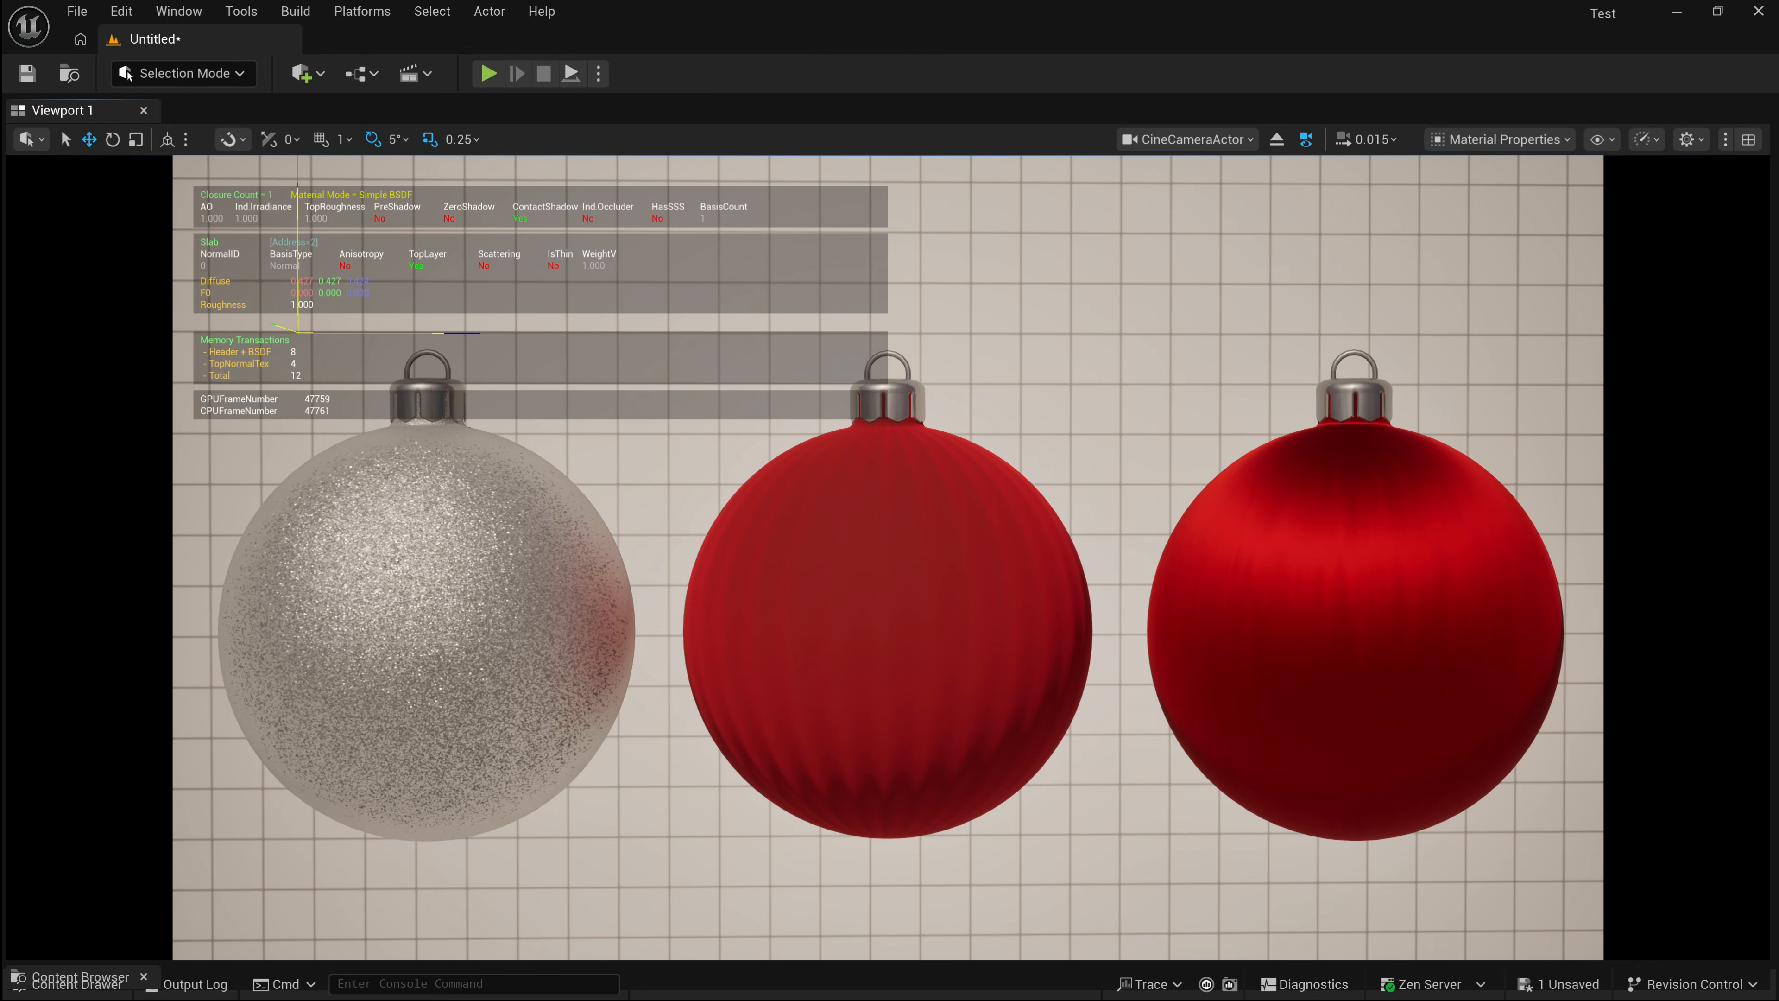
{"action": "left_click", "coordinate": [1501, 138]}
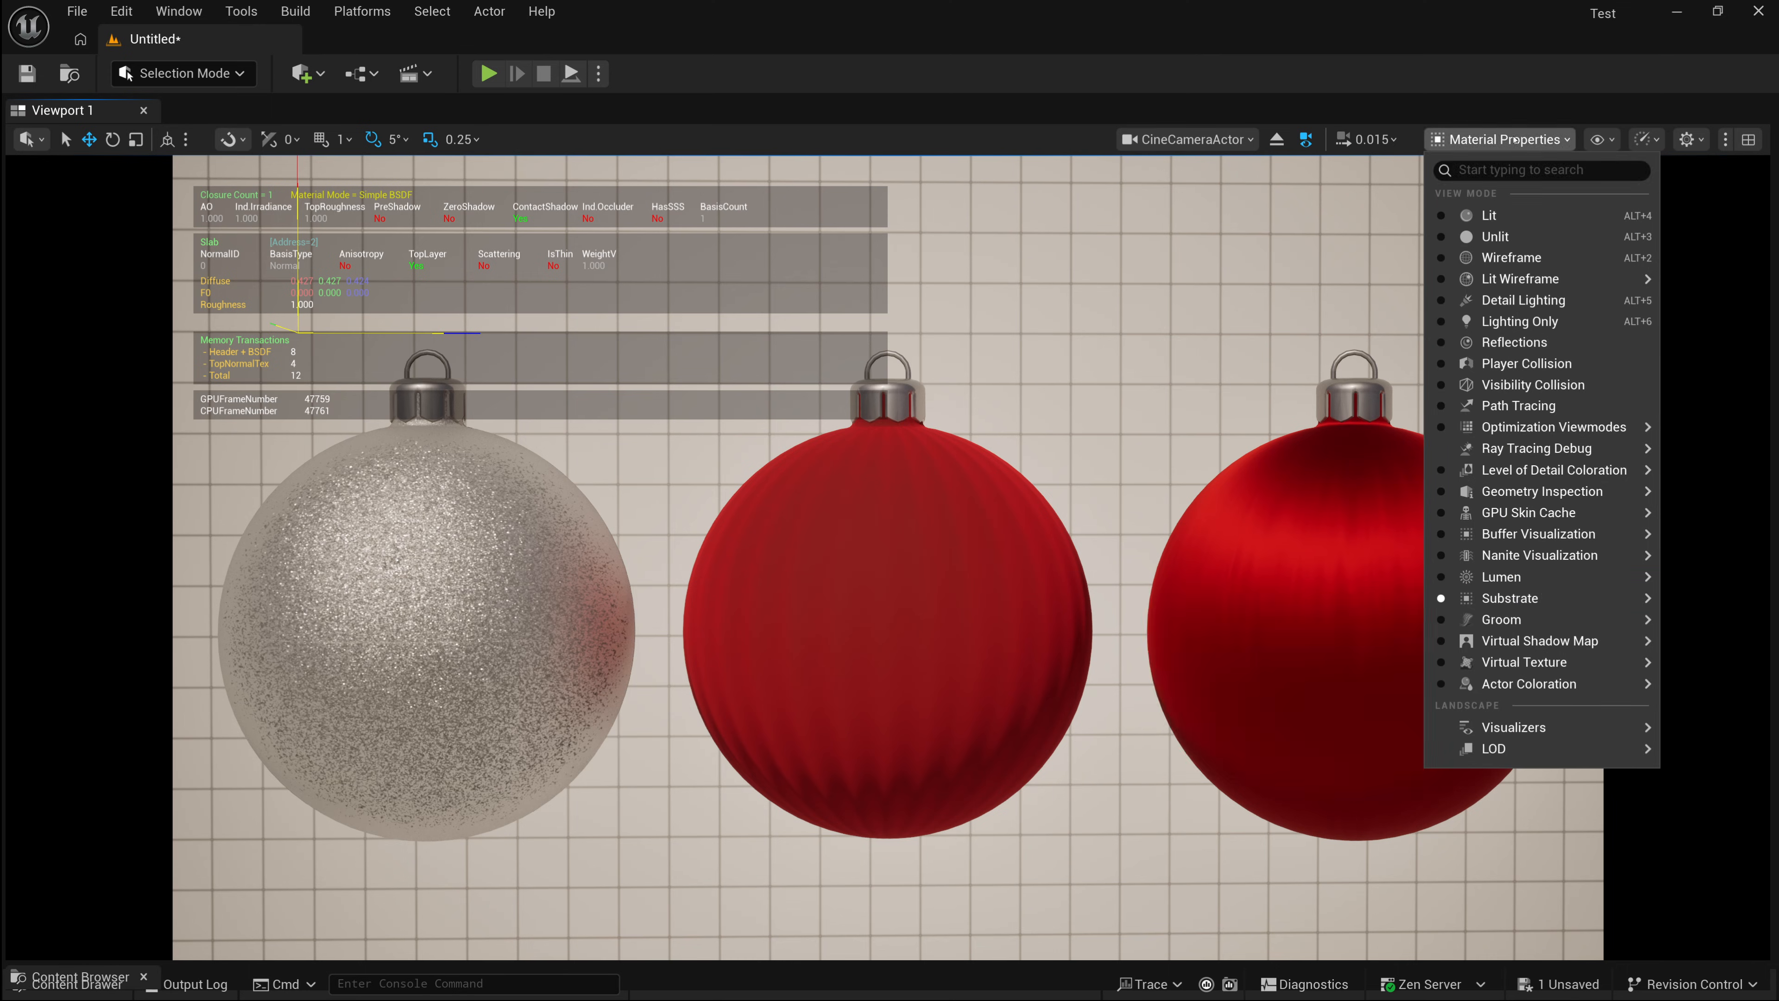
- Switch the viewport to the Substrate Material Count visualization
{"action": "left_click", "coordinate": [1511, 597]}
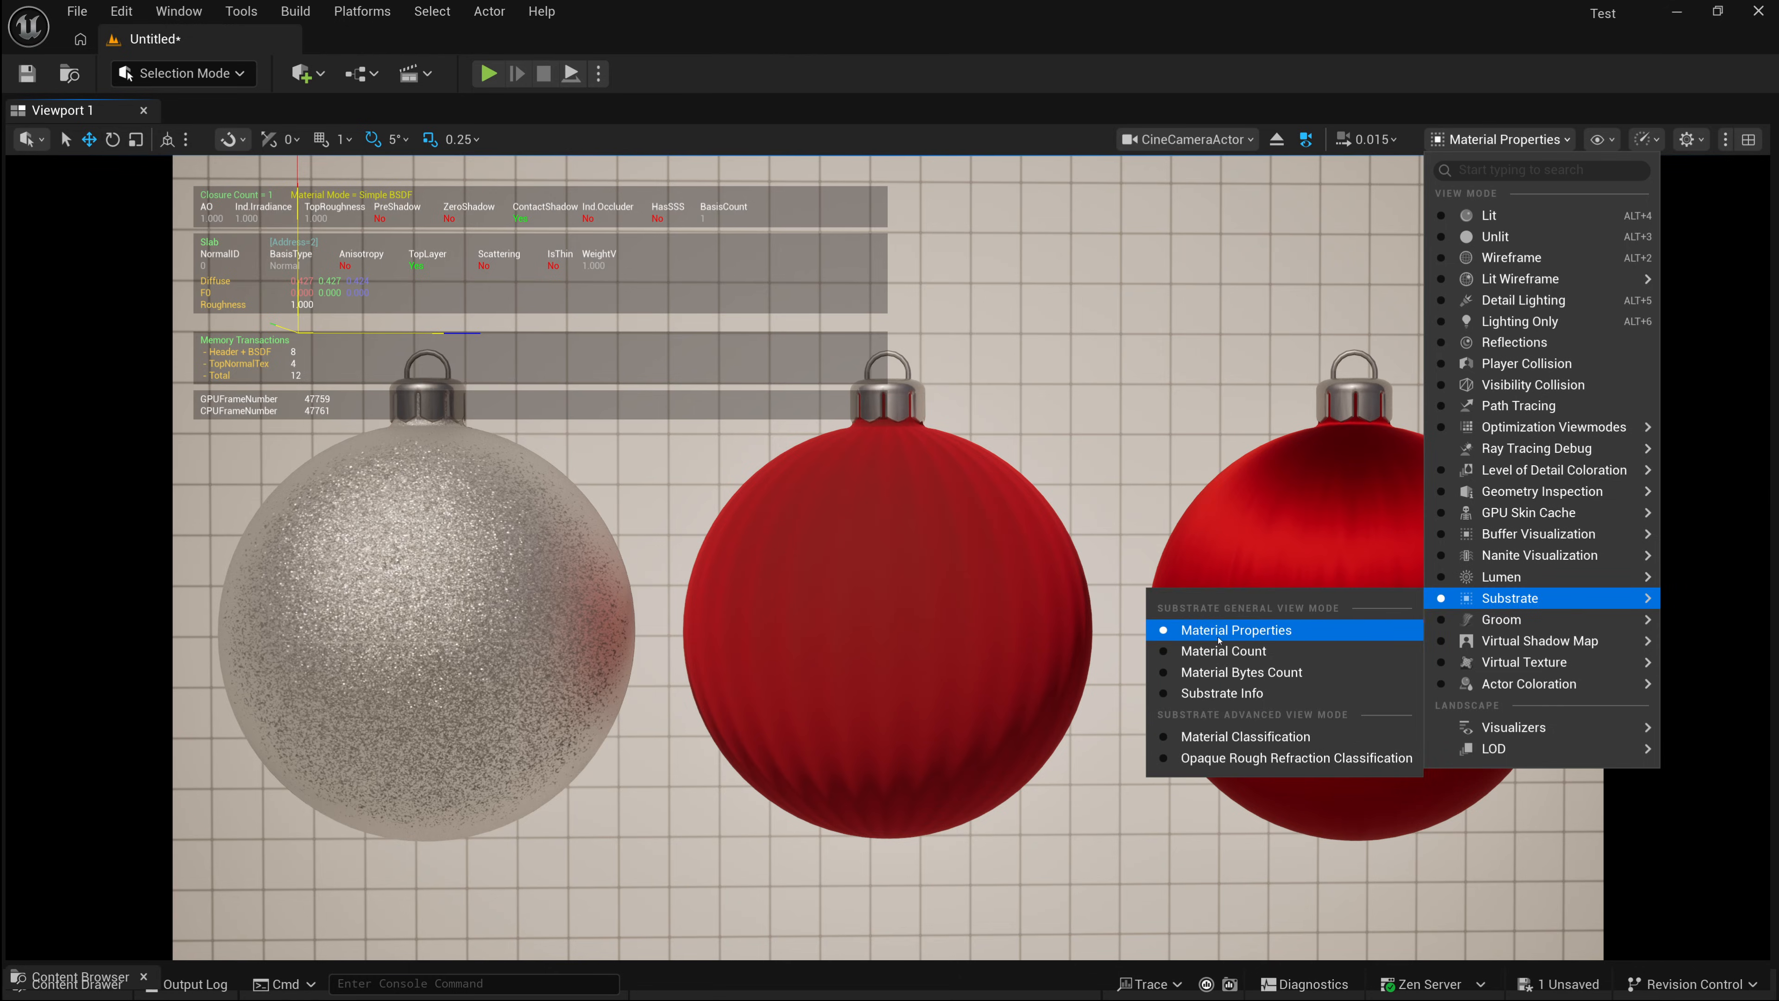
{"action": "left_click", "coordinate": [1223, 651]}
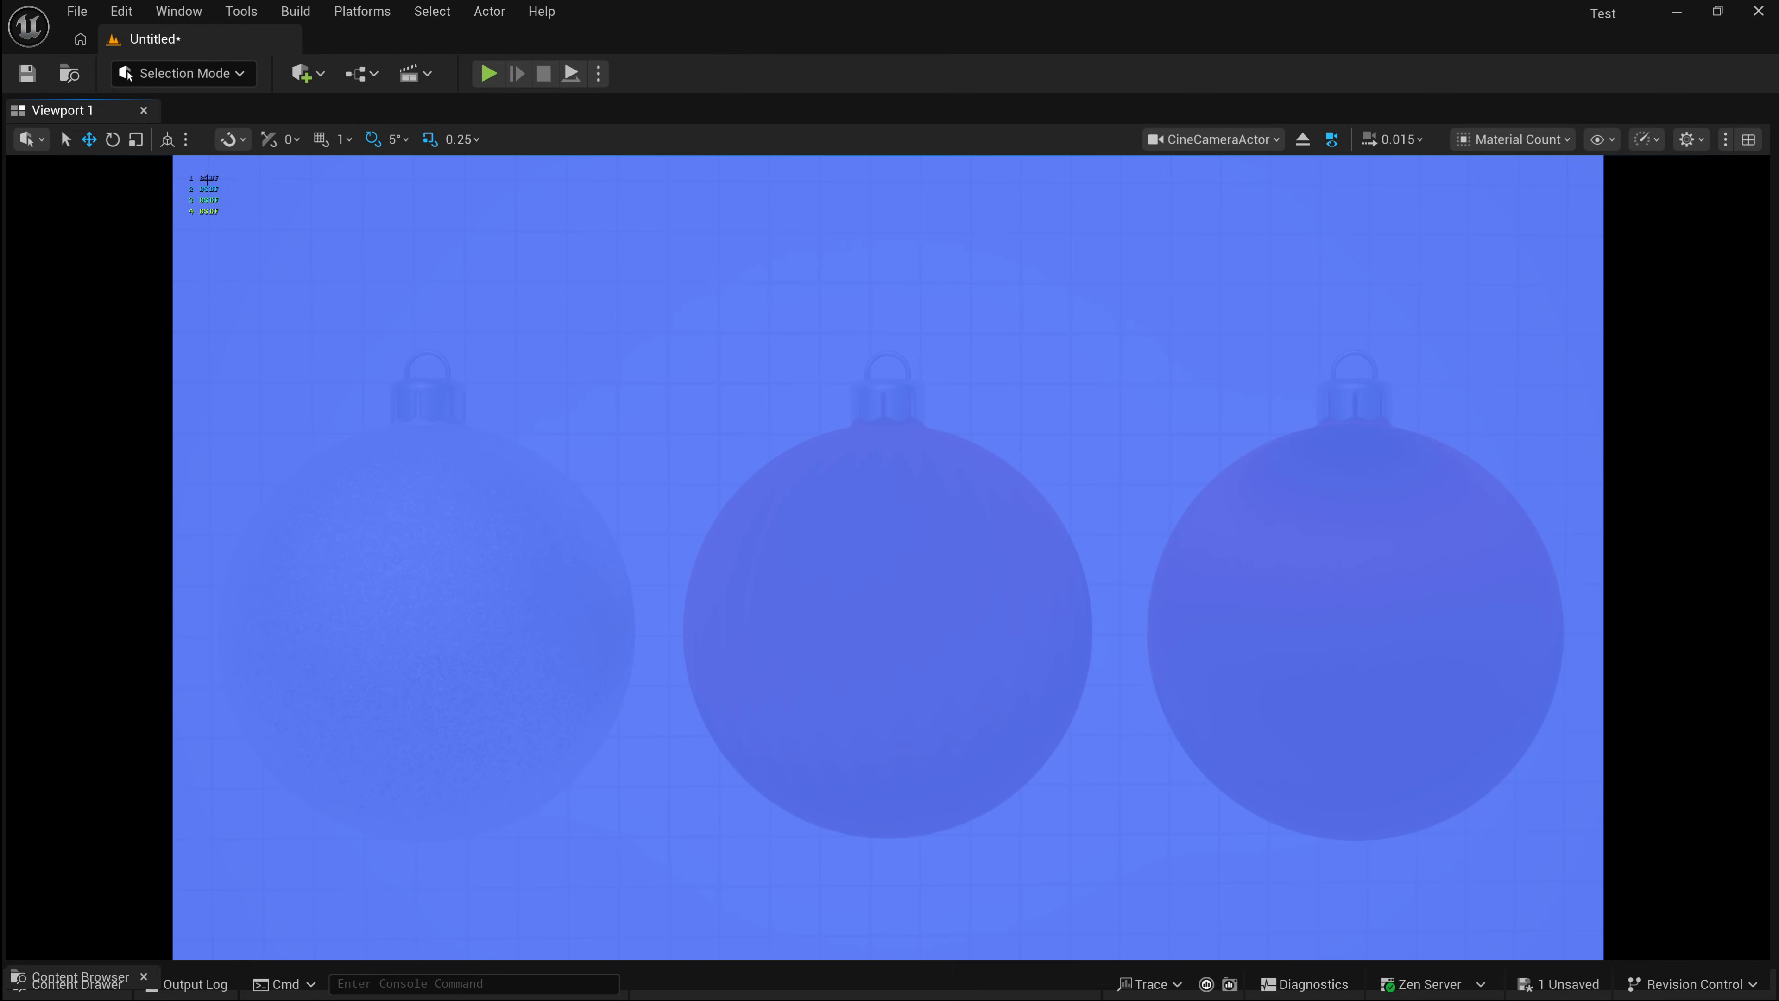
{"action": "mouse_move", "coordinate": [197, 232]}
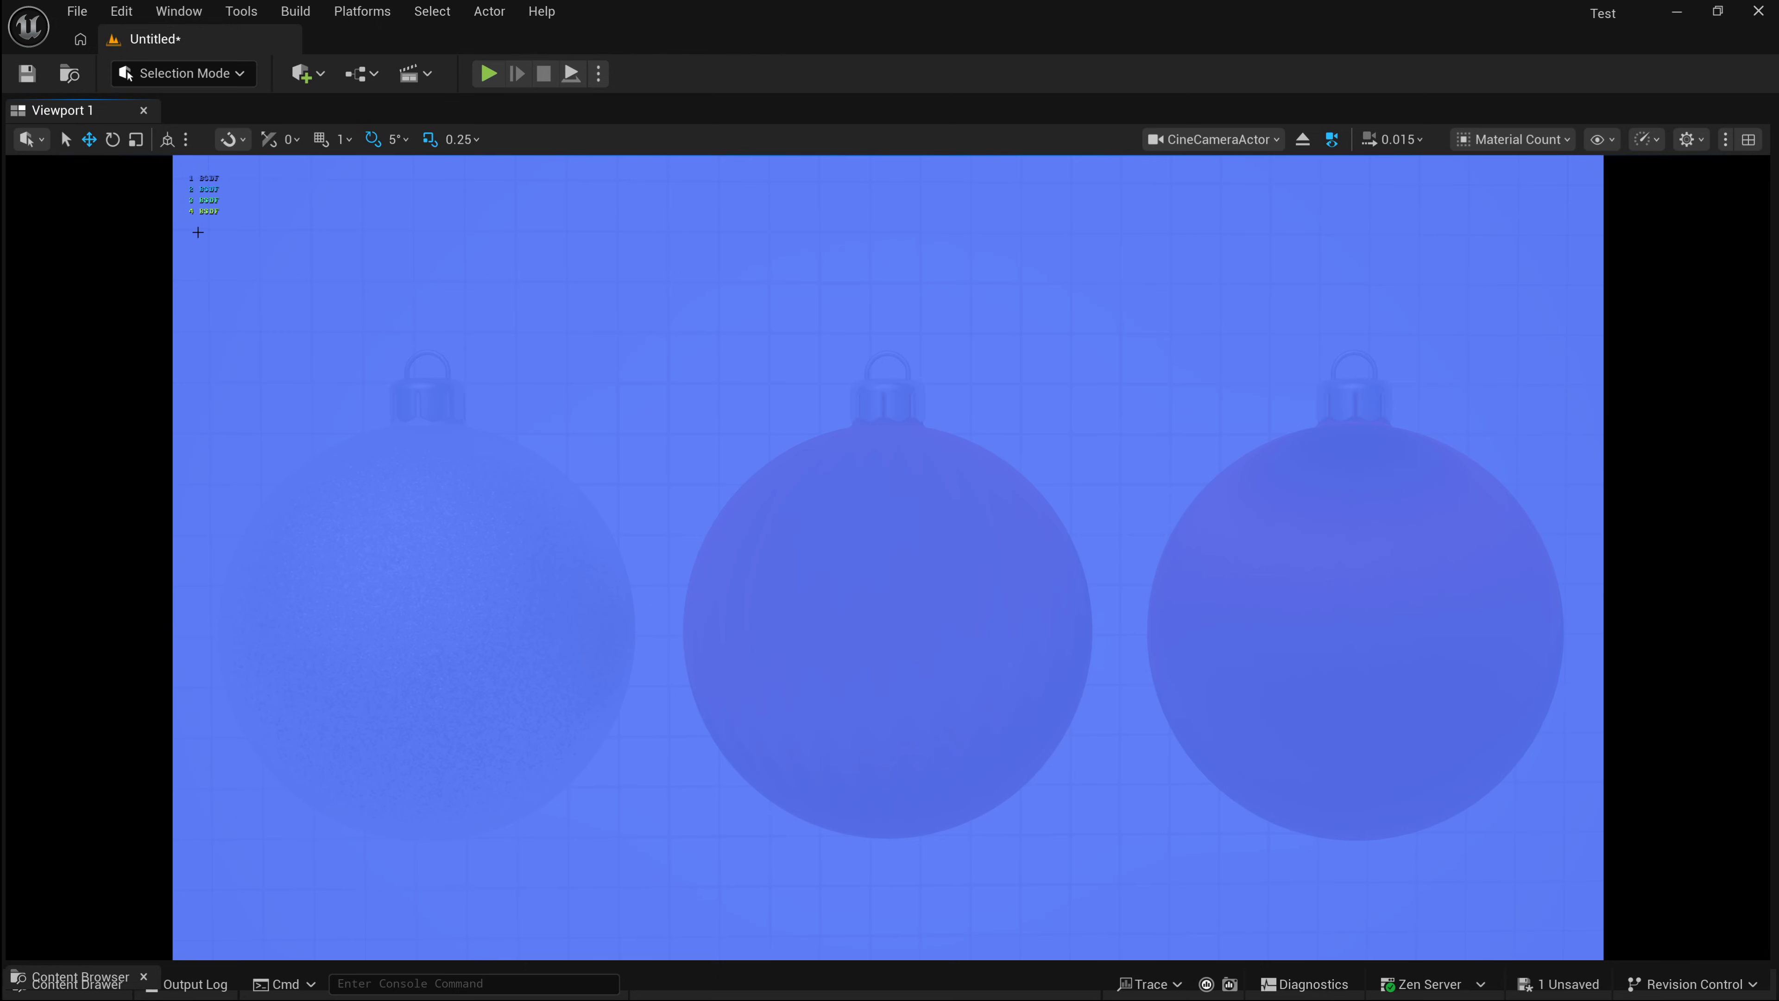
{"action": "mouse_move", "coordinate": [1397, 534]}
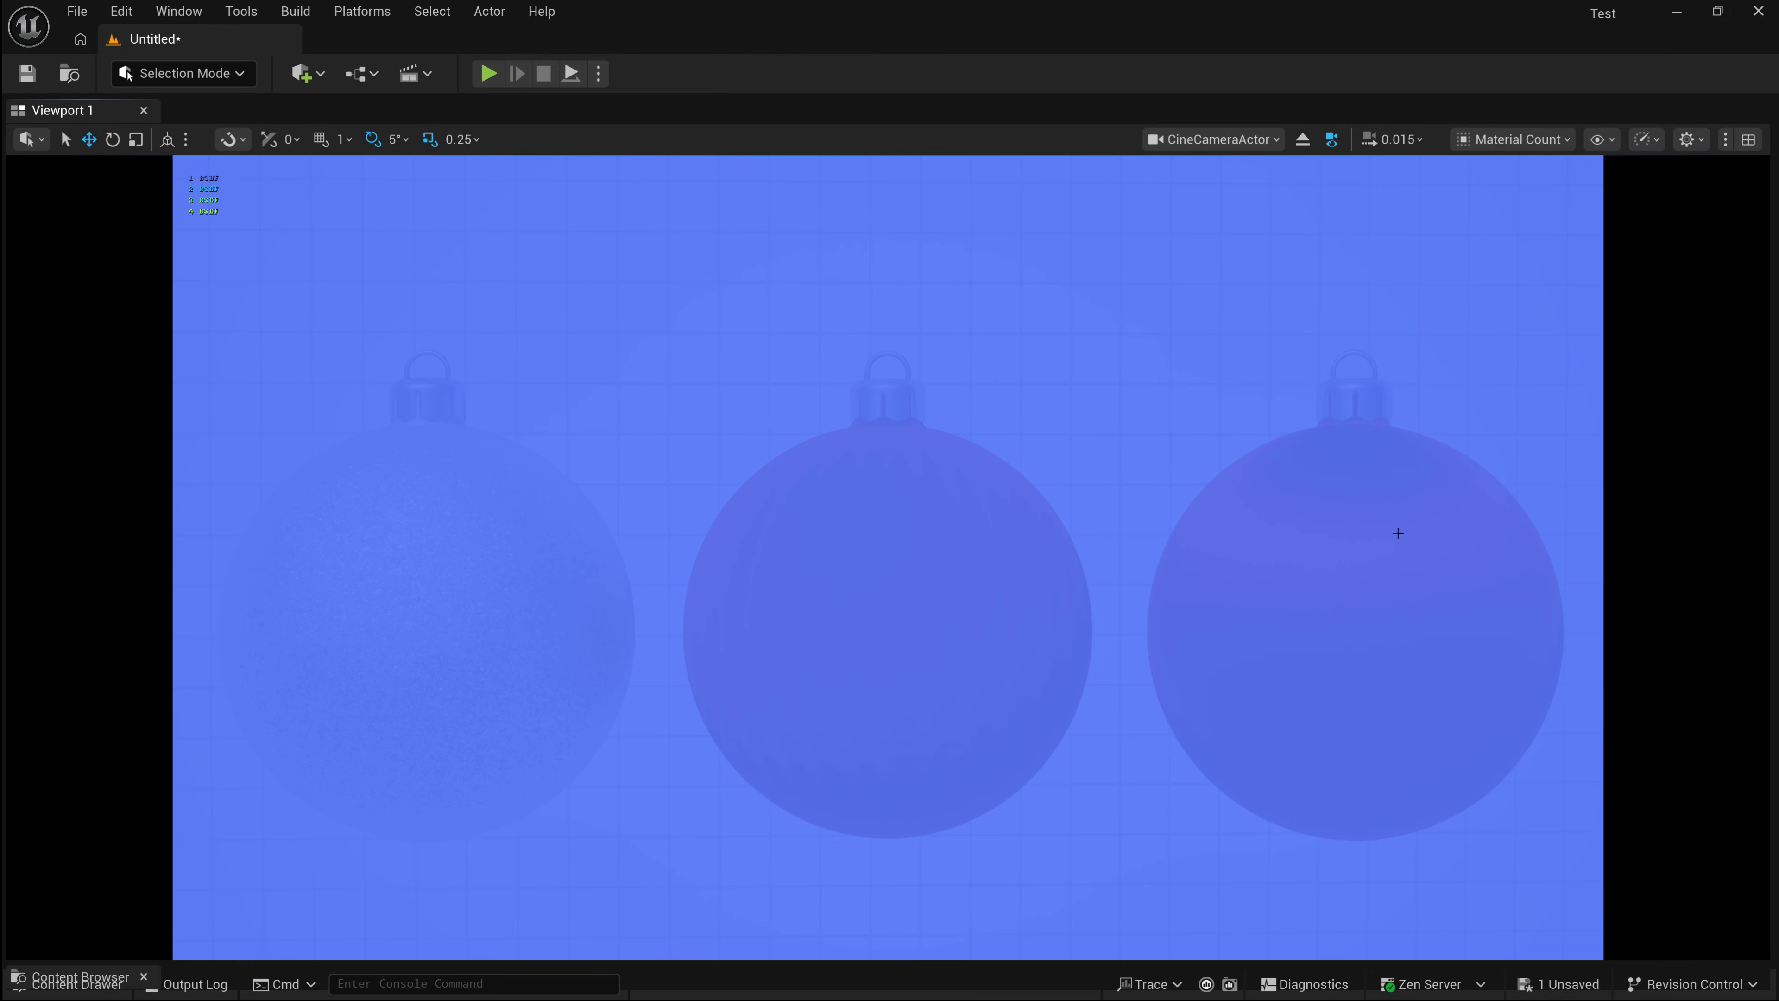
{"action": "mouse_move", "coordinate": [358, 245]}
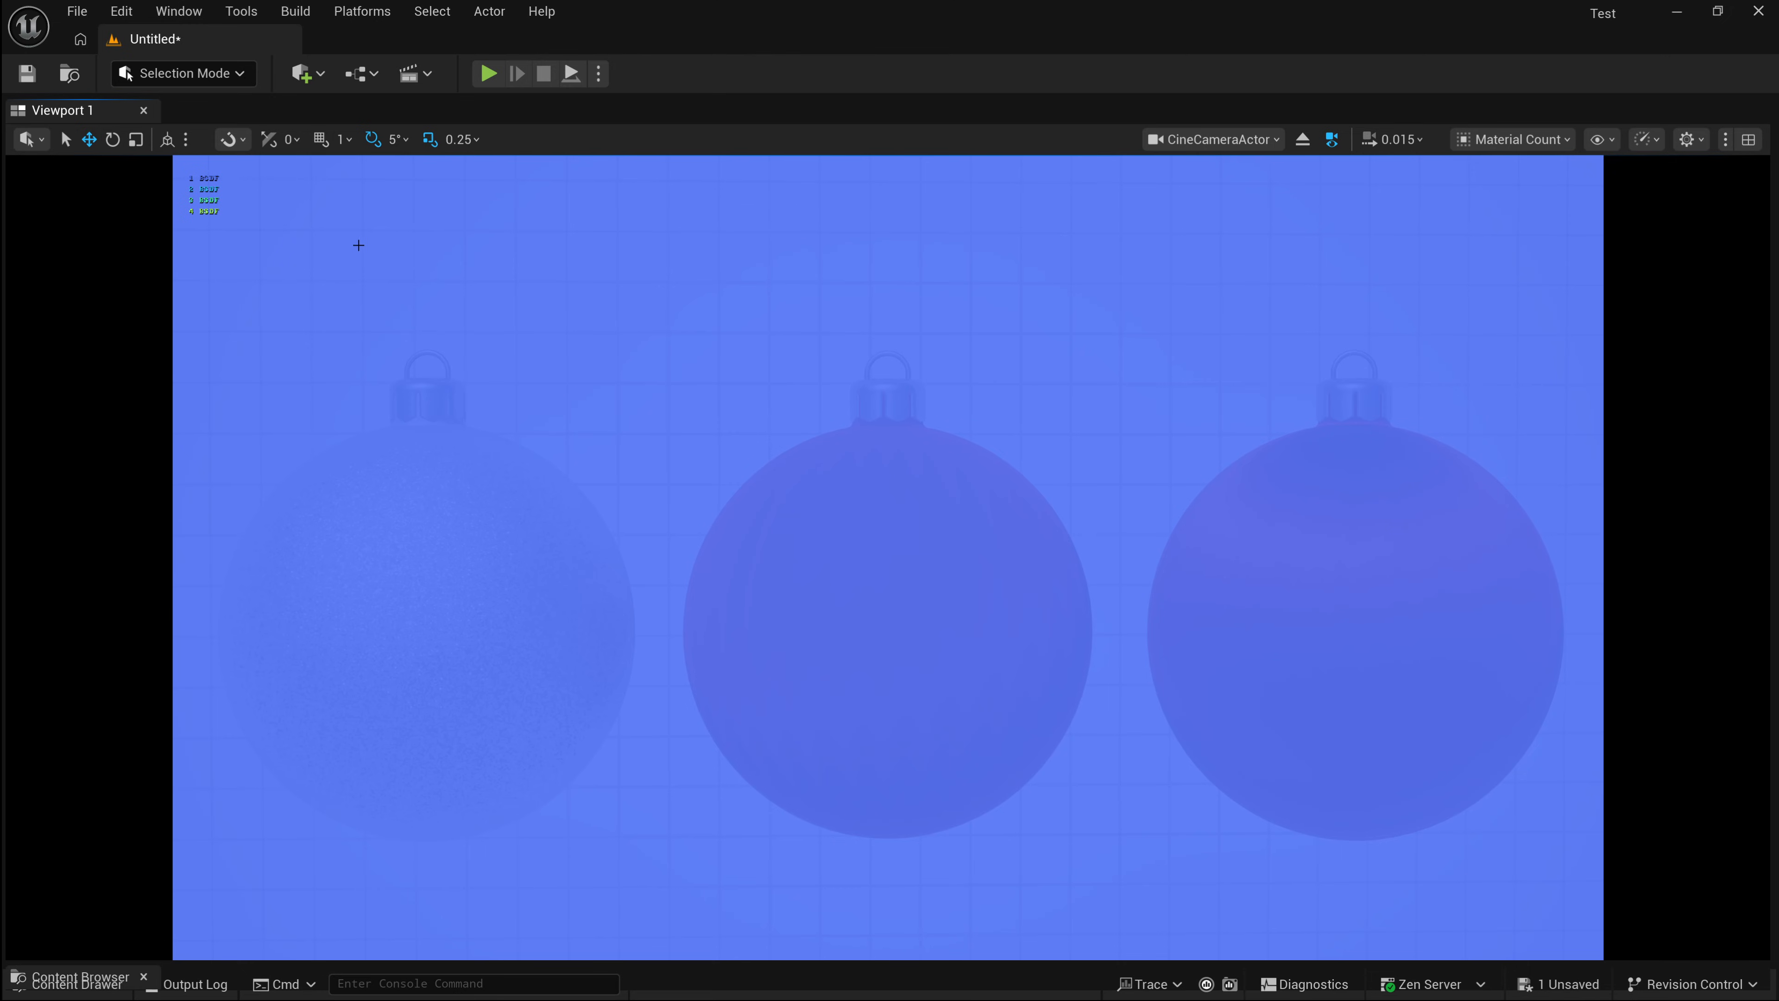
{"action": "mouse_move", "coordinate": [666, 536]}
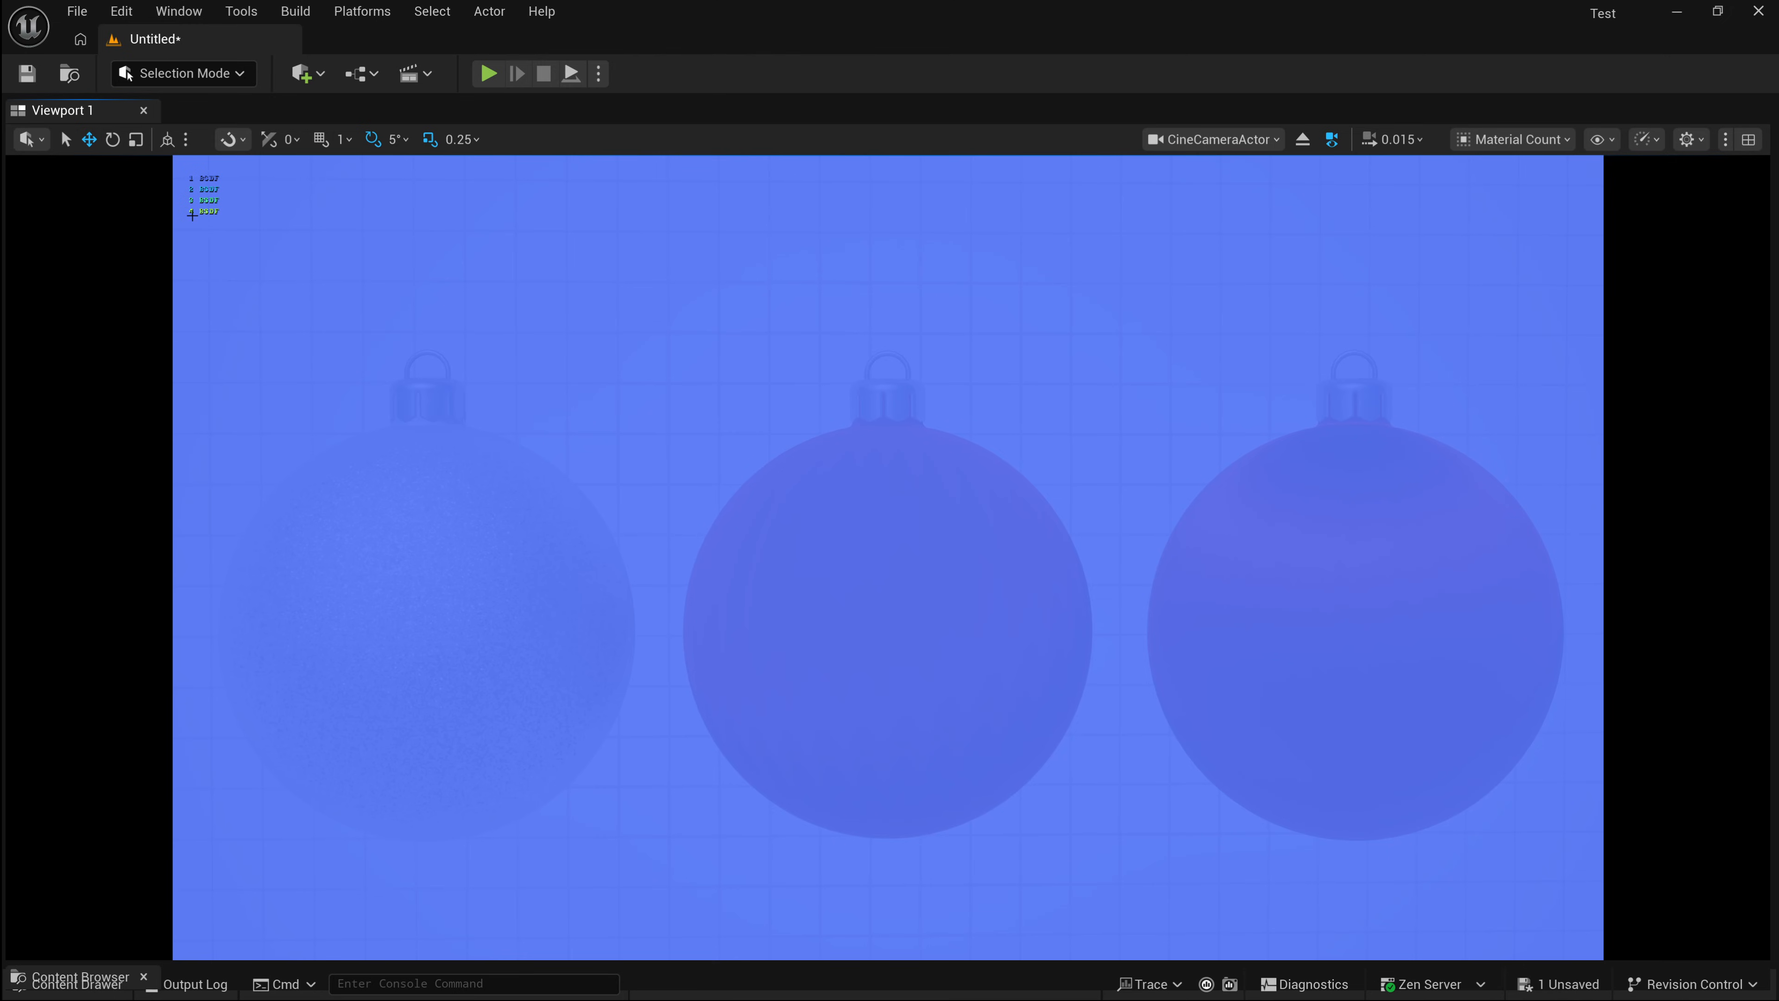
{"action": "mouse_move", "coordinate": [221, 248]}
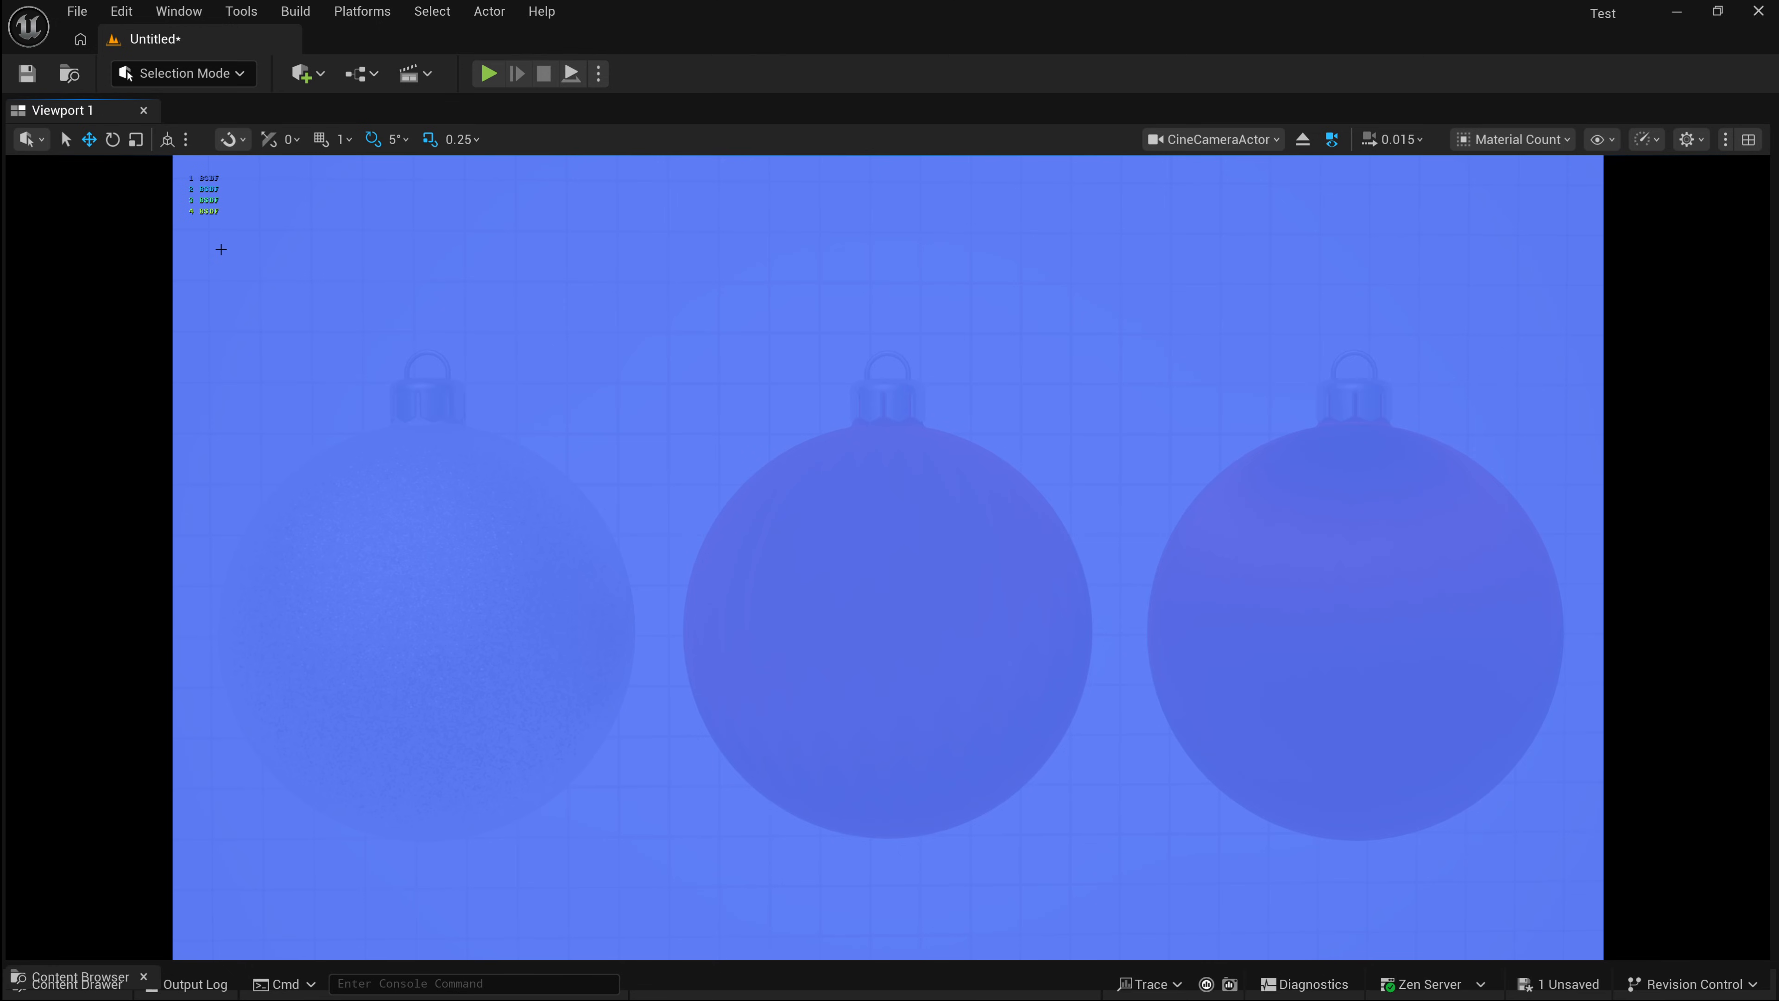
{"action": "mouse_move", "coordinate": [1473, 239]}
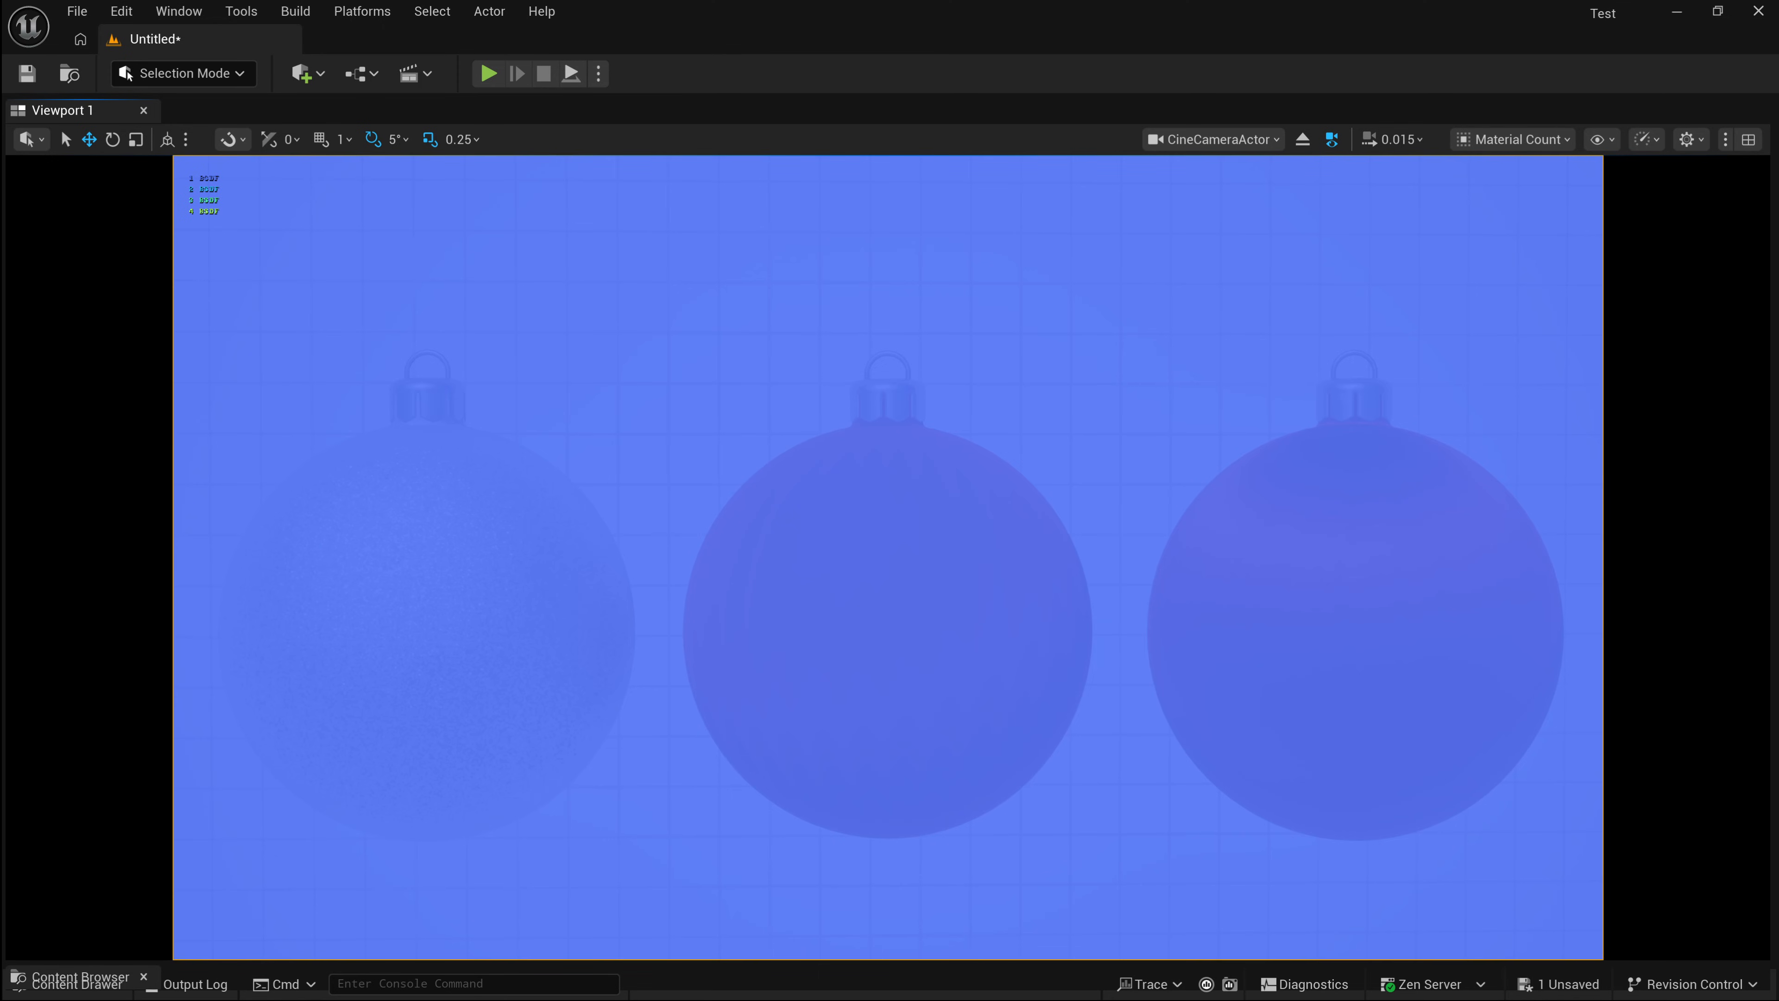
- Switch the viewport to the Substrate Material Bytes Count visualization
{"action": "left_click", "coordinate": [1513, 138]}
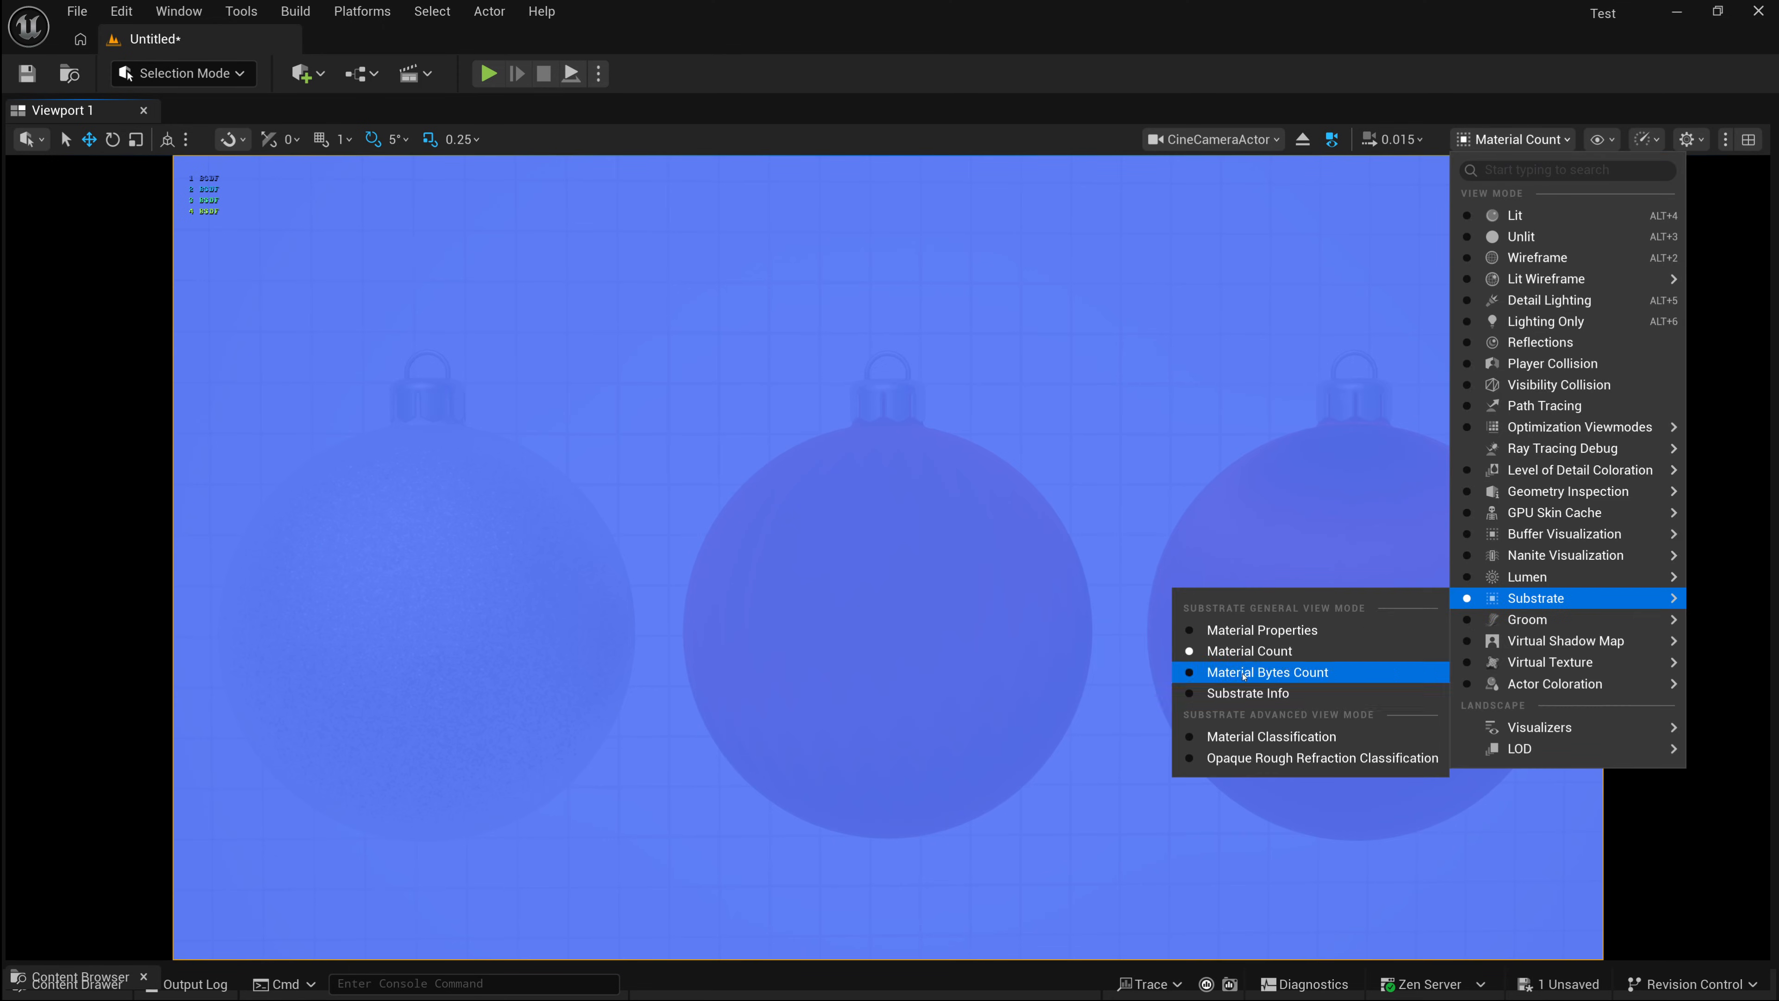
{"action": "left_click", "coordinate": [1267, 672]}
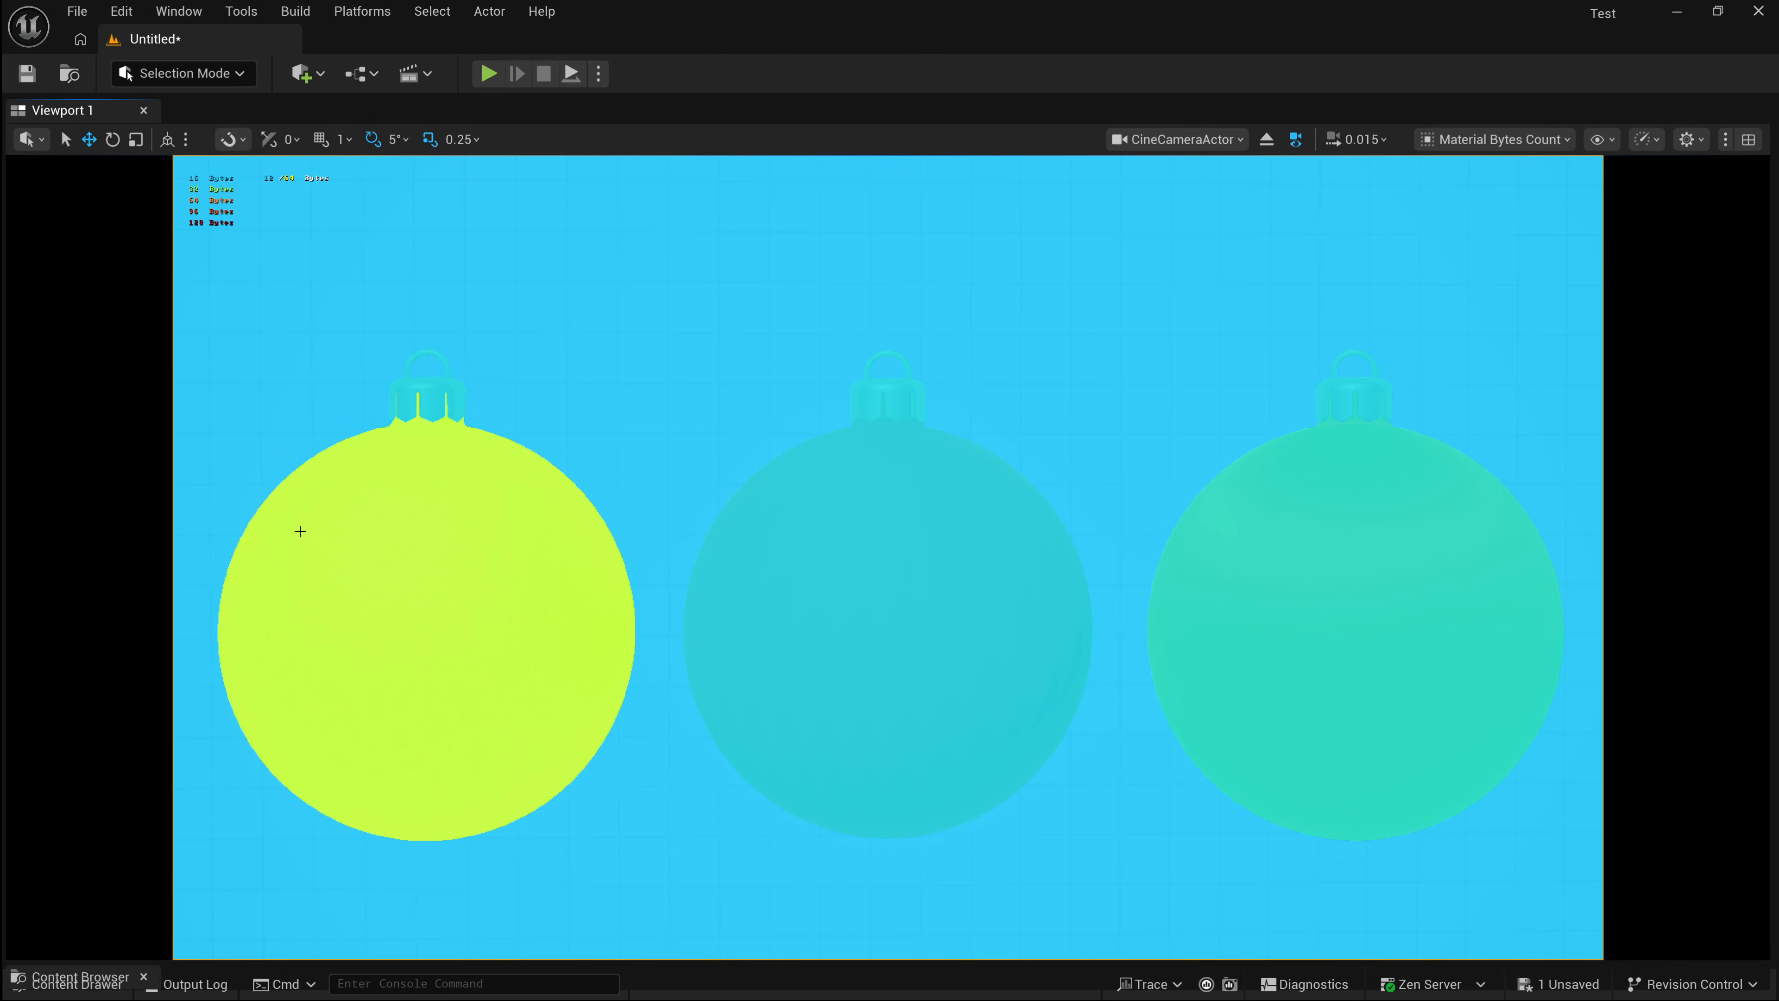
{"action": "mouse_move", "coordinate": [394, 556]}
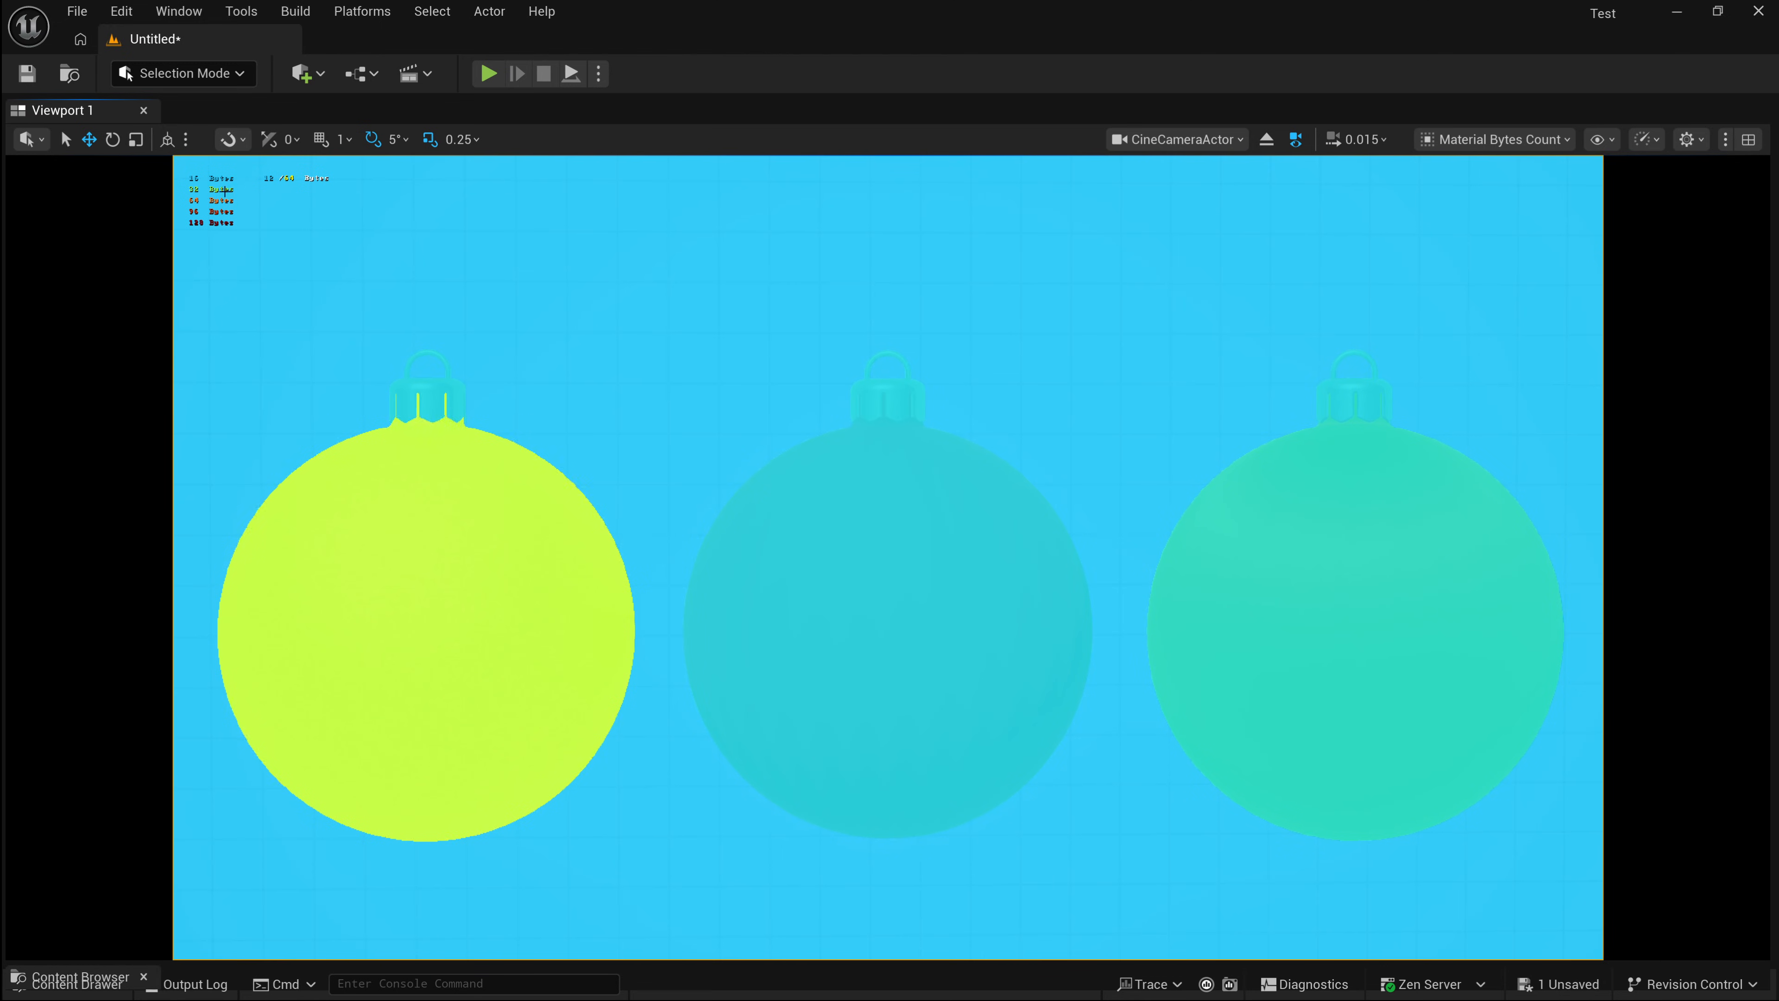
{"action": "mouse_move", "coordinate": [218, 192]}
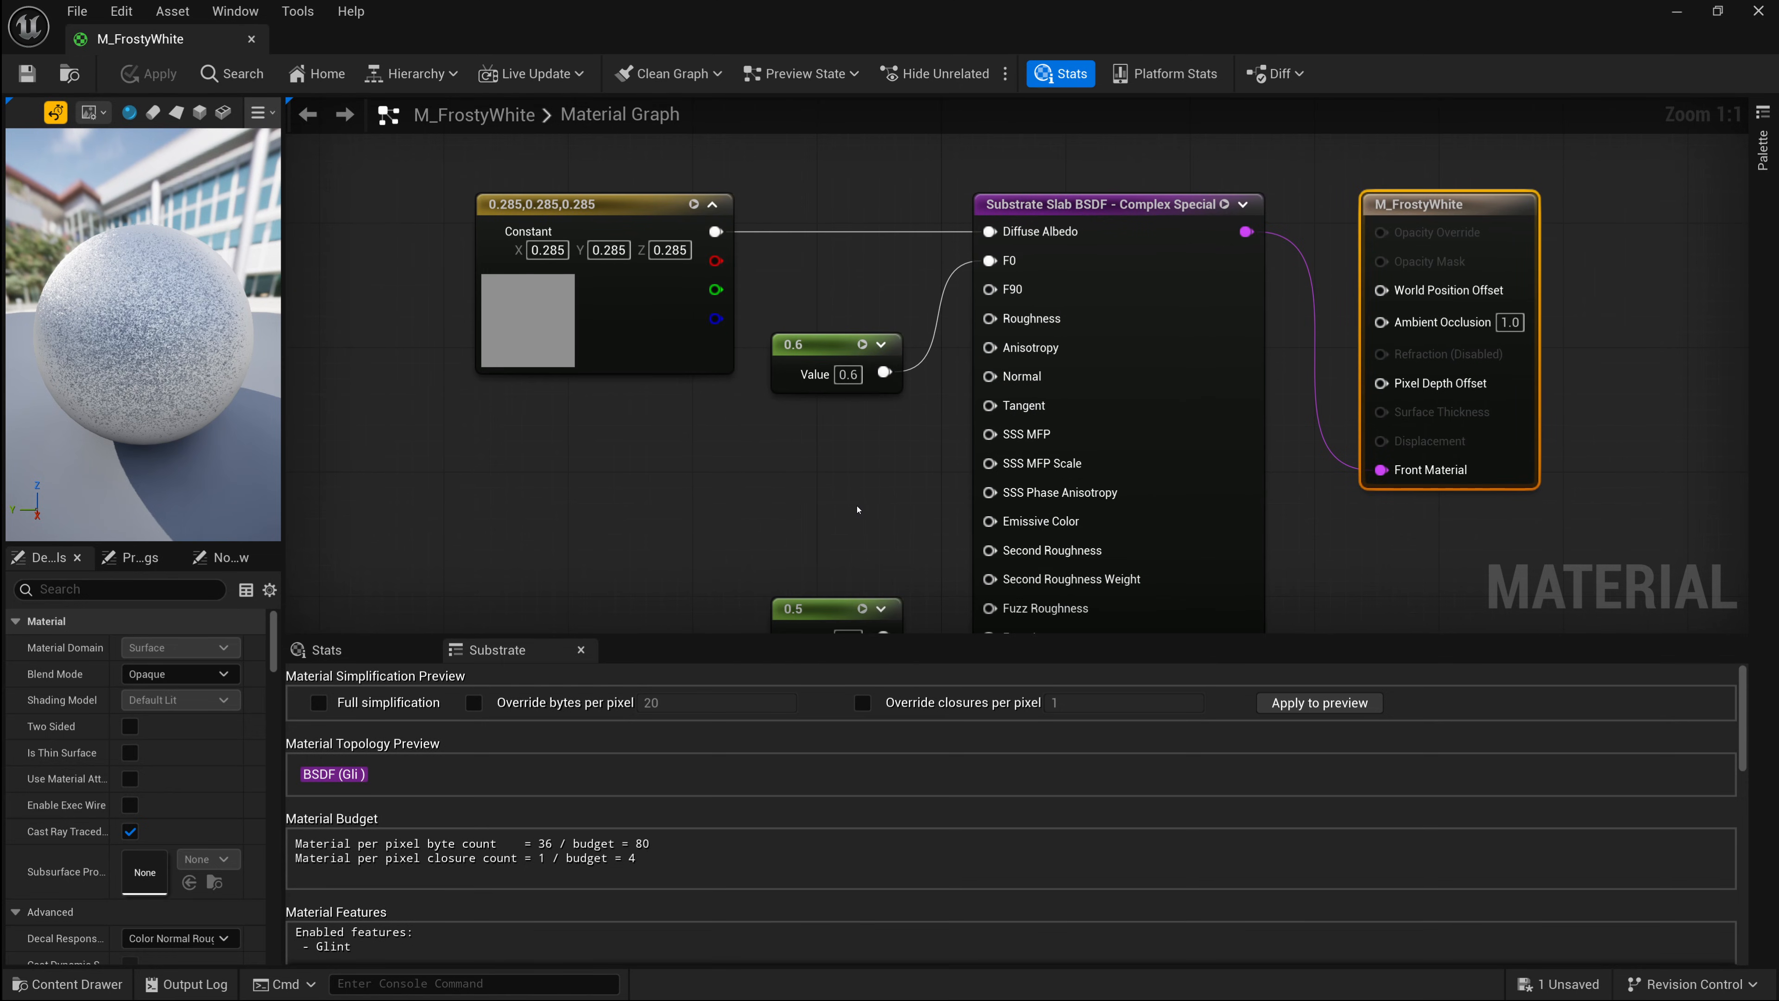
{"action": "mouse_move", "coordinate": [349, 849]}
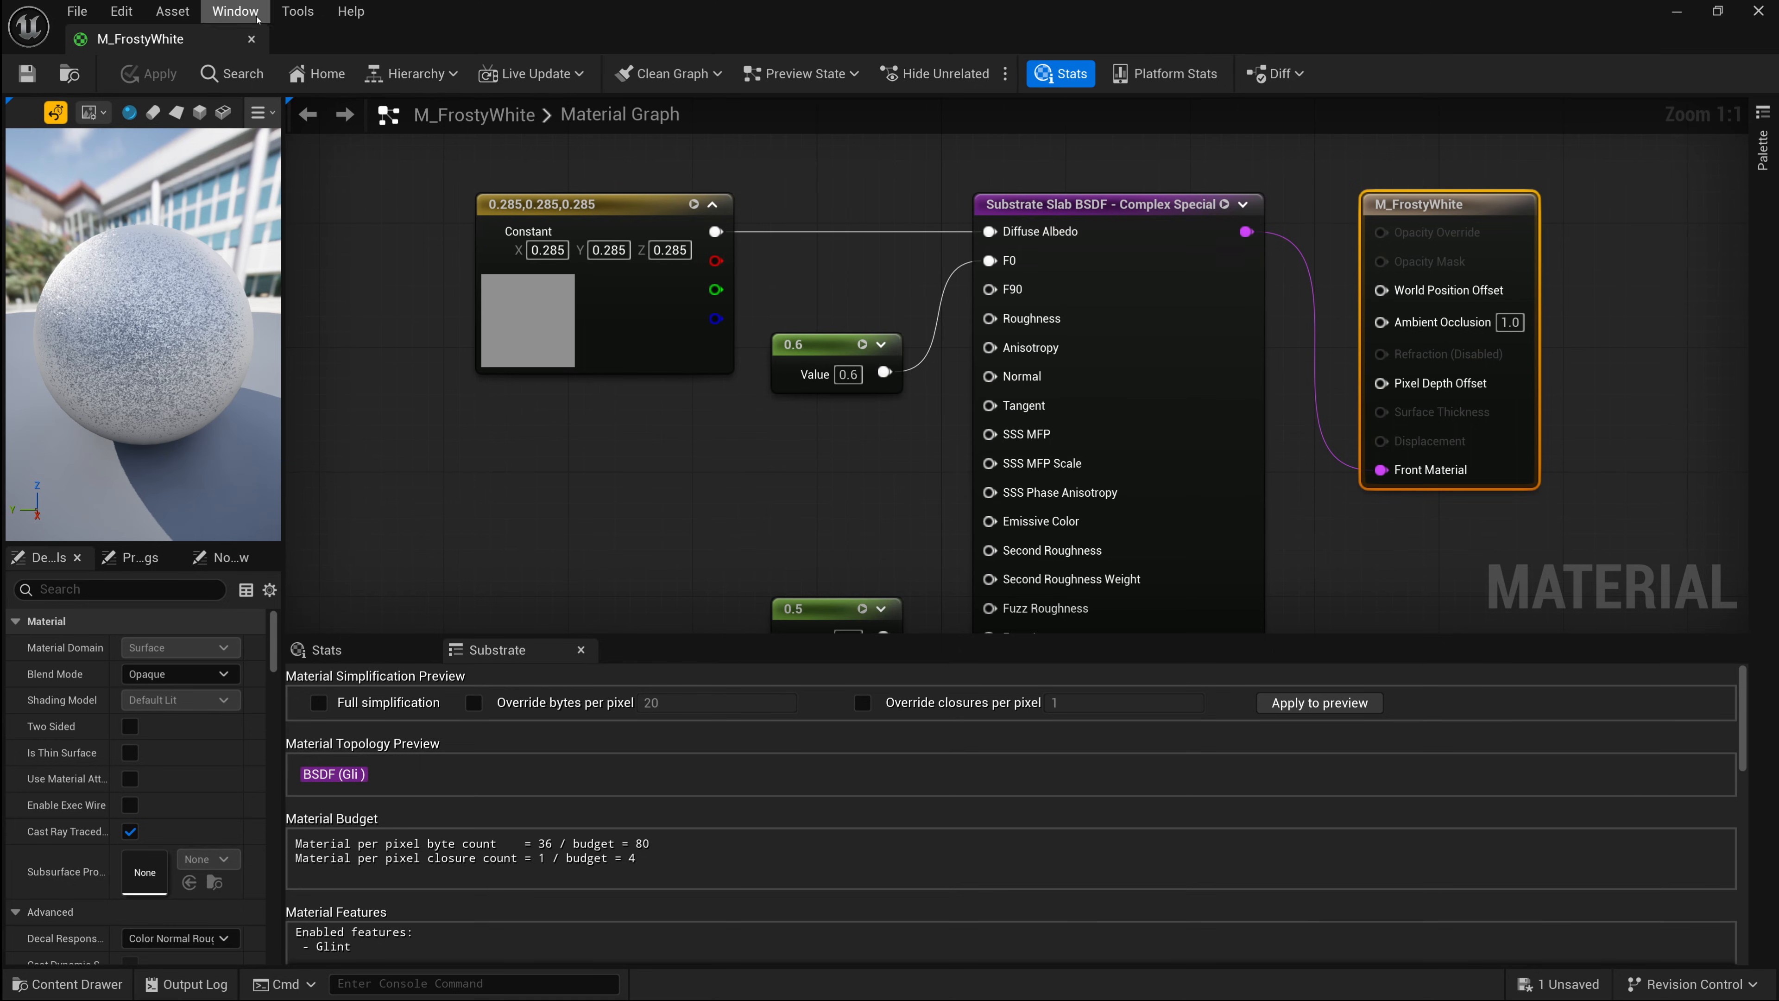
- Open the M_FrostyWhite material editor showing its Substrate byte budget and Glint feature
{"action": "left_click", "coordinate": [234, 11]}
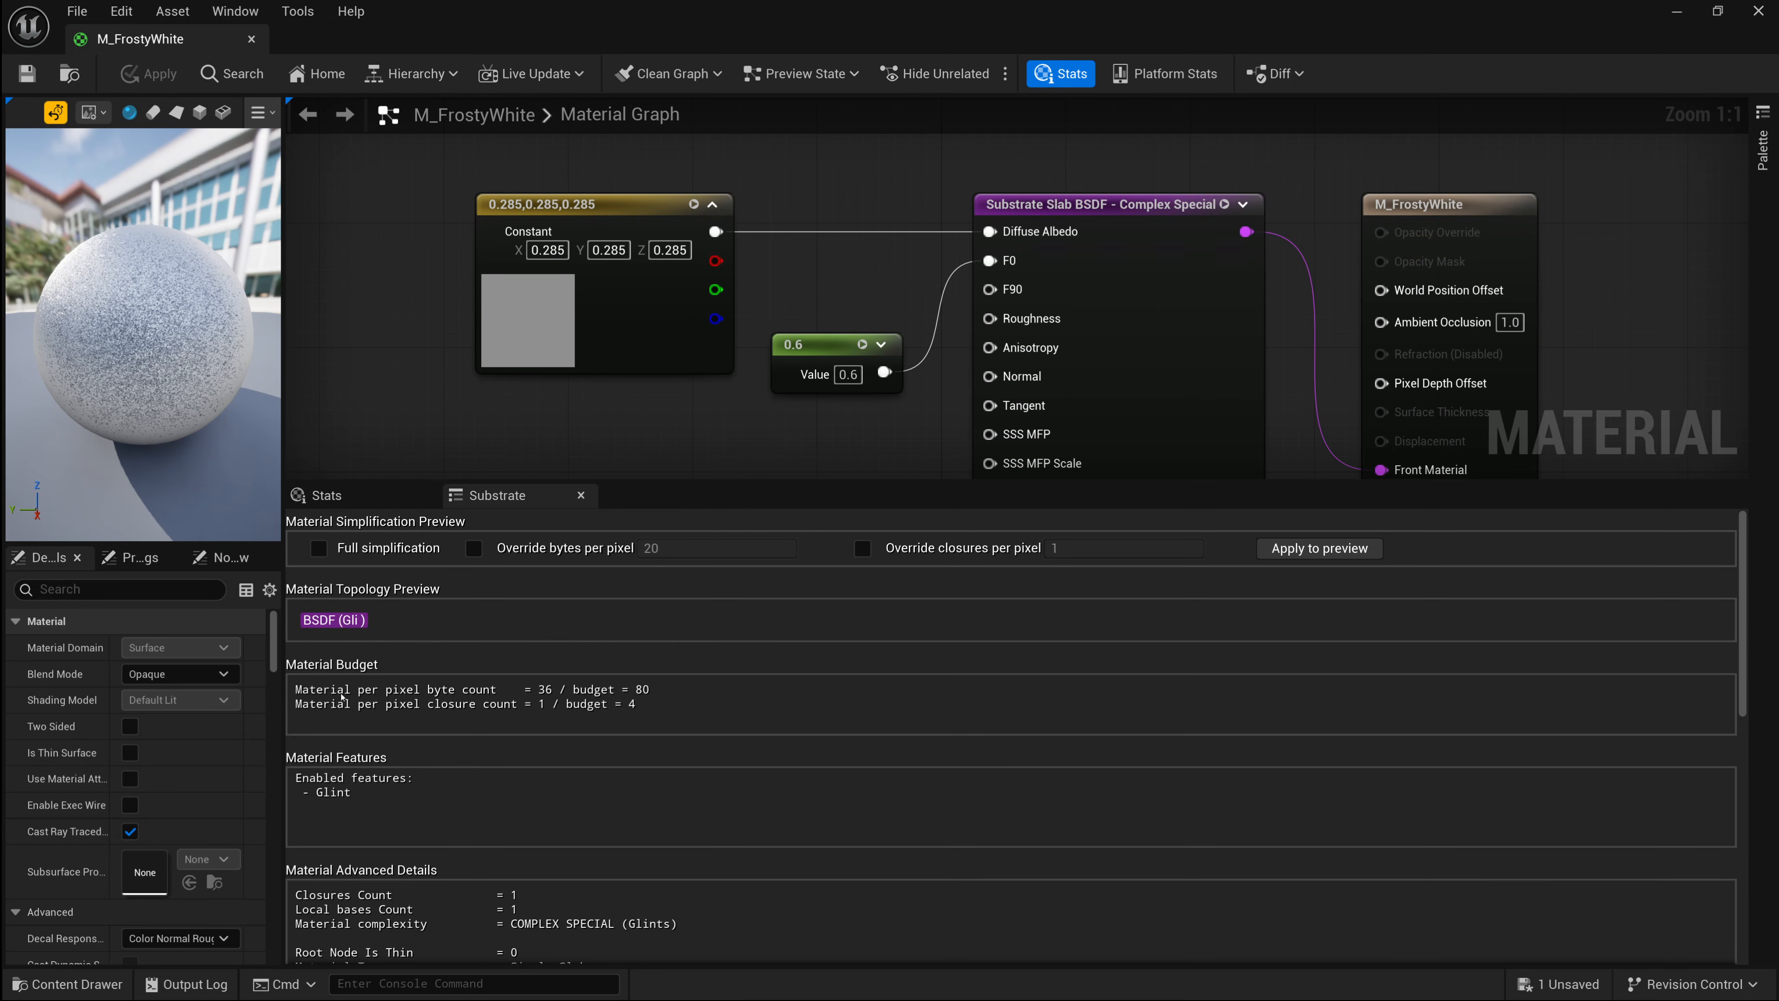
{"action": "mouse_move", "coordinate": [521, 698]}
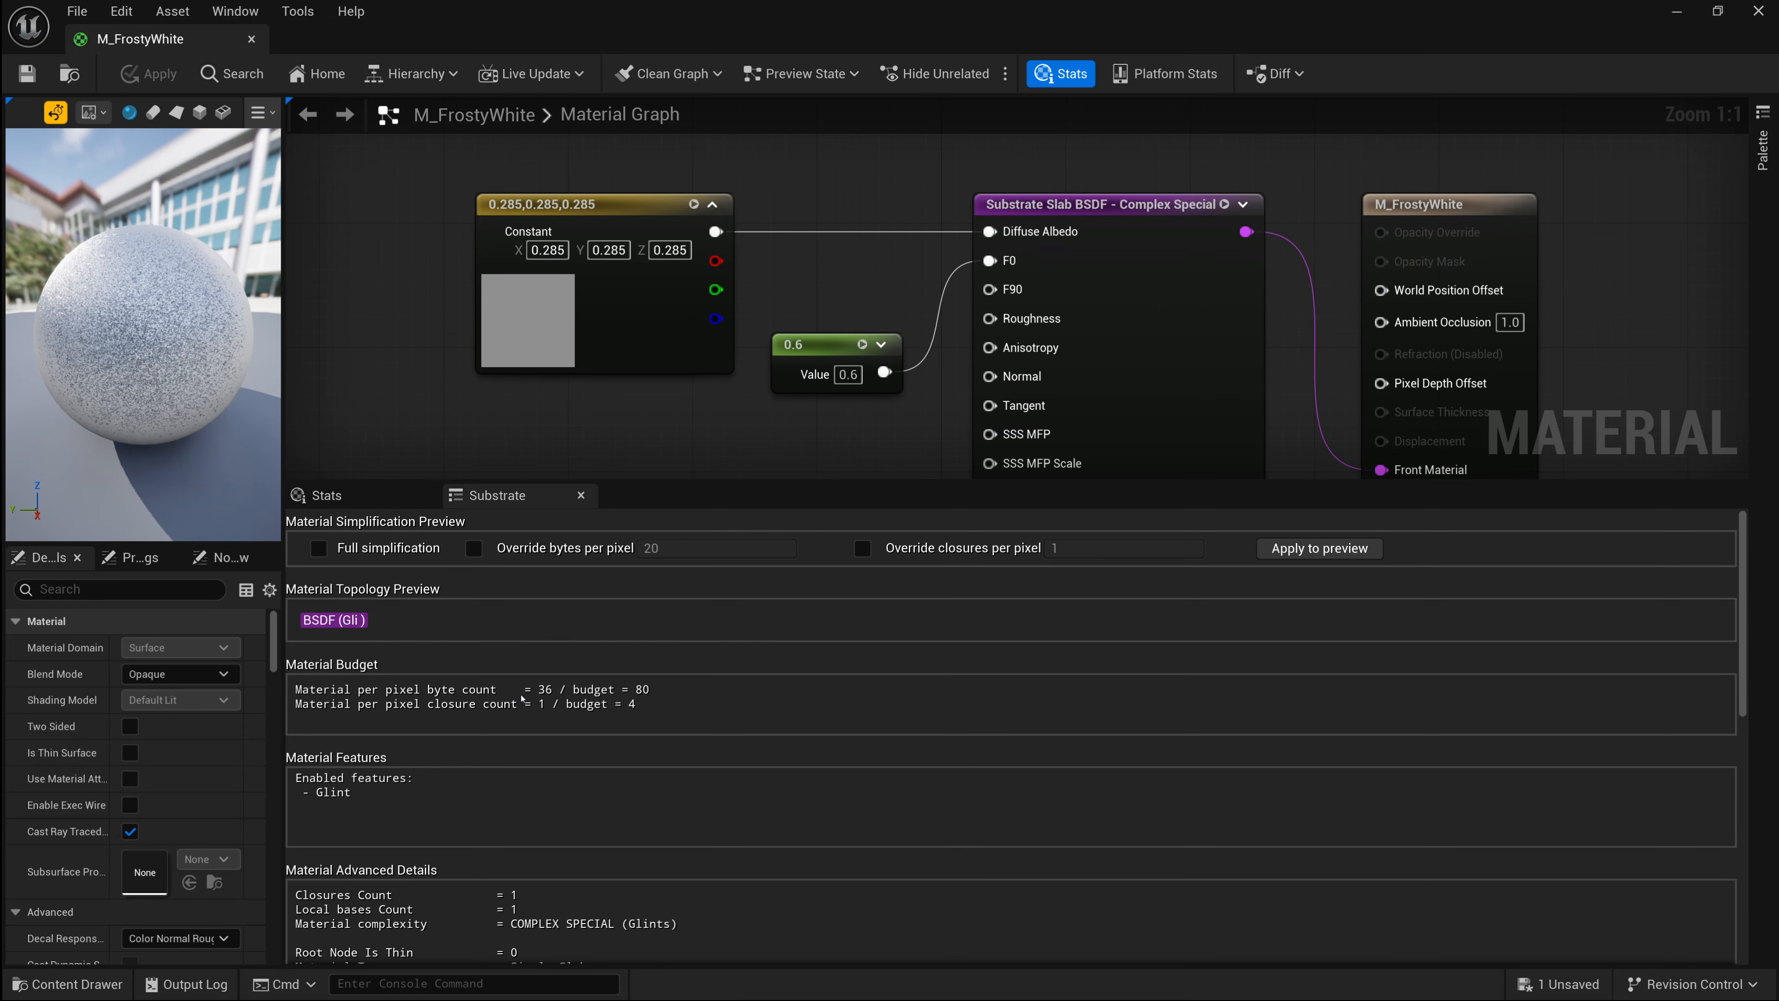
{"action": "mouse_move", "coordinate": [542, 698]}
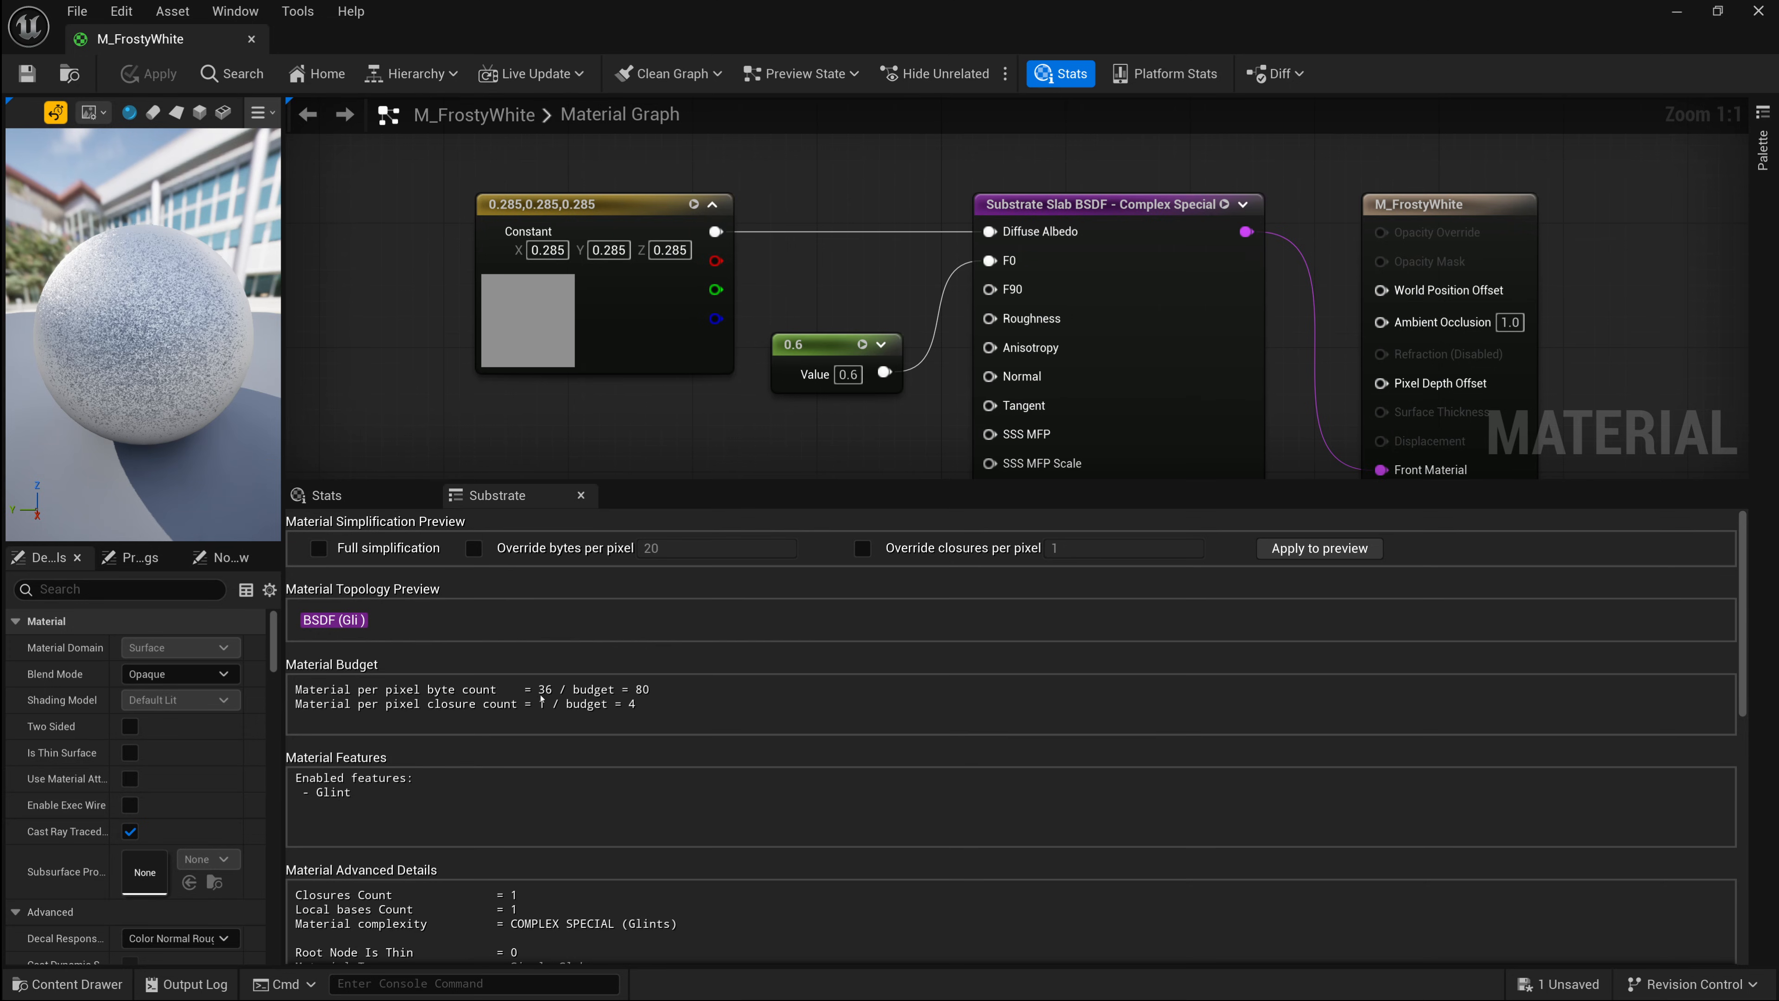
{"action": "mouse_move", "coordinate": [391, 723]}
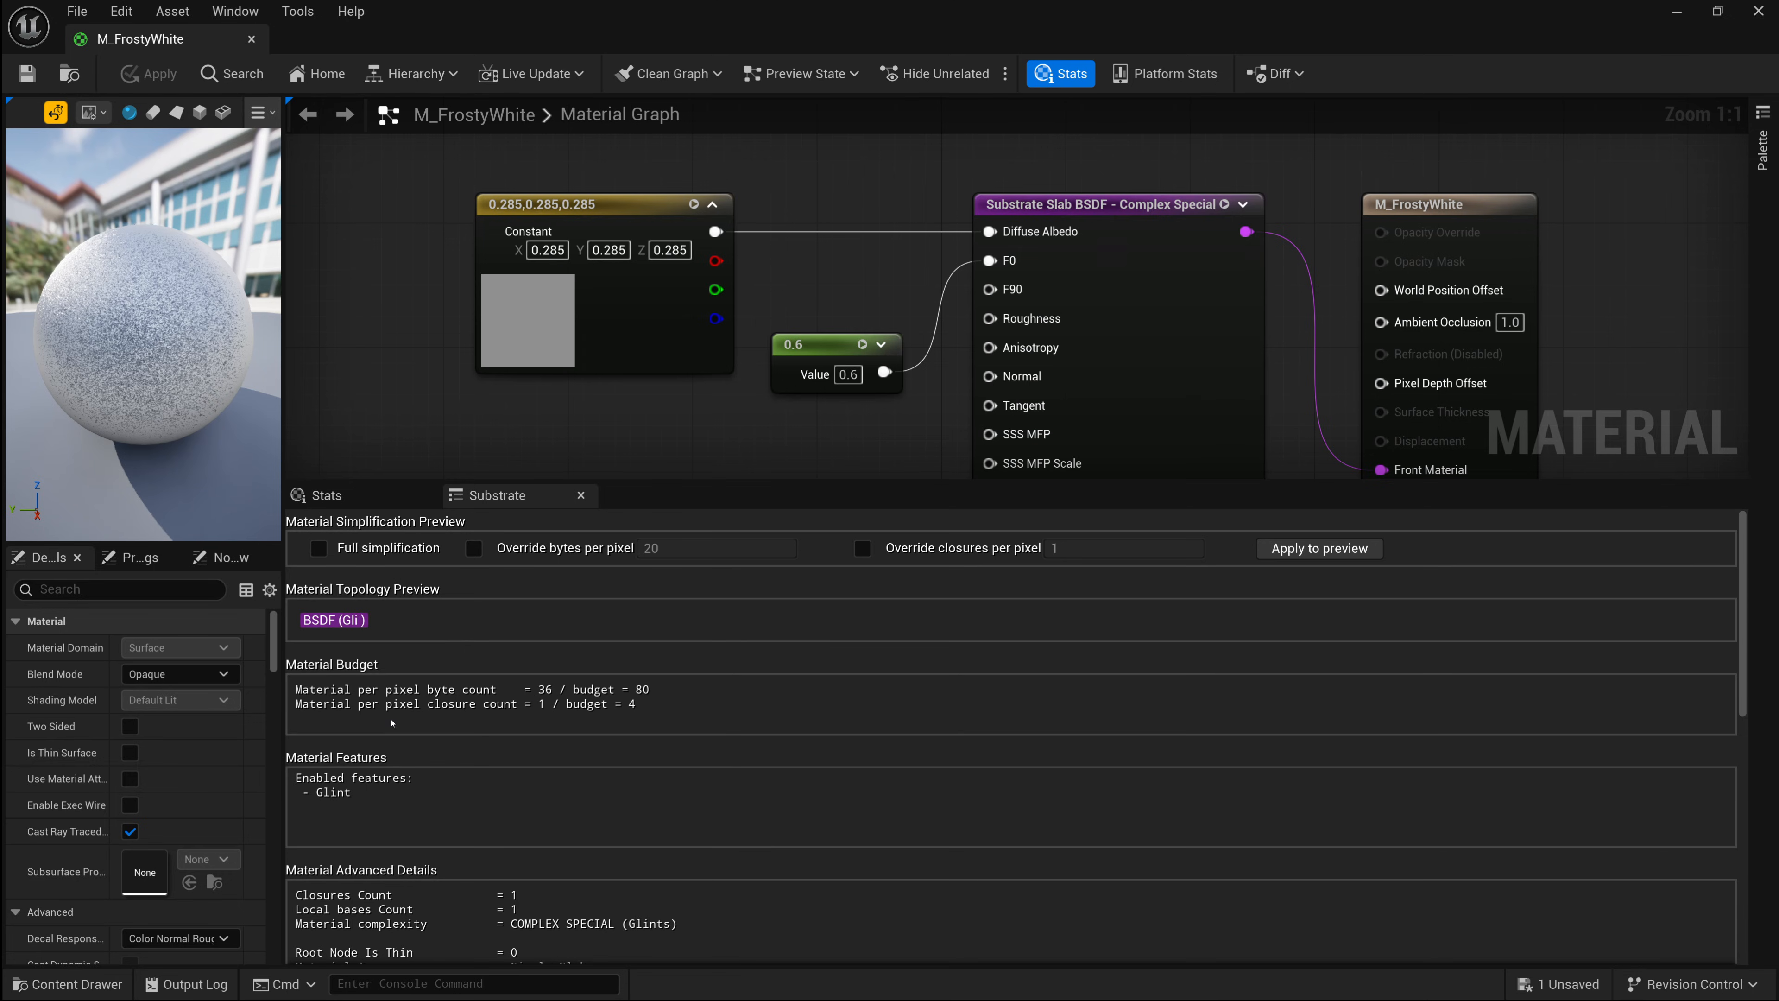
{"action": "mouse_move", "coordinate": [517, 716]}
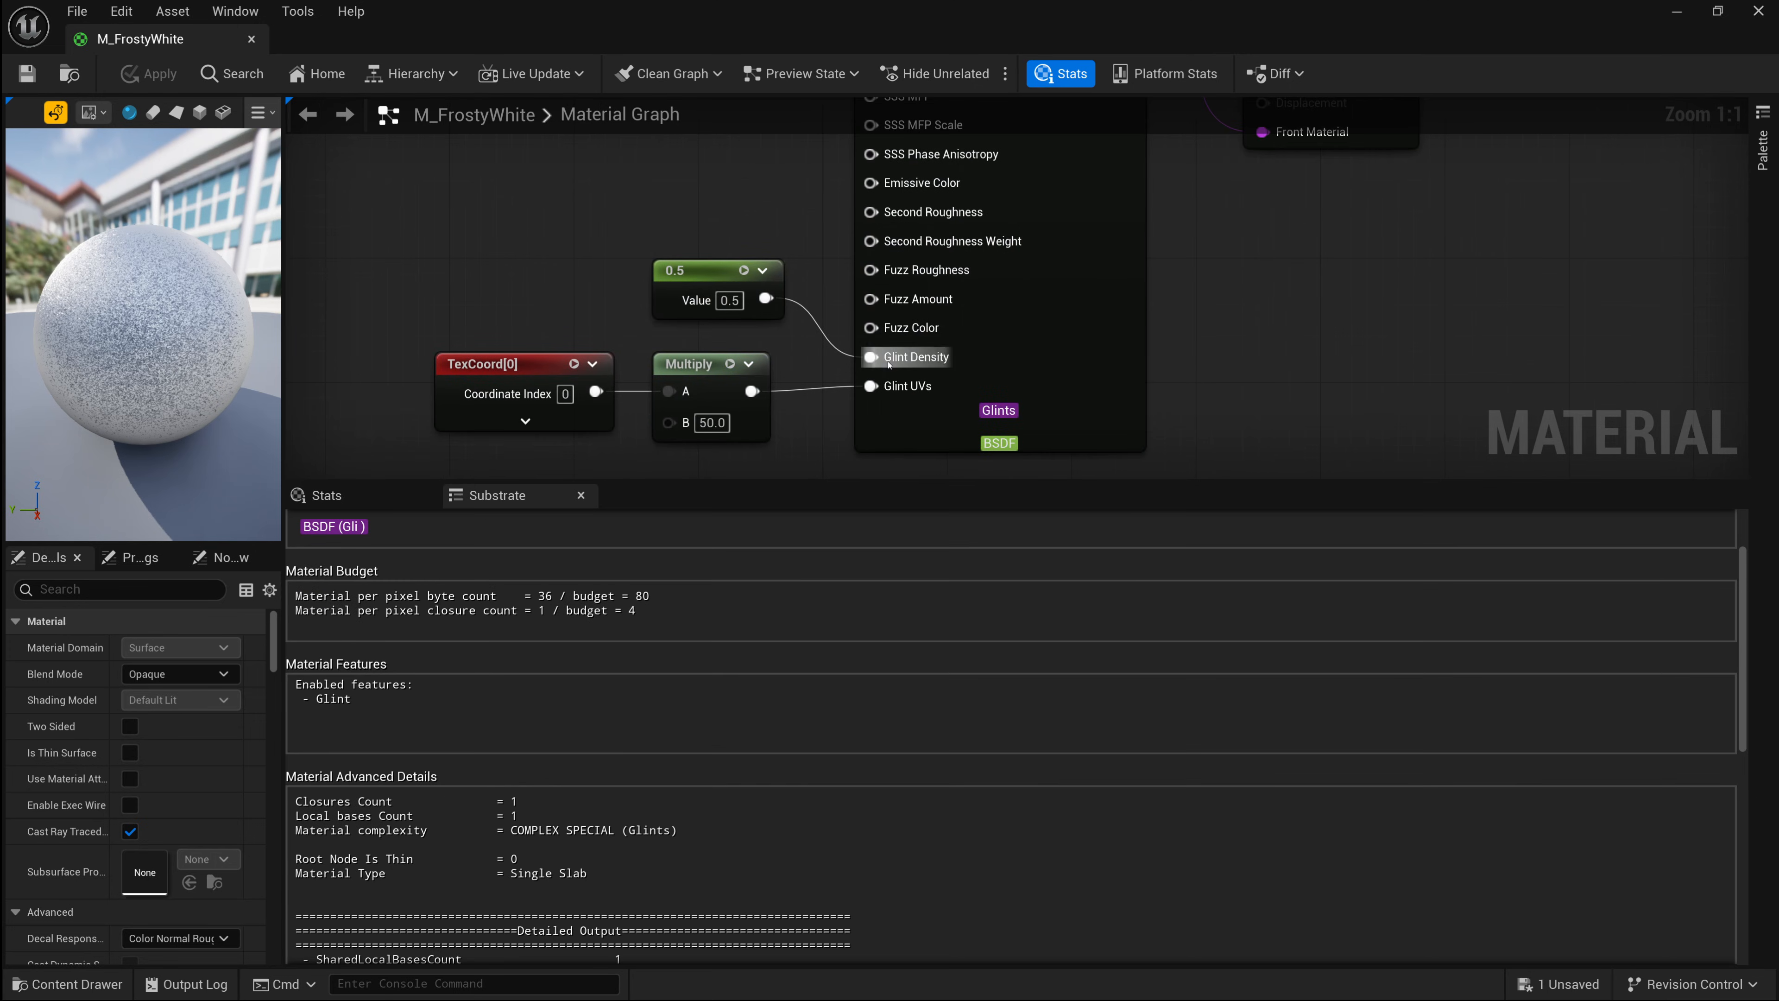
{"action": "mouse_move", "coordinate": [337, 712]}
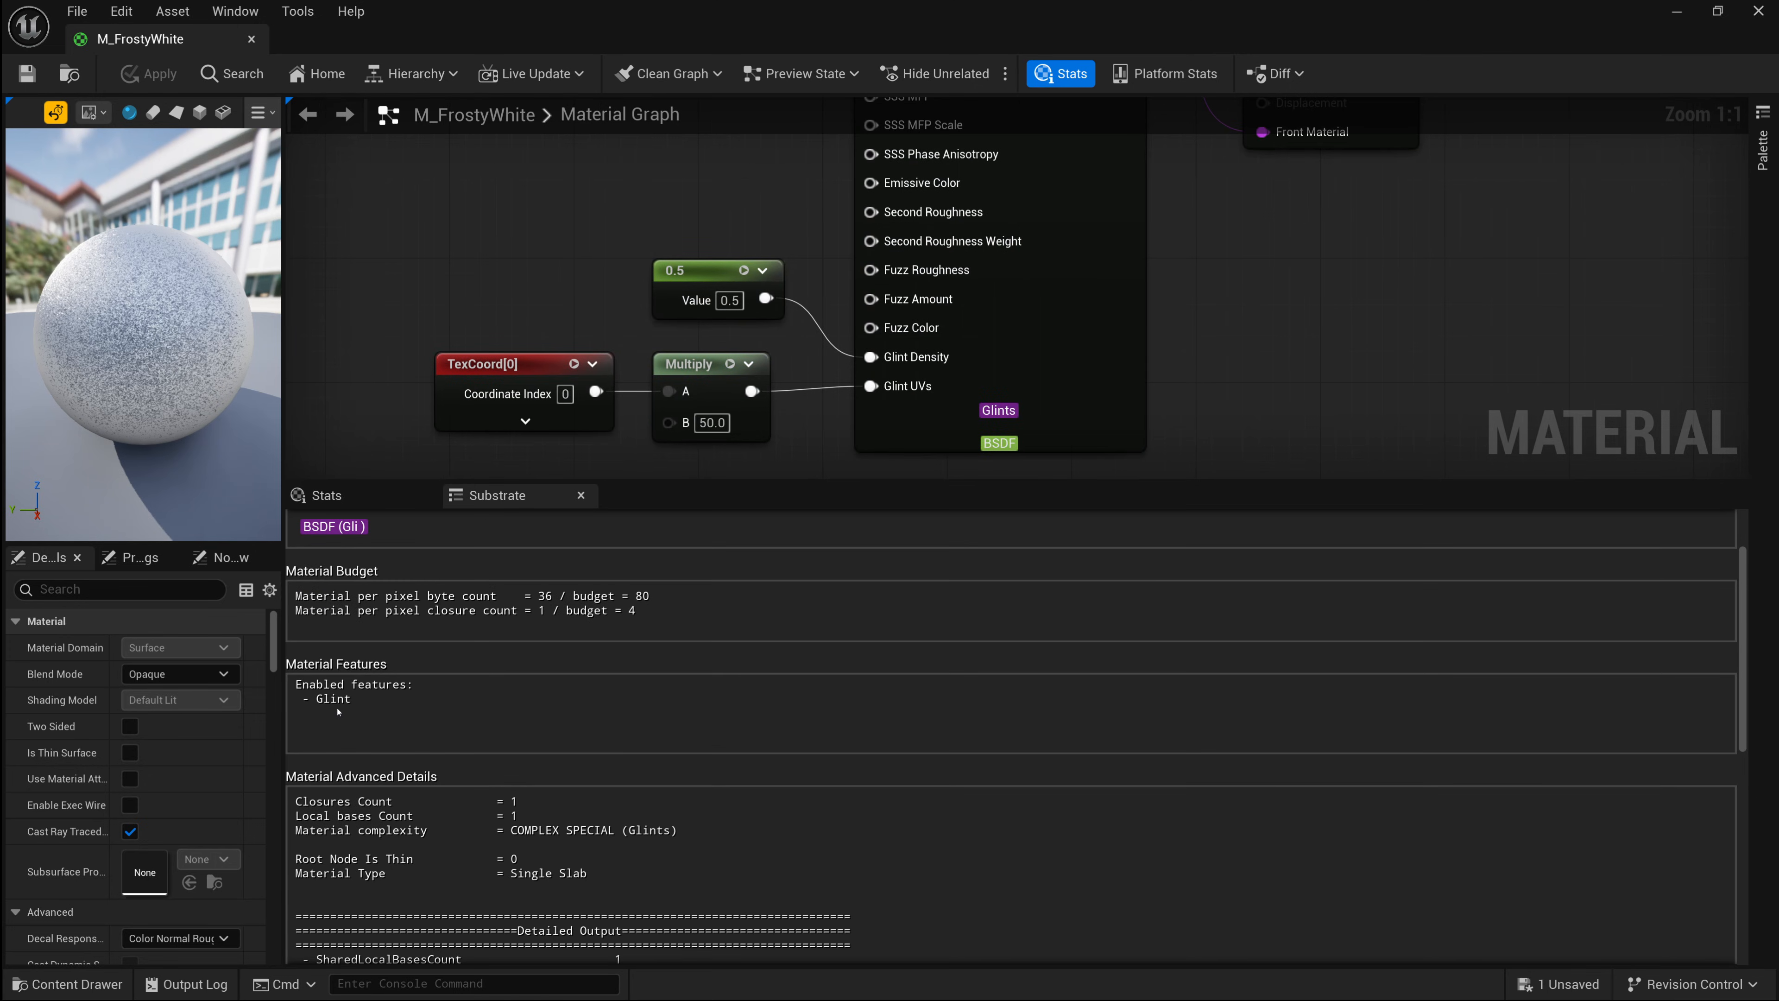
{"action": "mouse_move", "coordinate": [339, 709]}
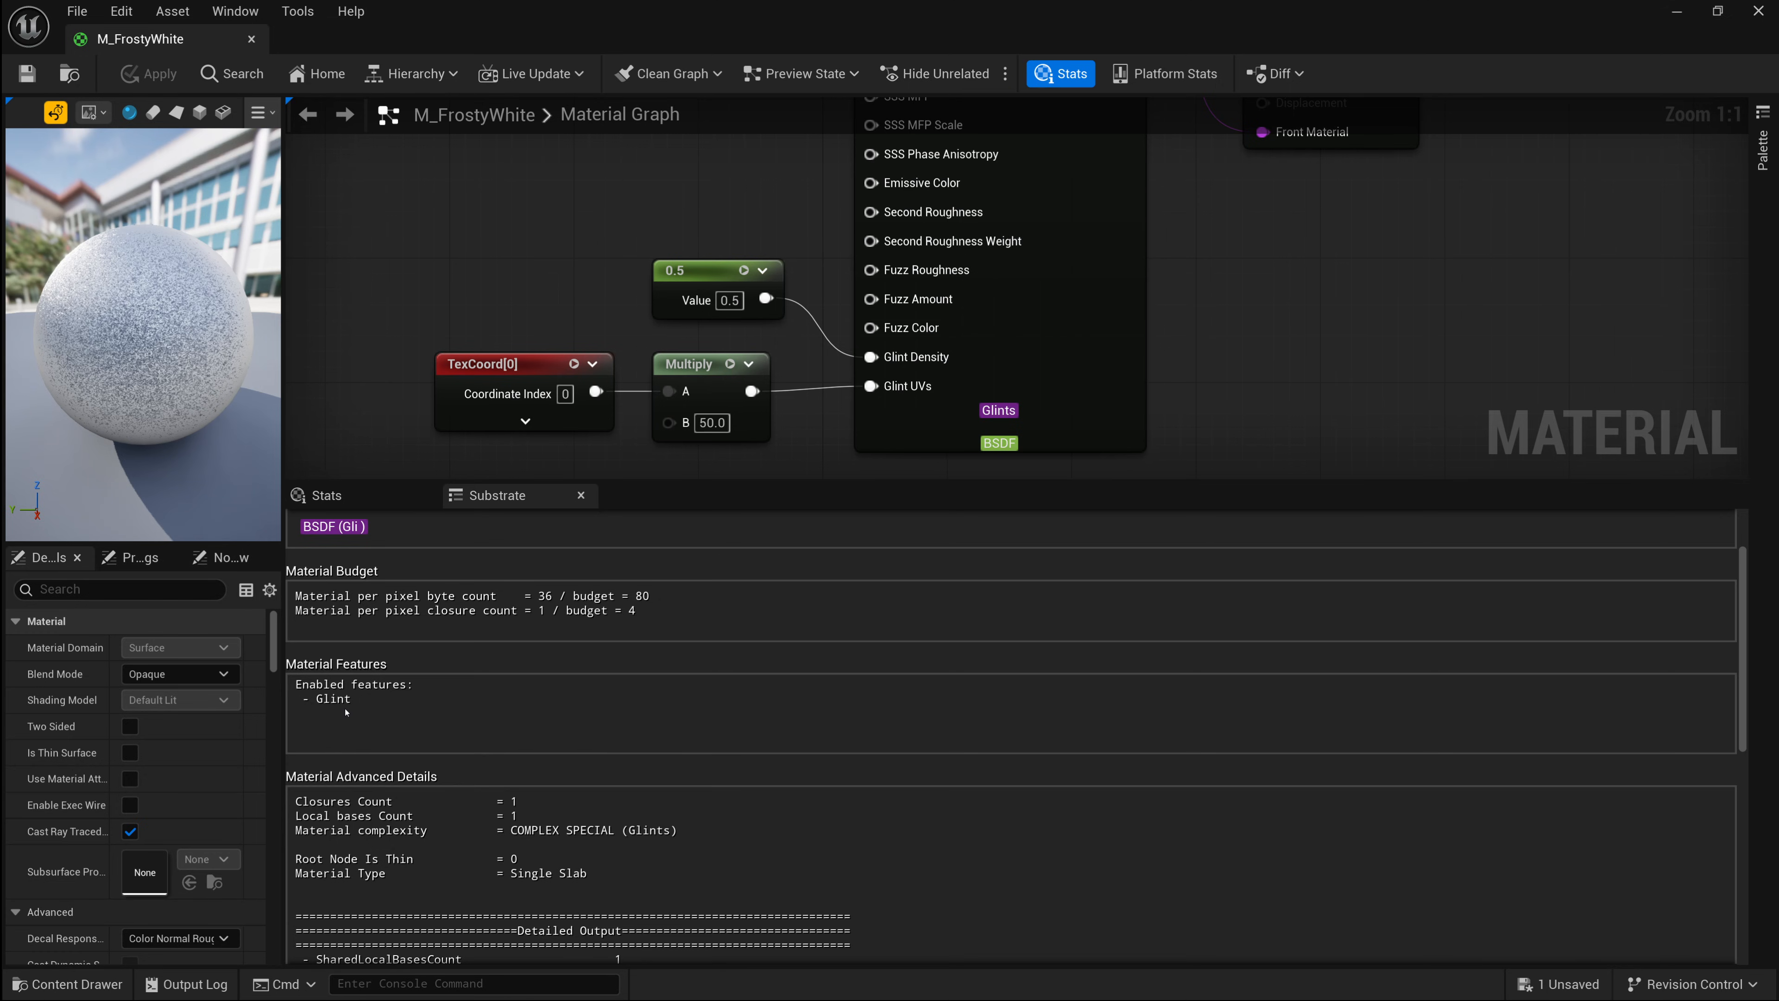
{"action": "mouse_move", "coordinate": [411, 721]}
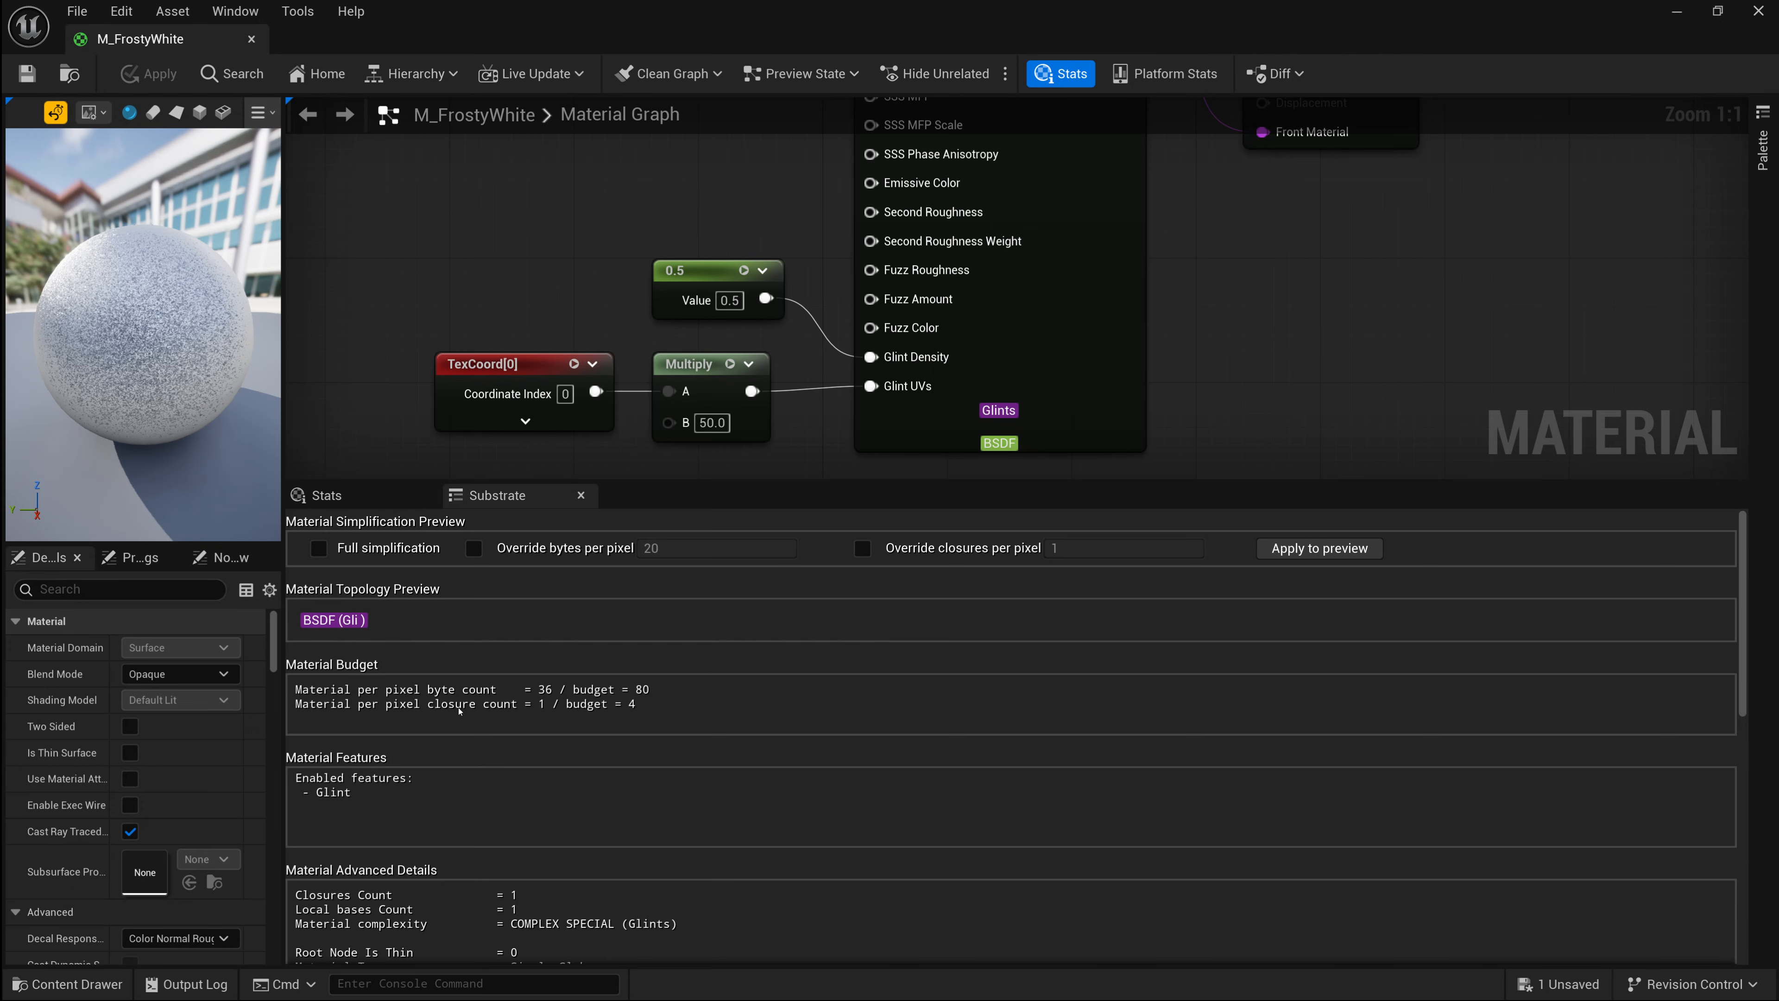
{"action": "mouse_move", "coordinate": [647, 557]}
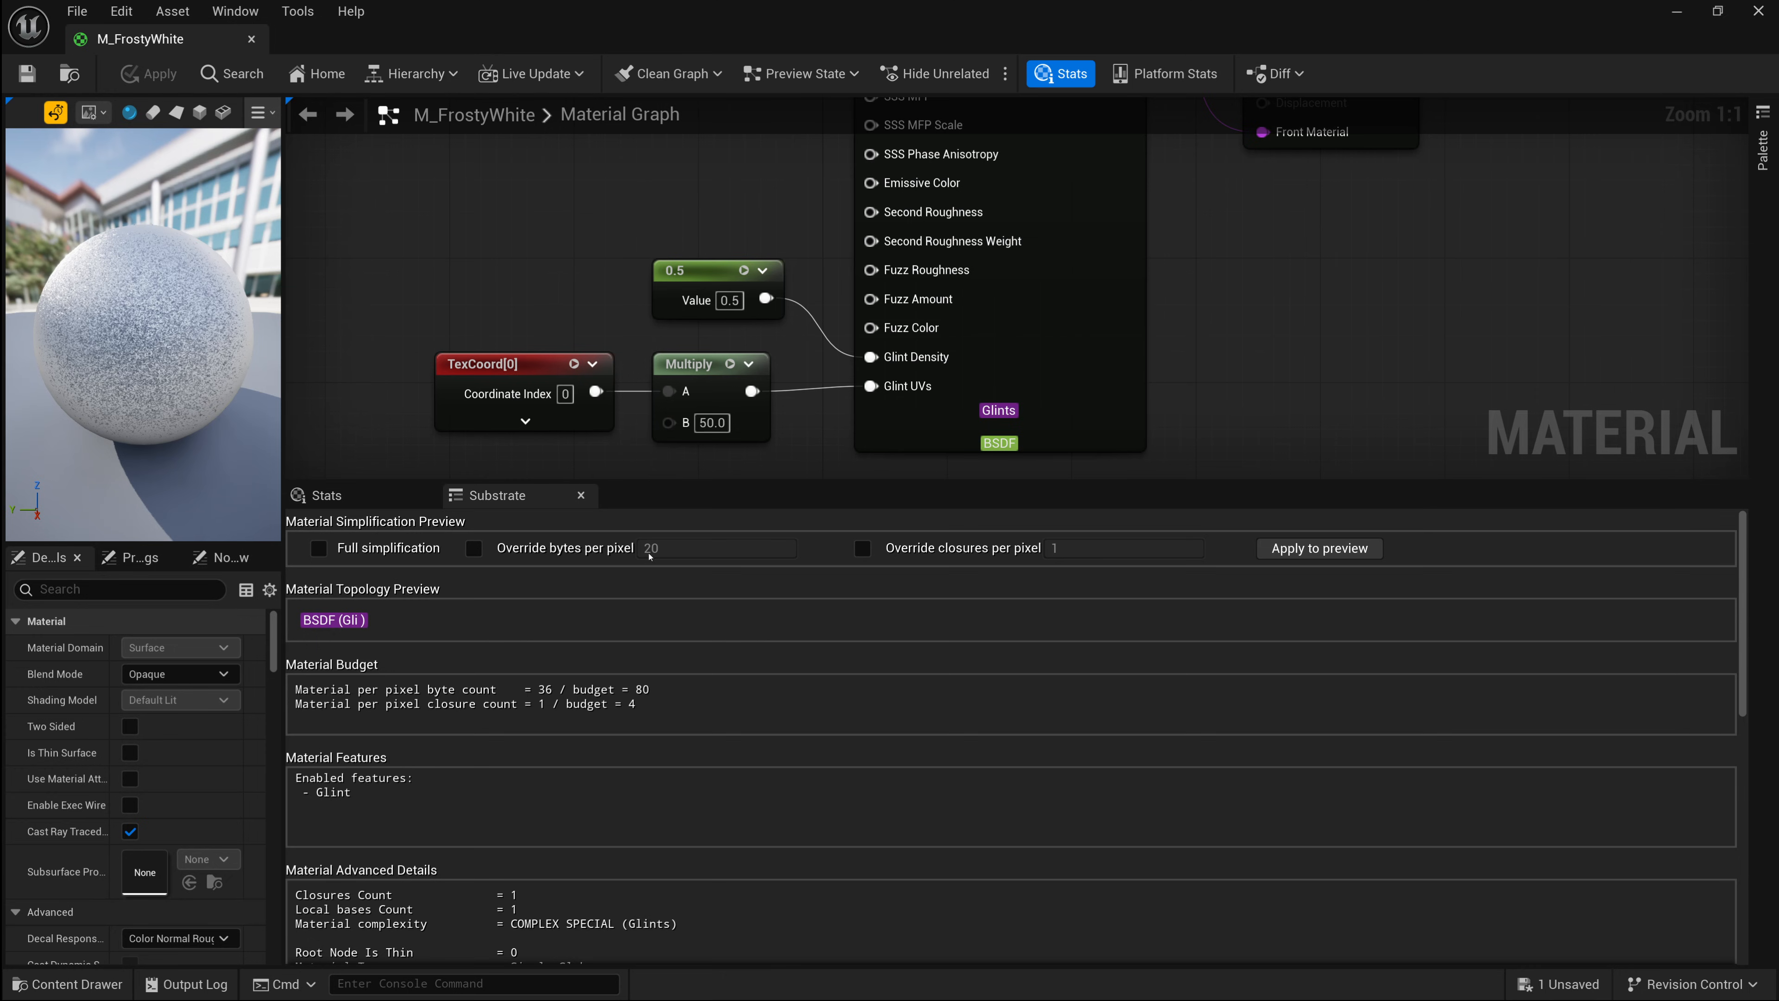
{"action": "mouse_move", "coordinate": [651, 548]}
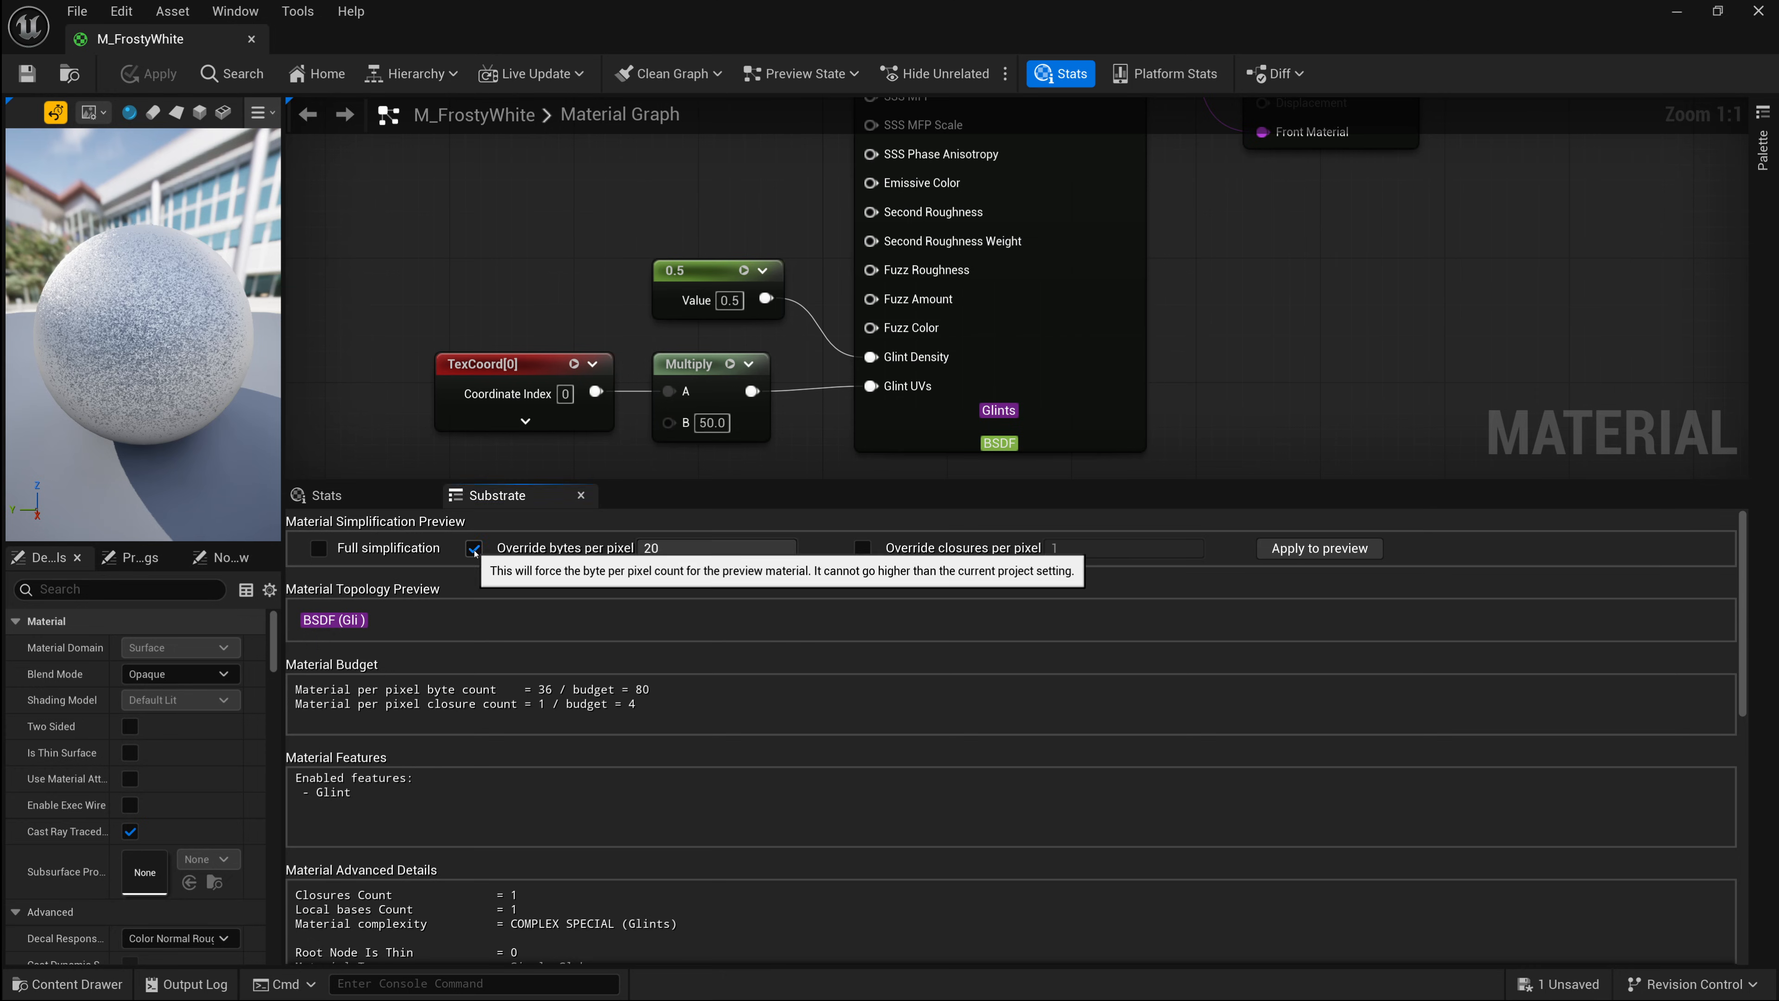
{"action": "mouse_move", "coordinate": [320, 548]}
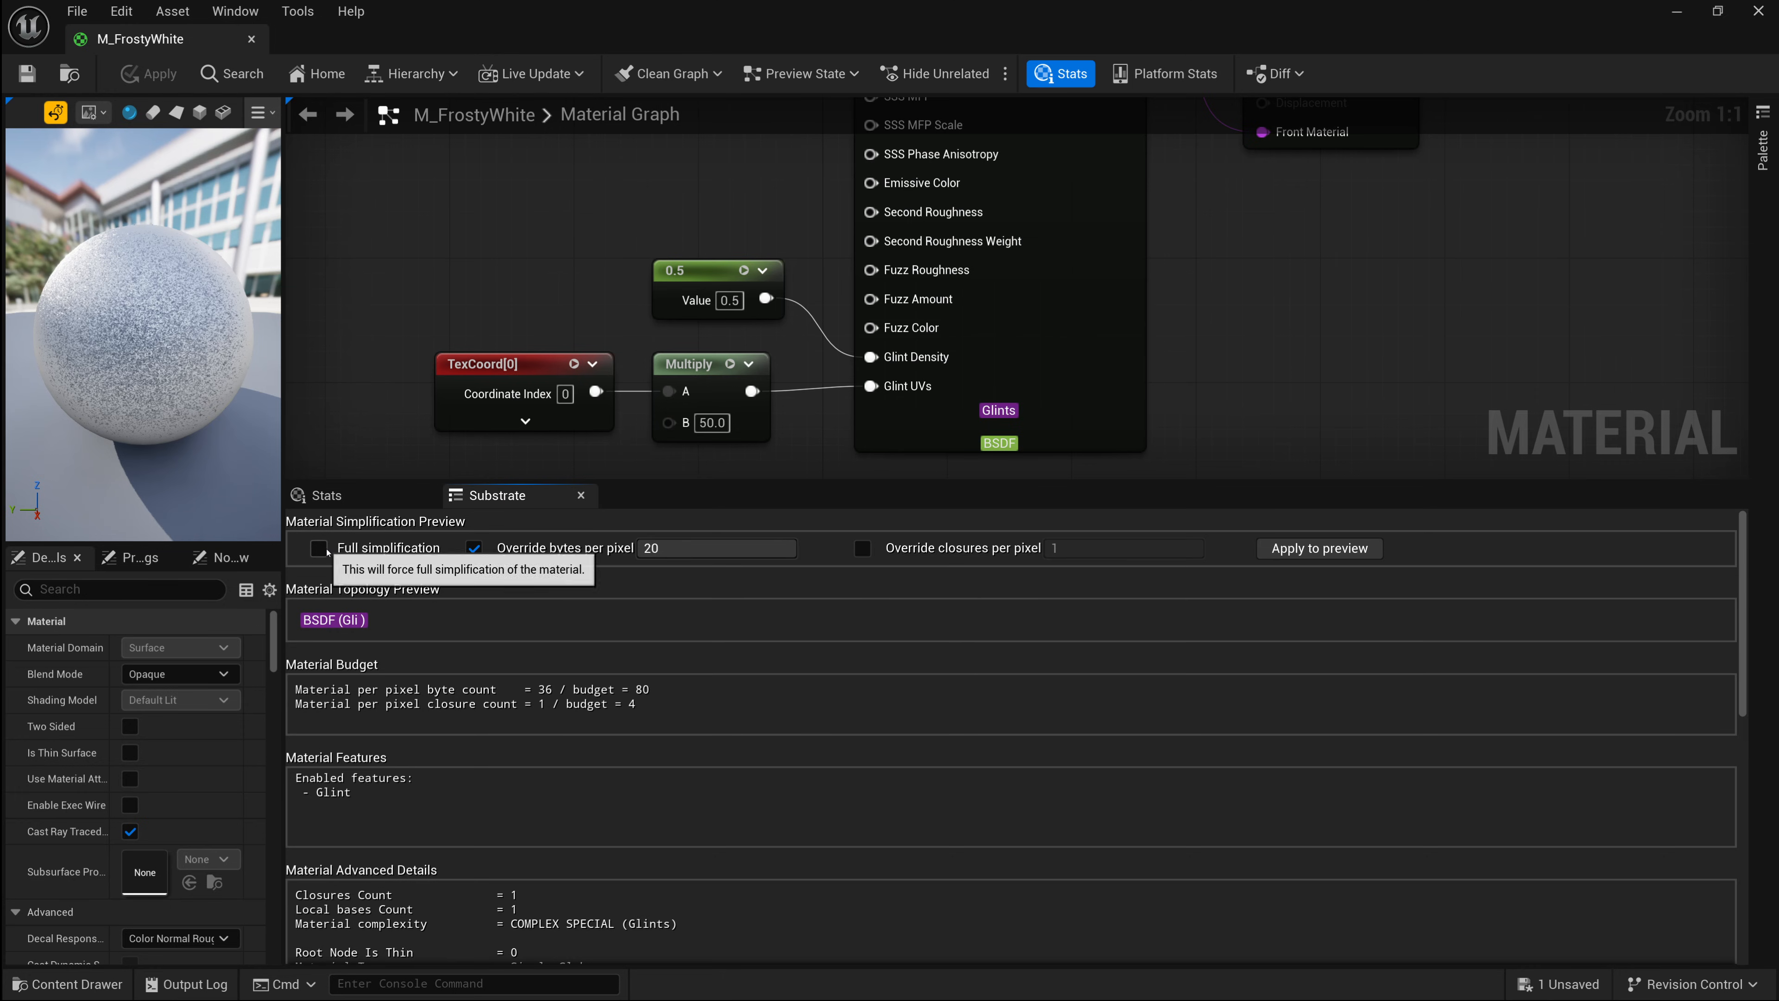
- Preview M_FrostyWhite with Full simplification applied, then clear it so the glints return
{"action": "left_click", "coordinate": [319, 548]}
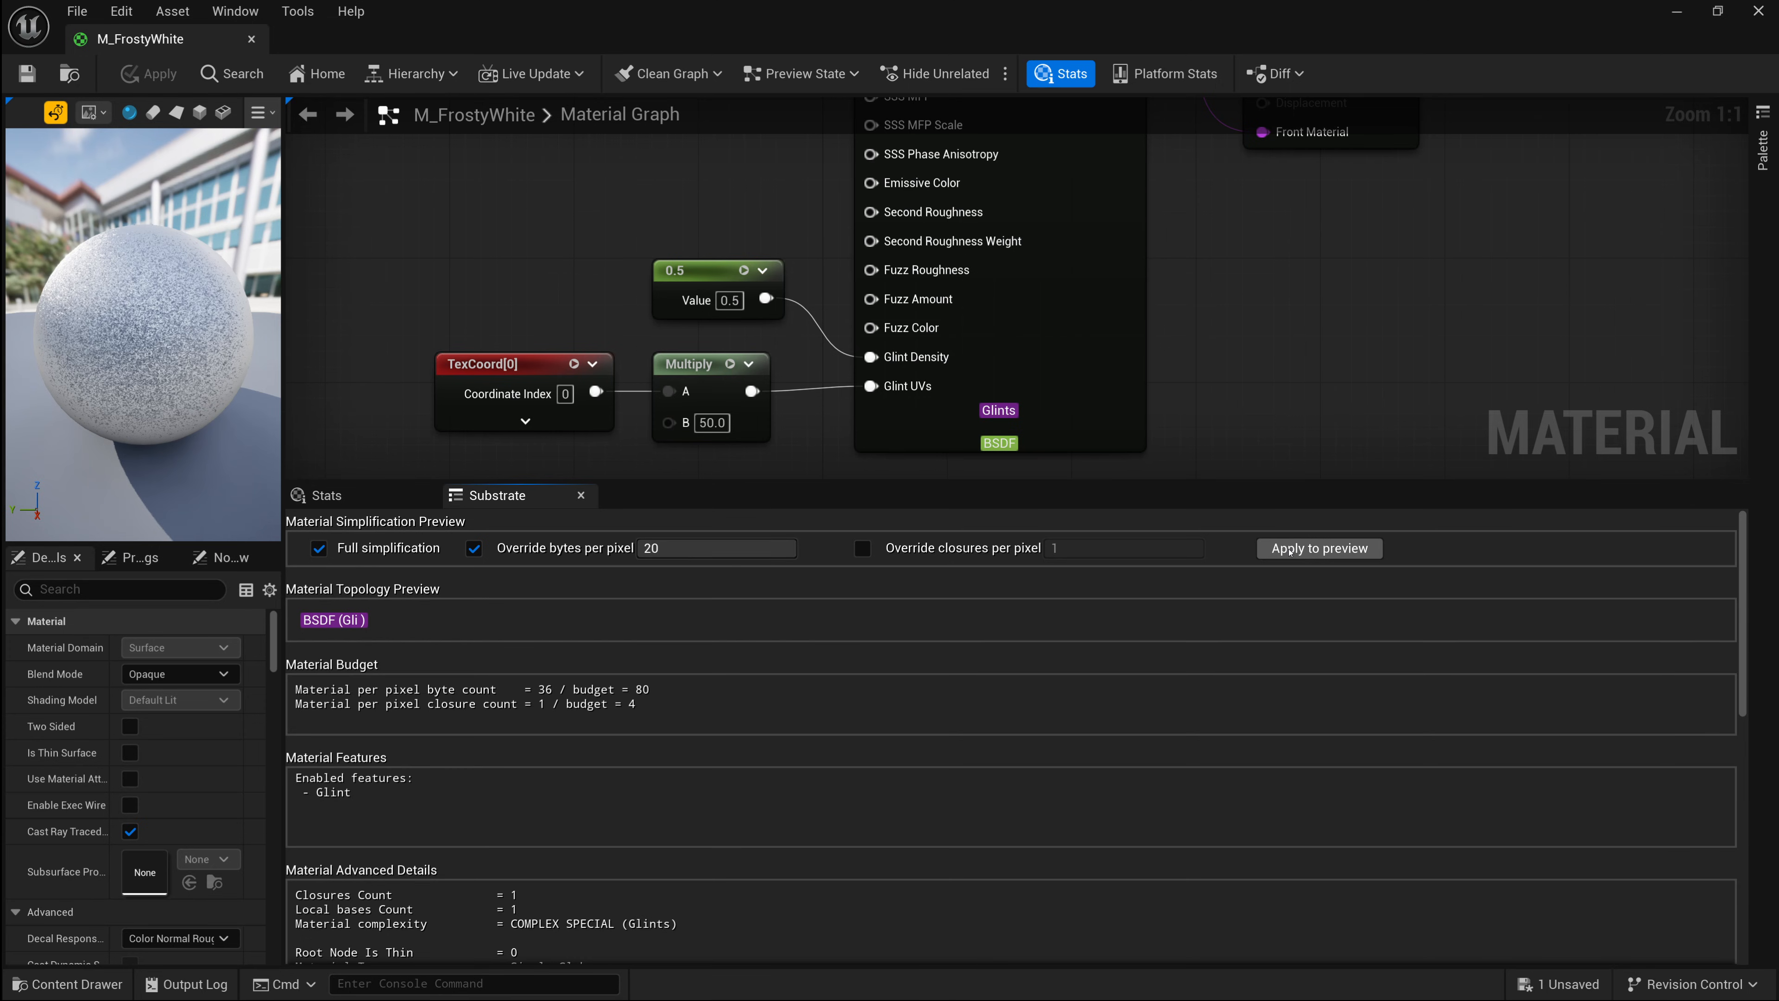
{"action": "left_click", "coordinate": [1319, 547]}
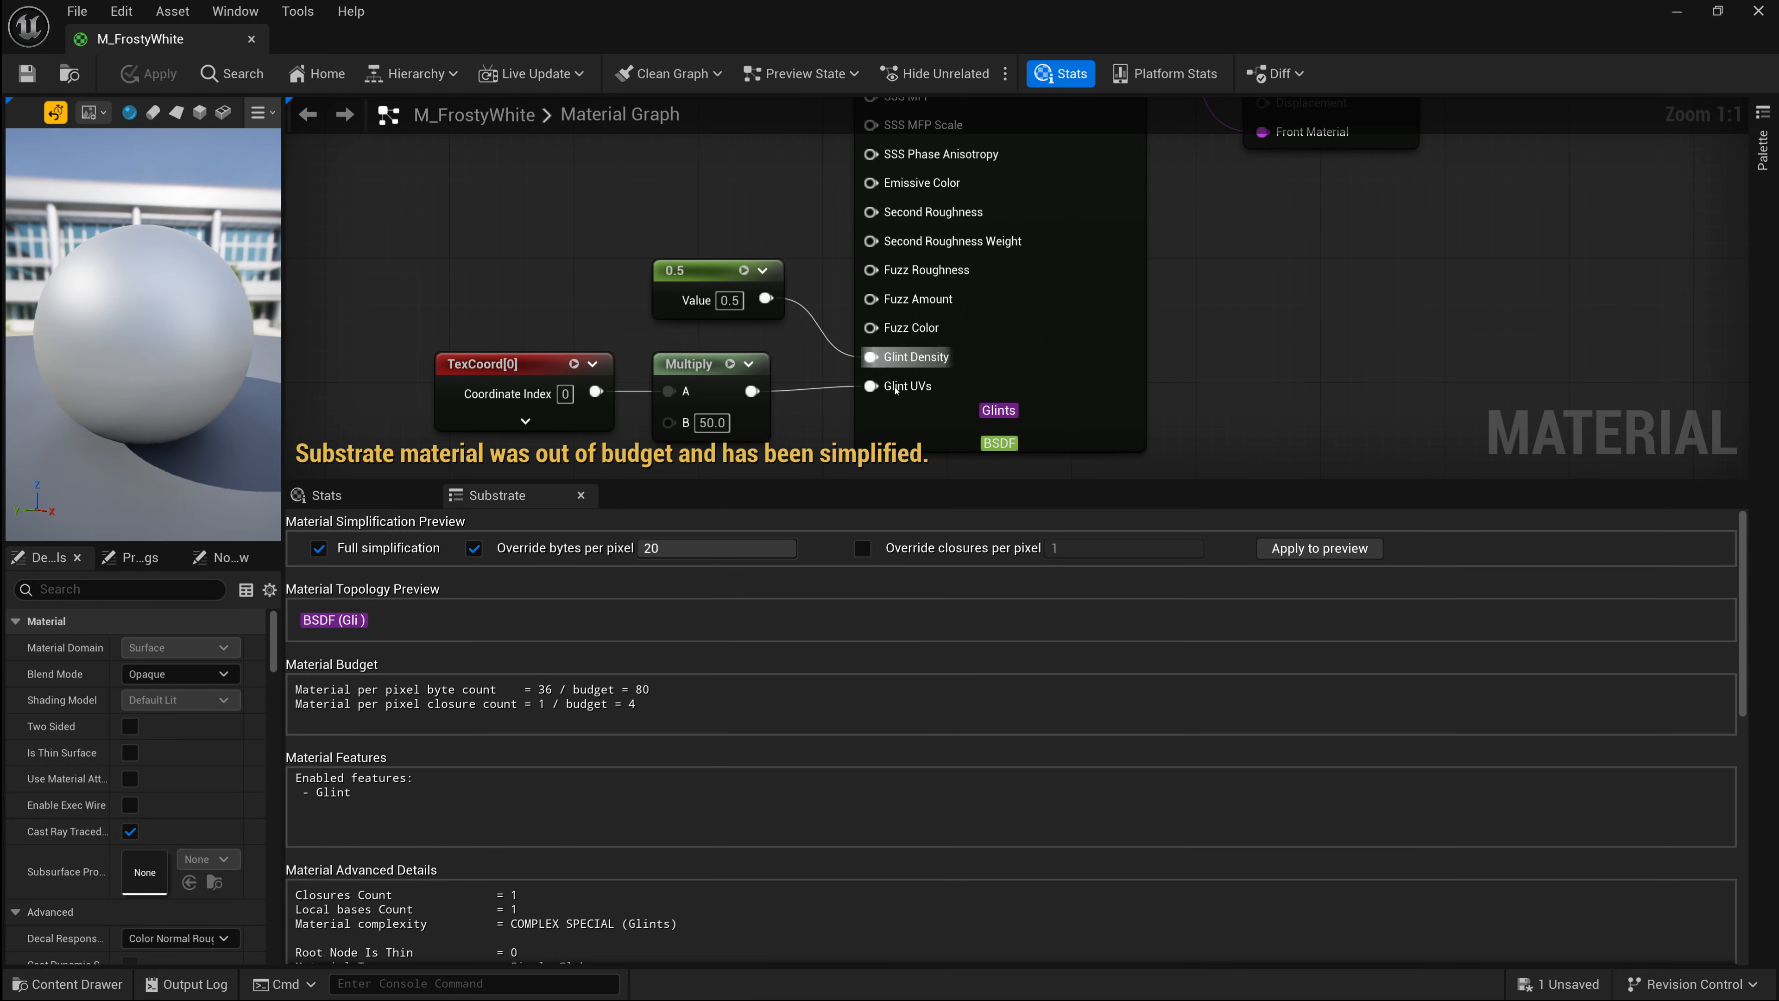
{"action": "mouse_move", "coordinate": [320, 548]}
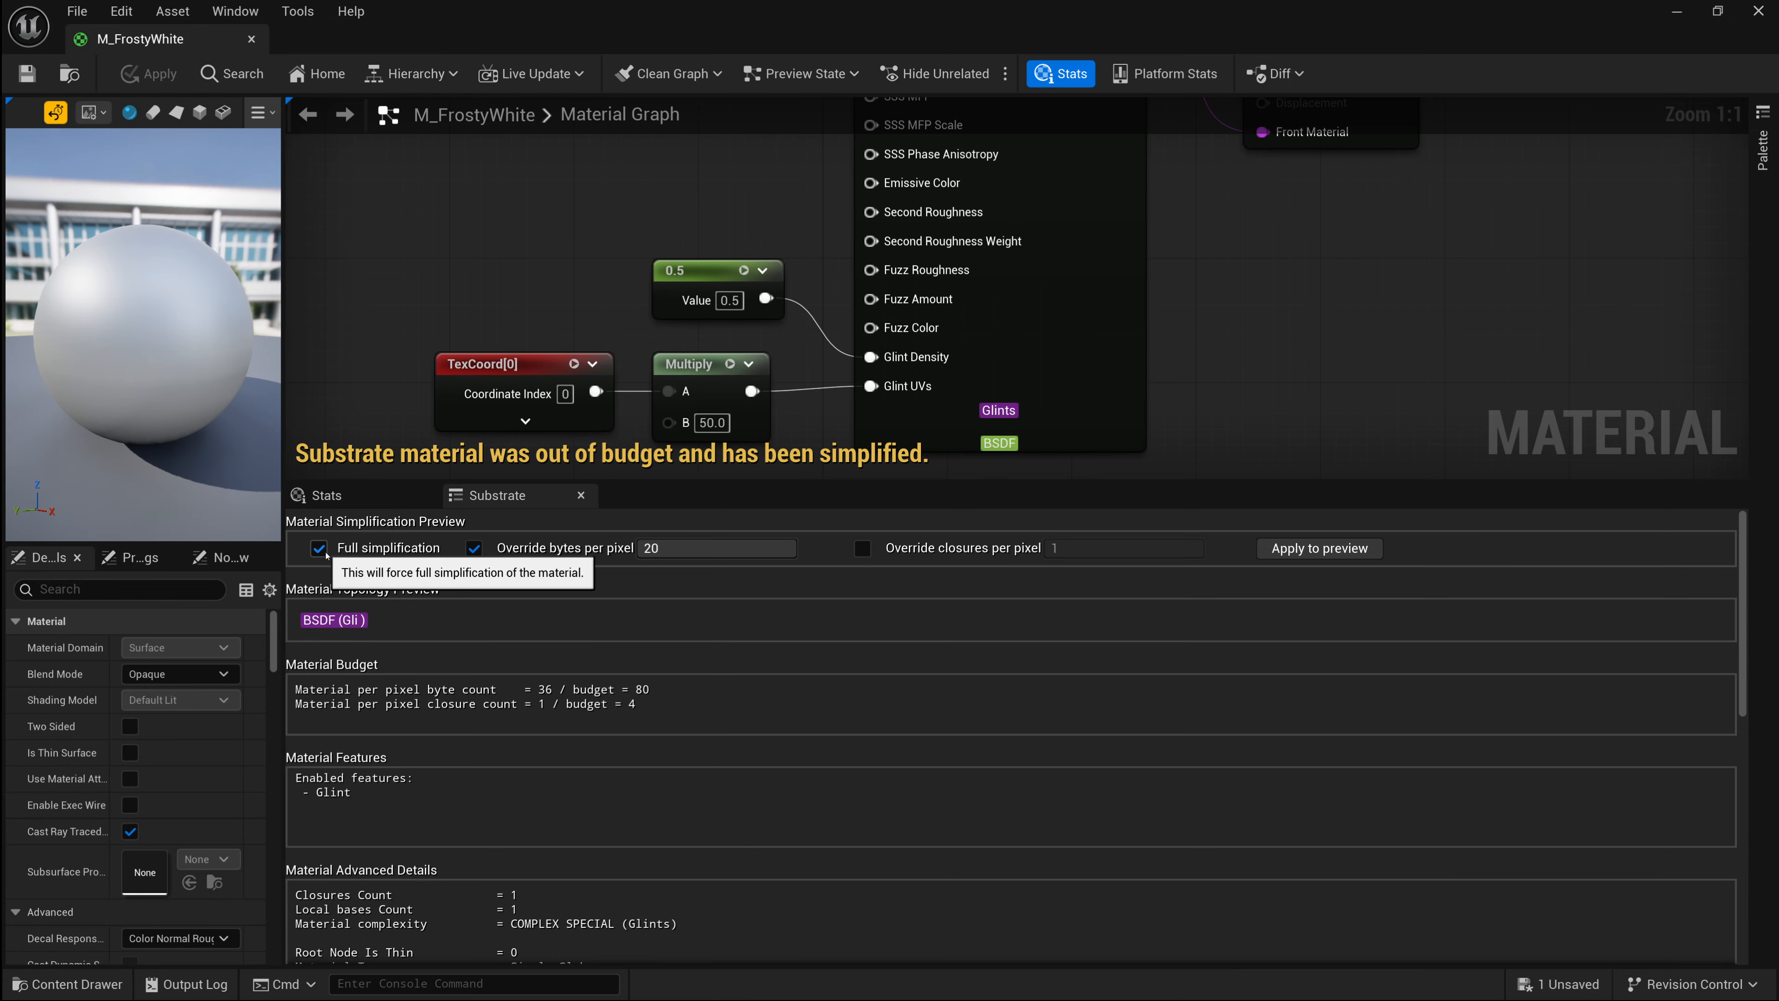
{"action": "left_click", "coordinate": [319, 548]}
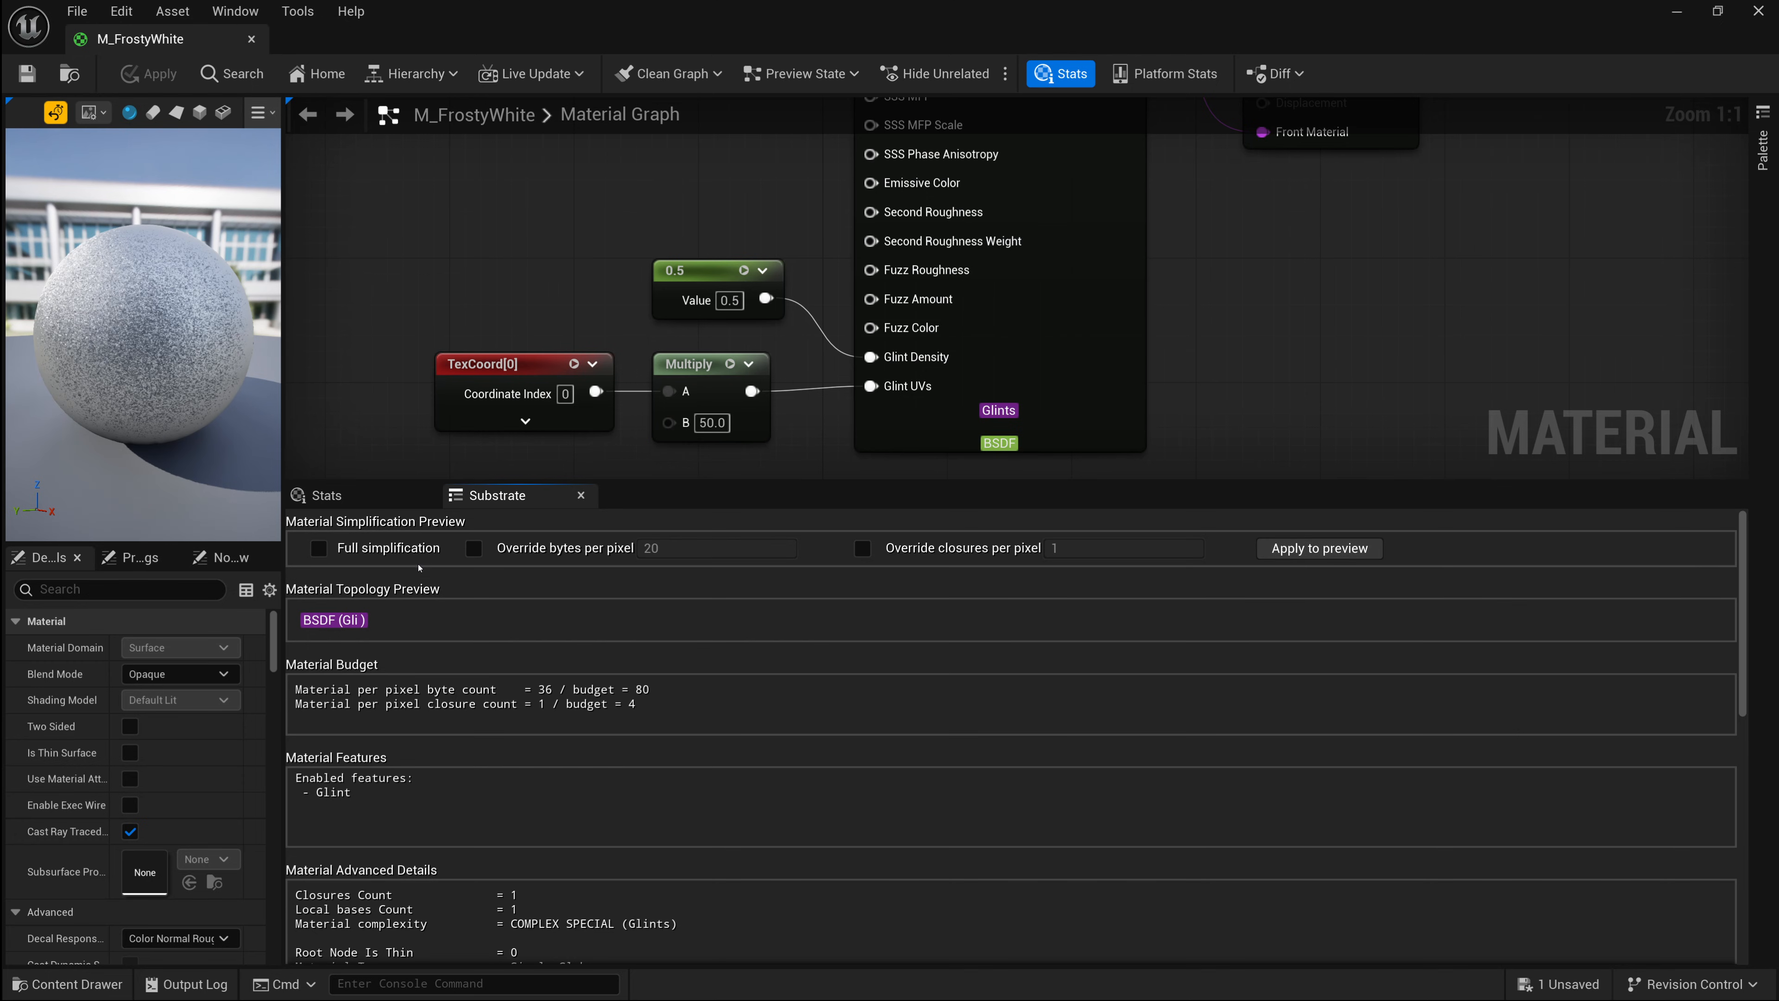
{"action": "mouse_move", "coordinate": [752, 482]}
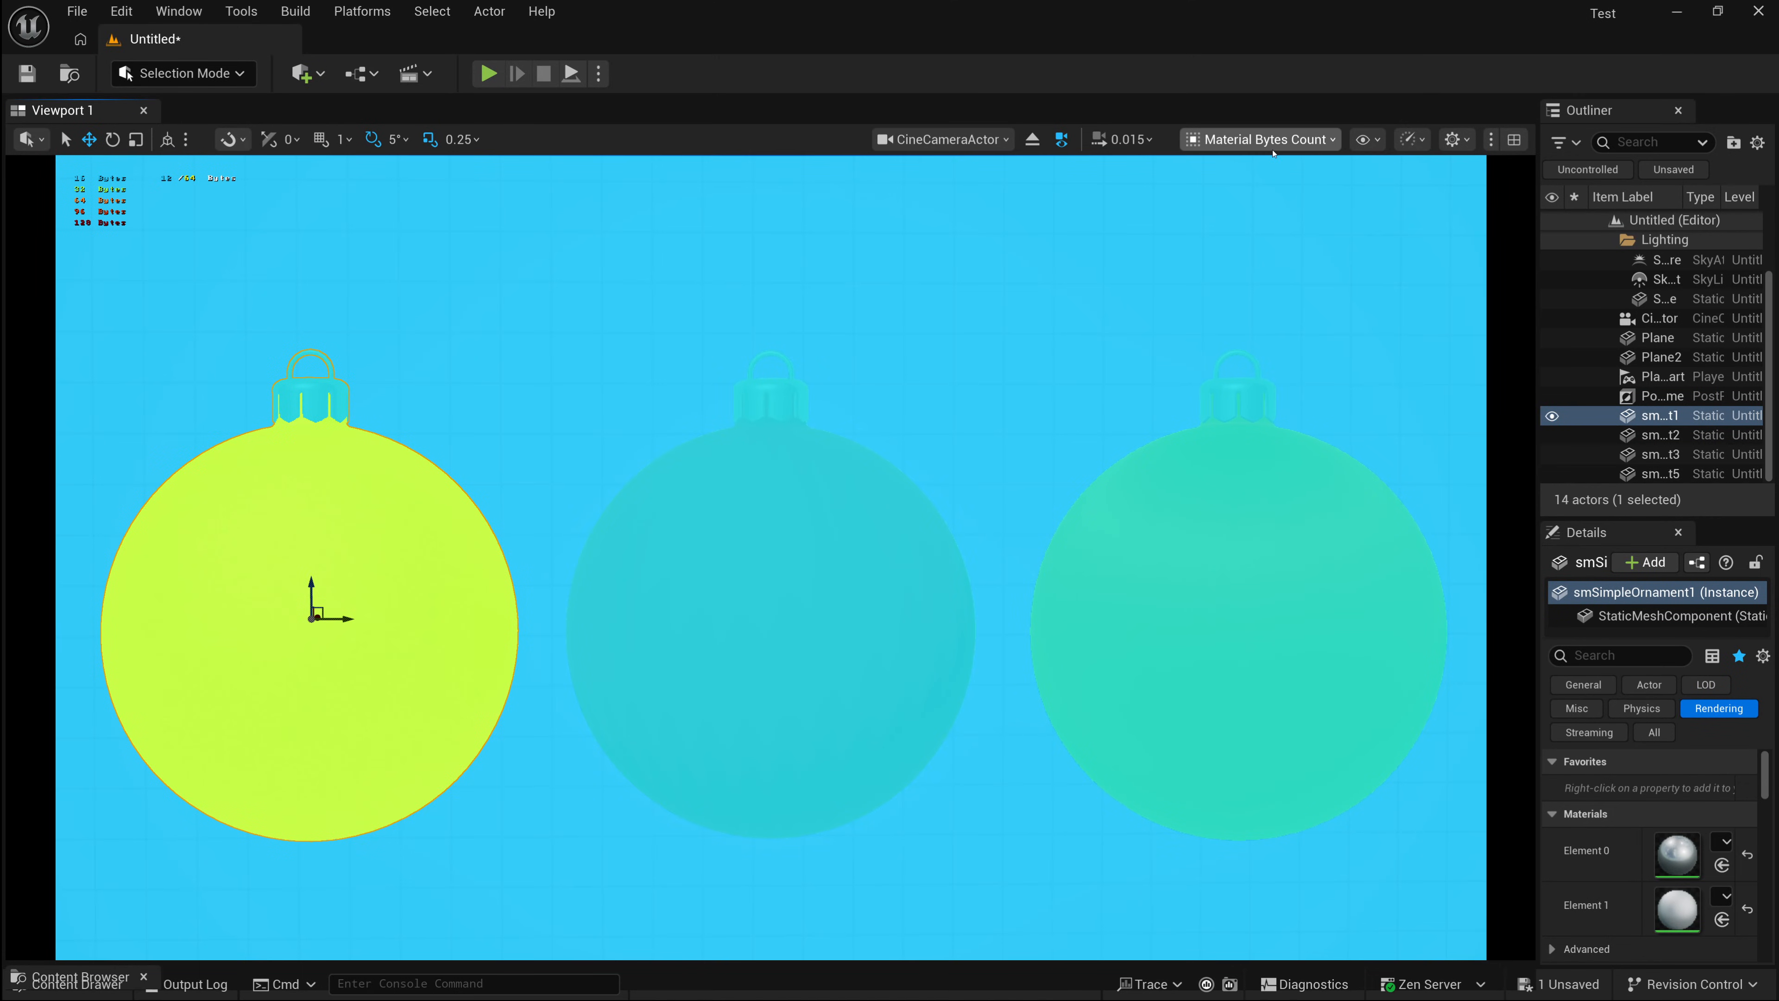
- Switch the viewport visualisation to Substrate Info over the three ornaments
{"action": "left_click", "coordinate": [1259, 138]}
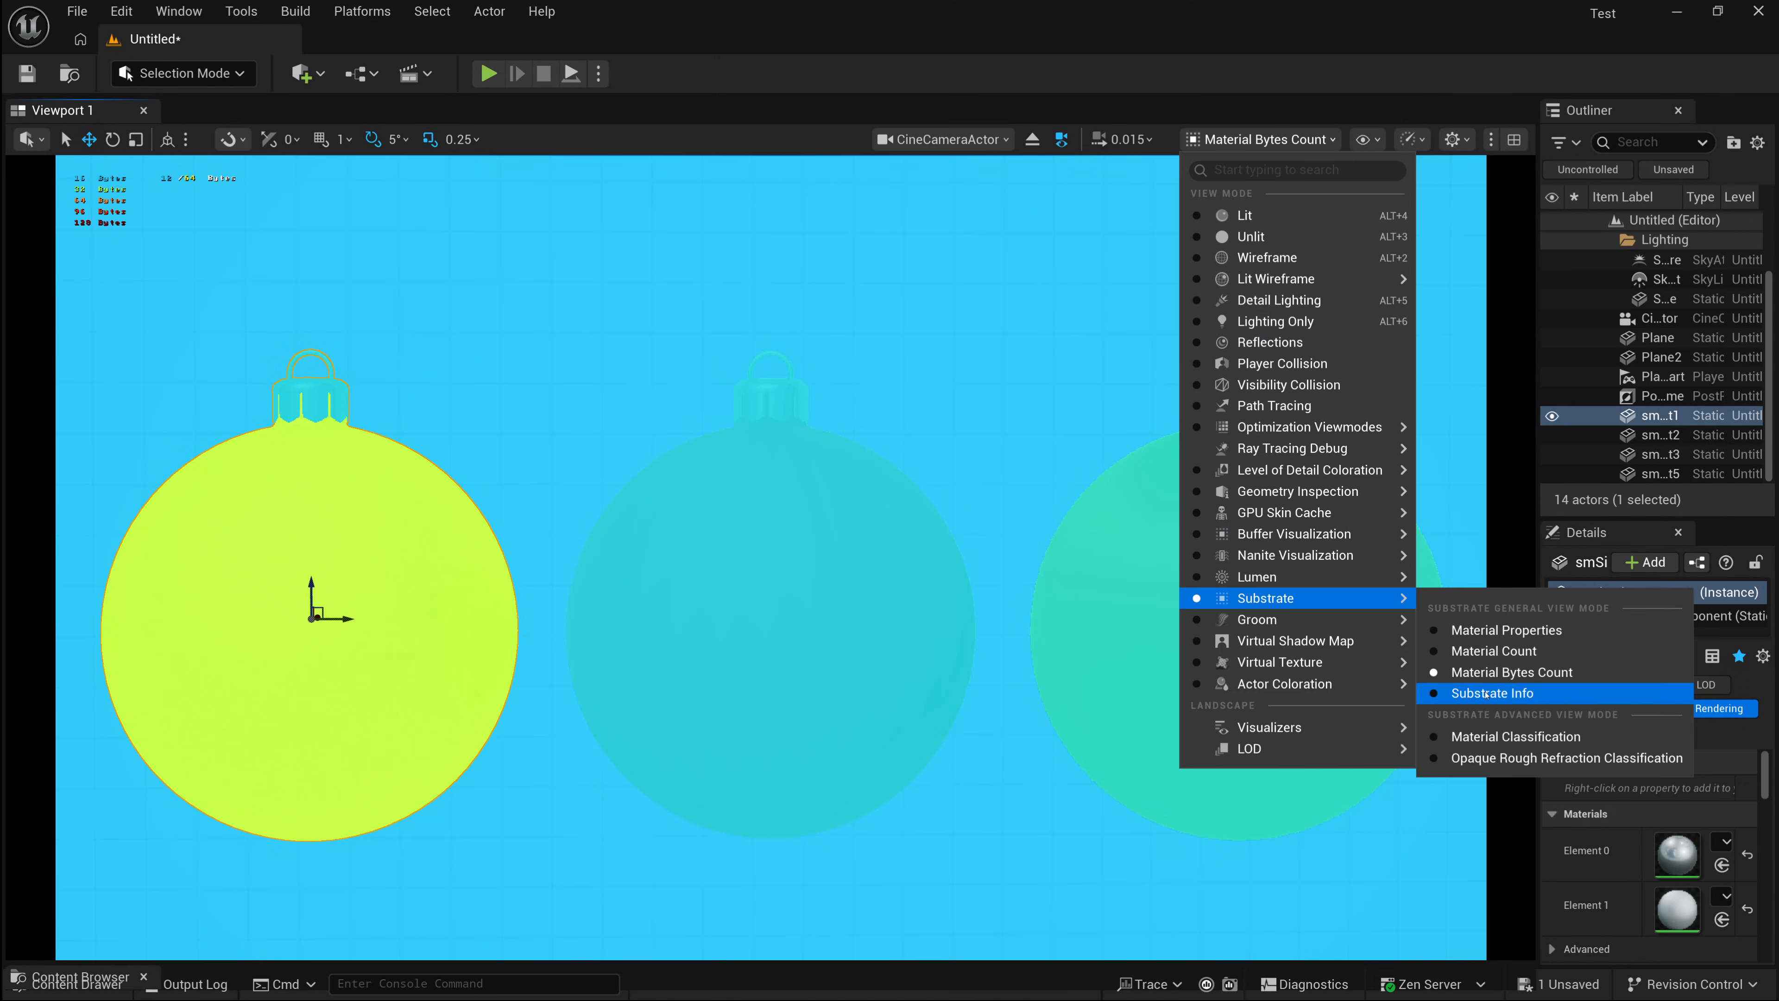
{"action": "left_click", "coordinate": [1493, 693]}
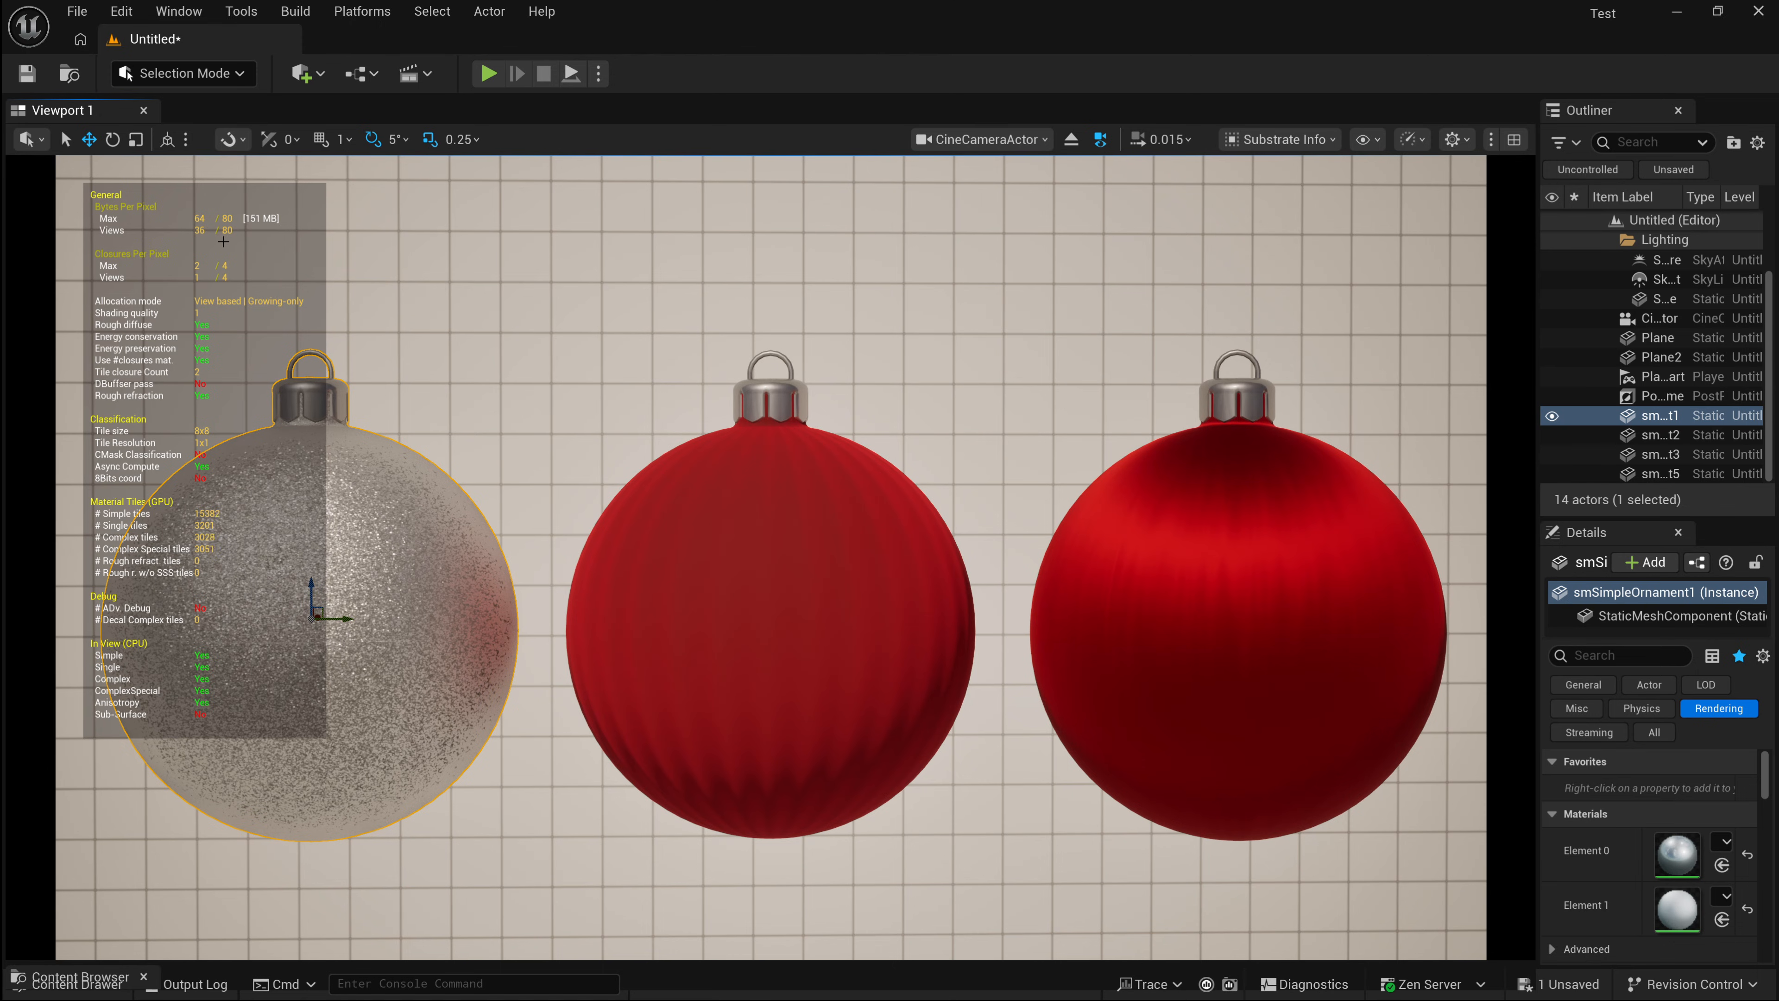
- Select the background Plane actor to show its details and material
{"action": "left_click", "coordinate": [1658, 337]}
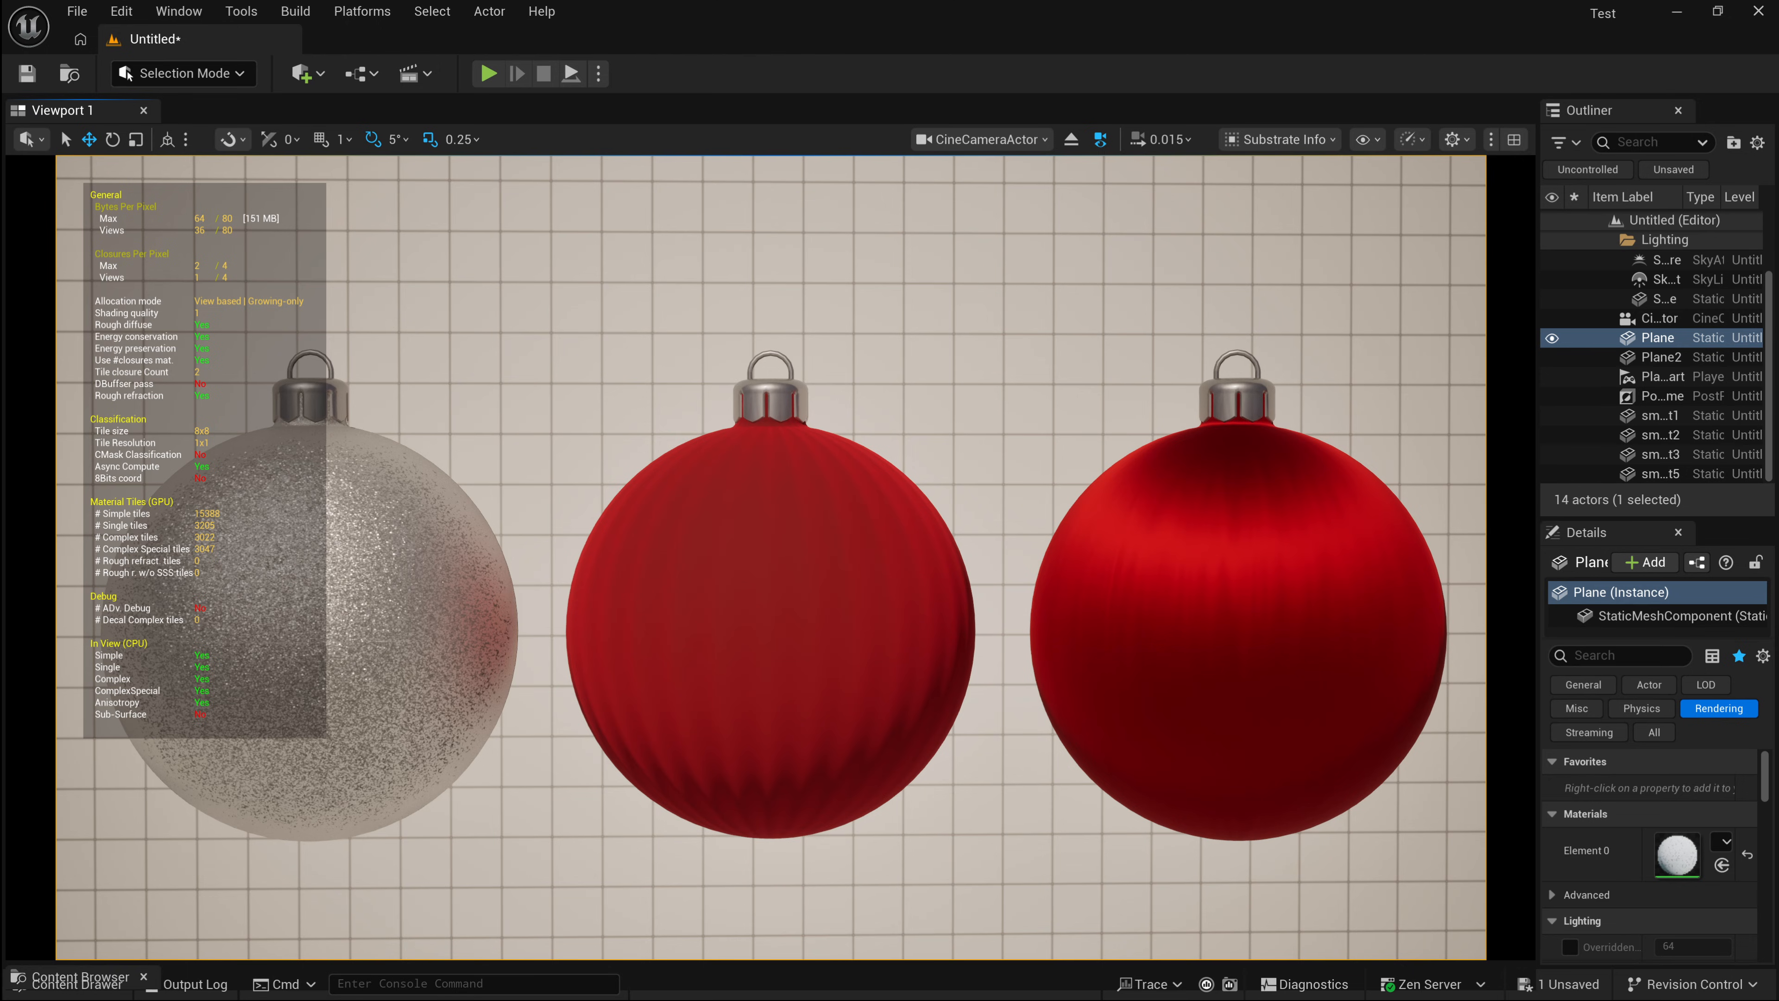
{"action": "mouse_move", "coordinate": [187, 724]}
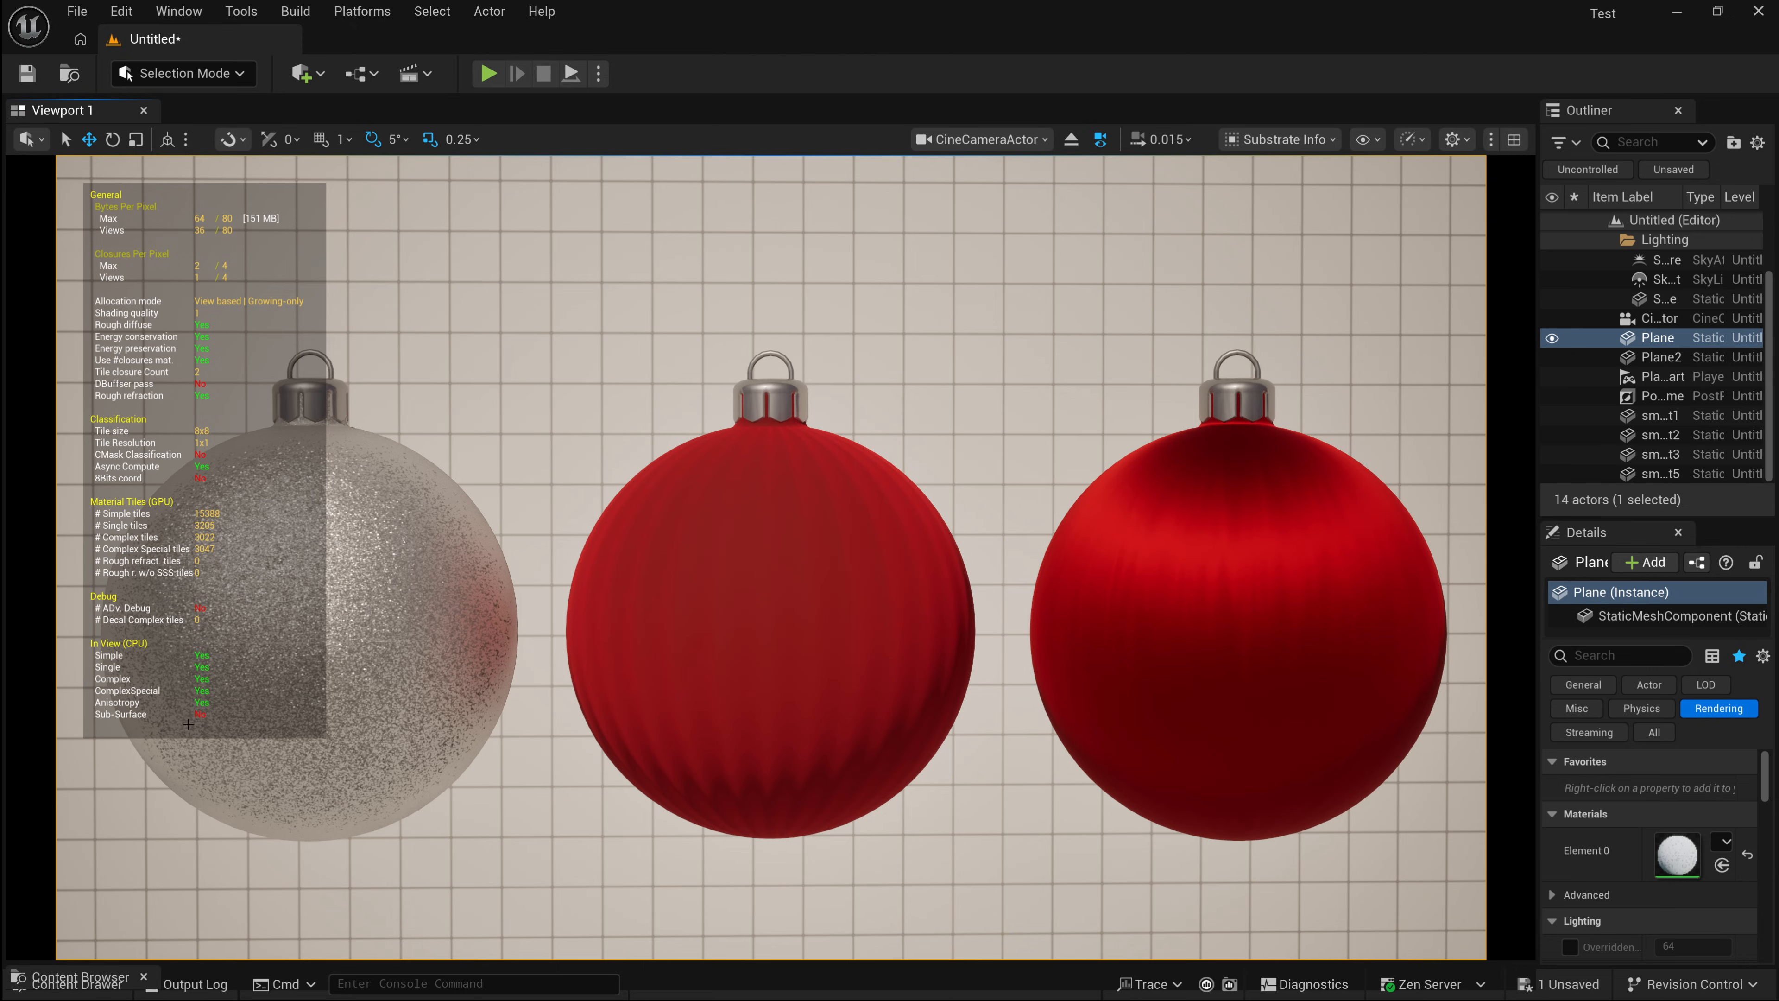
{"action": "mouse_move", "coordinate": [496, 912]}
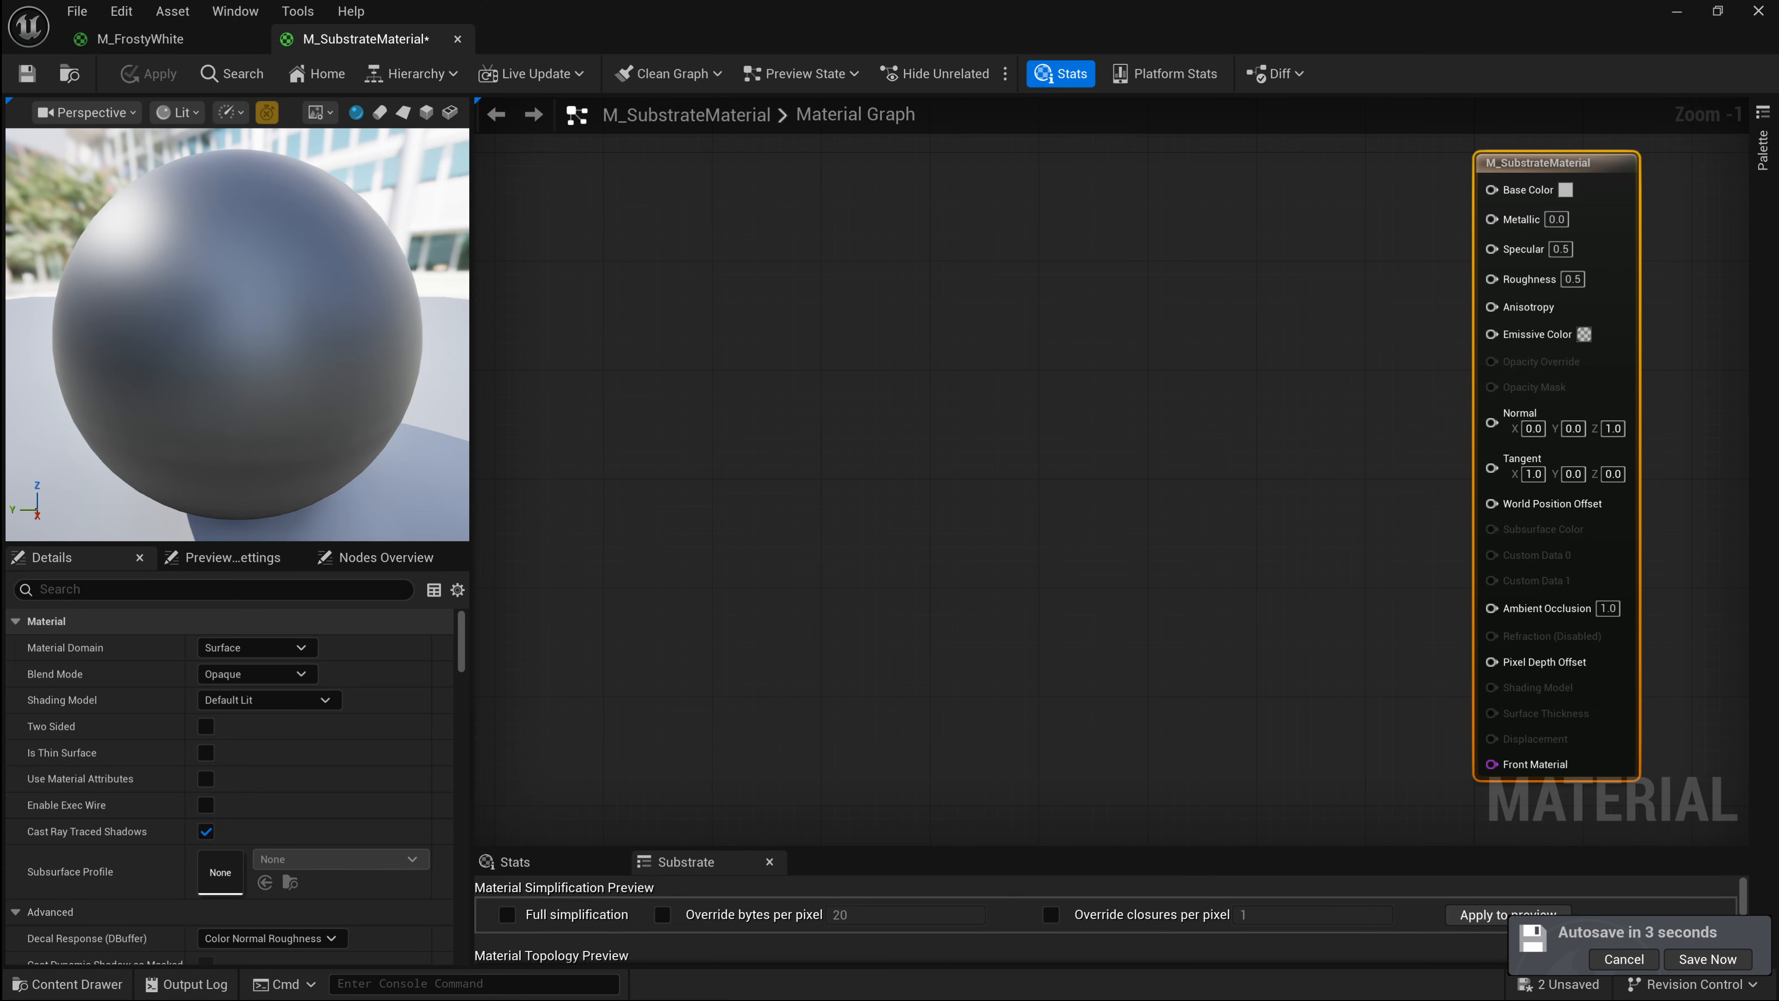
- Bring up the node palette on an empty area of the M_SubstrateMaterial graph
{"action": "left_click", "coordinate": [1707, 959]}
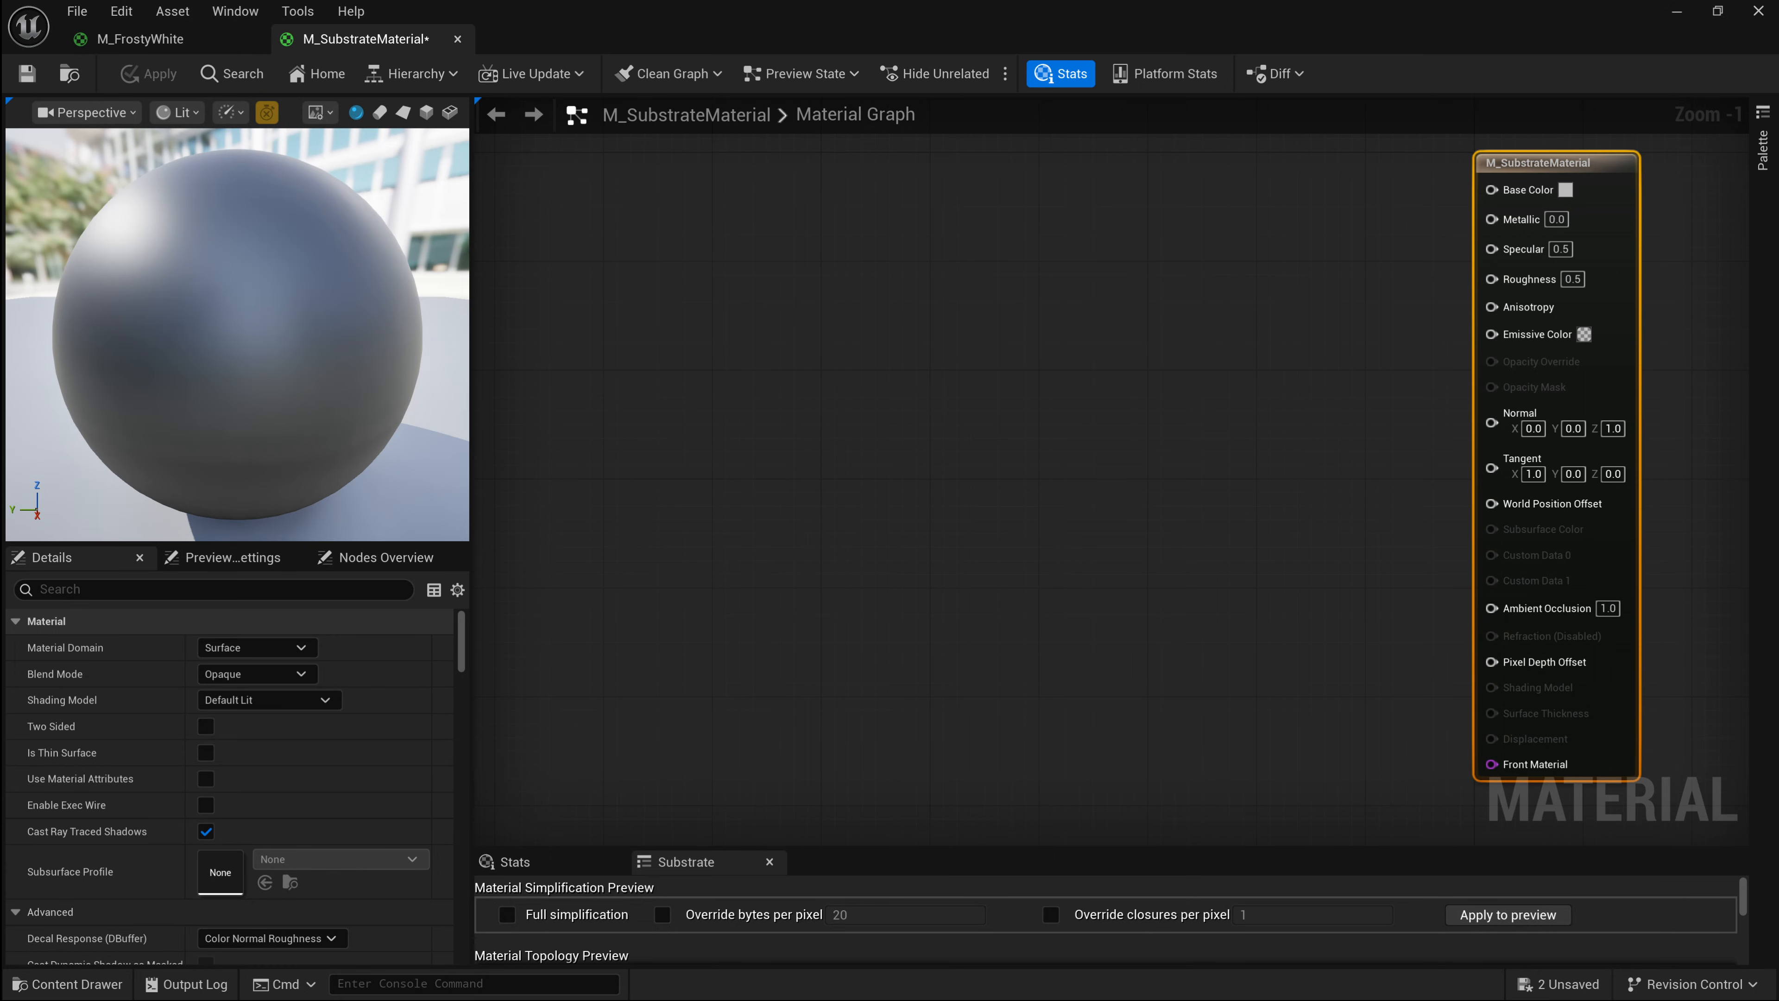
{"action": "mouse_move", "coordinate": [655, 376]}
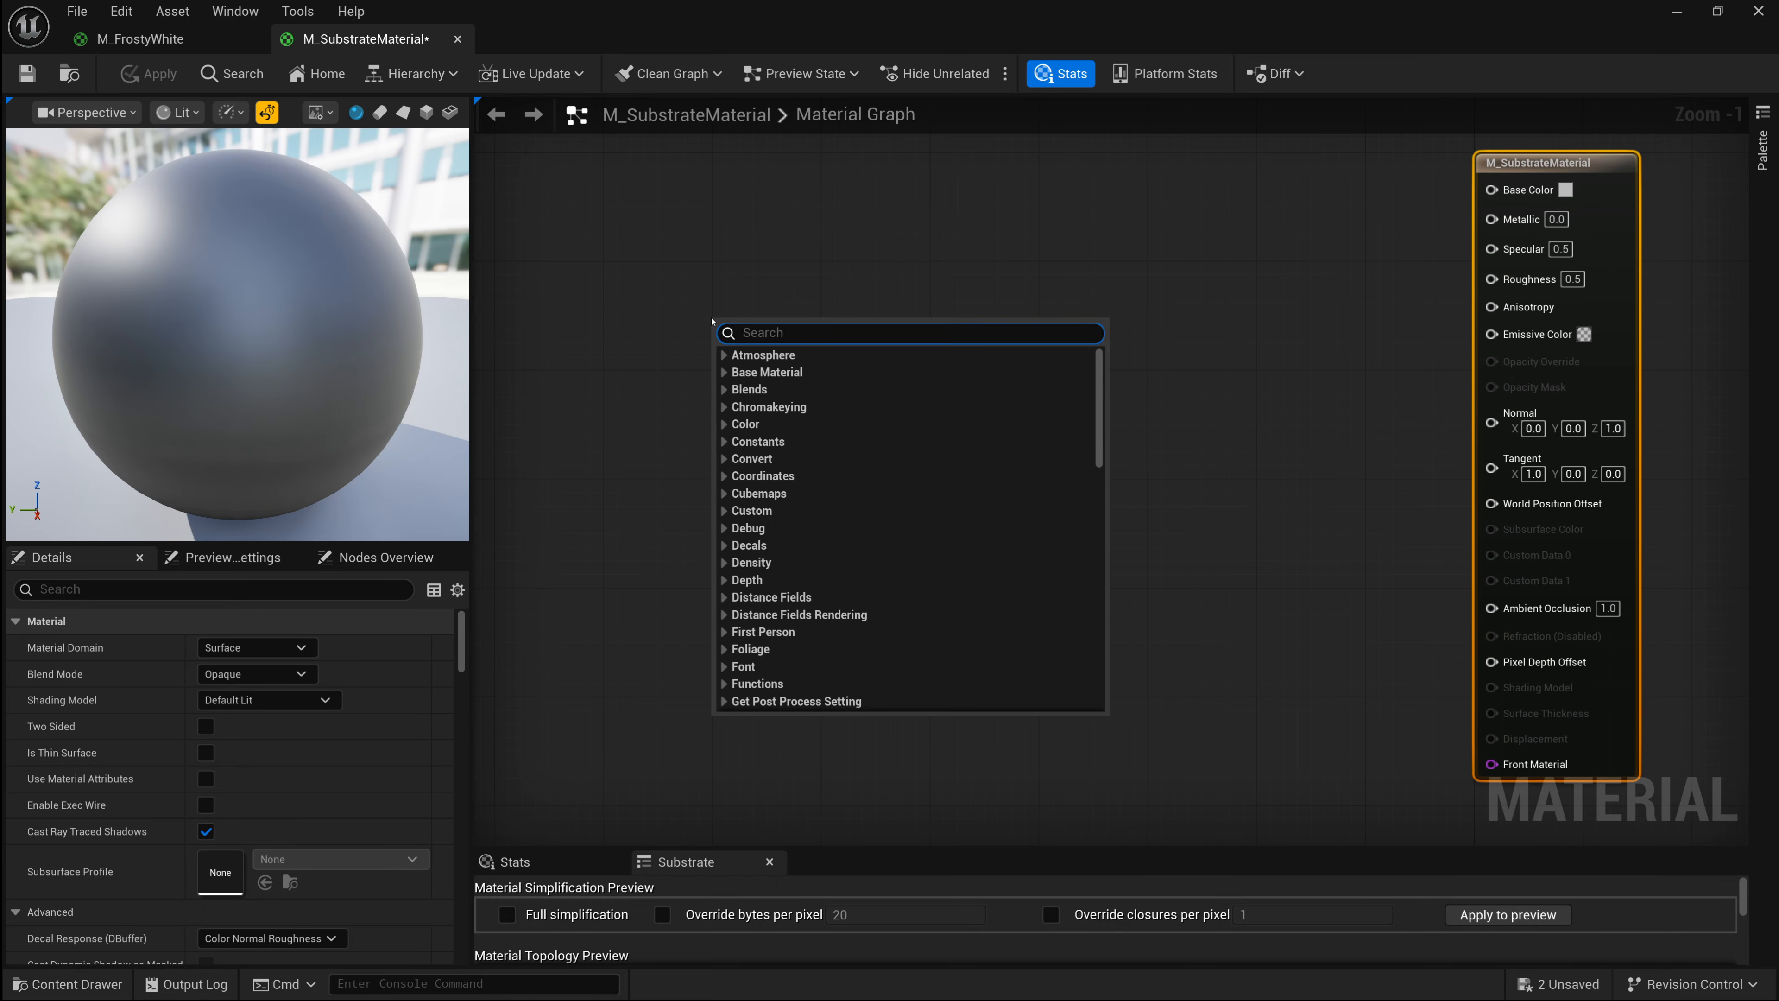
- Search the node palette for 'OpenPBR' to list the Substrate OpenPBR functions
{"action": "type", "text": "OpenPBR"}
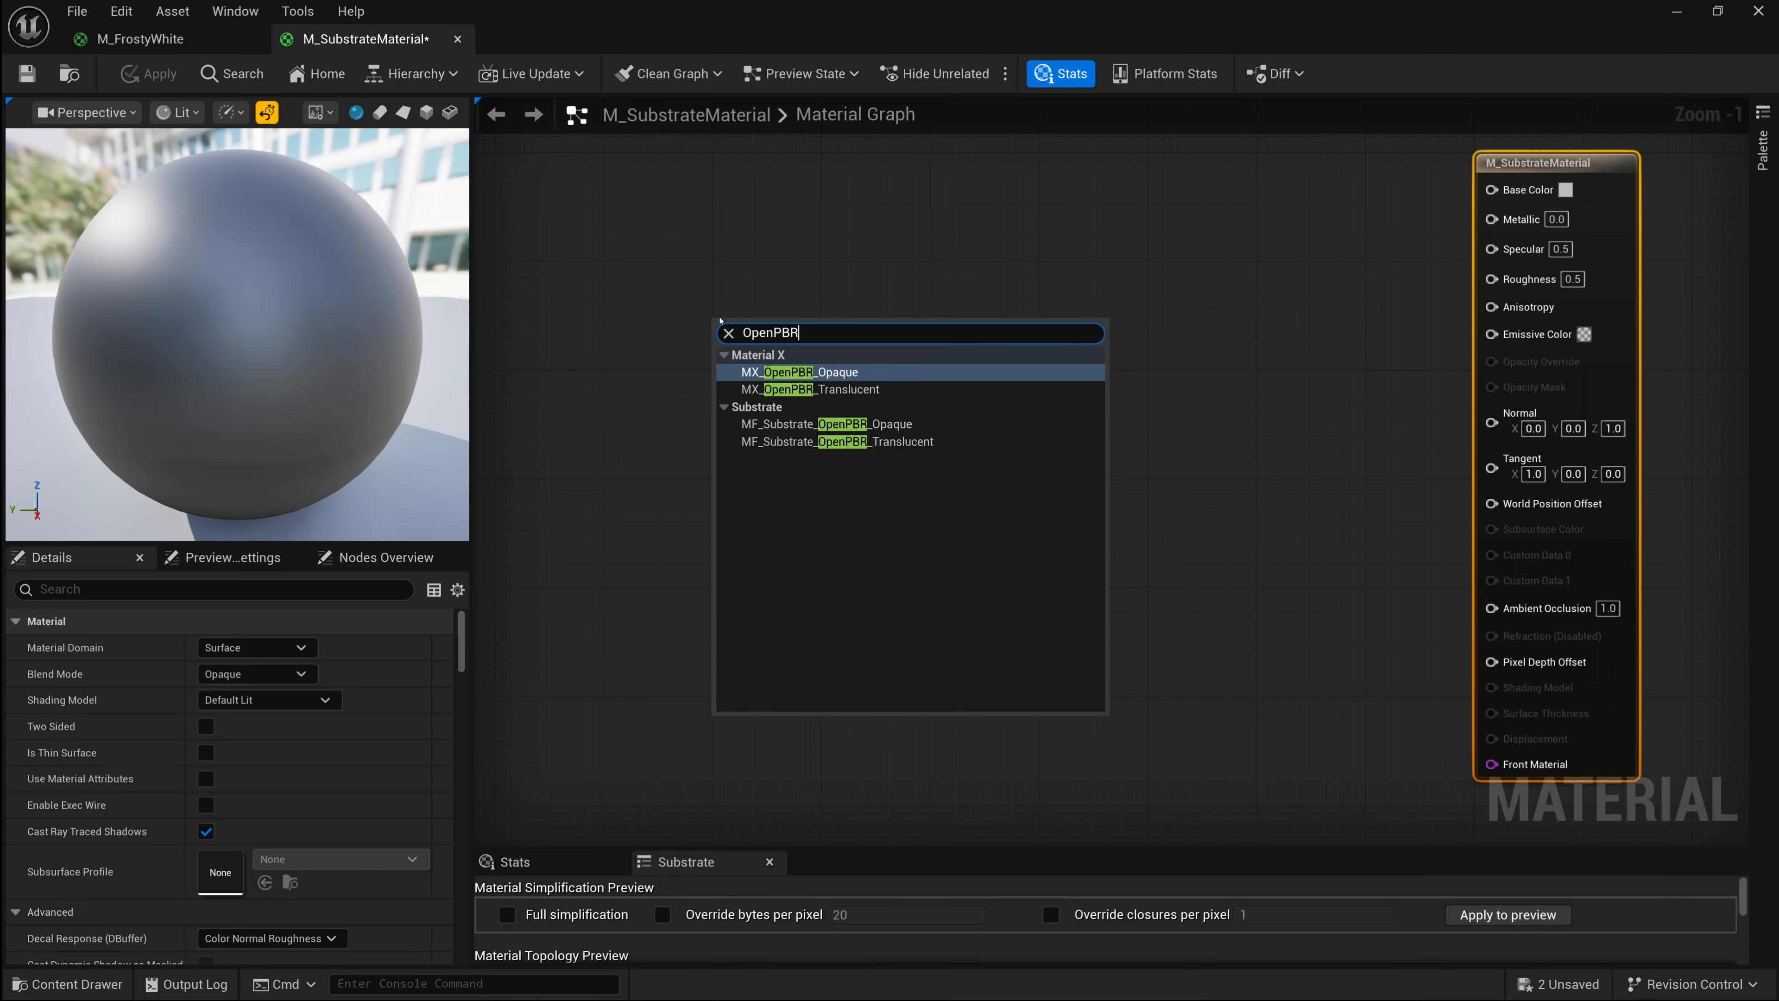
{"action": "mouse_move", "coordinate": [807, 373]}
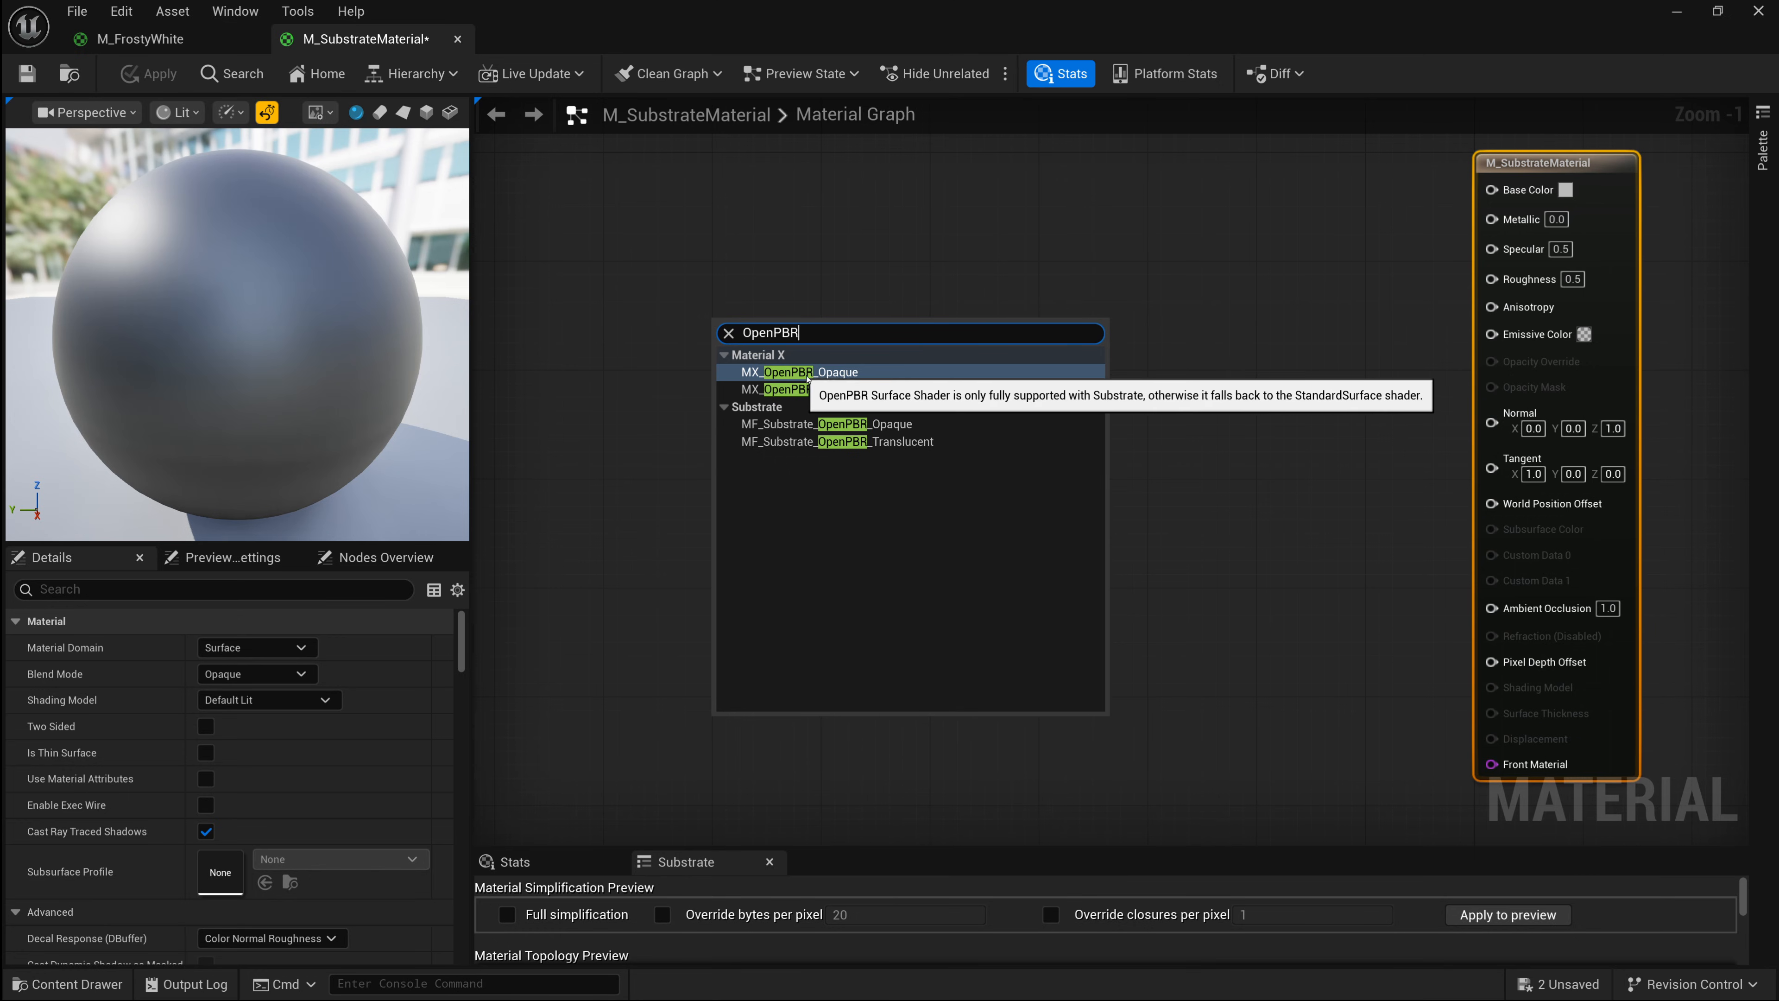
{"action": "mouse_move", "coordinate": [836, 373]}
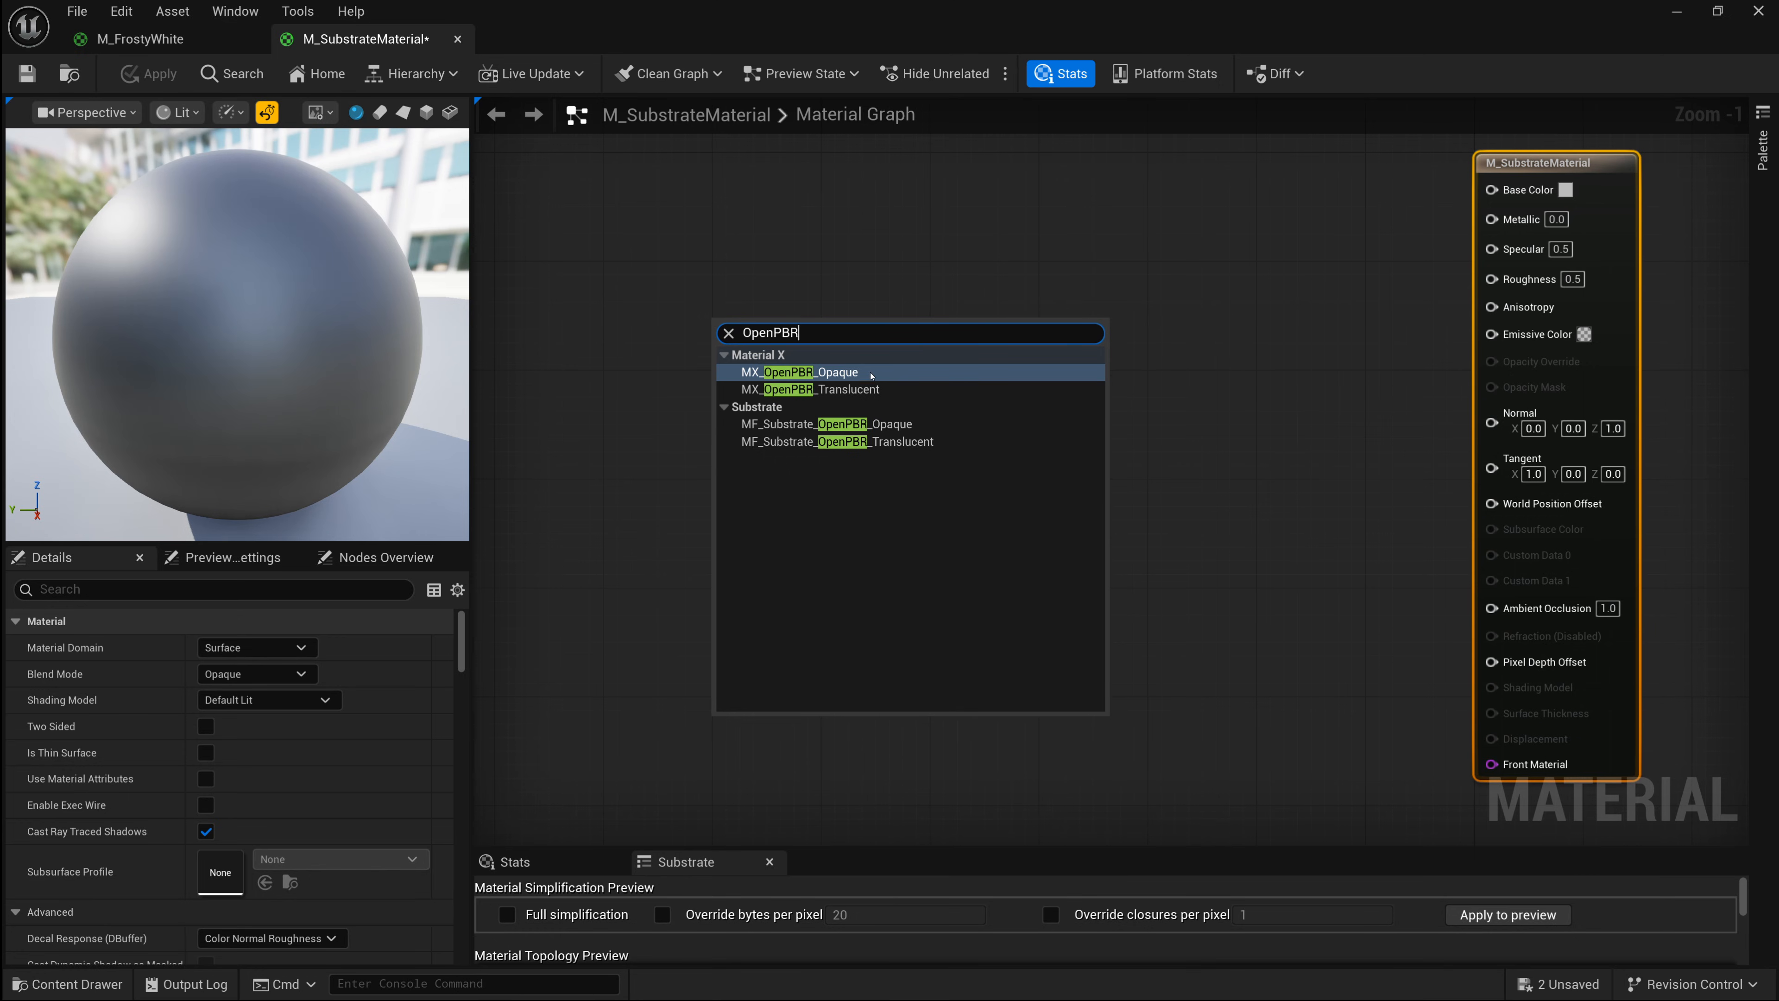
{"action": "mouse_move", "coordinate": [745, 430]}
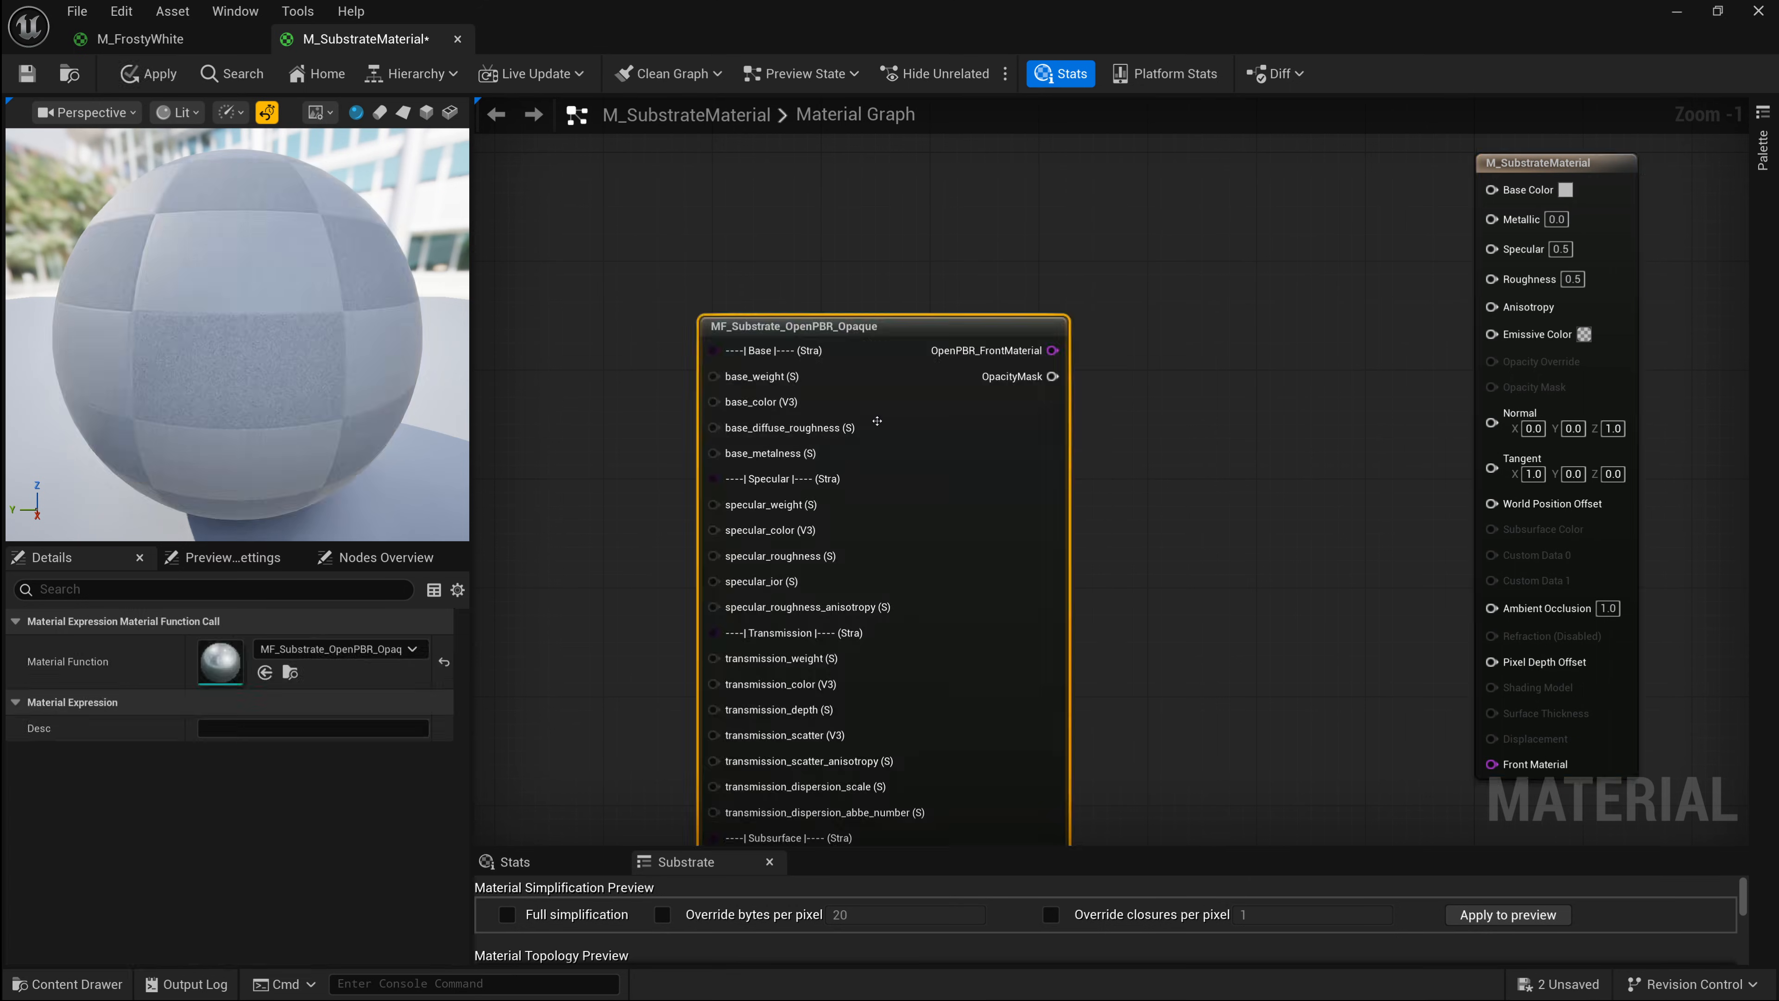
- Wire OpenPBR_FrontMaterial into the material's Front Material pin, turning the preview sphere white
{"action": "scroll", "scroll_direction": "down", "scroll_amount": 3}
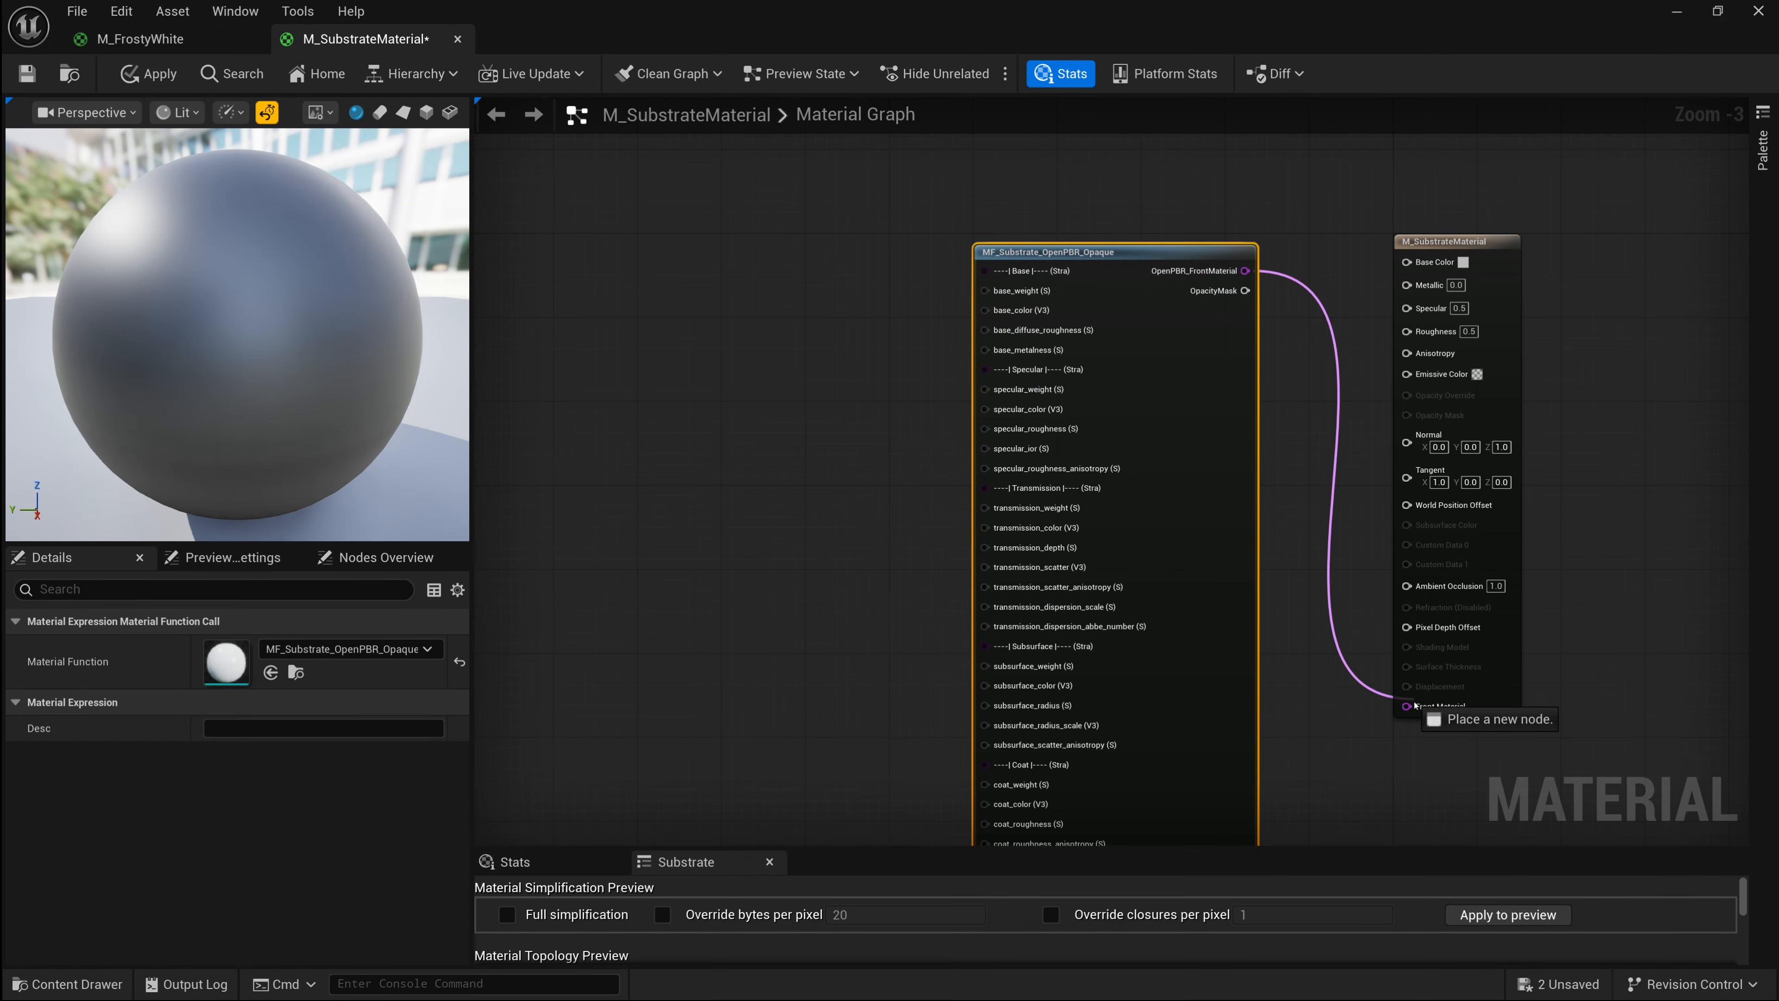
{"action": "left_click", "coordinate": [1456, 242]}
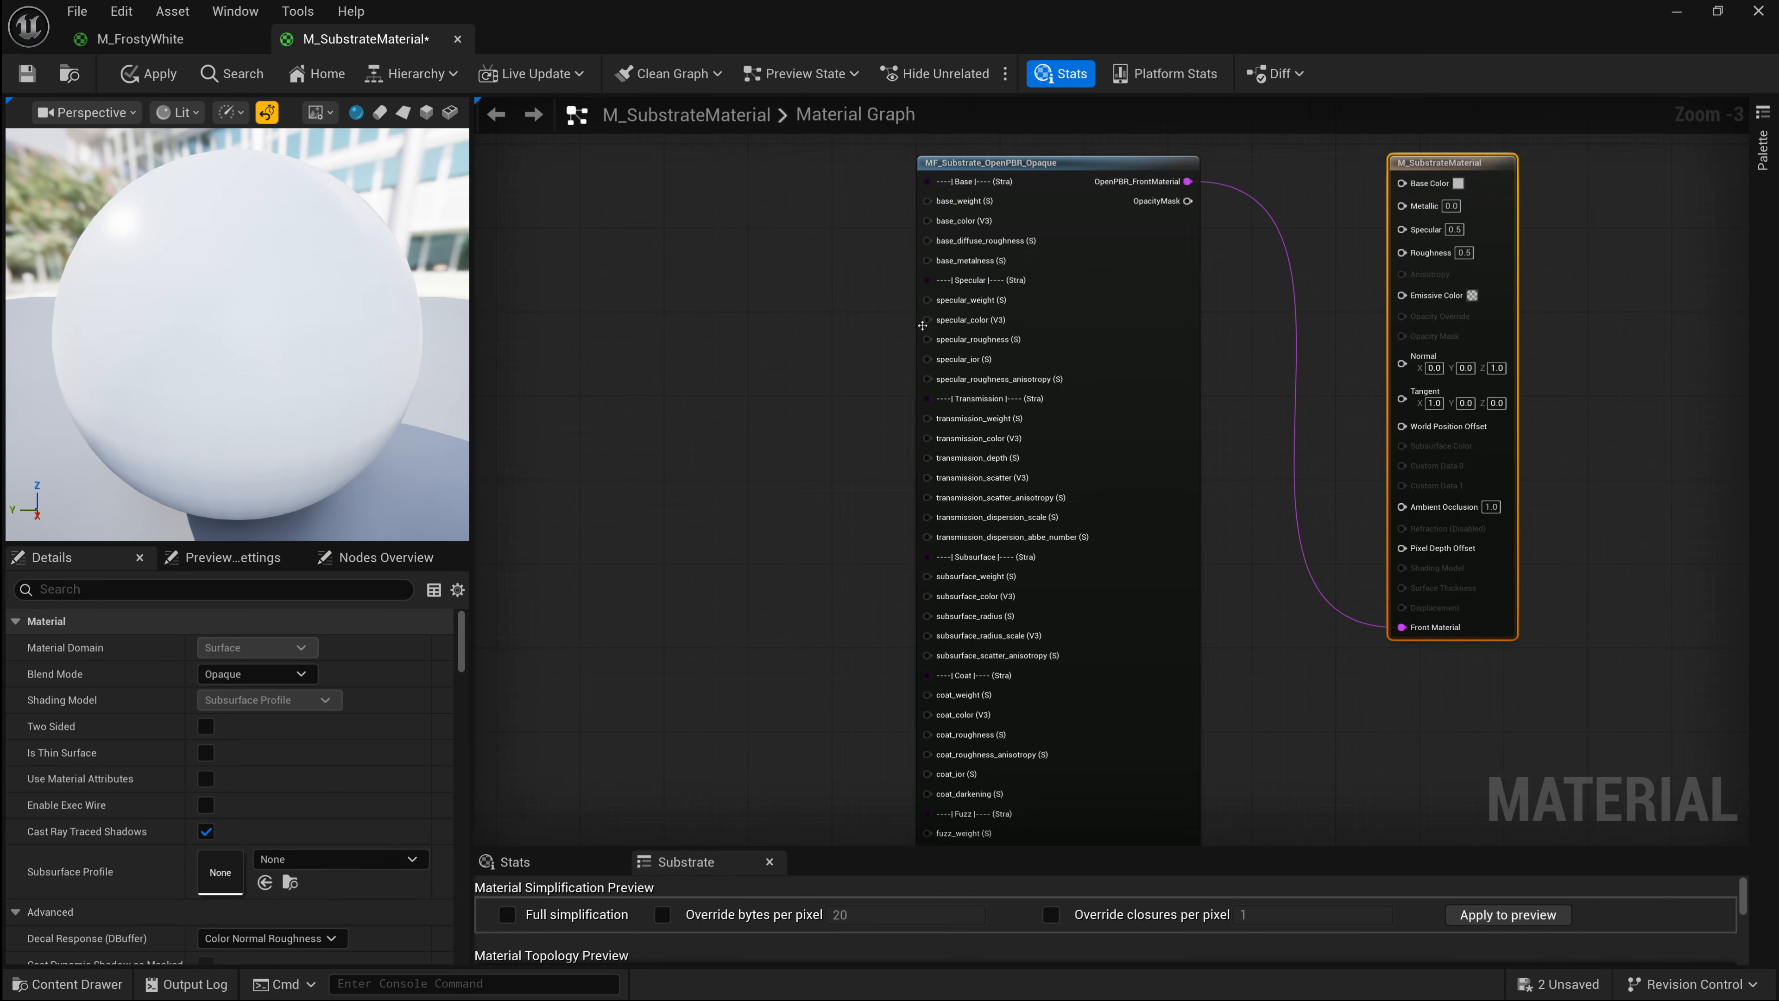
{"action": "scroll", "scroll_direction": "down", "scroll_amount": 3}
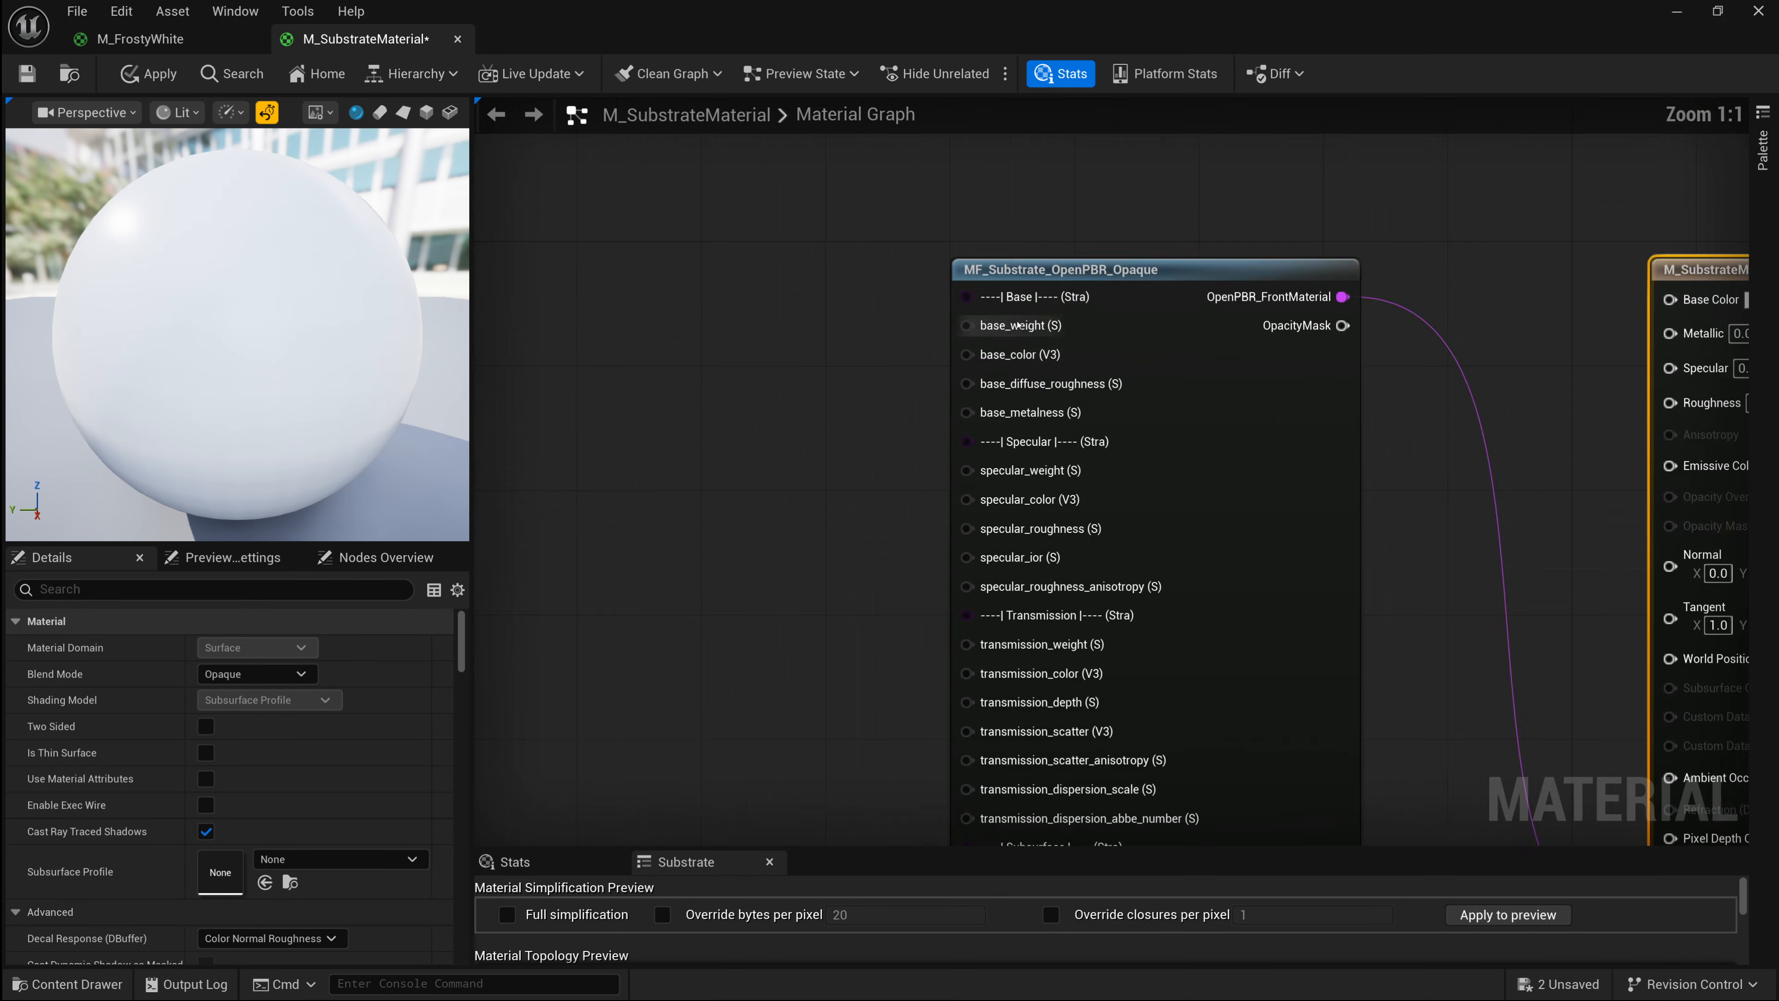
{"action": "scroll", "scroll_direction": "down", "scroll_amount": 3}
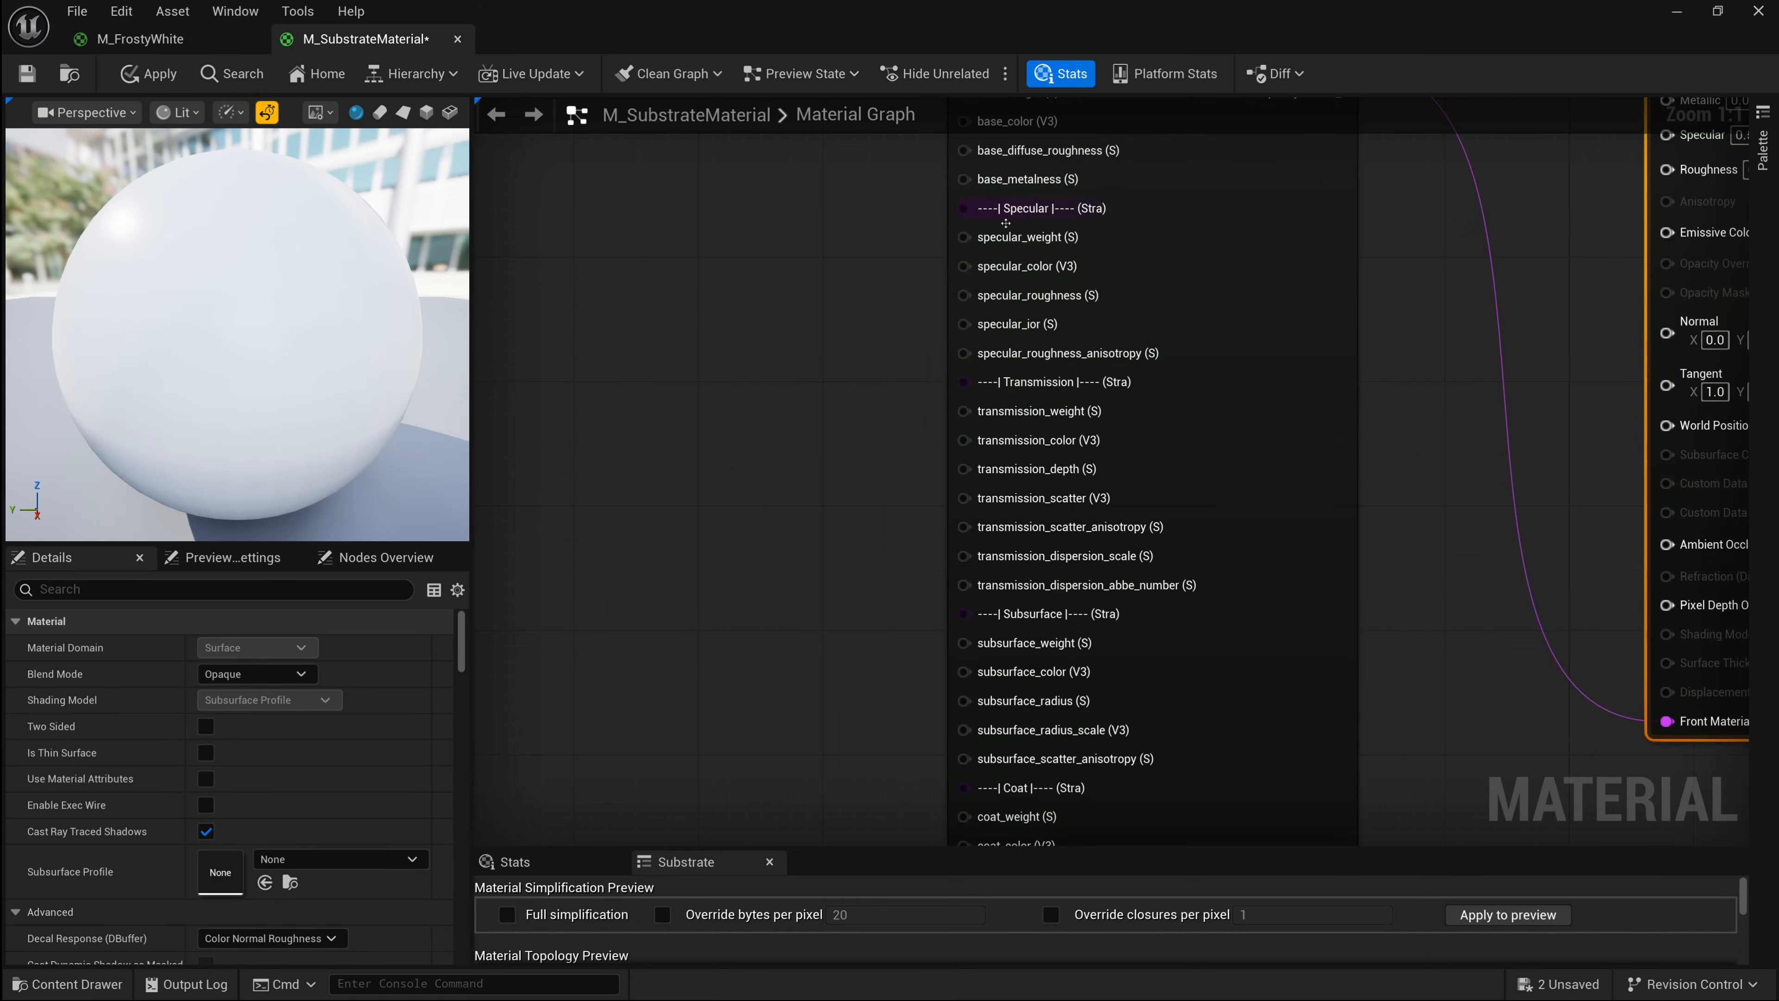
{"action": "scroll", "scroll_direction": "down", "scroll_amount": 3}
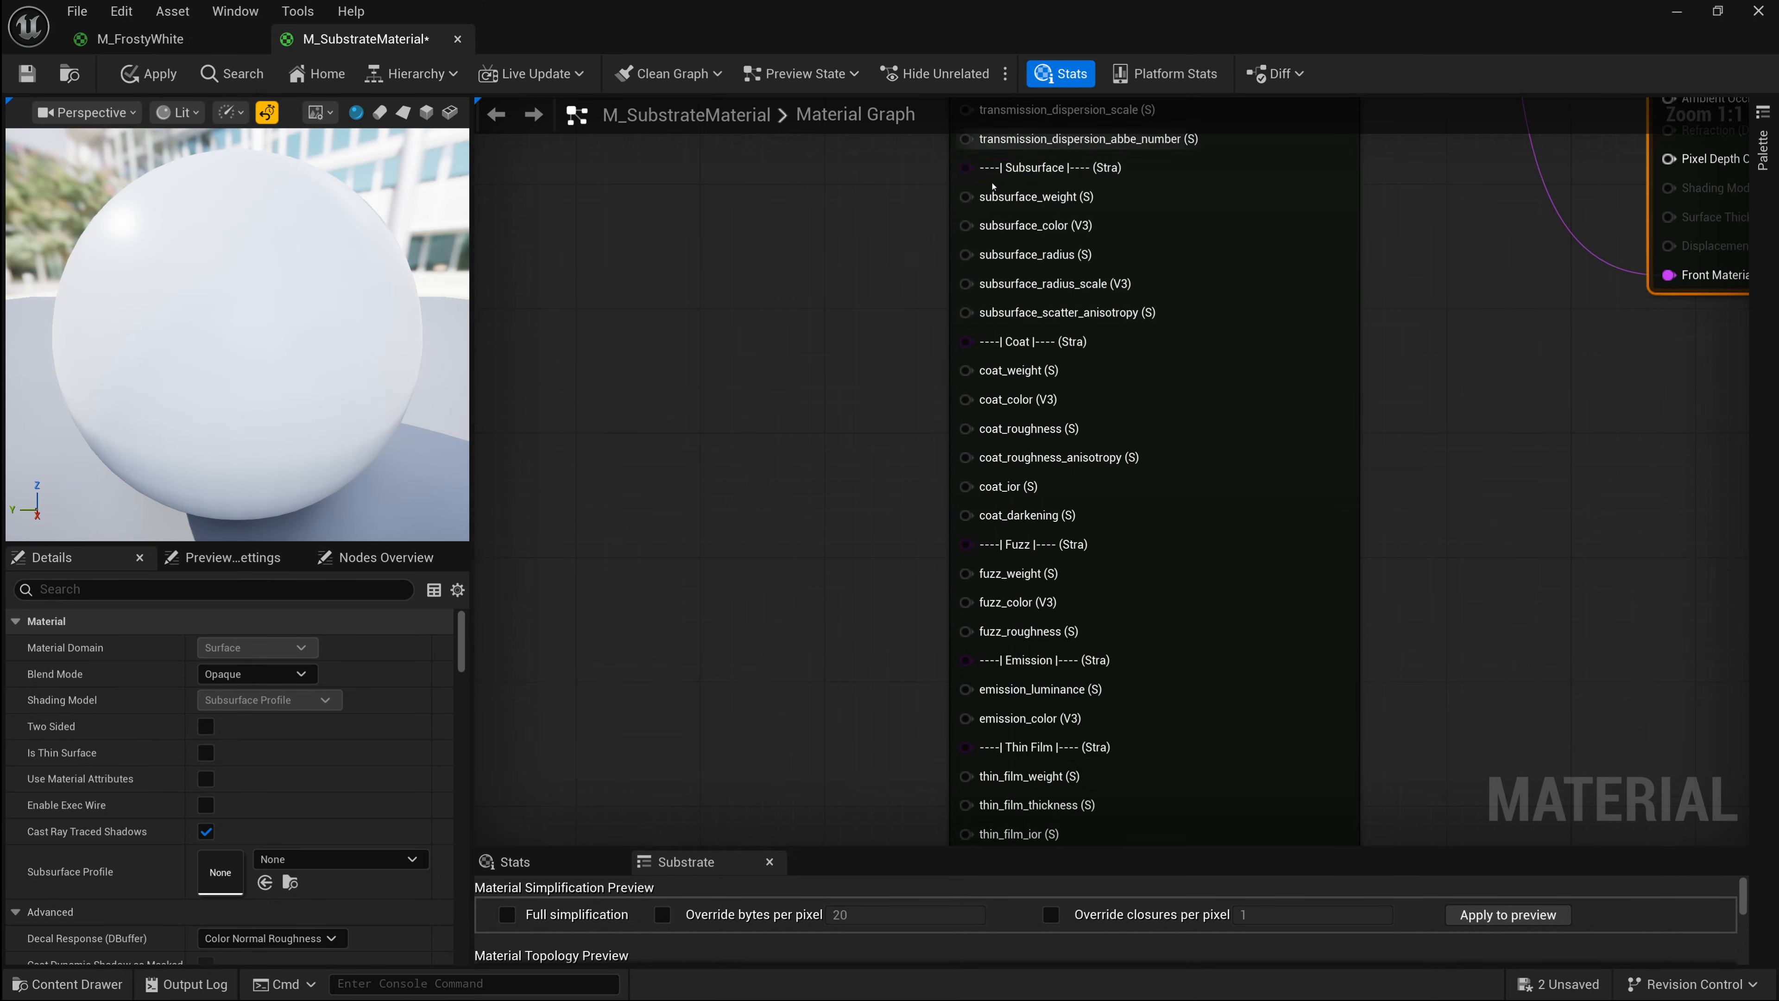
{"action": "scroll", "scroll_direction": "down", "scroll_amount": 3}
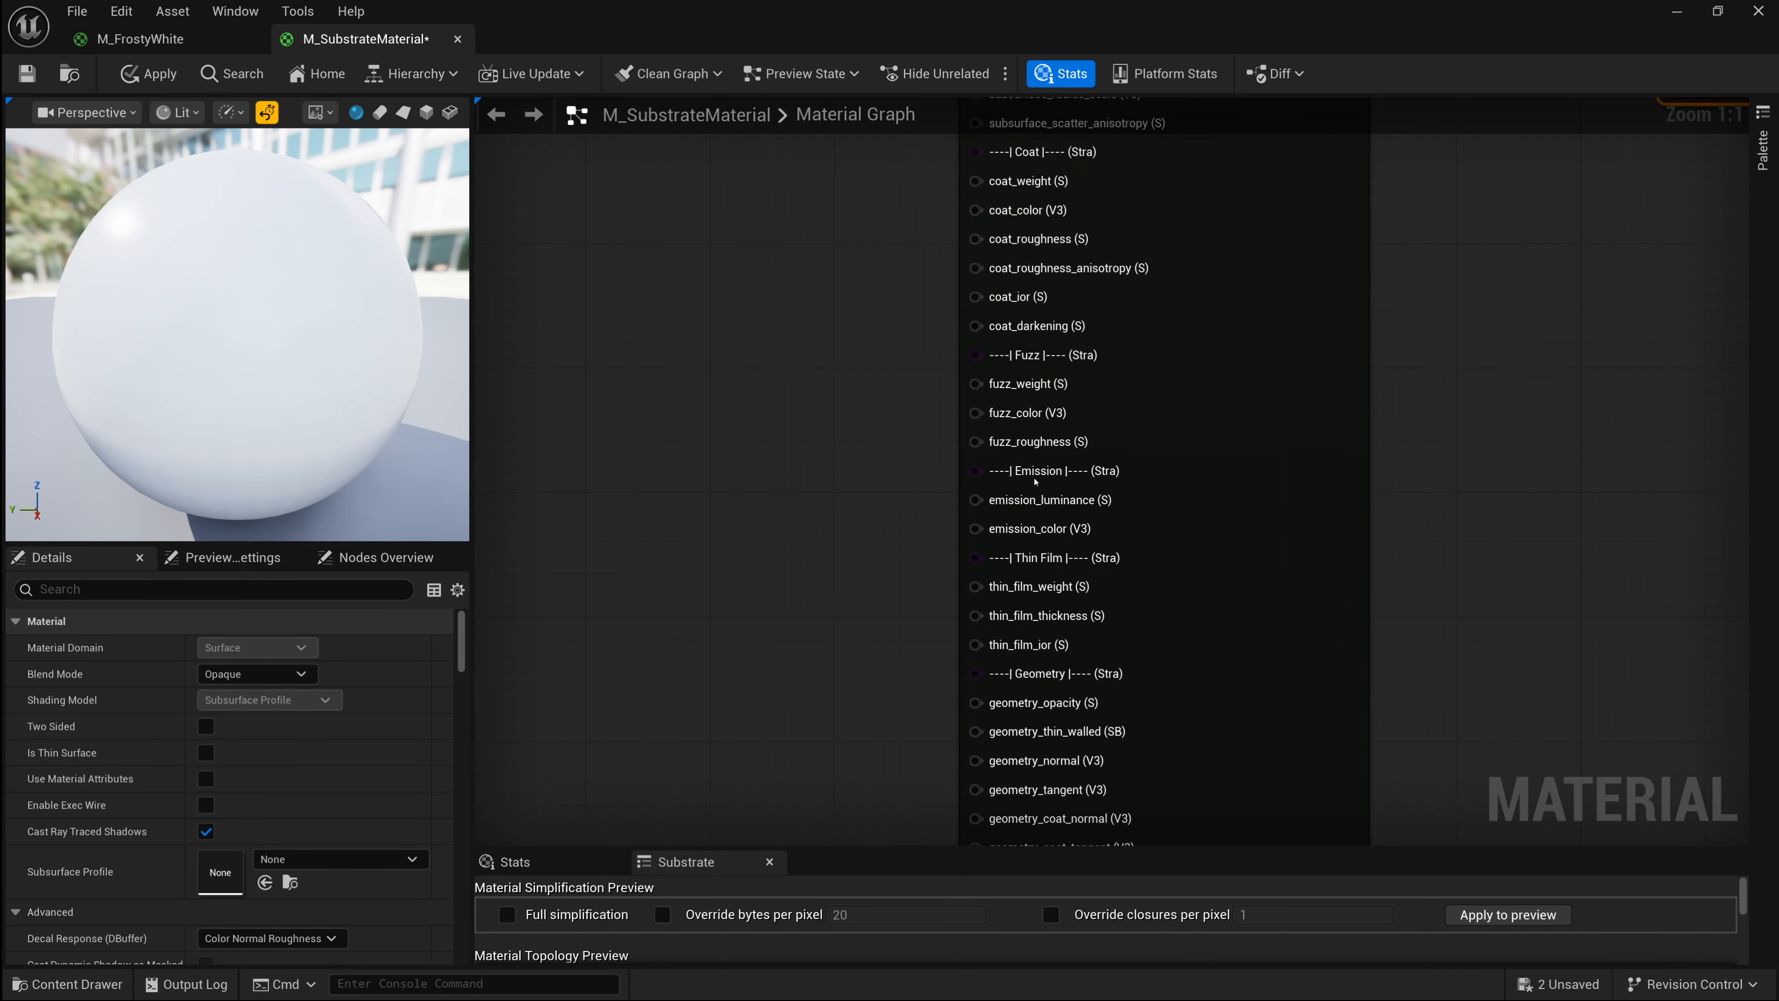
{"action": "scroll", "scroll_direction": "down", "scroll_amount": 3}
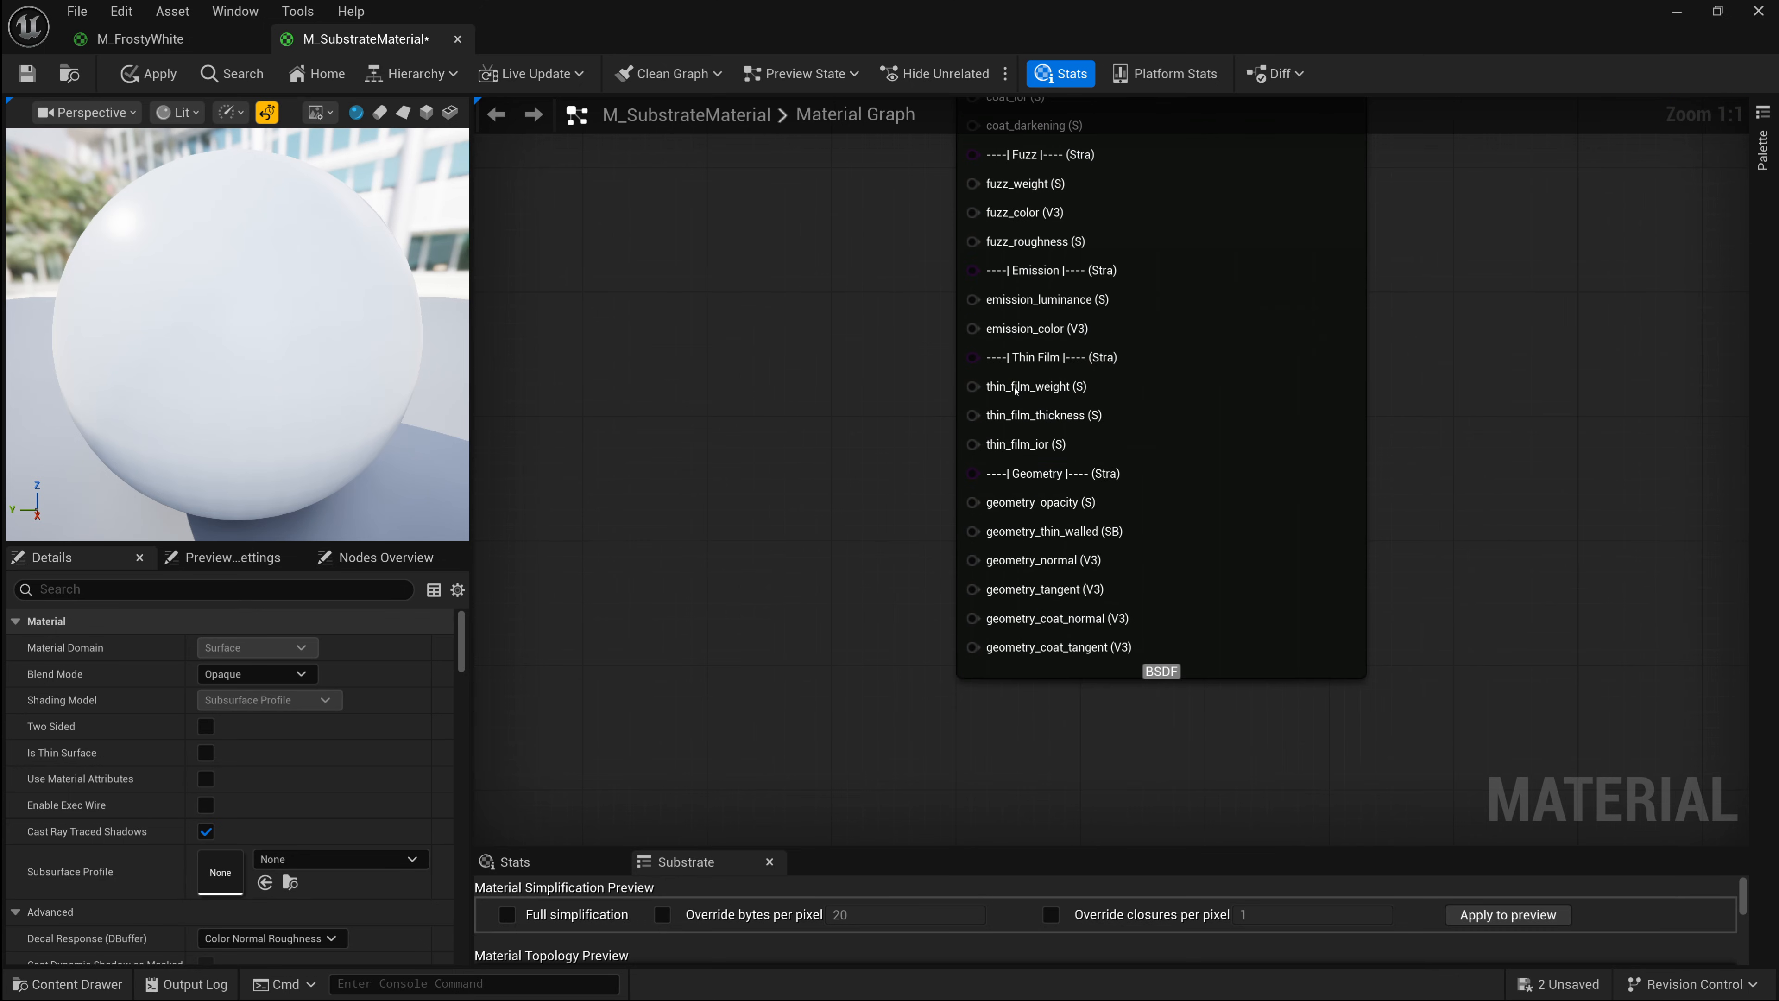
{"action": "scroll", "scroll_direction": "up", "scroll_amount": 3}
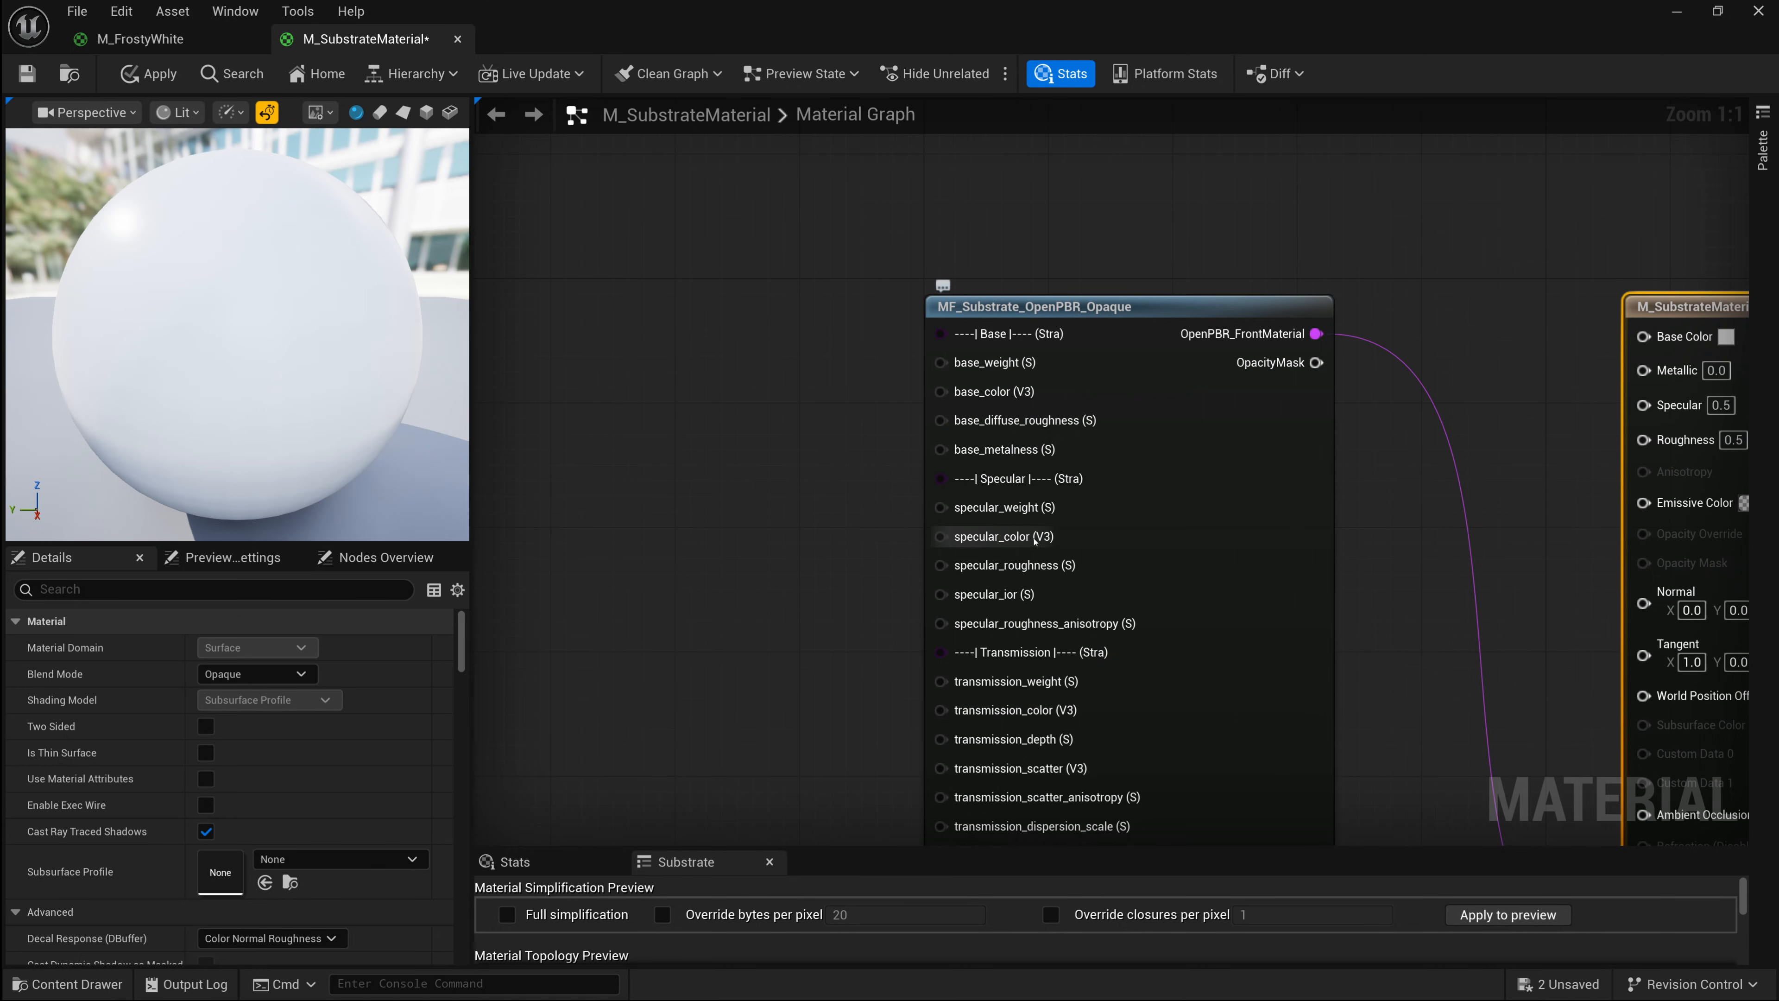
{"action": "mouse_move", "coordinate": [1111, 342]}
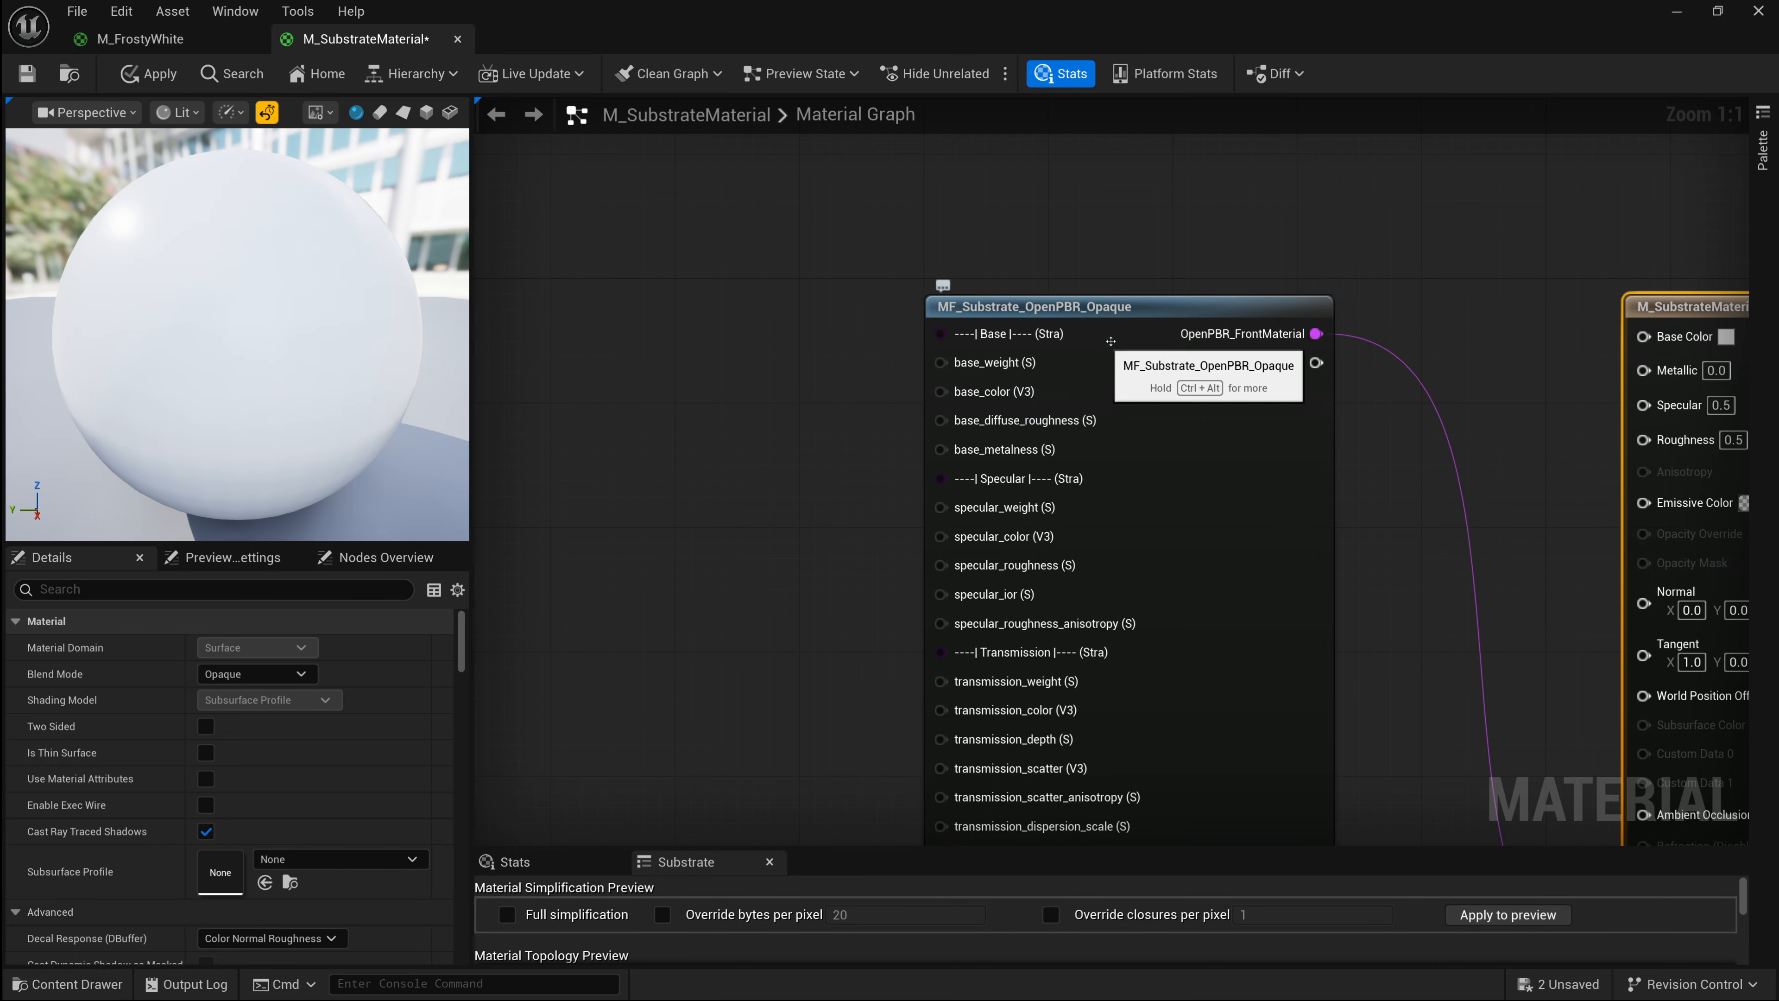
- Open MF_Substrate_OpenPBR_Opaque's internal graph and view its Layer Coat and Output nodes
{"action": "double_click", "coordinate": [1032, 305]}
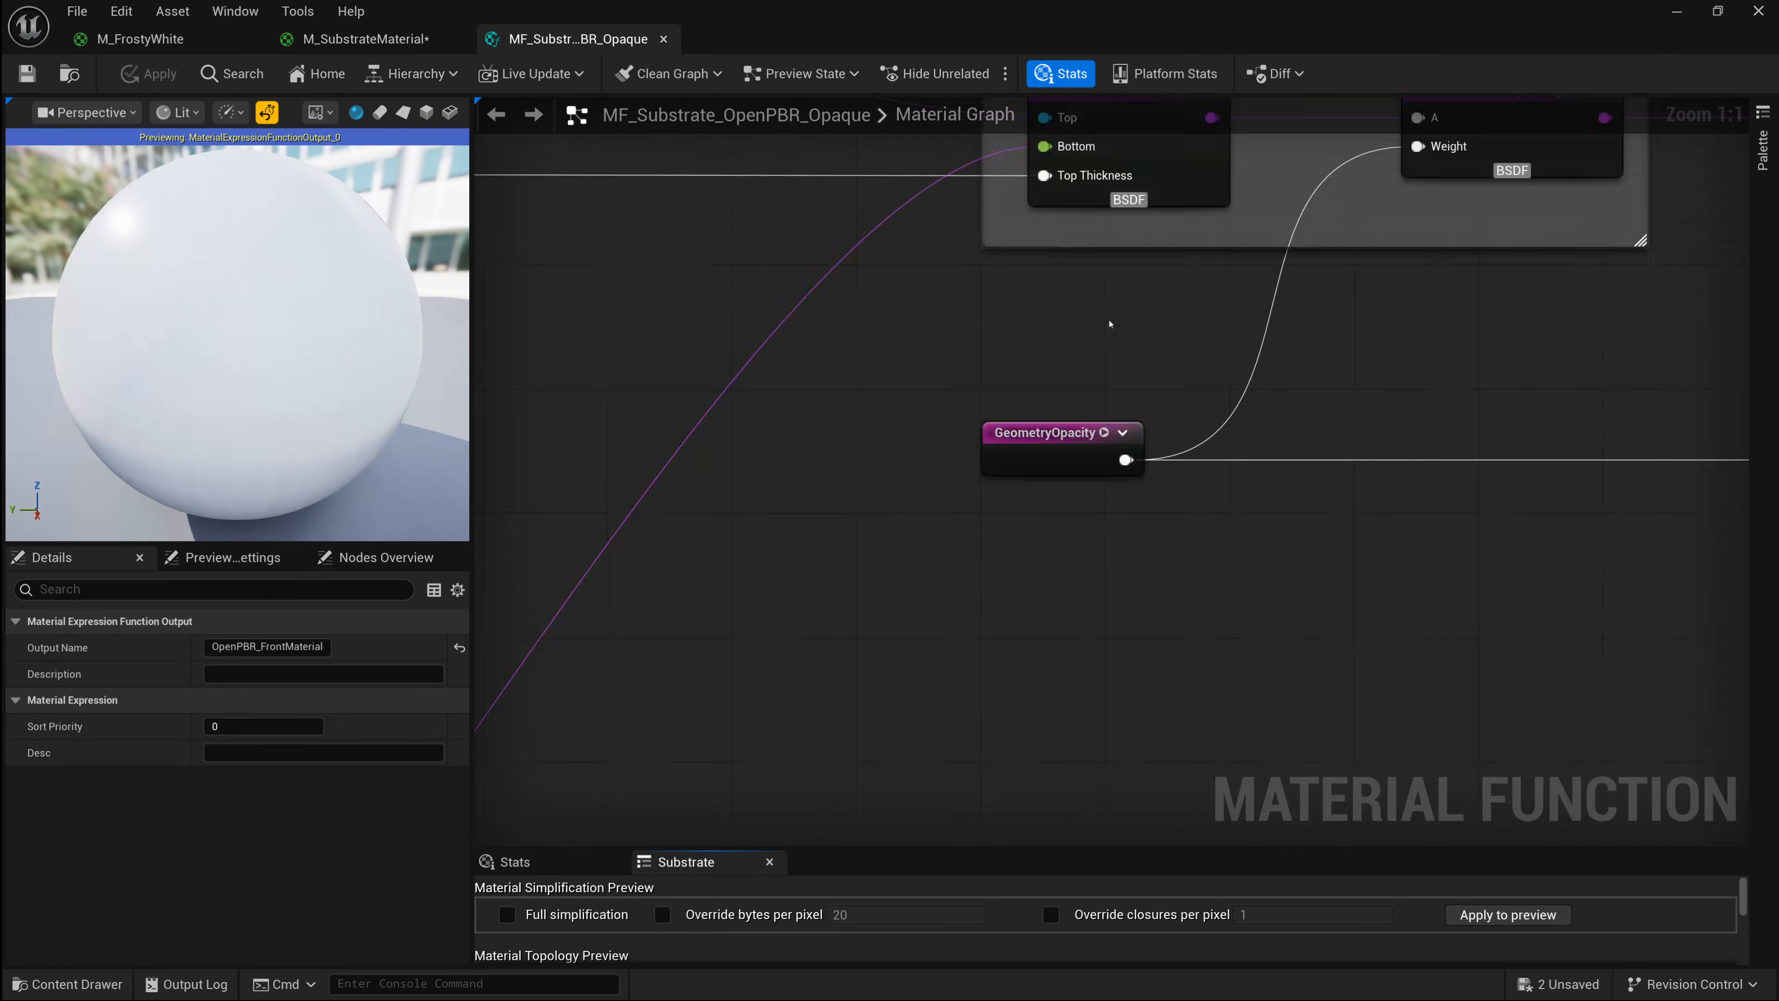
{"action": "scroll", "scroll_direction": "down", "scroll_amount": 3}
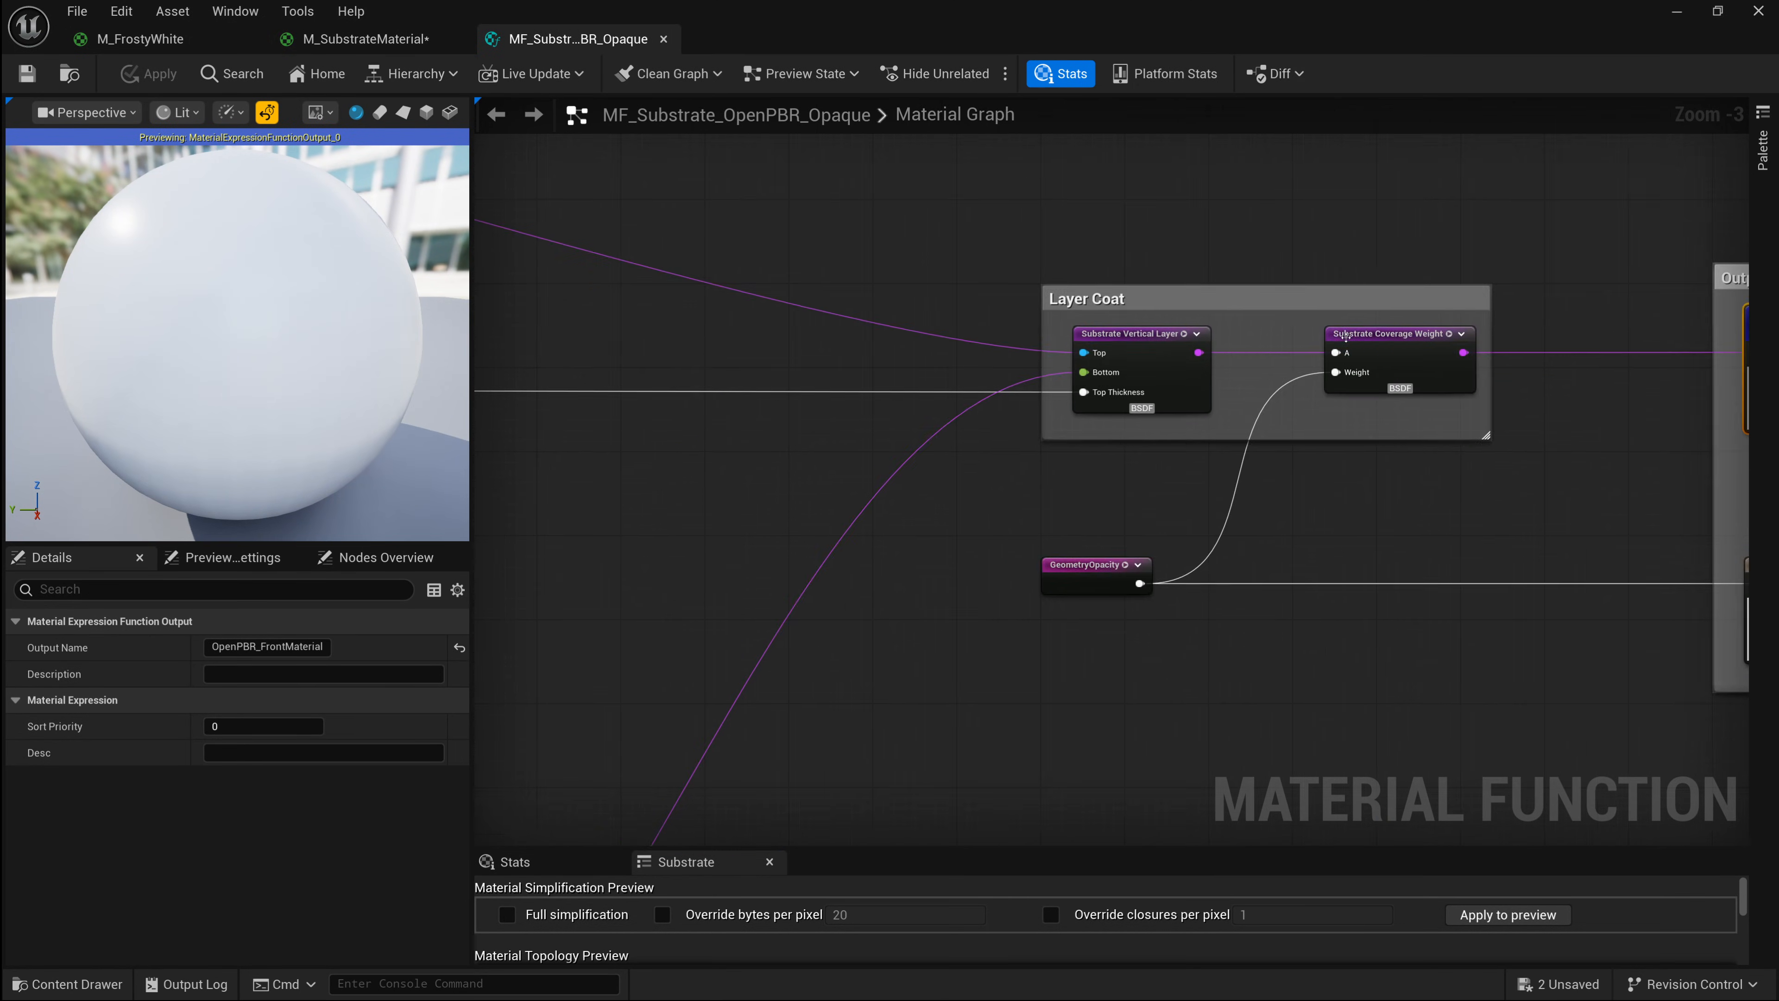
{"action": "scroll", "scroll_direction": "down", "scroll_amount": 3}
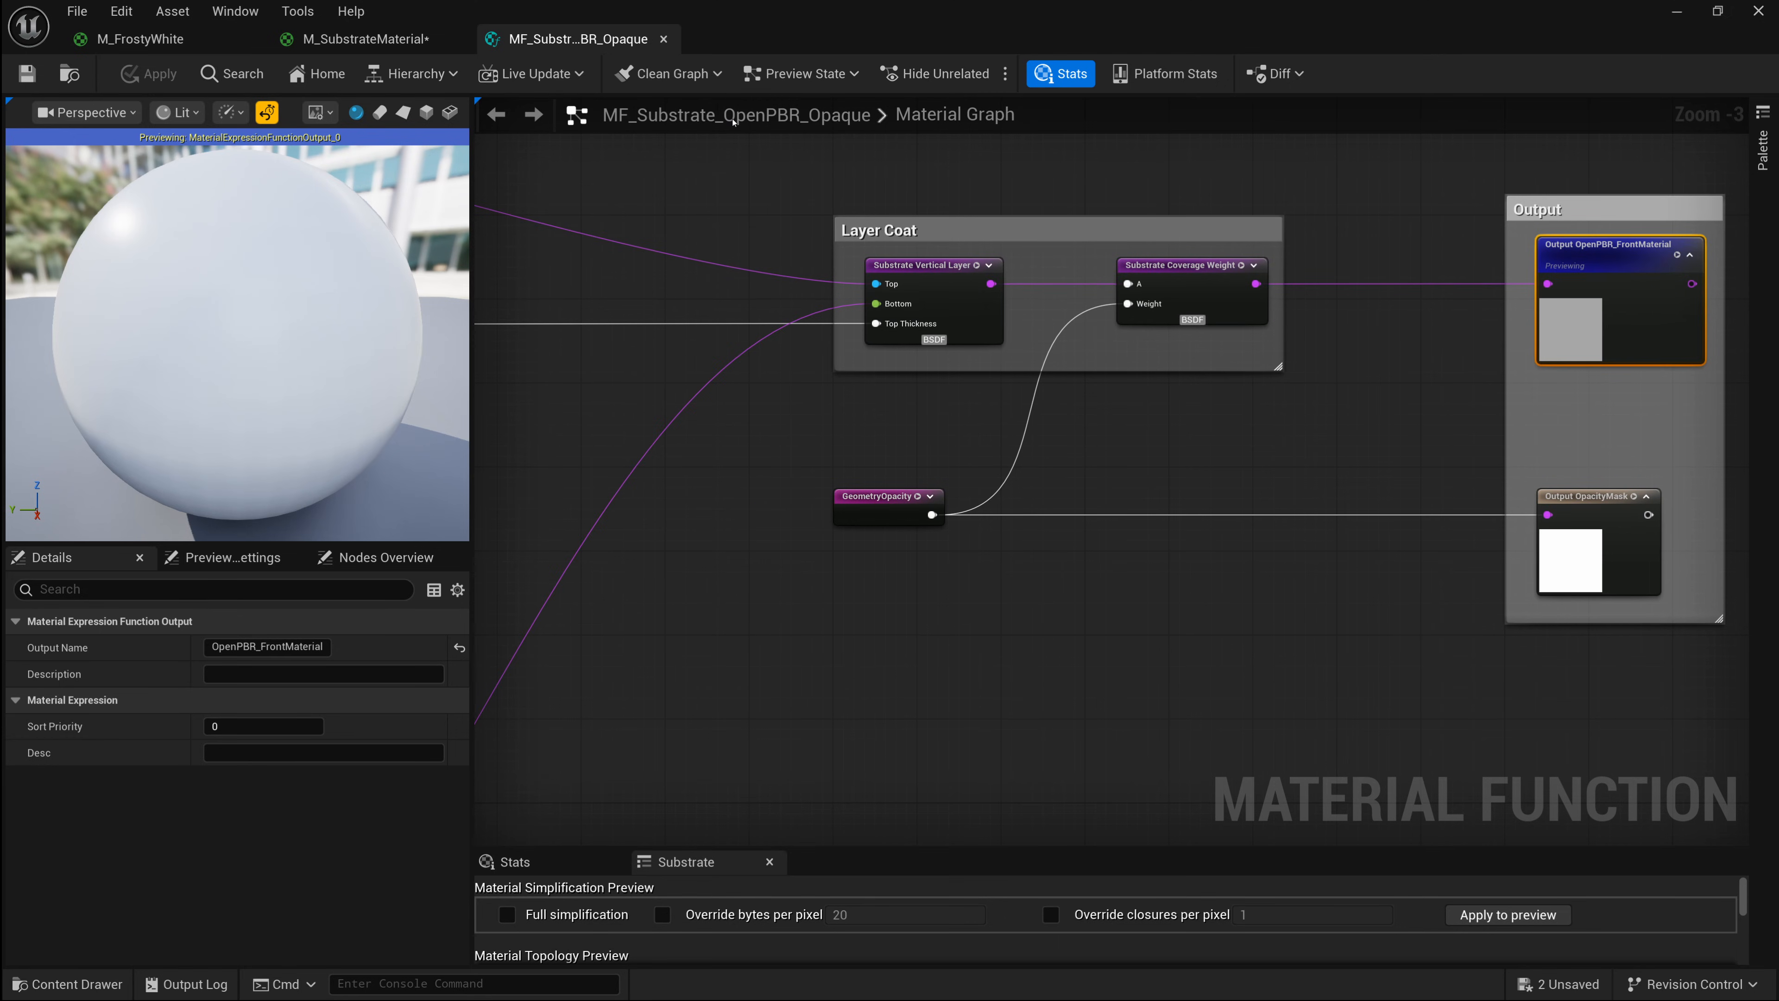
{"action": "mouse_move", "coordinate": [578, 113]}
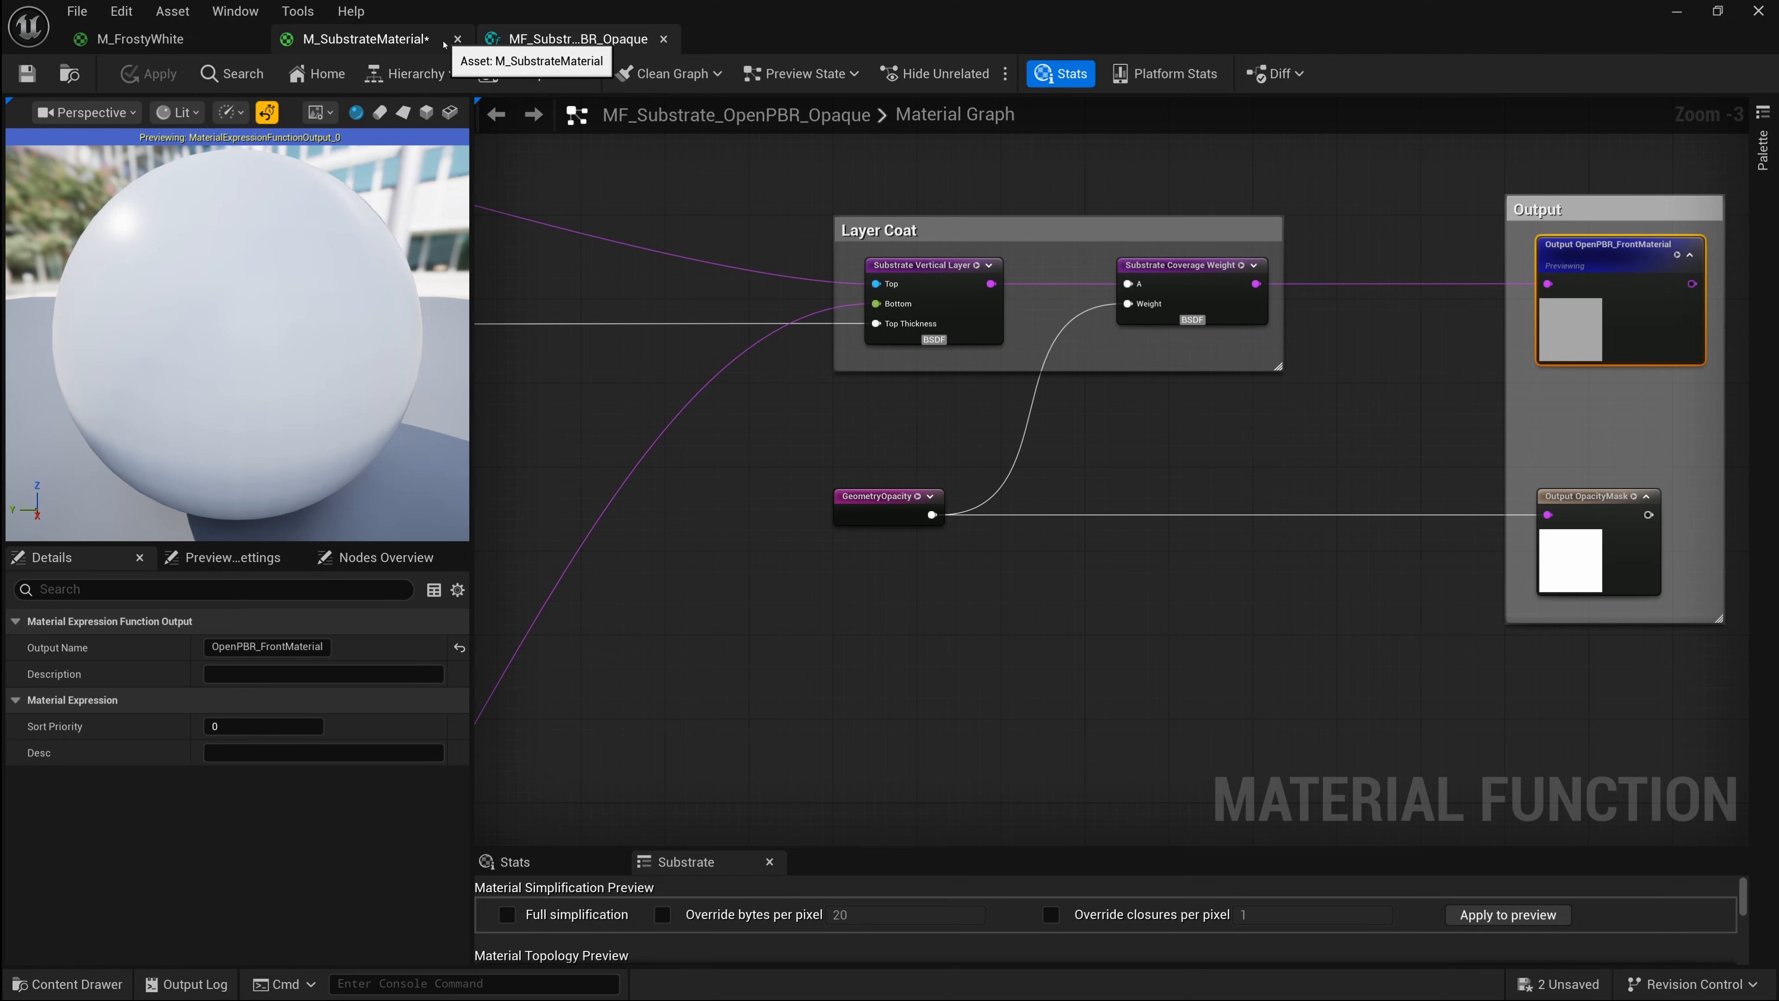
- Return to the M_SubstrateMaterial graph and zoom out to see the OpenPBR node feeding Front Material
{"action": "left_click", "coordinate": [355, 37]}
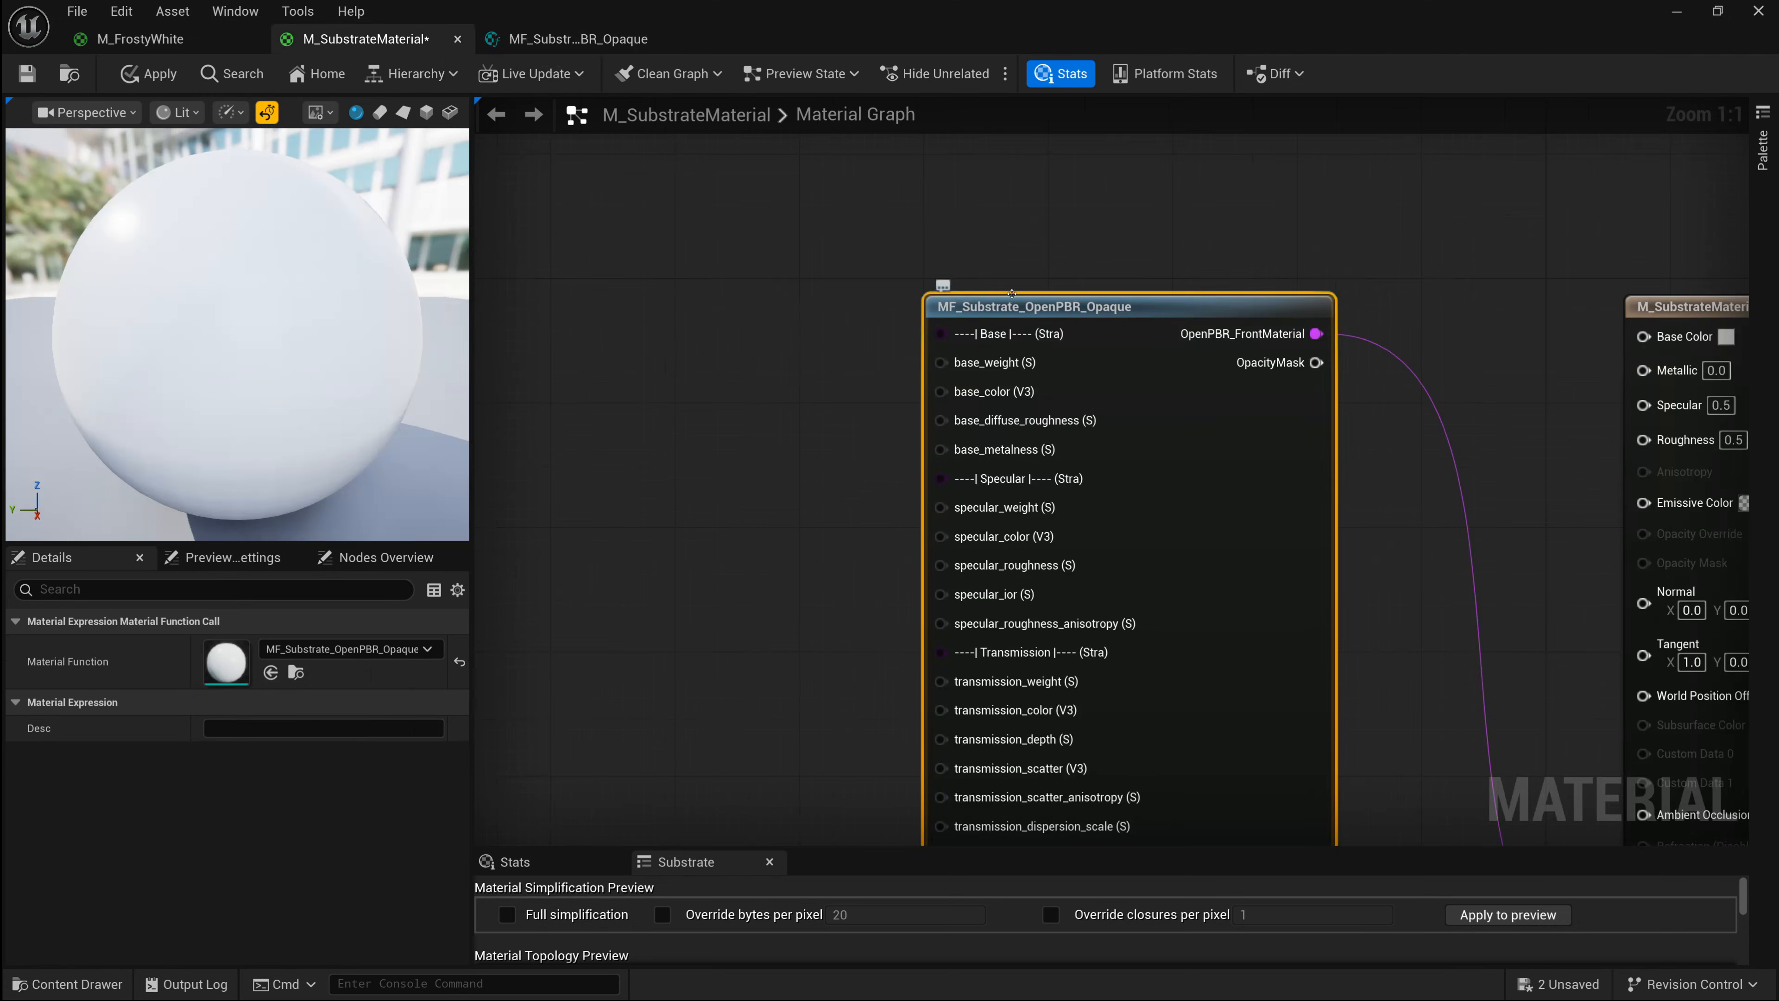
{"action": "scroll", "scroll_direction": "down", "scroll_amount": 3}
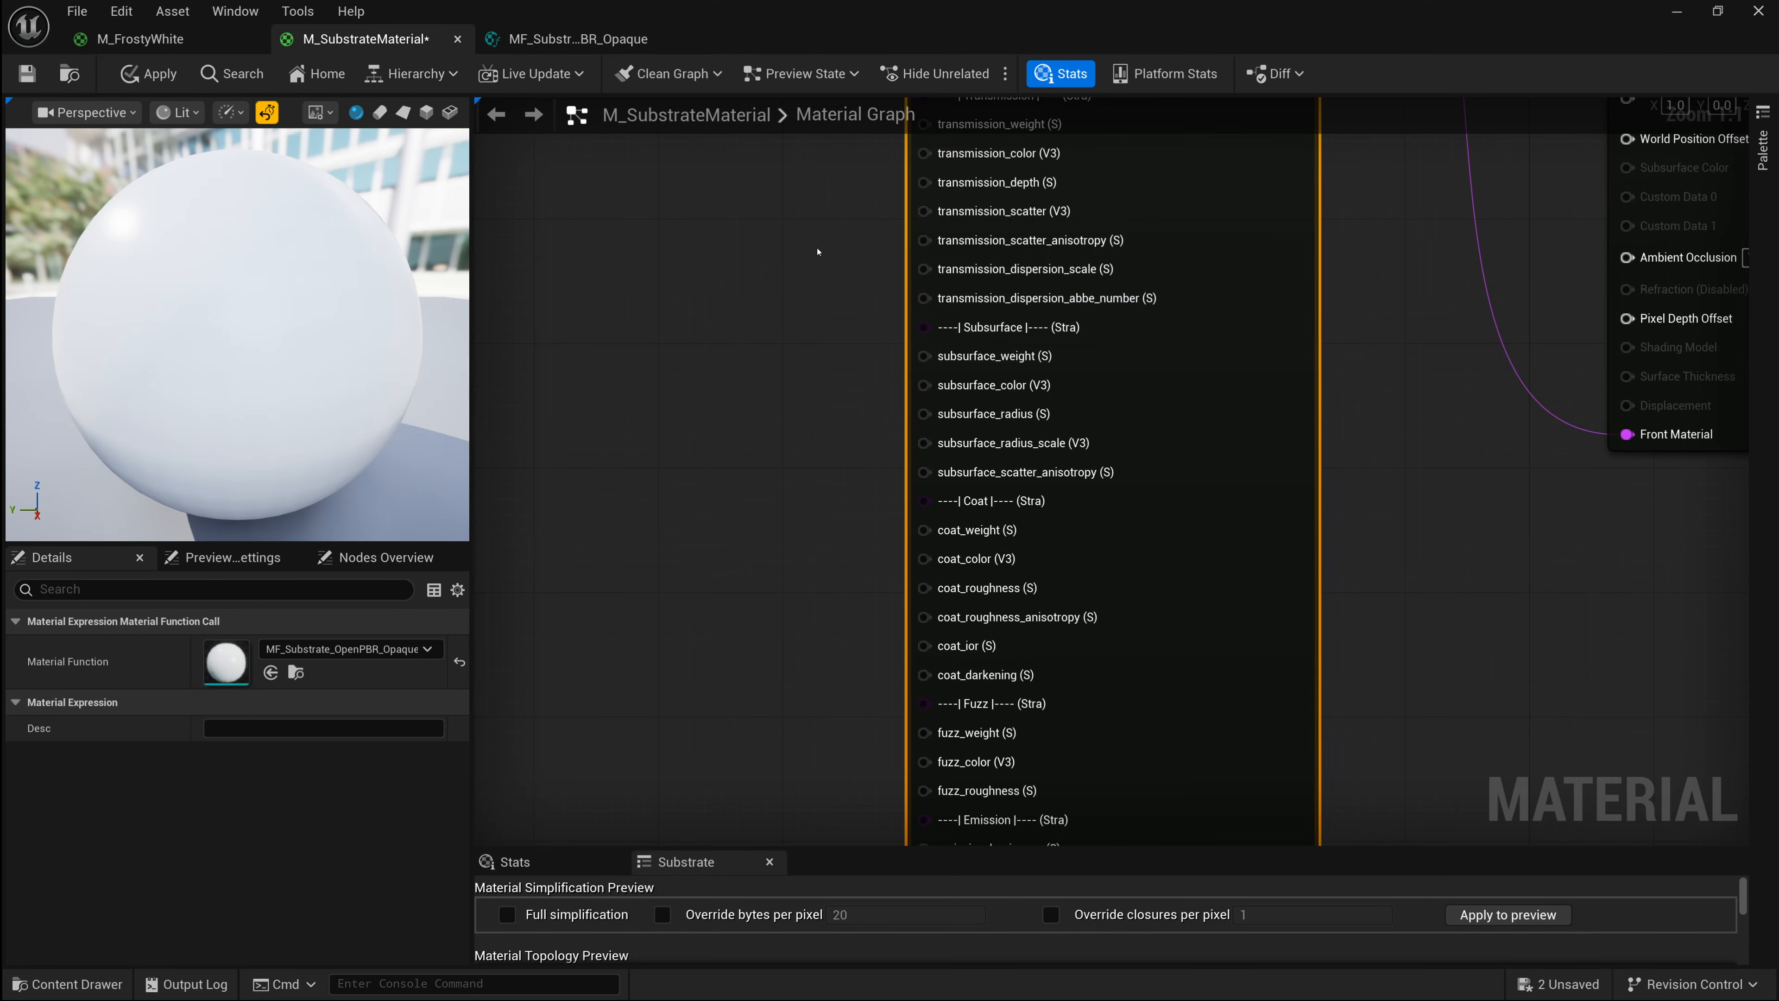
{"action": "scroll", "scroll_direction": "down", "scroll_amount": 3}
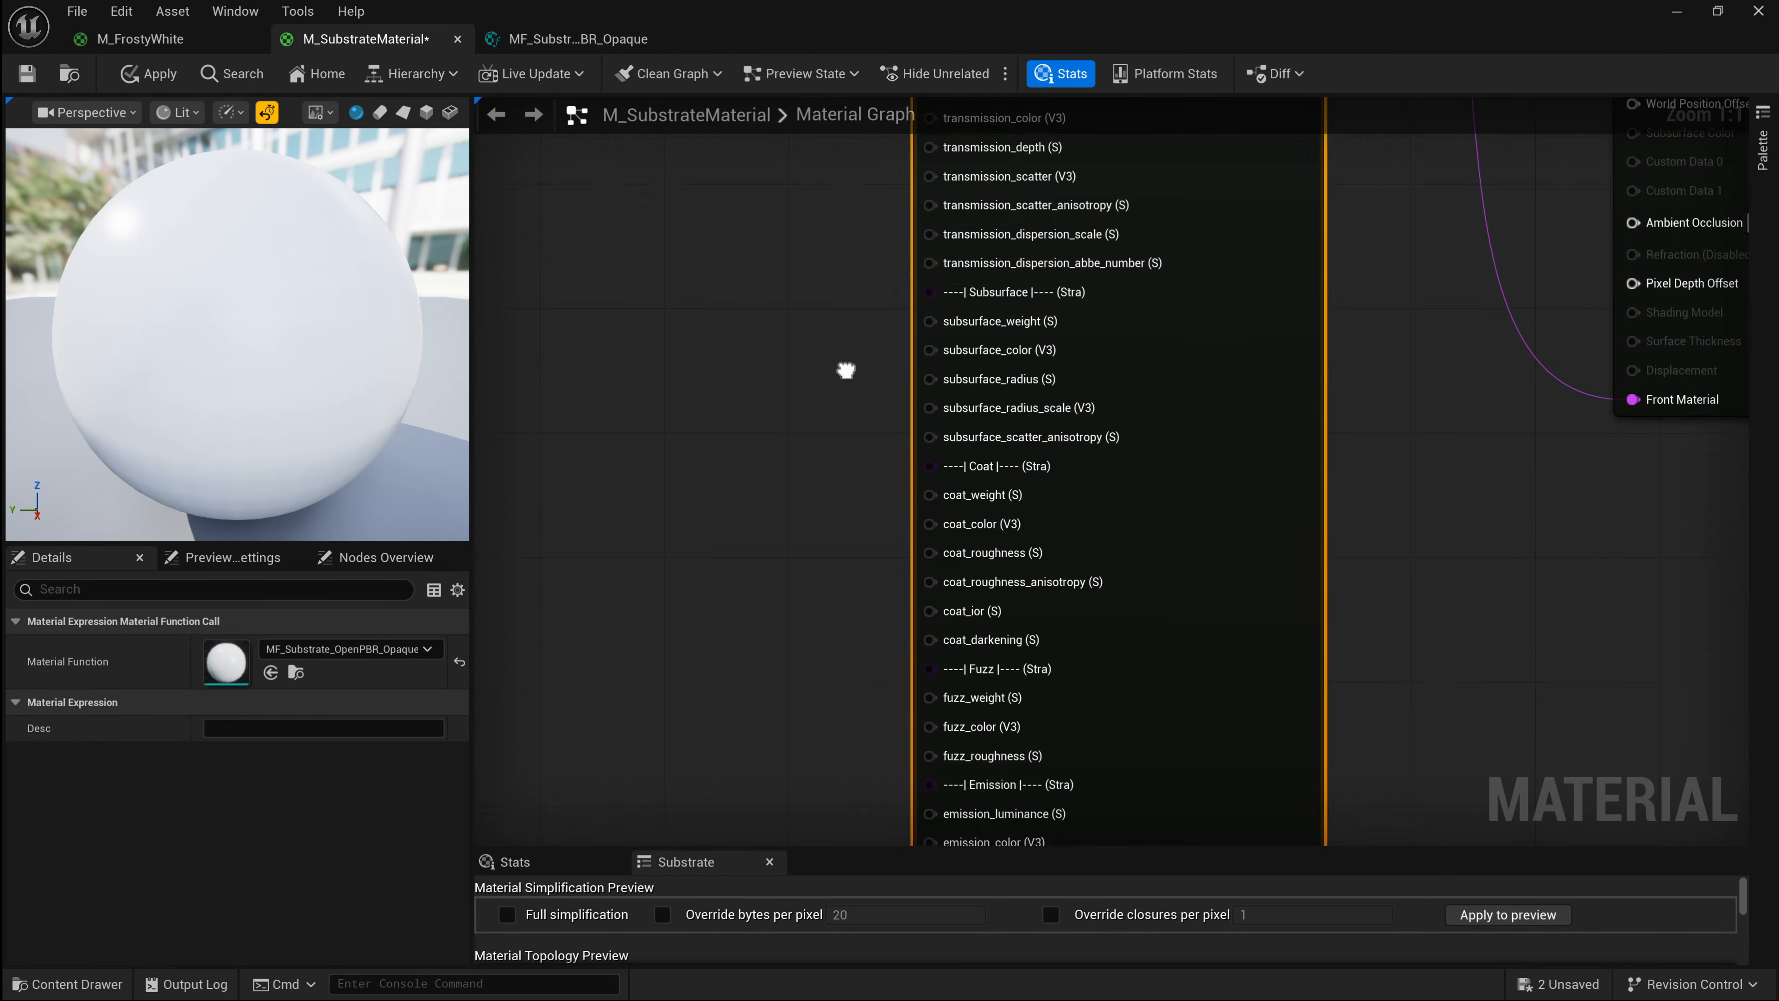
{"action": "scroll", "scroll_direction": "down", "scroll_amount": 3}
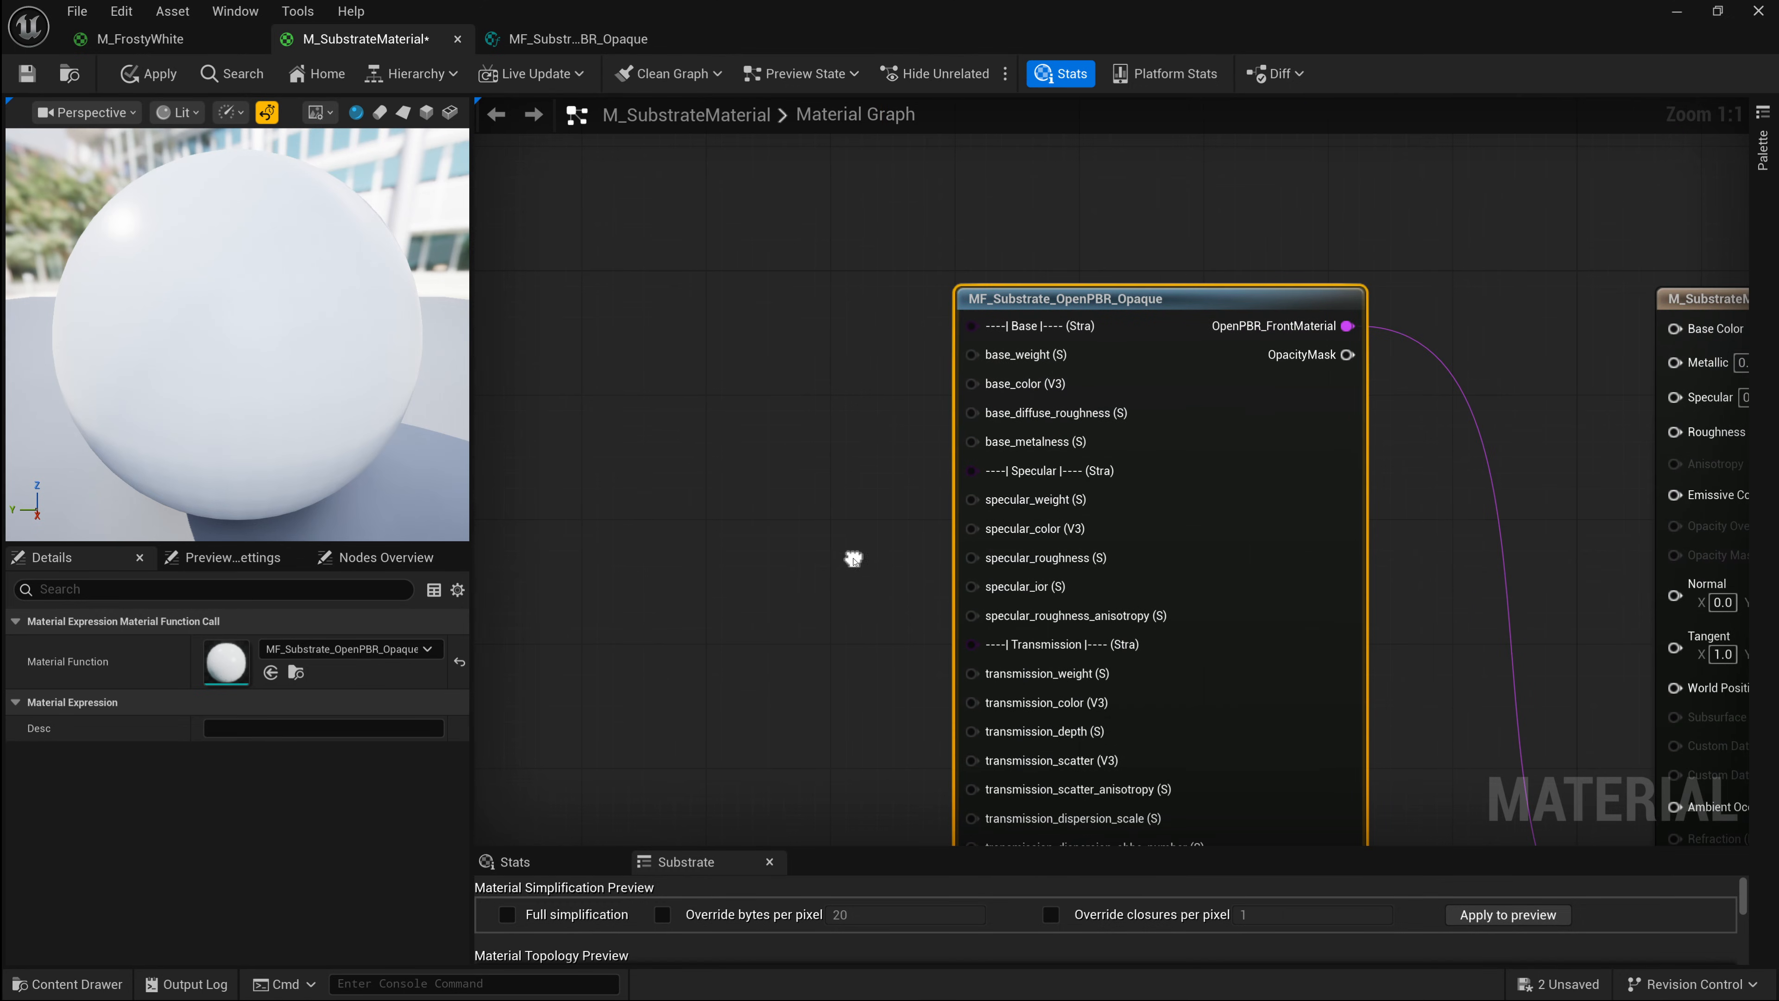
{"action": "mouse_move", "coordinate": [854, 570]}
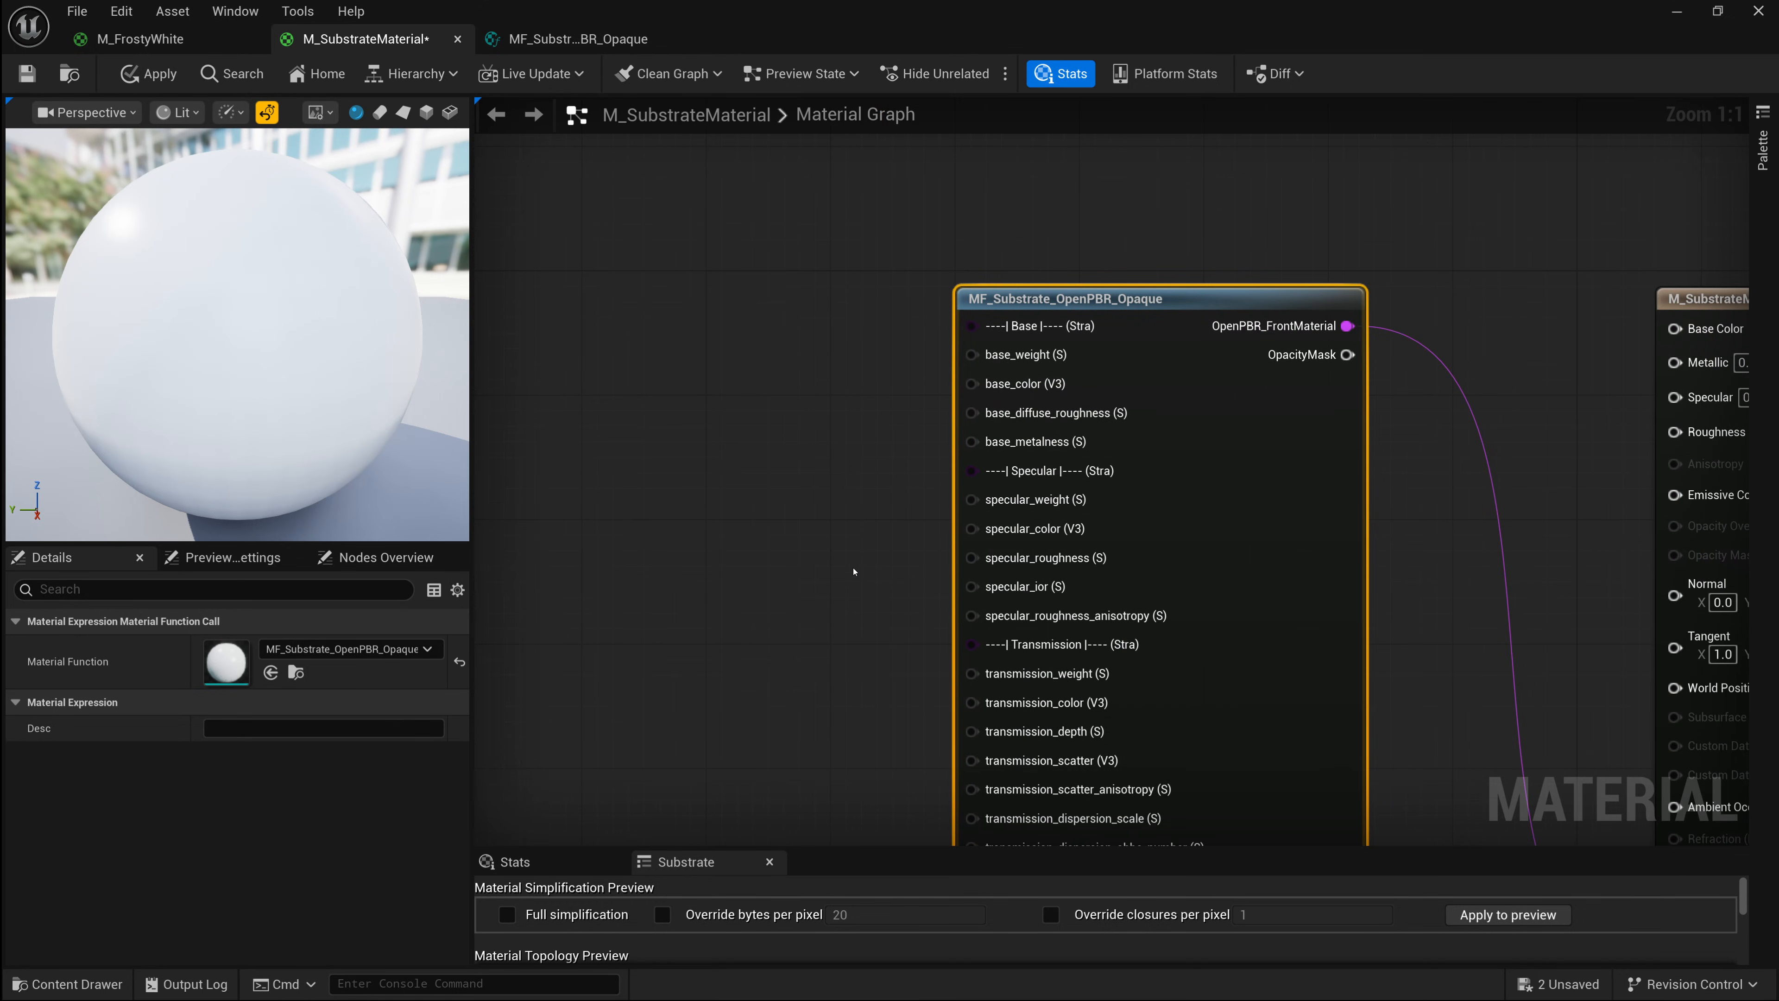
{"action": "scroll", "scroll_direction": "down", "scroll_amount": 3}
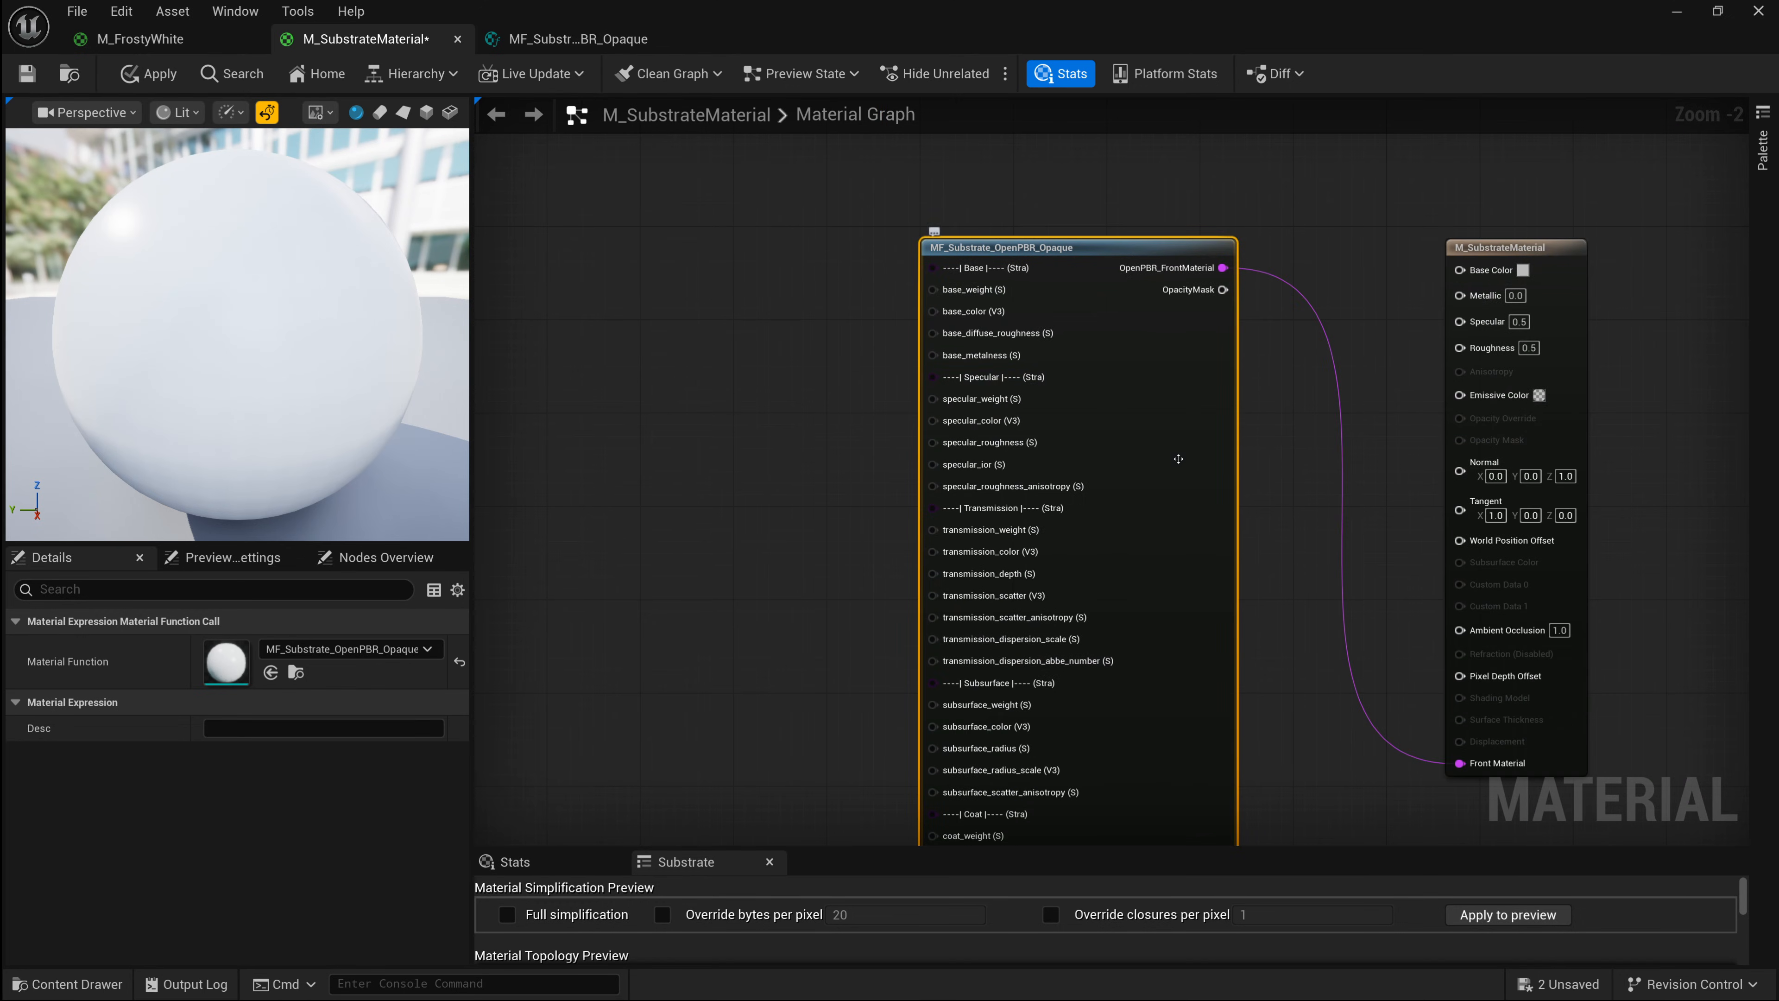
{"action": "mouse_move", "coordinate": [1041, 433]}
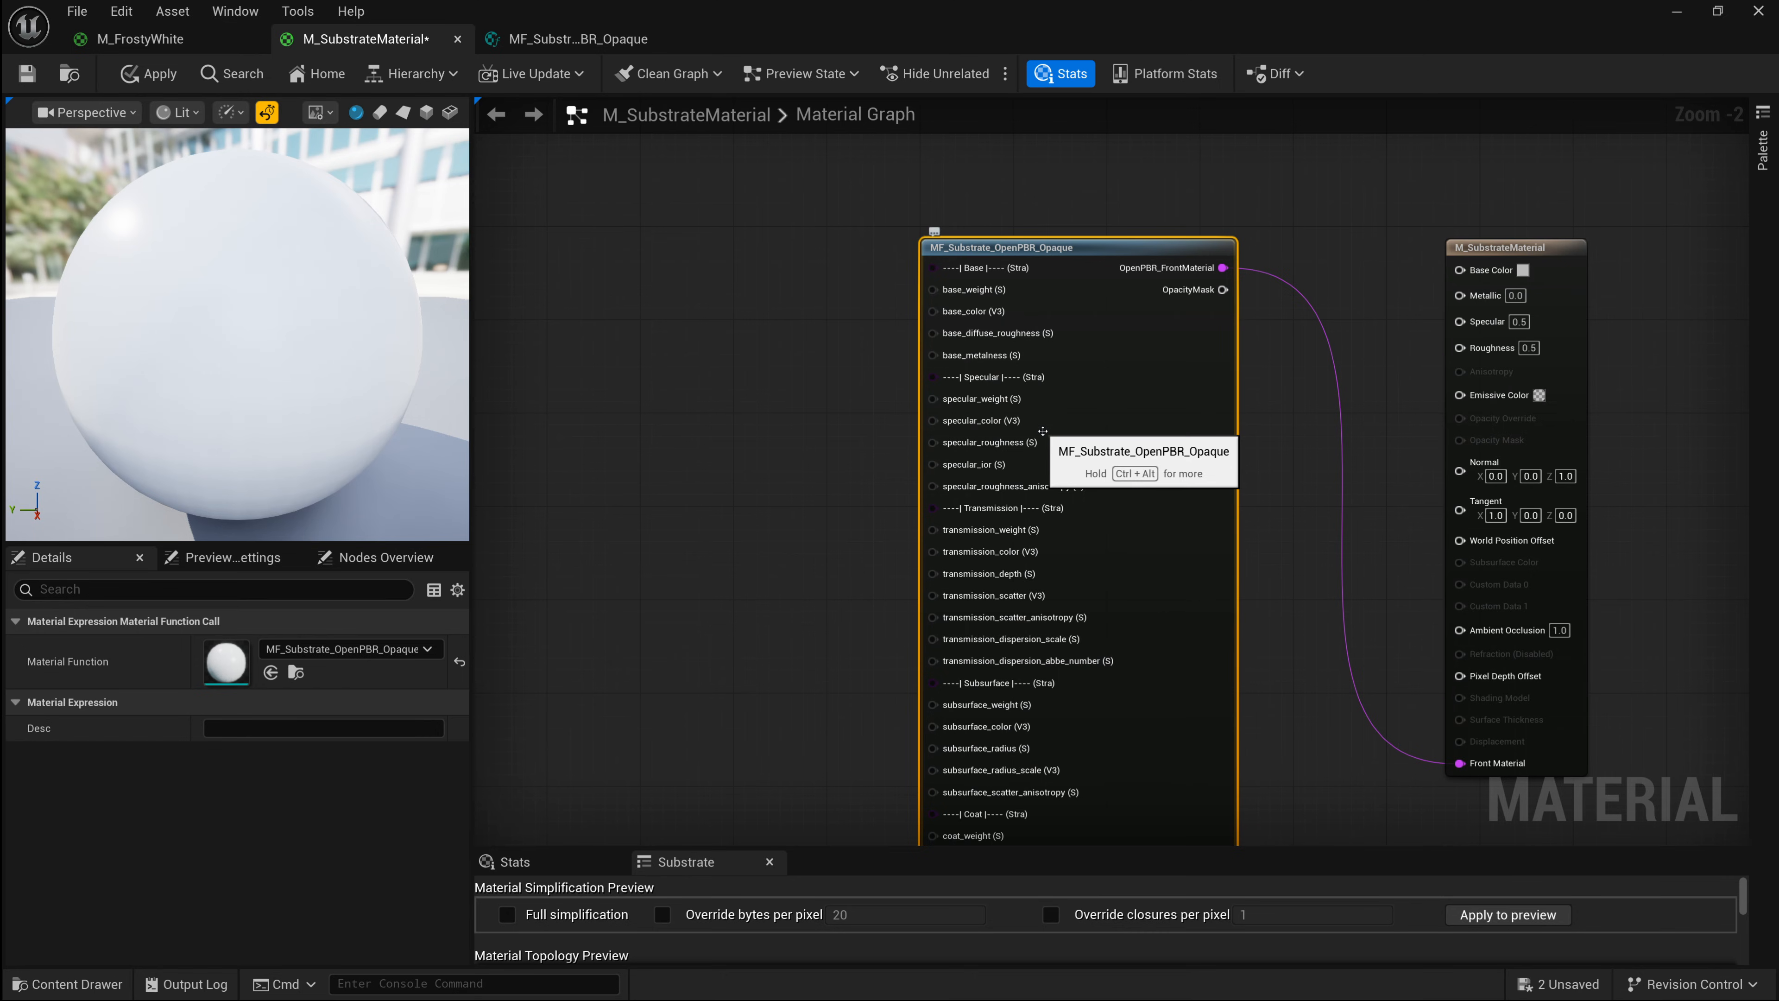
{"action": "mouse_move", "coordinate": [888, 386]}
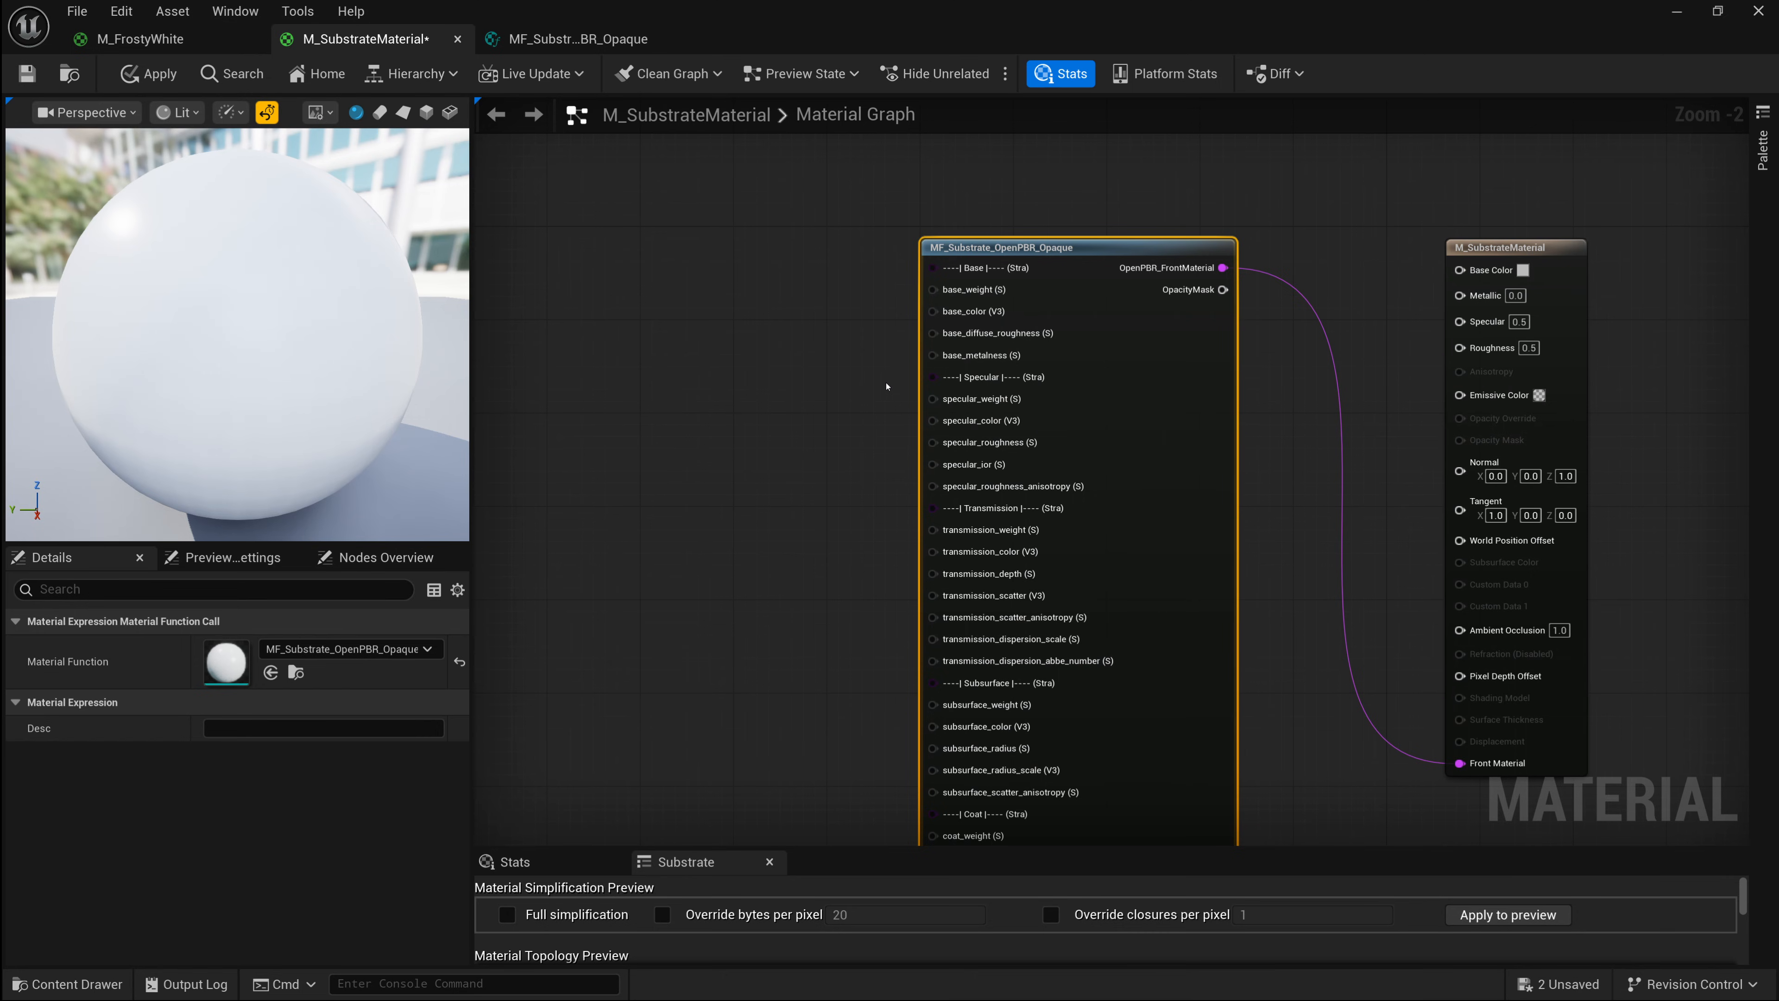
{"action": "mouse_move", "coordinate": [872, 389]}
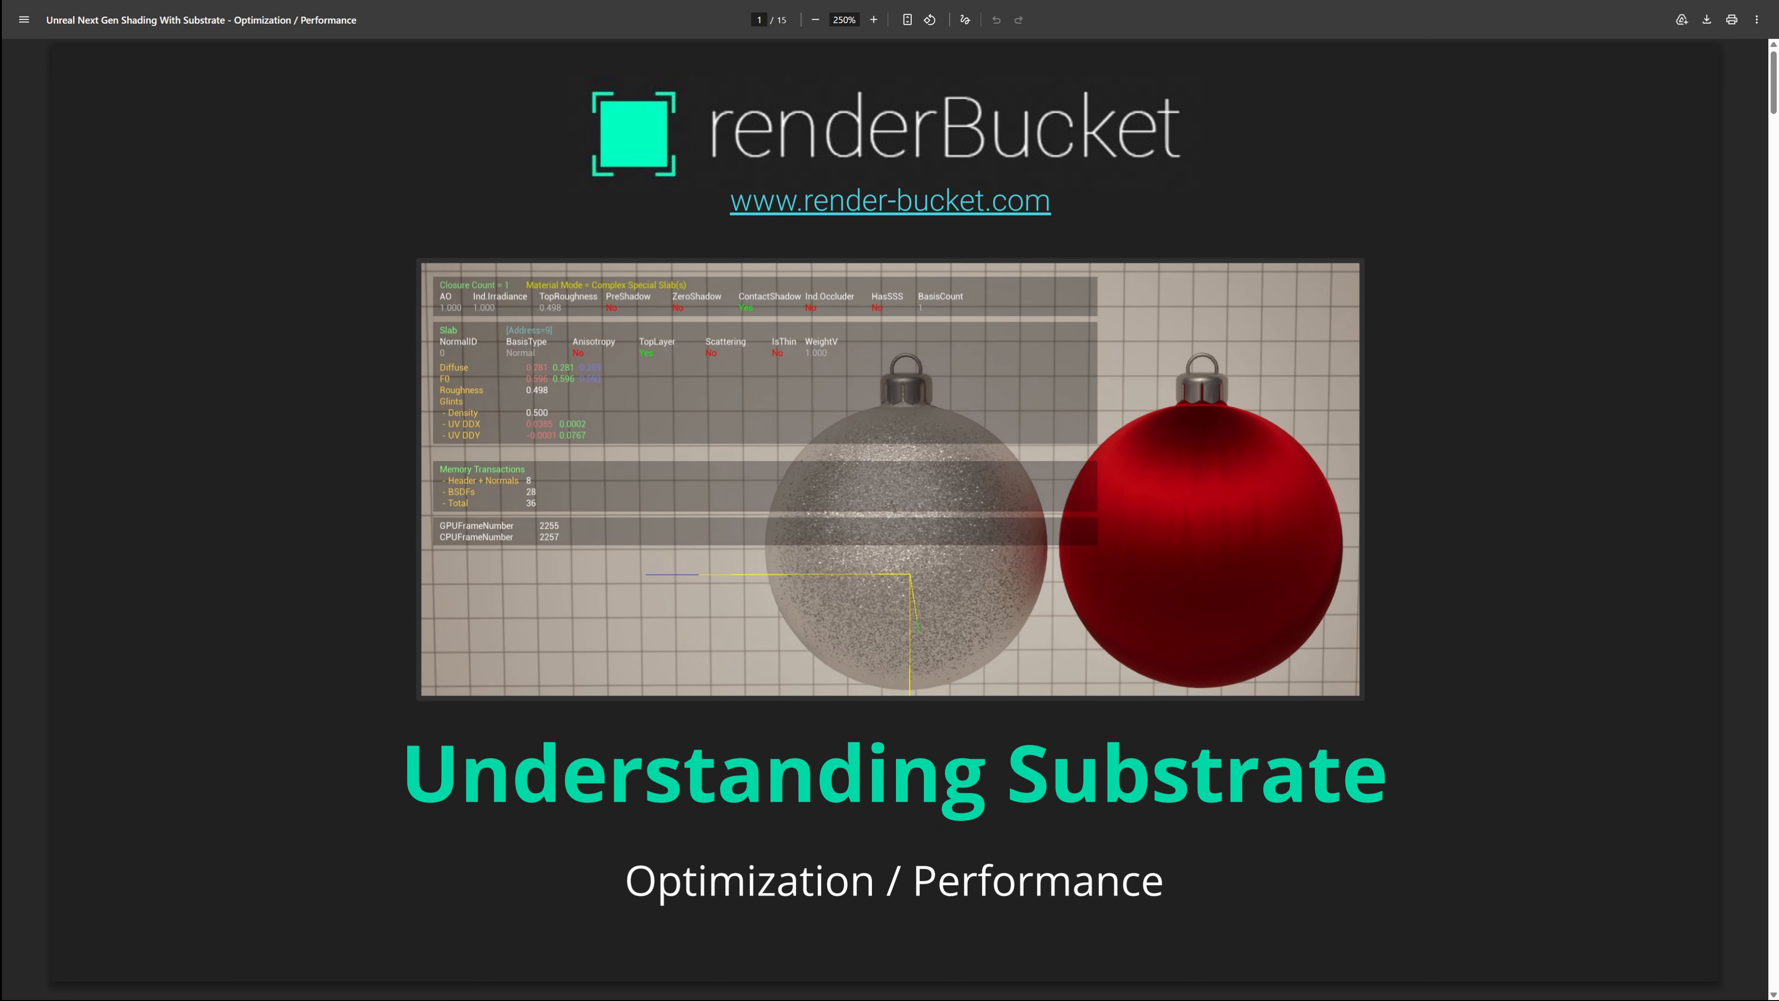
- Scroll the Understanding Substrate PDF to page 4 on closure limits and bytes per pixel
{"action": "scroll", "scroll_direction": "down", "scroll_amount": 3}
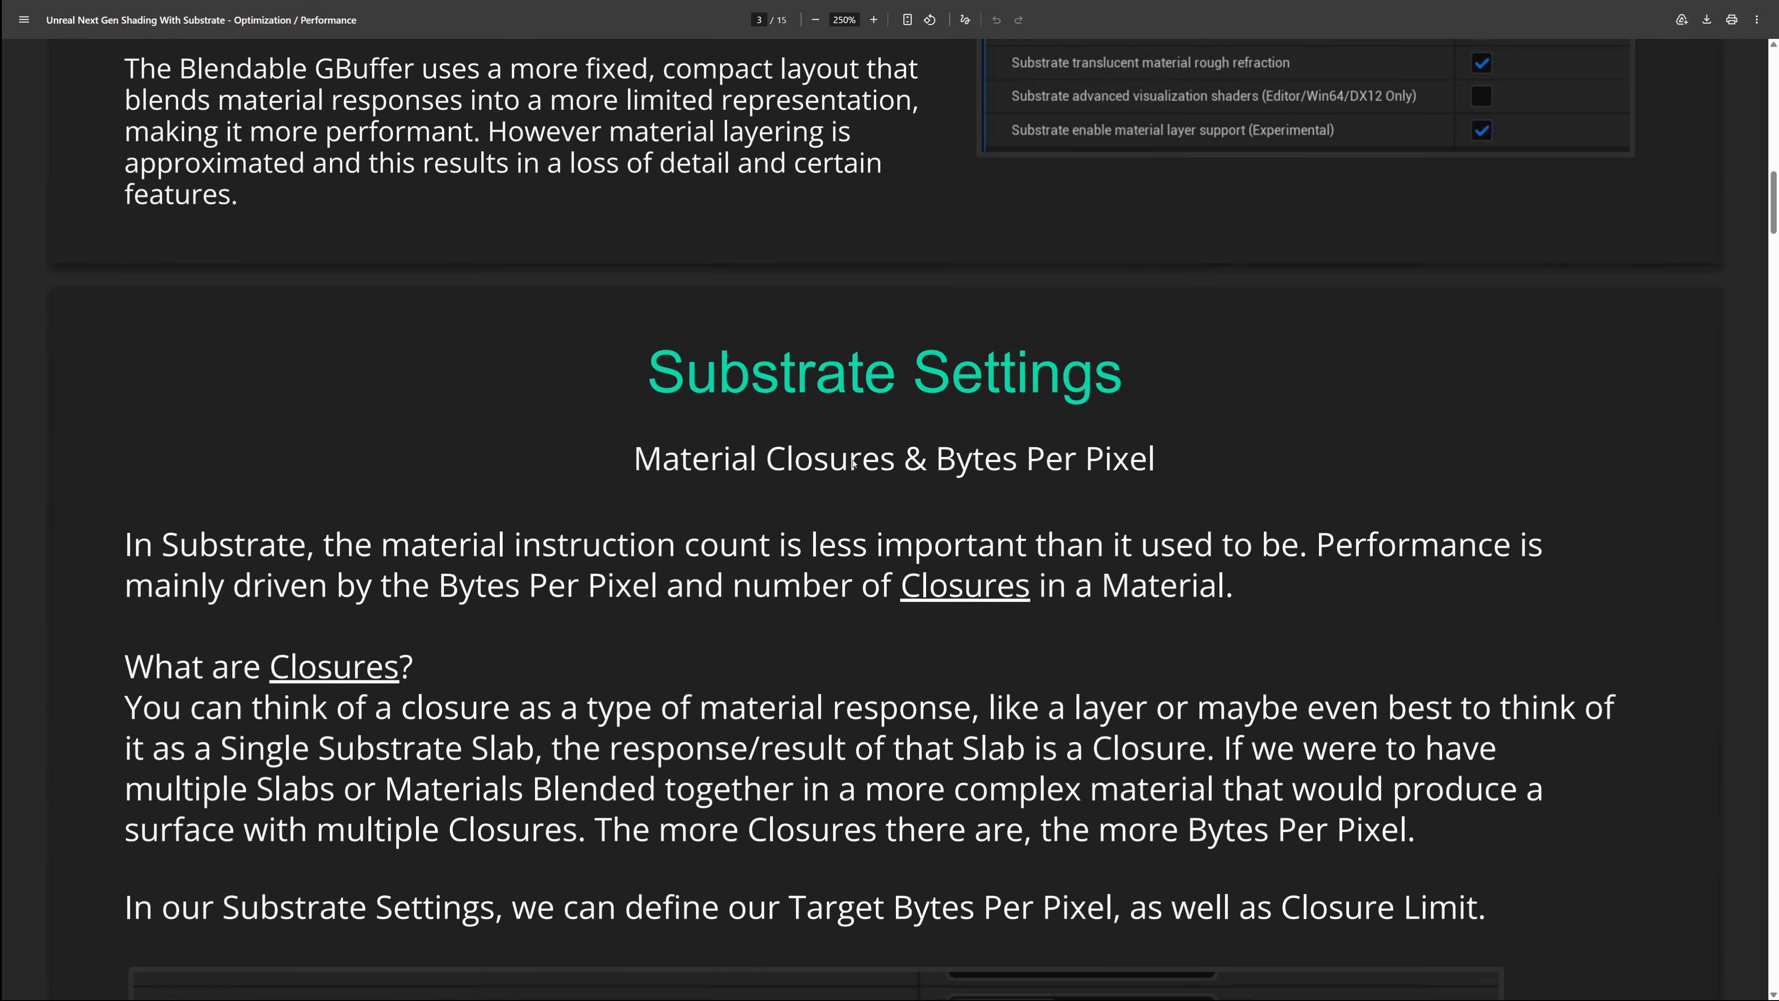
{"action": "scroll", "scroll_direction": "down", "scroll_amount": 3}
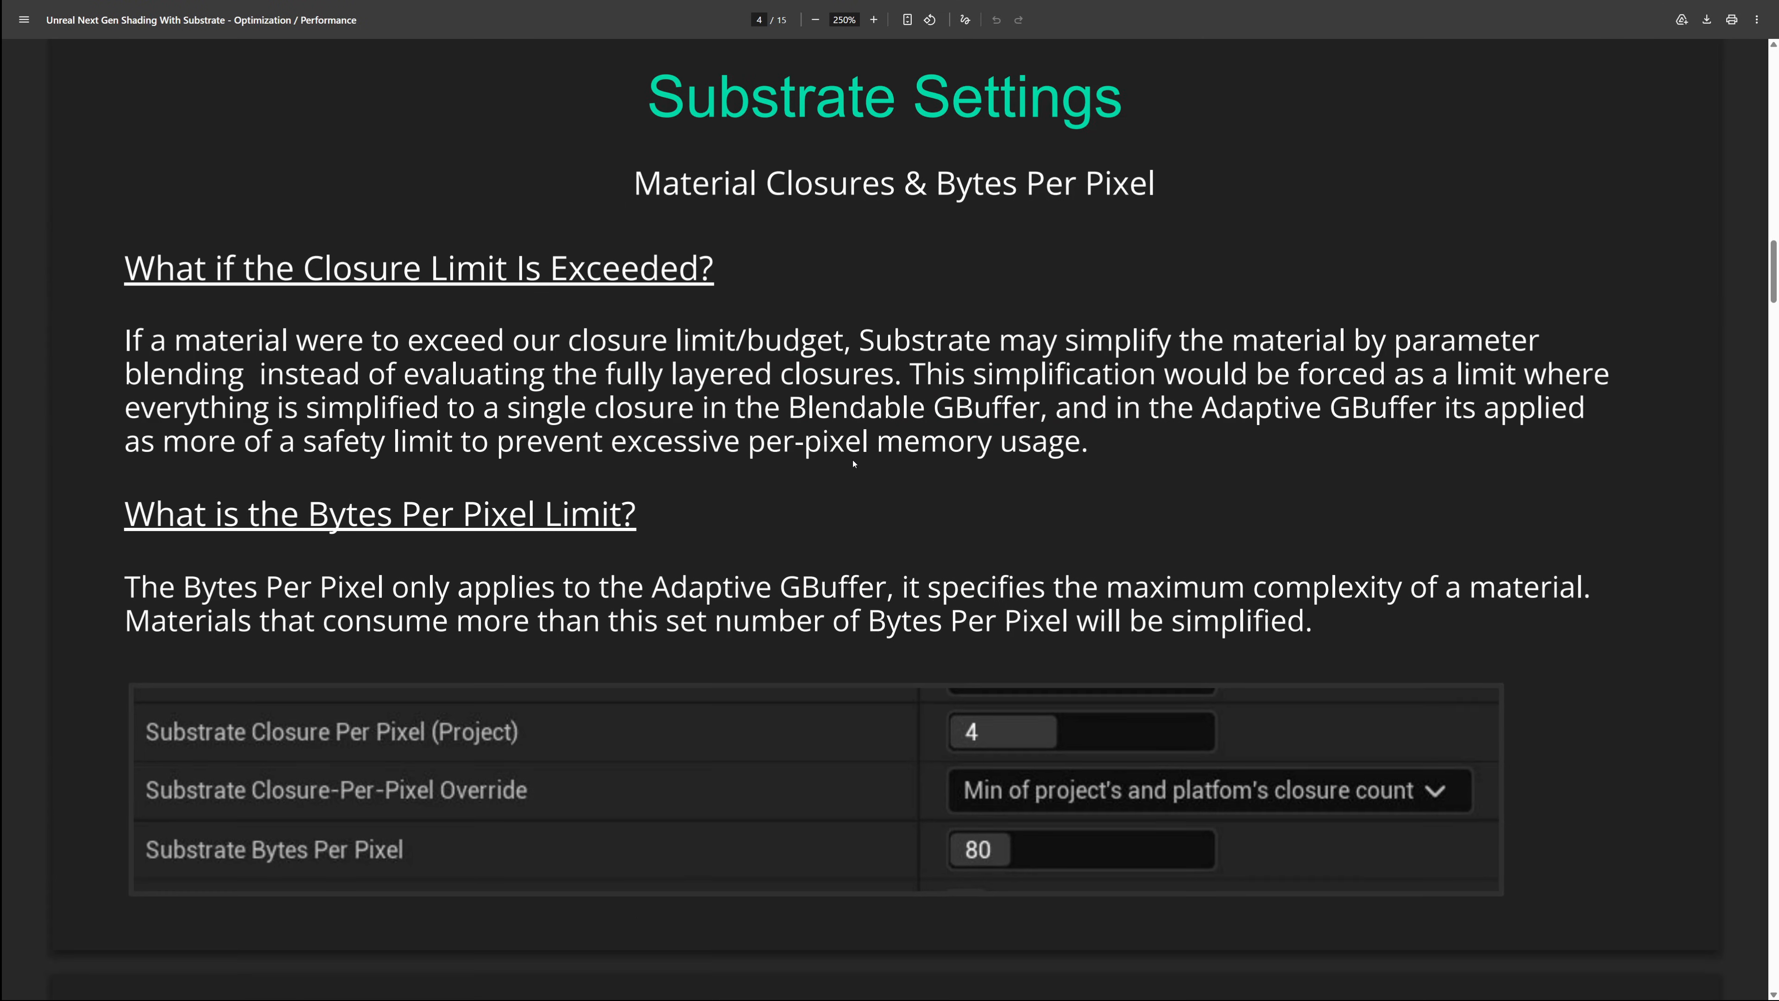